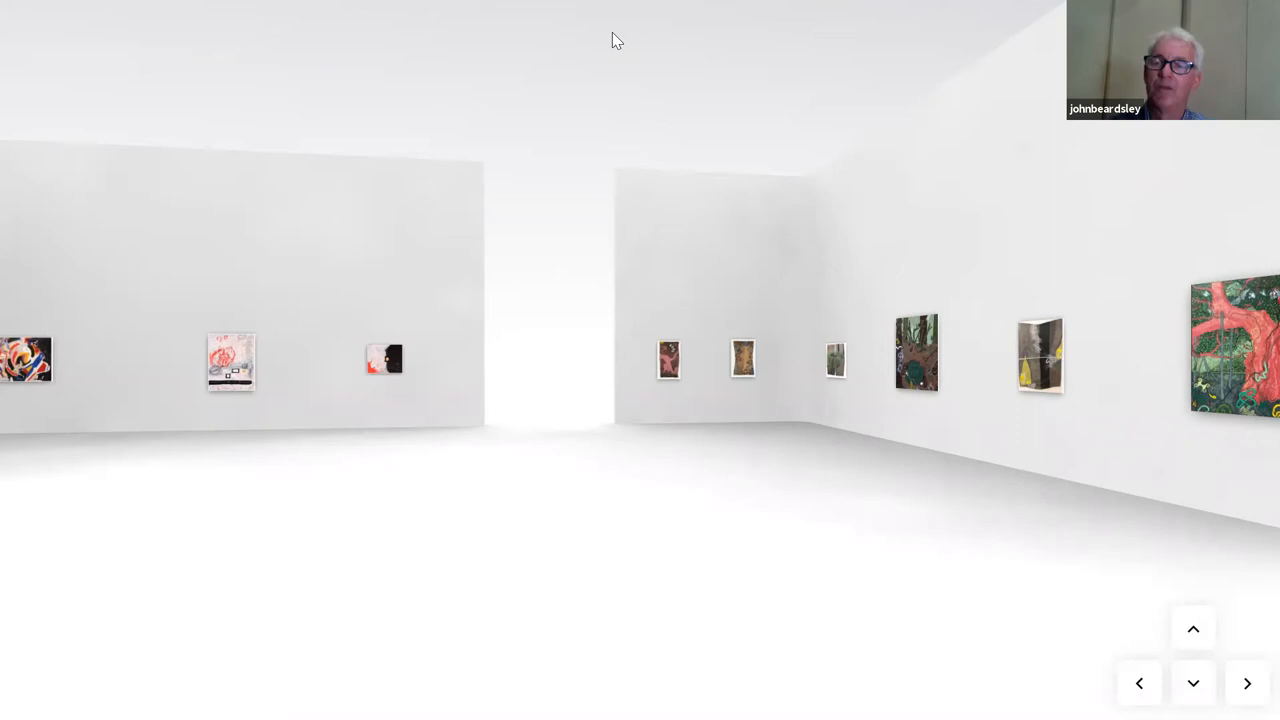
- Step back for a wider view of both gallery walls of hanging artworks
click(1248, 684)
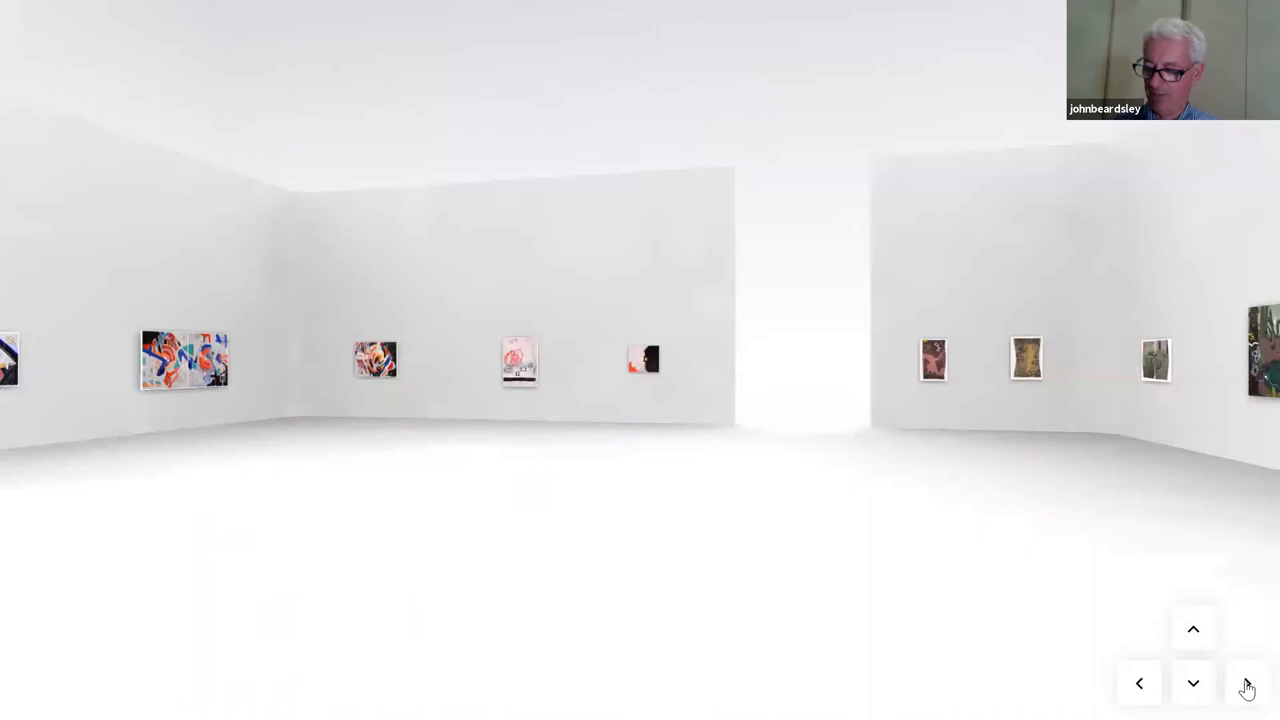
- View Patricia Underwood's Wailing full-screen with its price and size, then return to its wall
click(1248, 684)
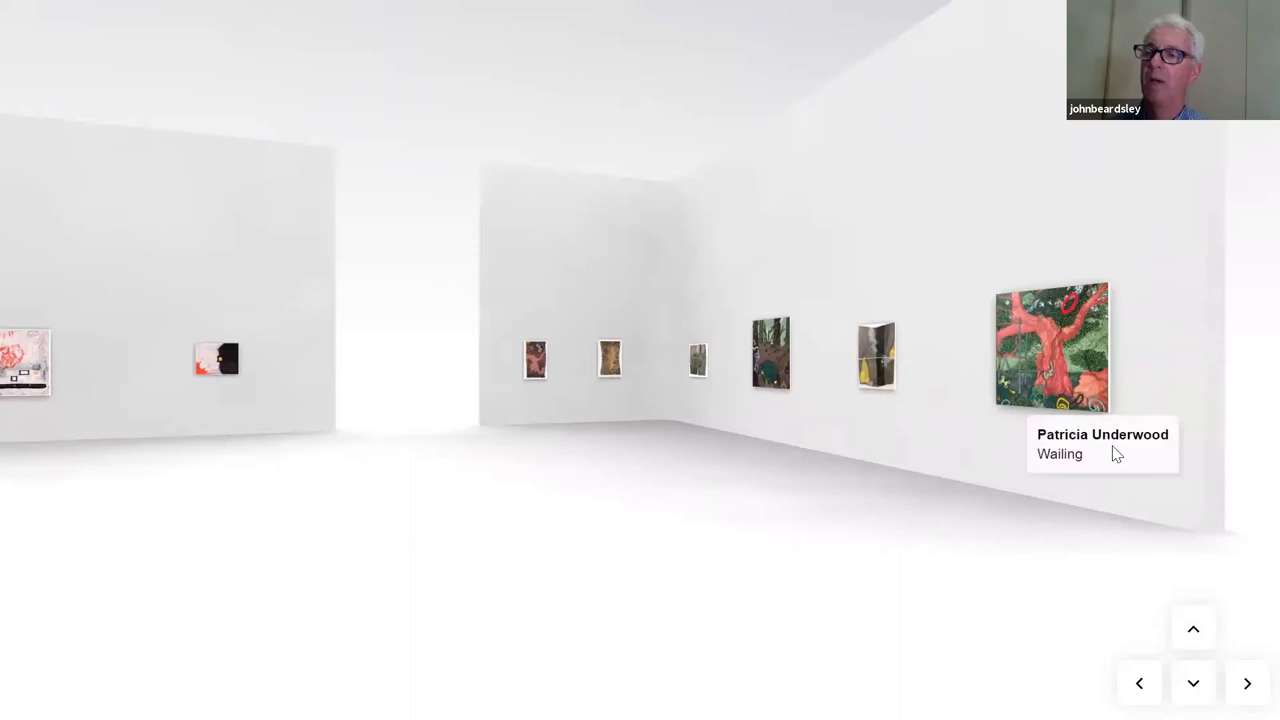
click(1052, 348)
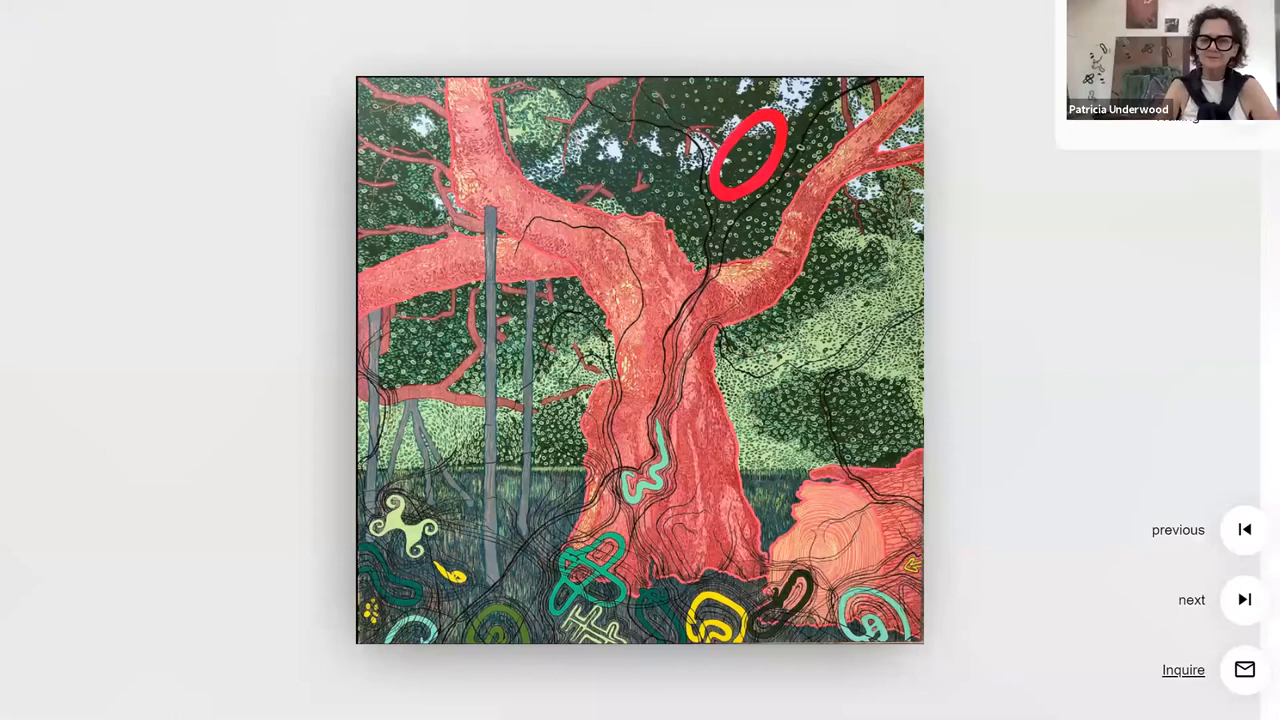
click(640, 360)
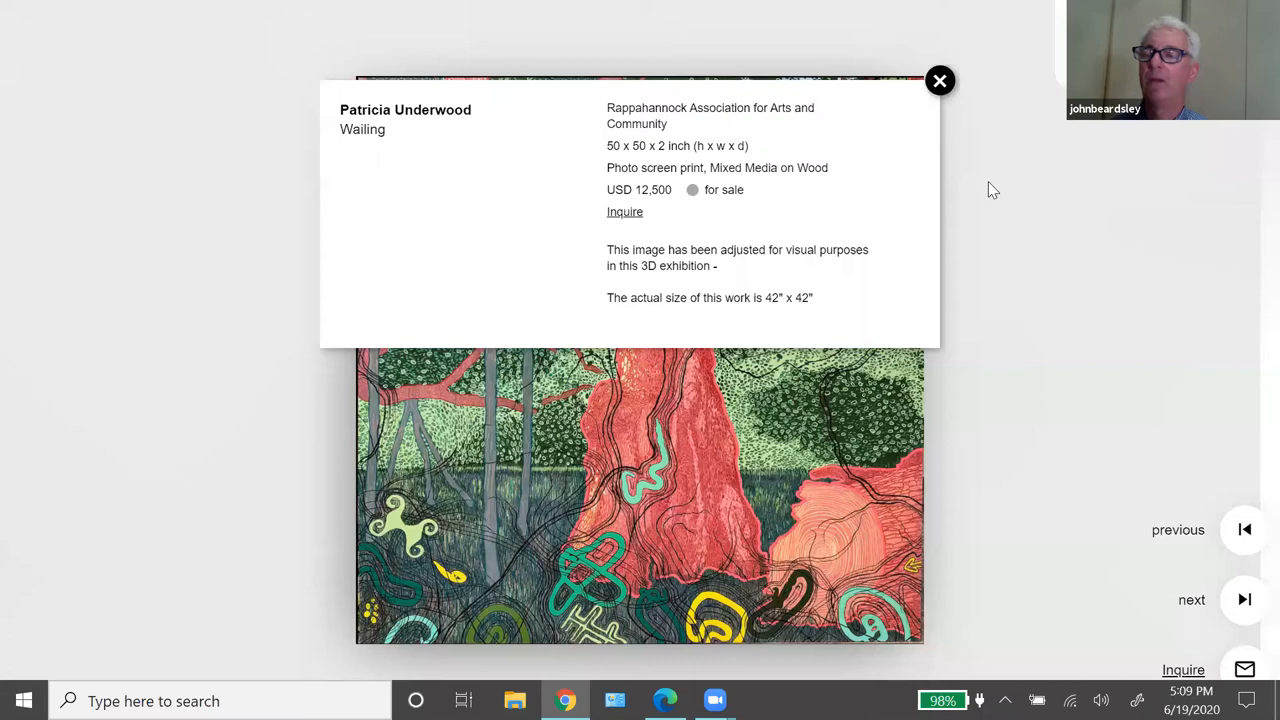
click(940, 80)
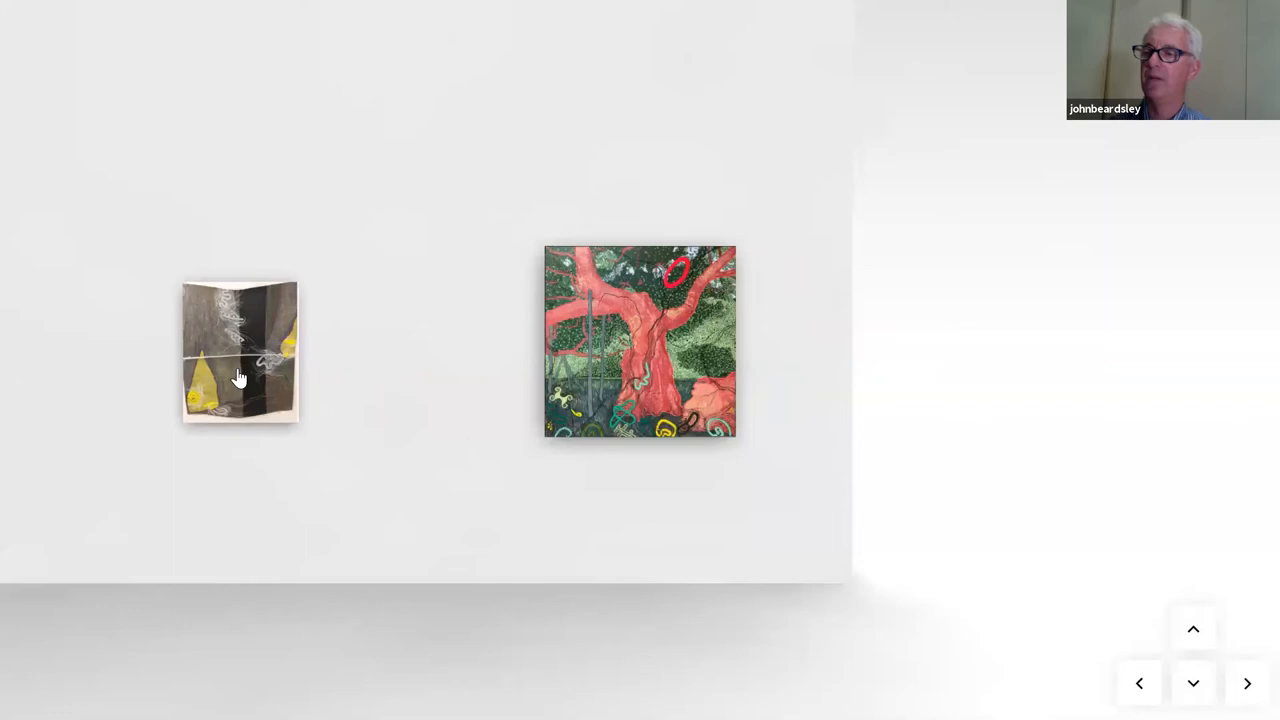
- Walk along the wall from Wailing to the forest painting with the dark green pool
click(240, 352)
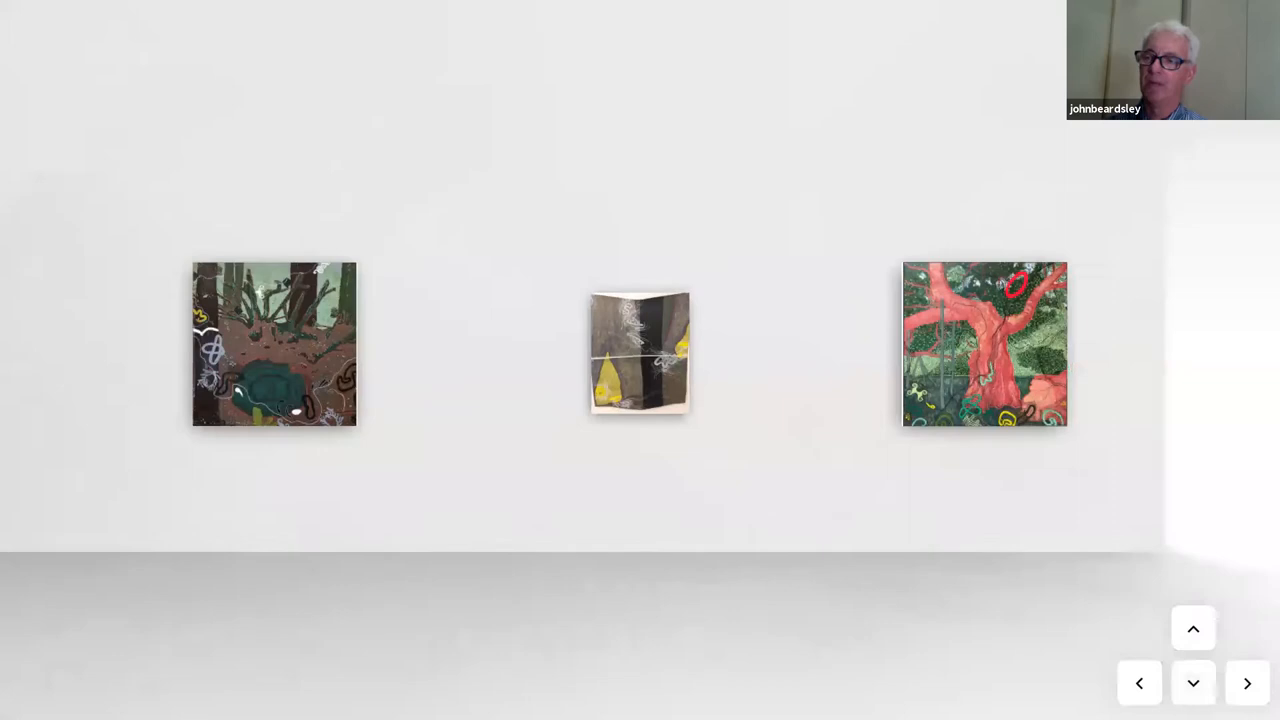
click(1140, 684)
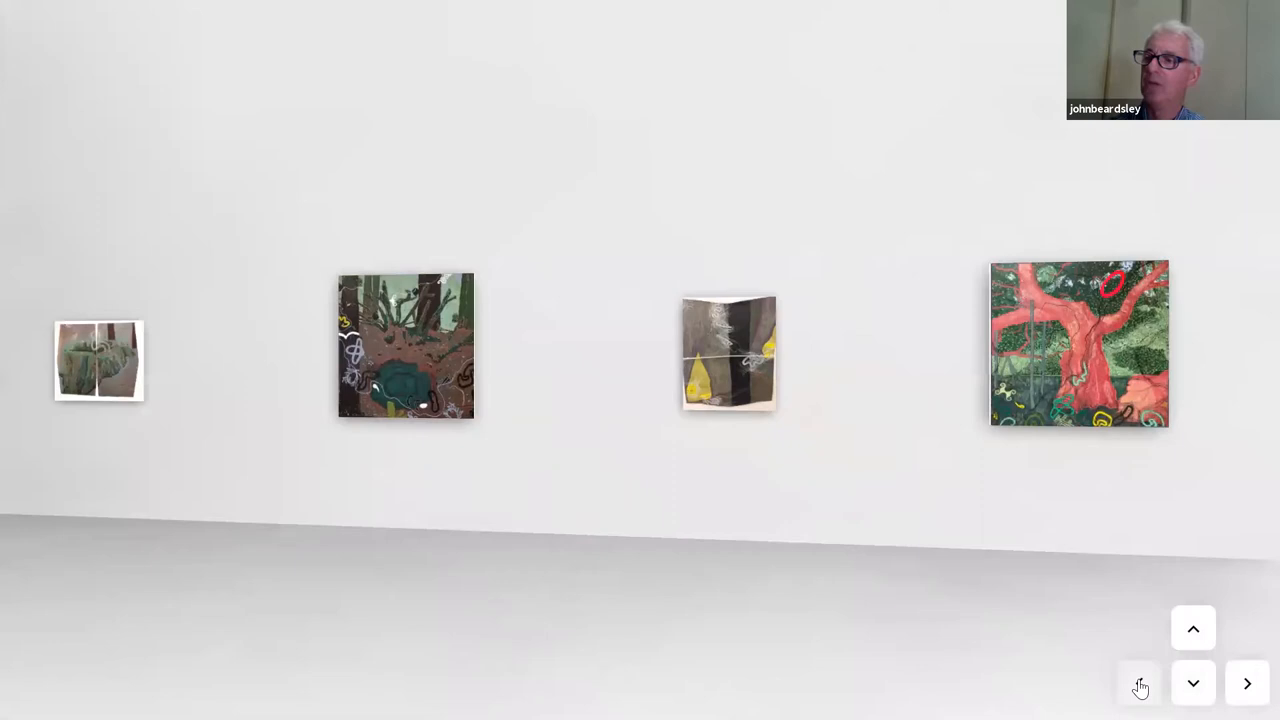
click(404, 348)
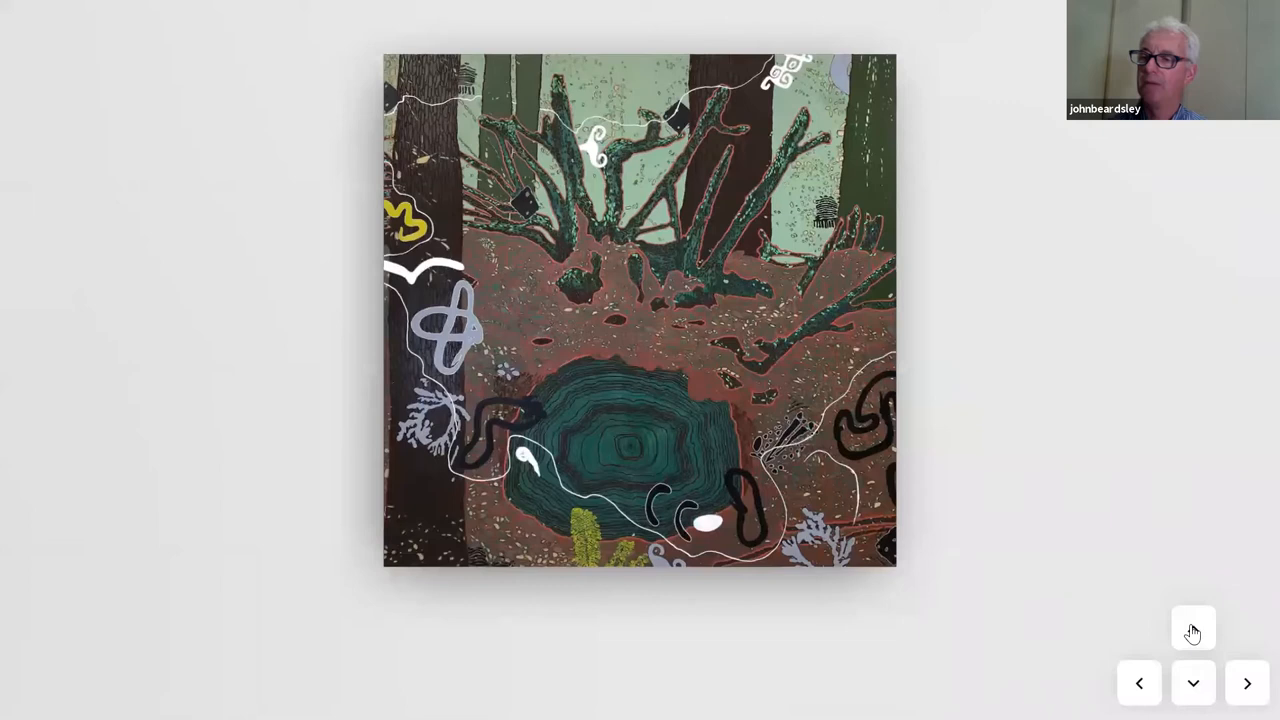
- Show the details cards for Stump Study 2 and then Twins Study I with sizes and prices
click(1192, 628)
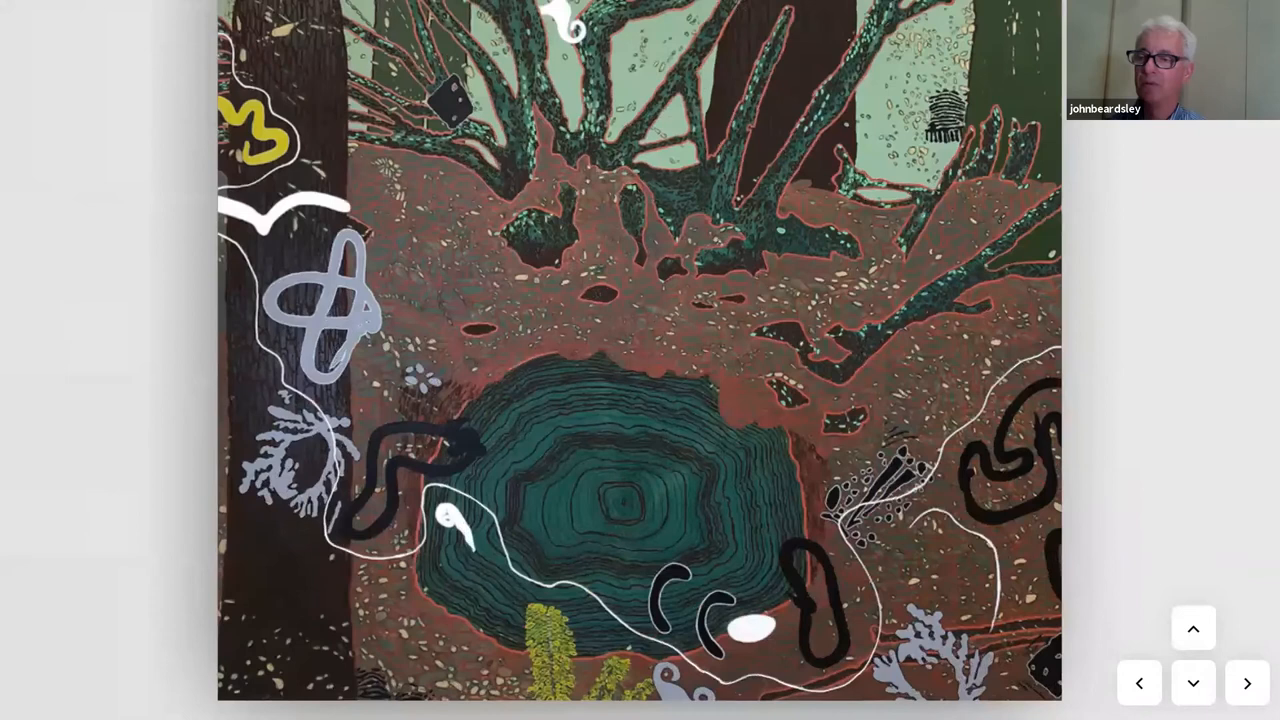
click(1140, 684)
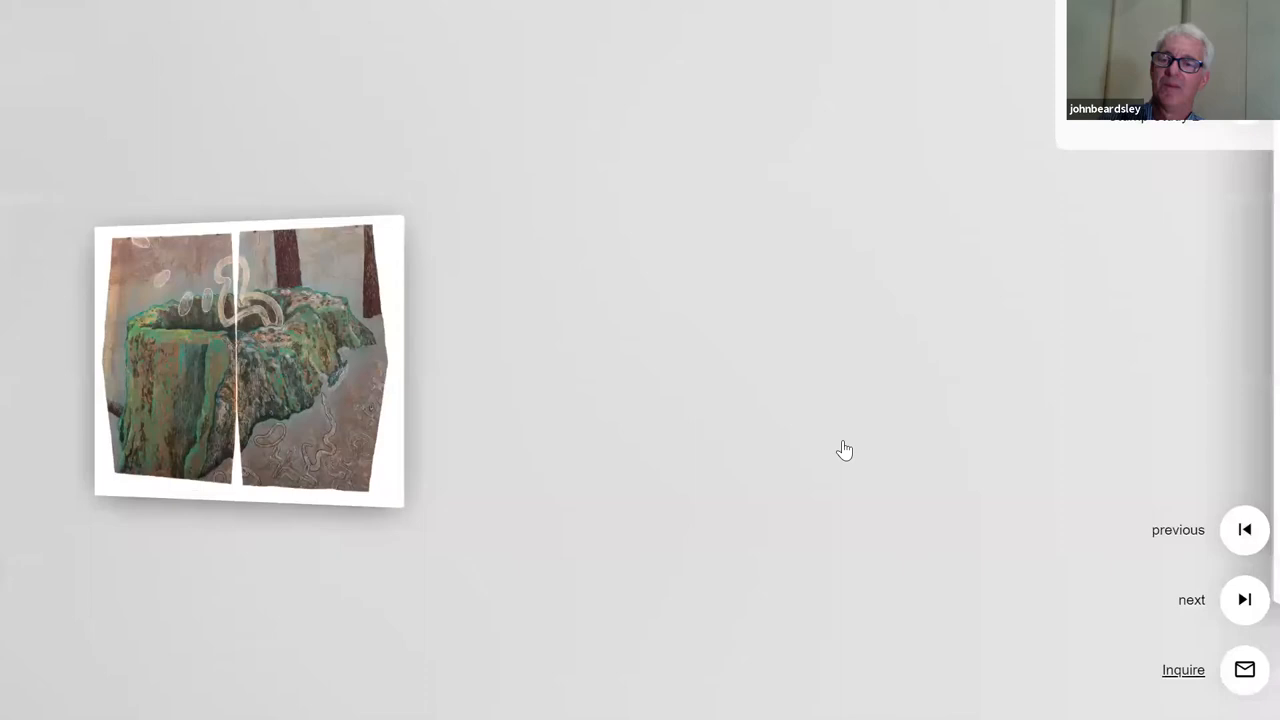
click(248, 360)
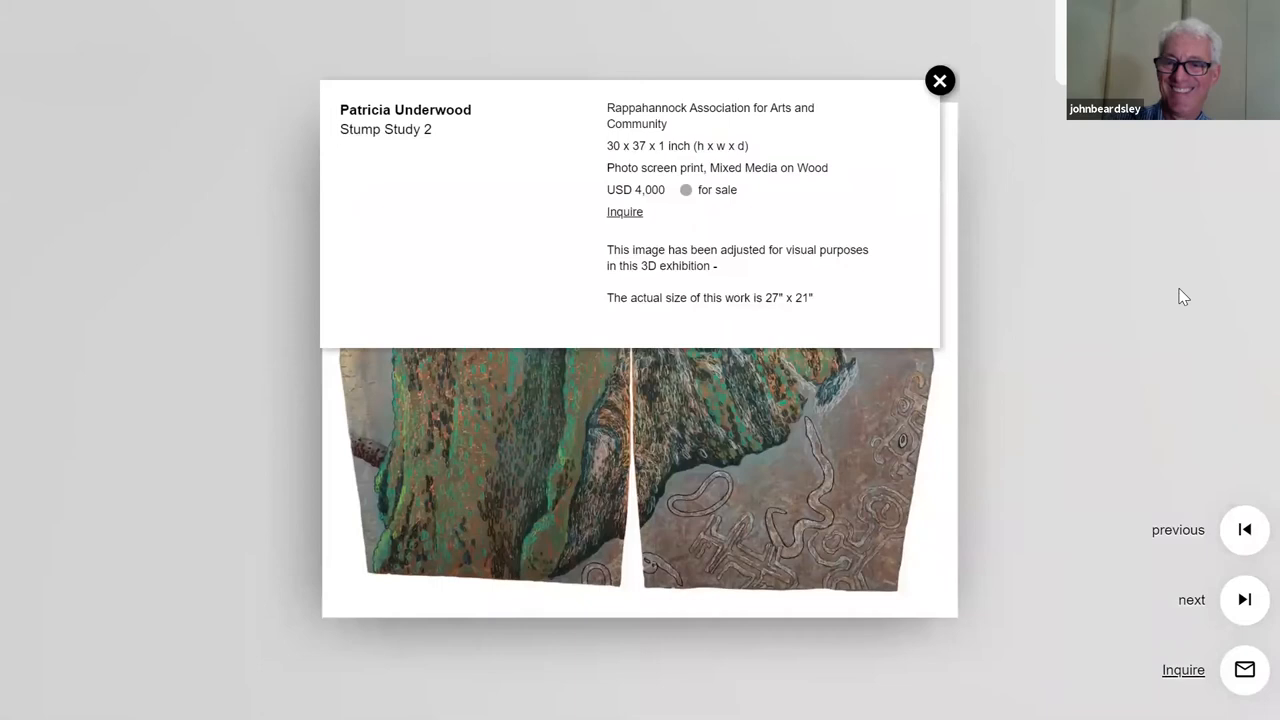
click(940, 80)
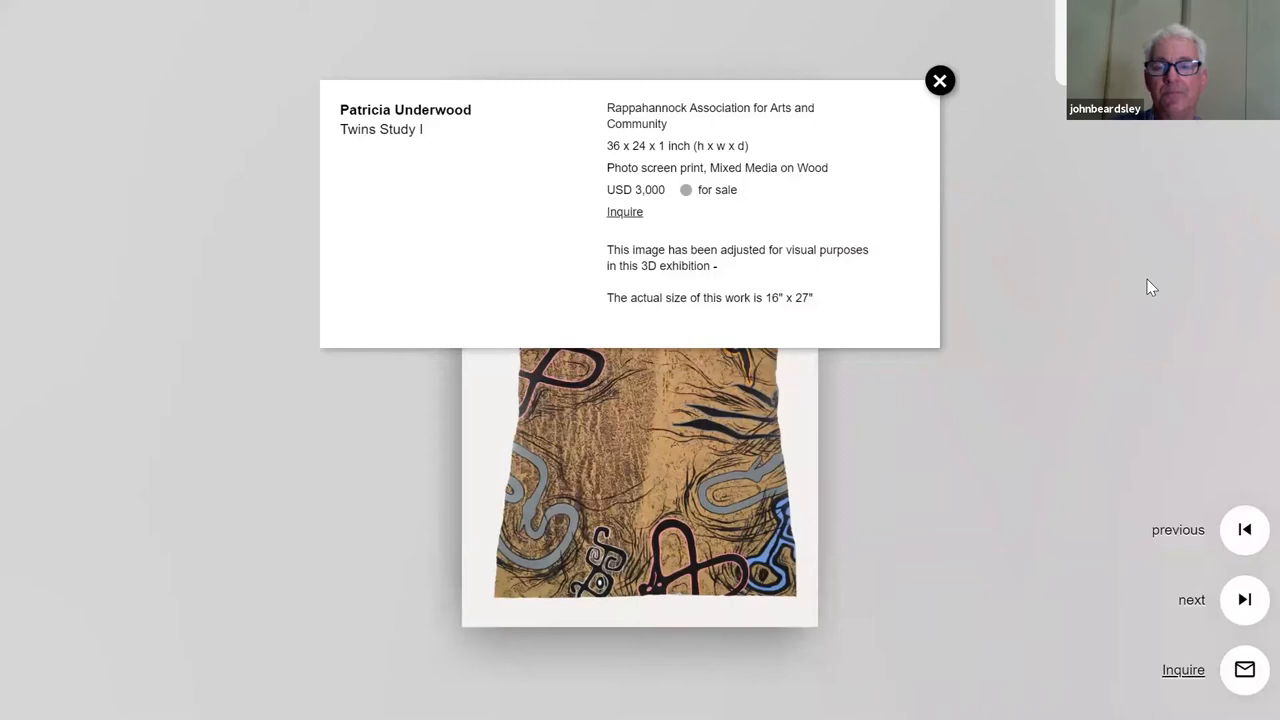
- View the pink tree painting Wailing Study 2's details card, then return to the gallery wall
click(940, 80)
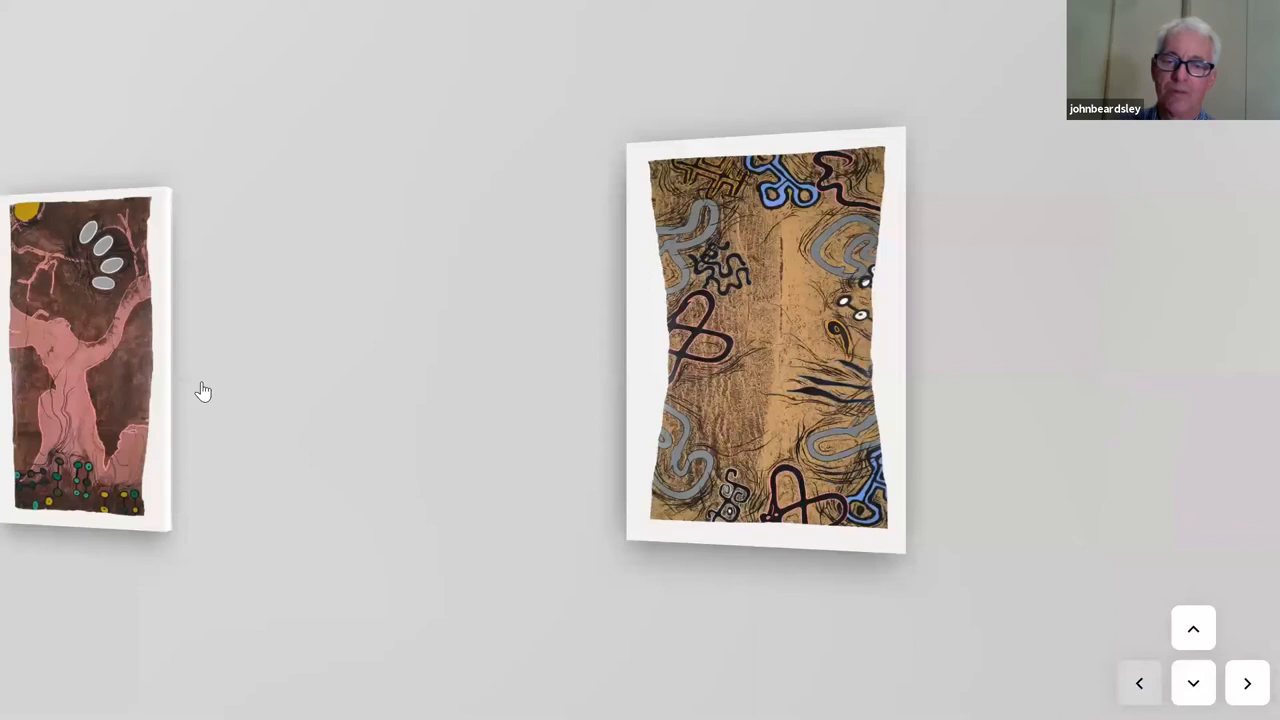
click(84, 356)
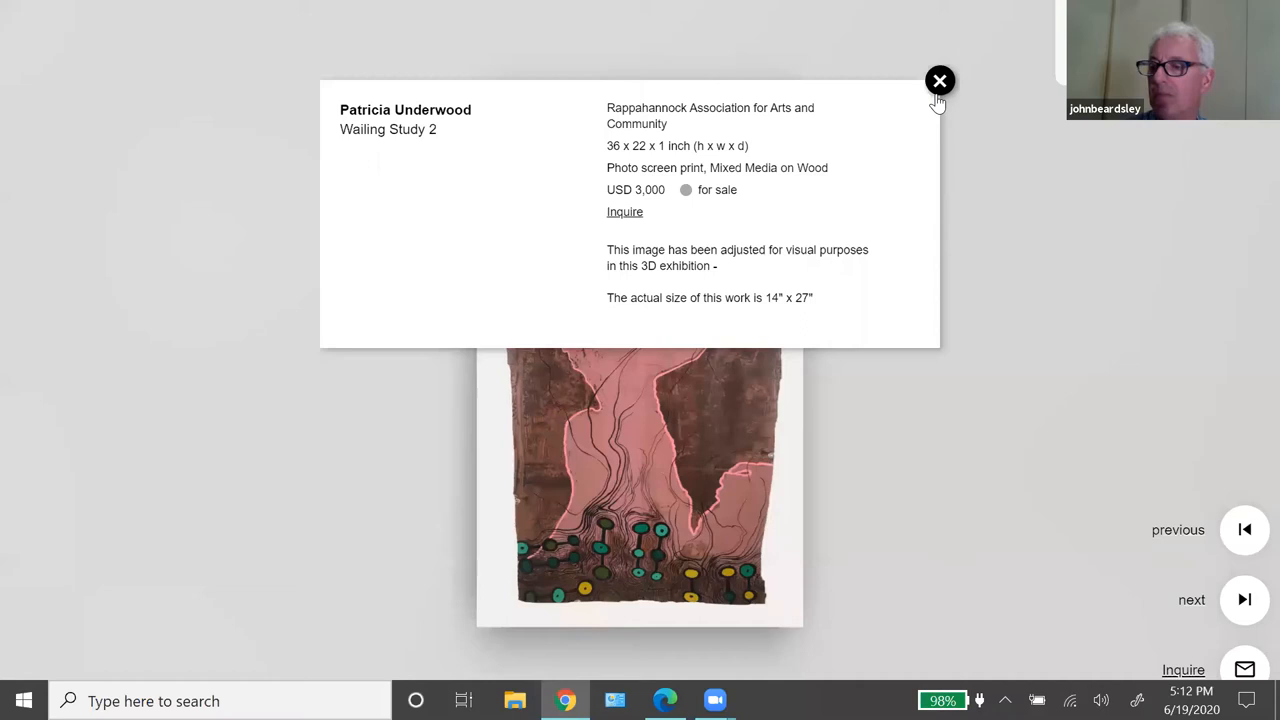
click(940, 80)
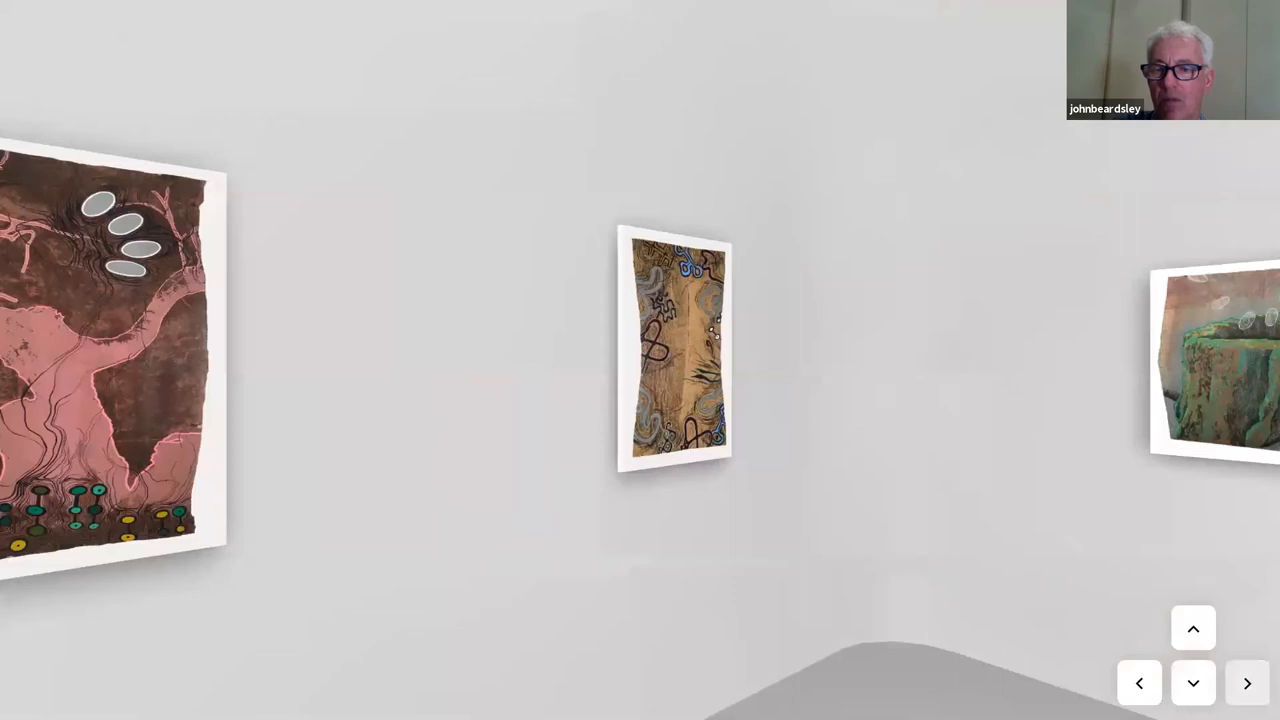
- Move through the gallery past the red tree painting to the long wall of framed artworks
click(1248, 684)
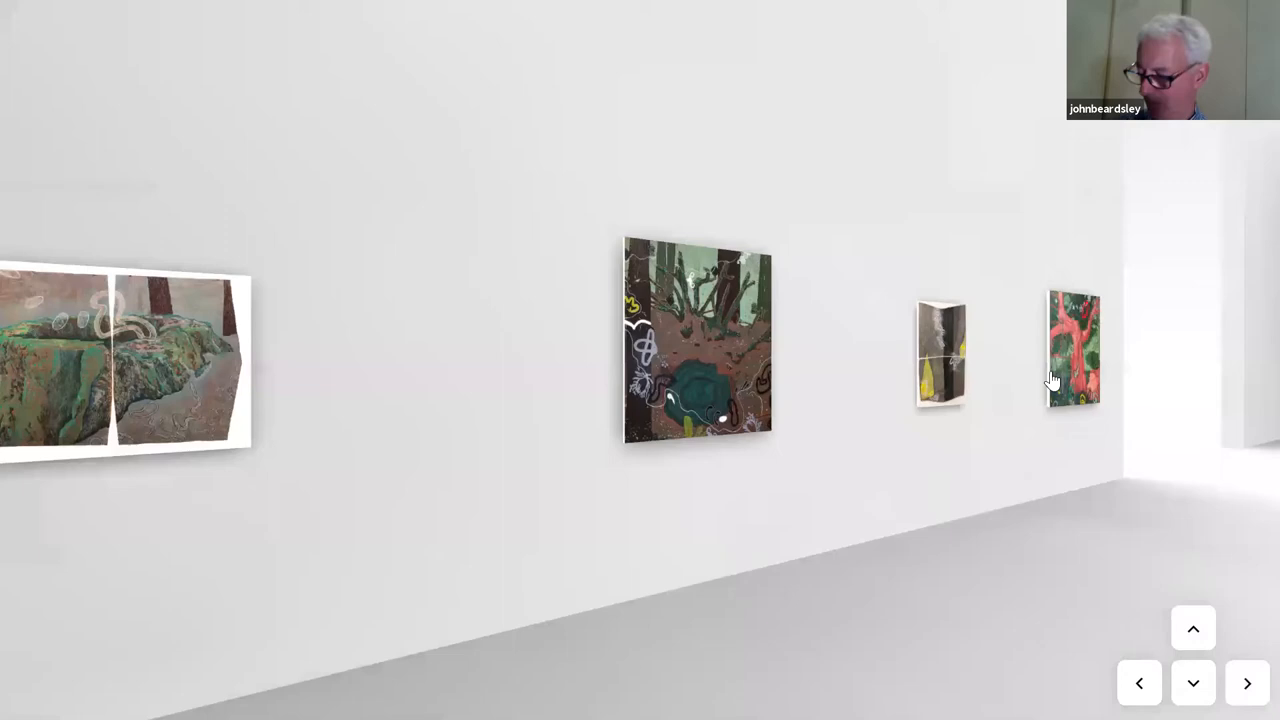
click(1072, 348)
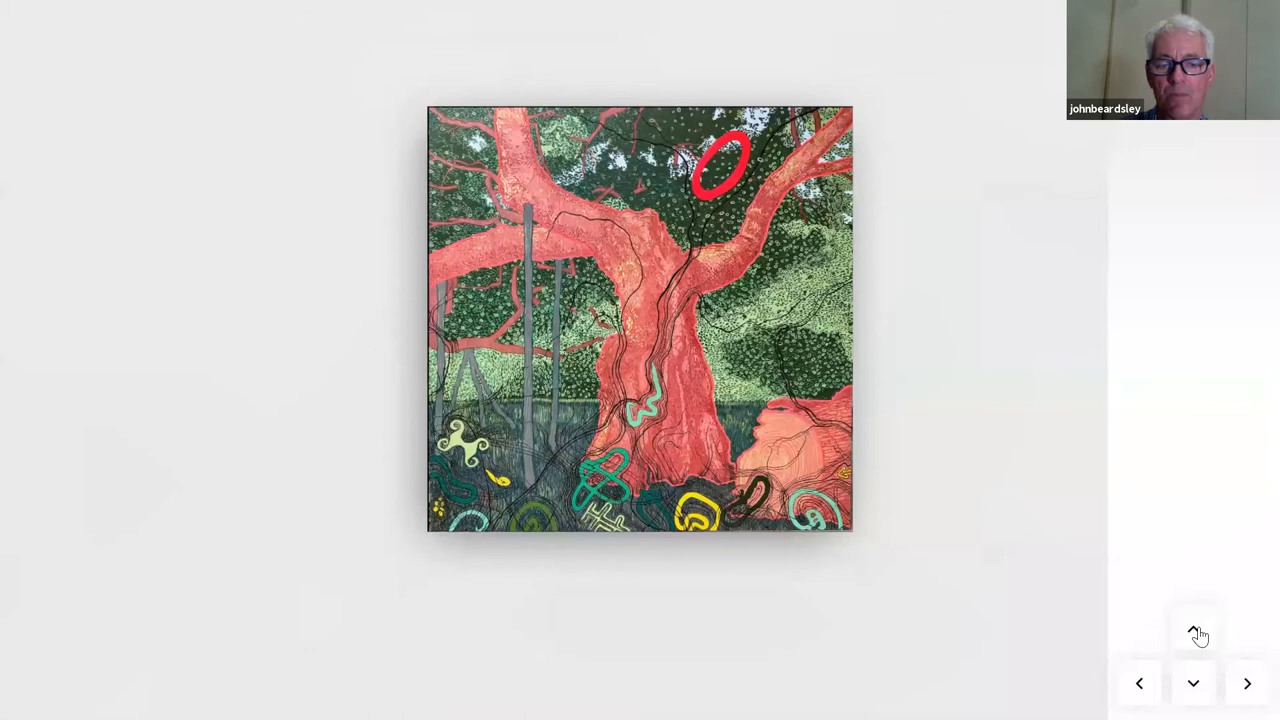
click(1196, 628)
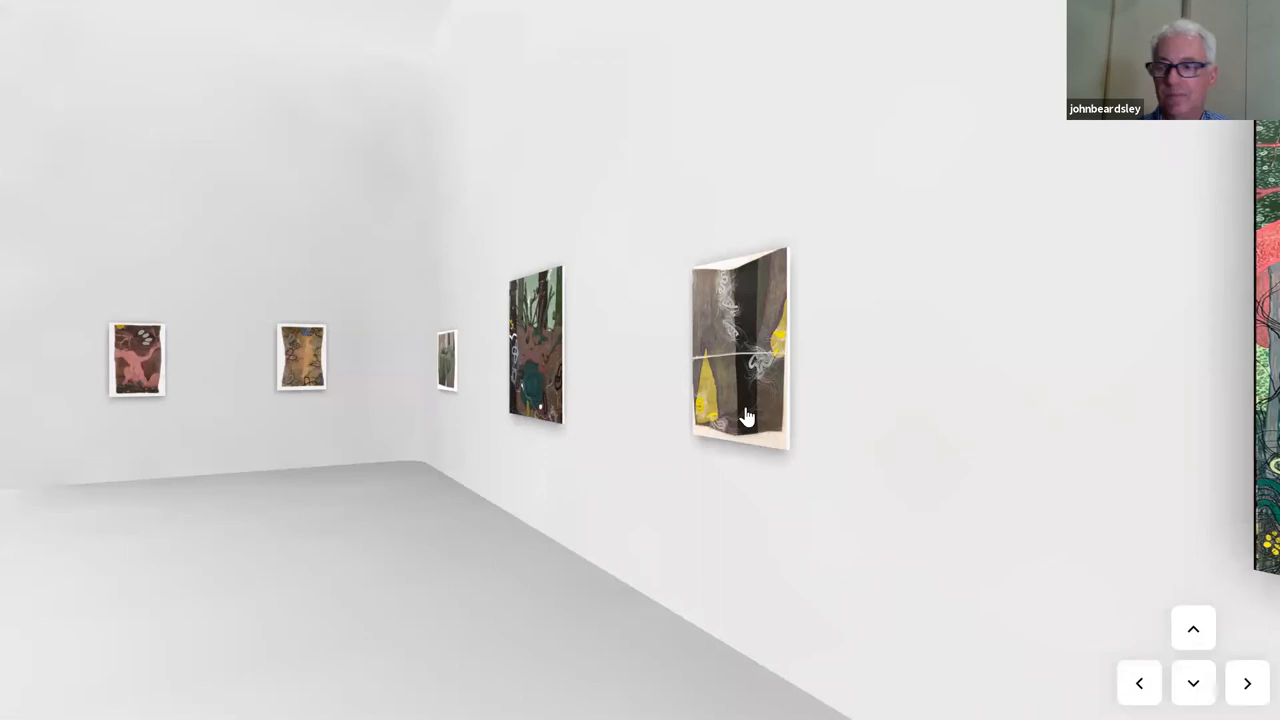
- Look at the grey-and-yellow diptych, then view Elders close up with its details card read and closed
click(740, 348)
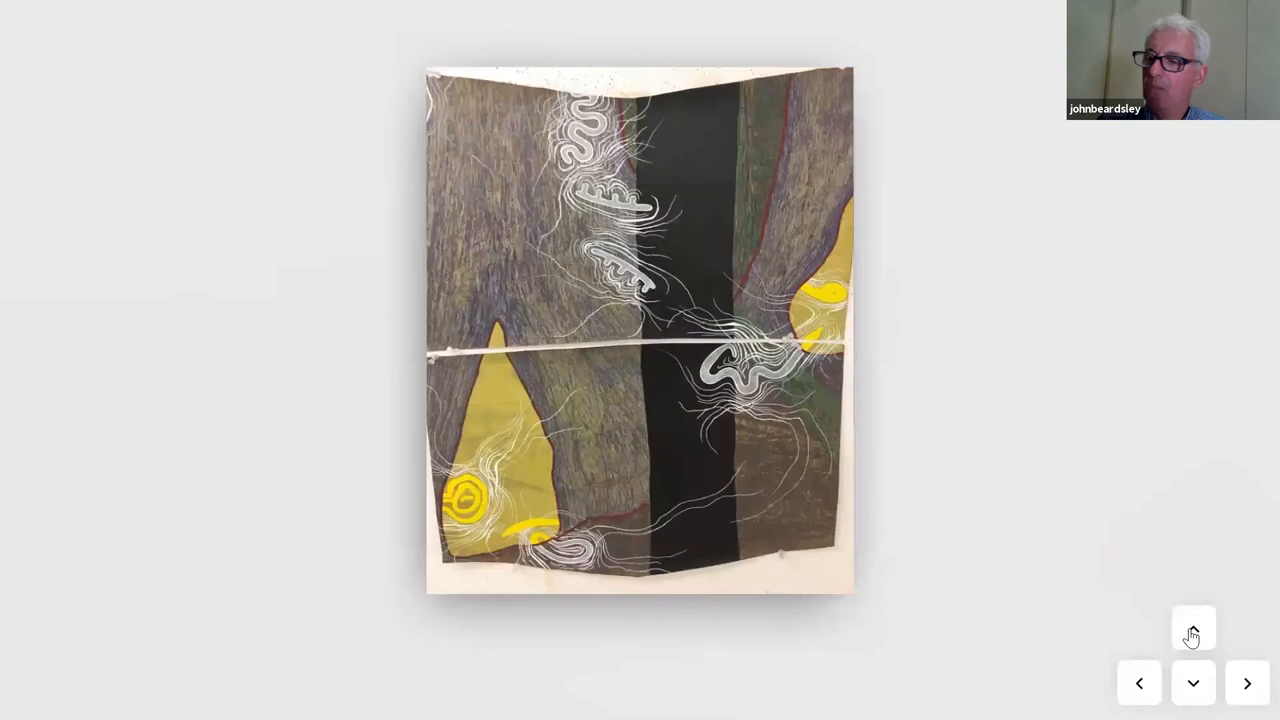
click(1192, 628)
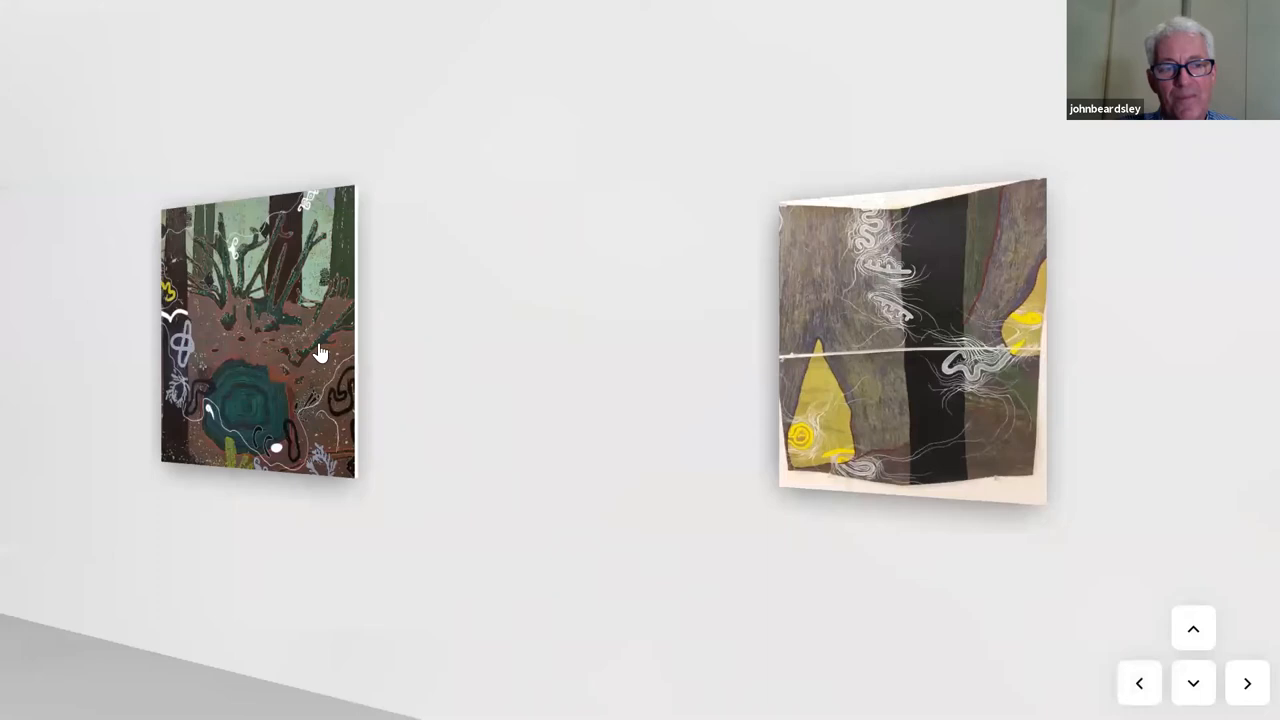
click(256, 332)
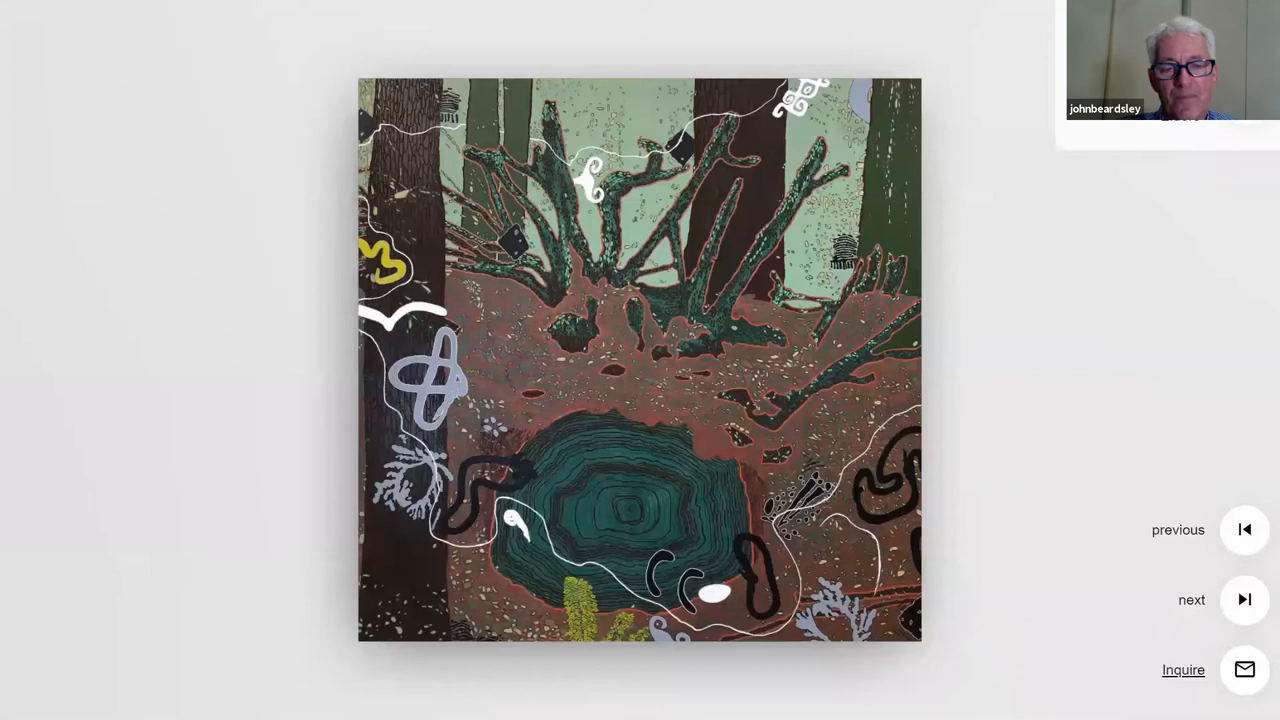
click(640, 360)
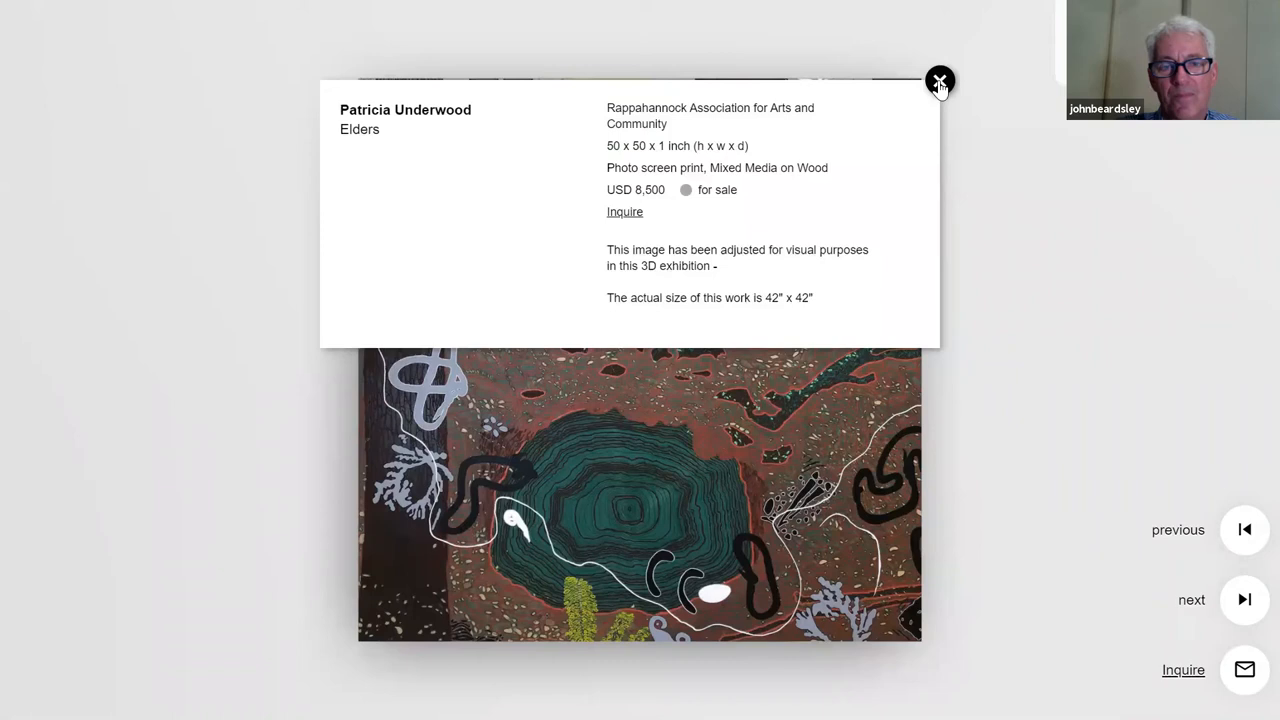
click(940, 80)
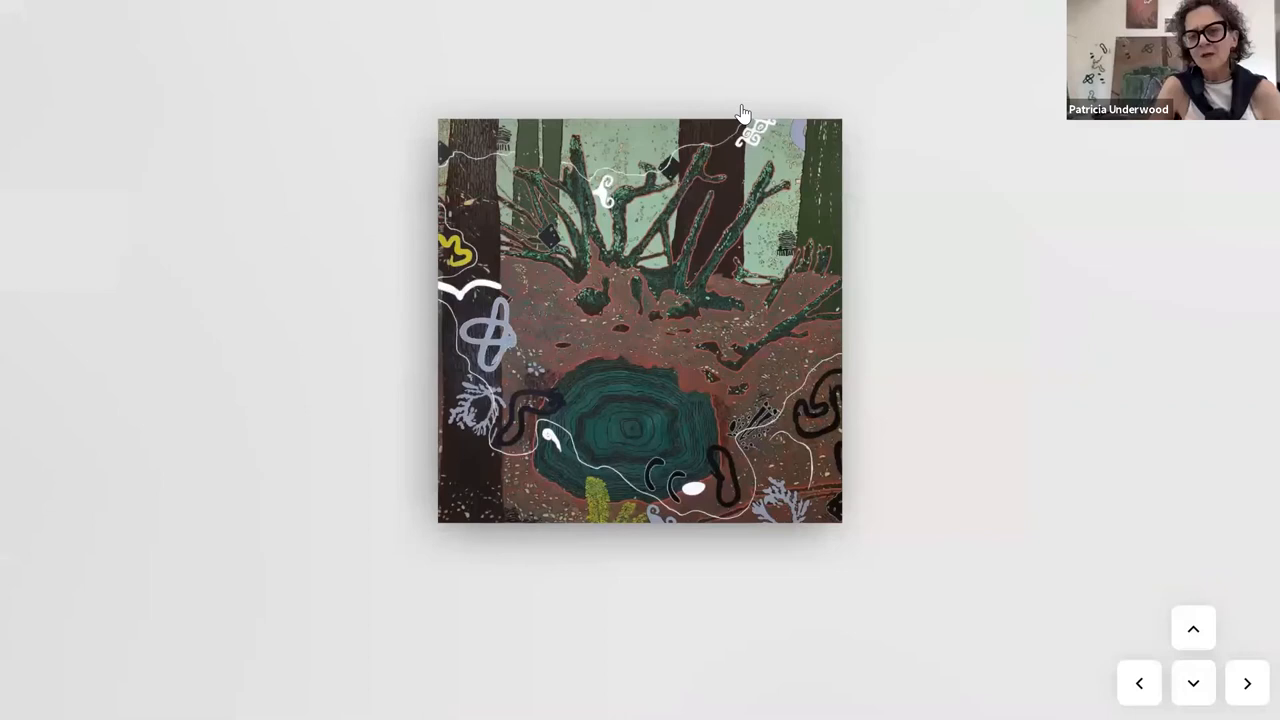
mouse_move(984, 382)
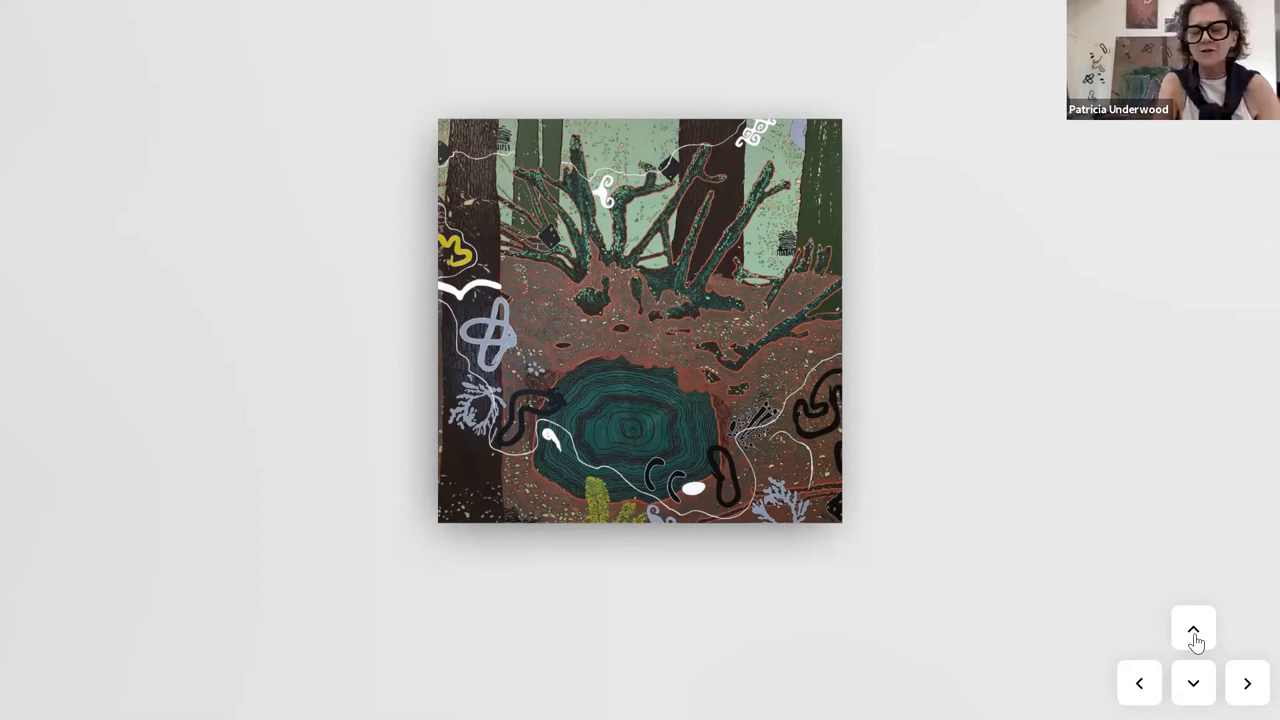
- Move on to Stump Study 2, read its details card and view it from further back
click(1192, 628)
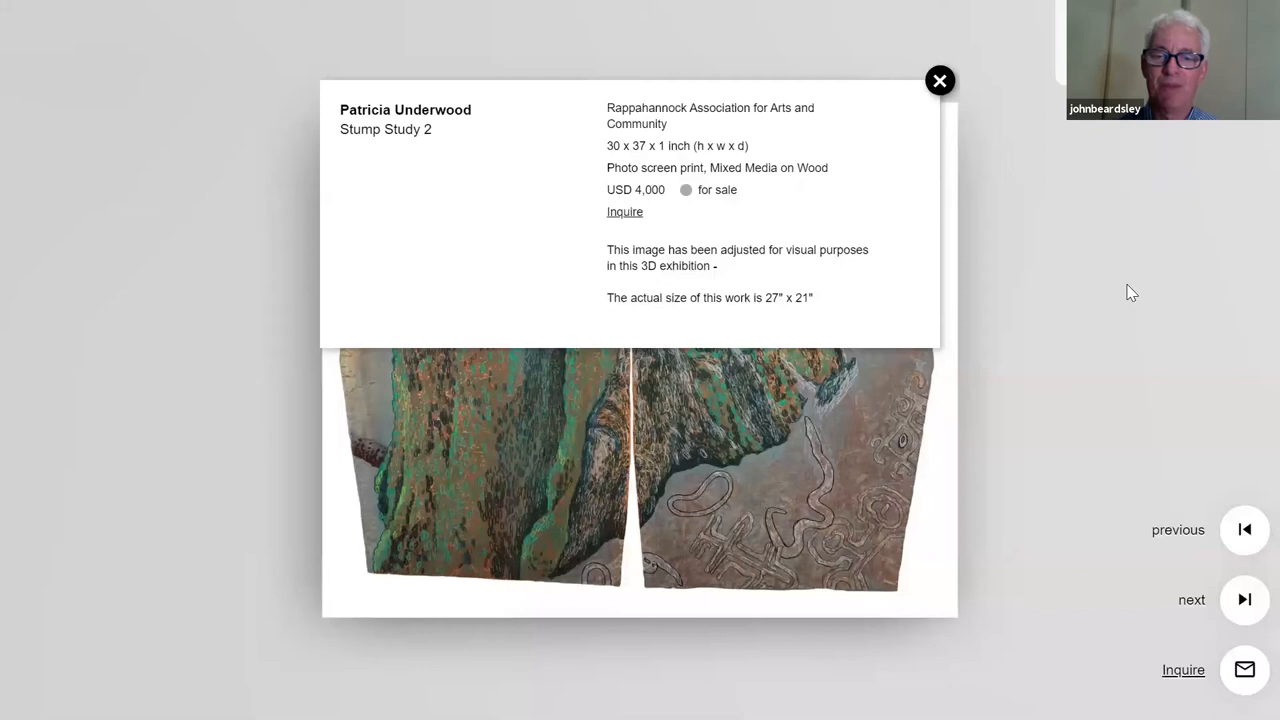
click(940, 80)
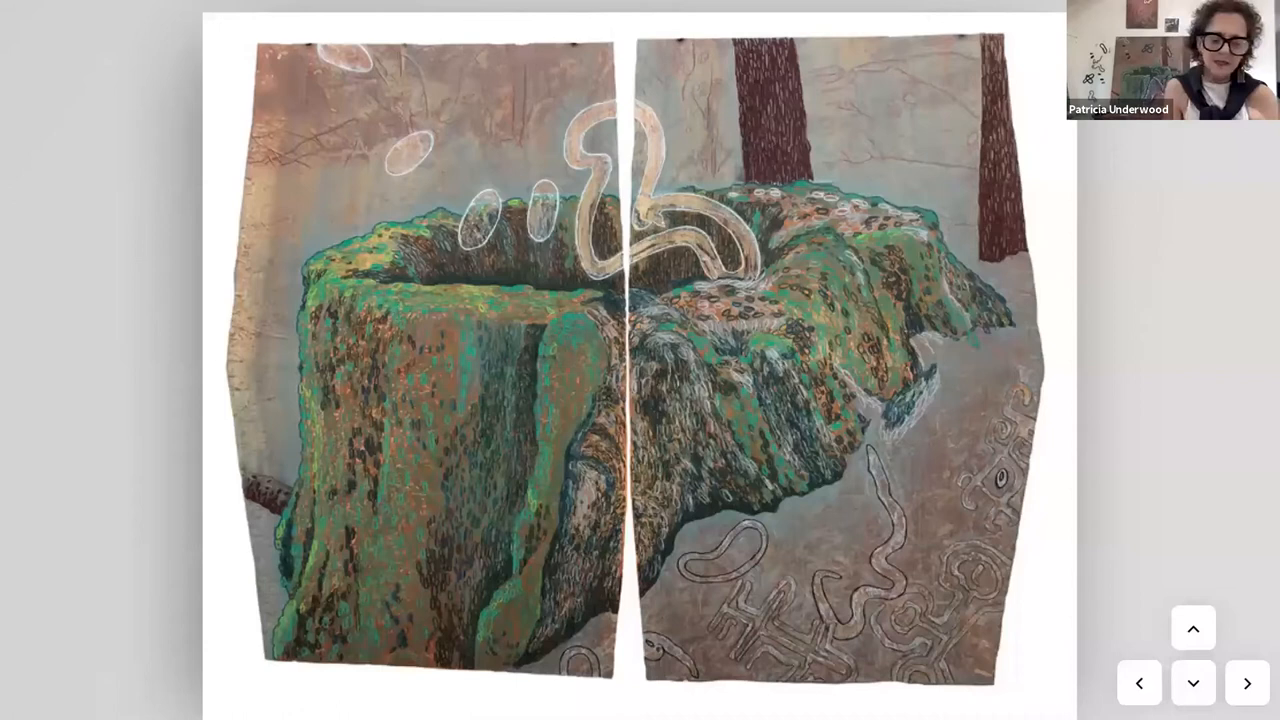
click(1138, 684)
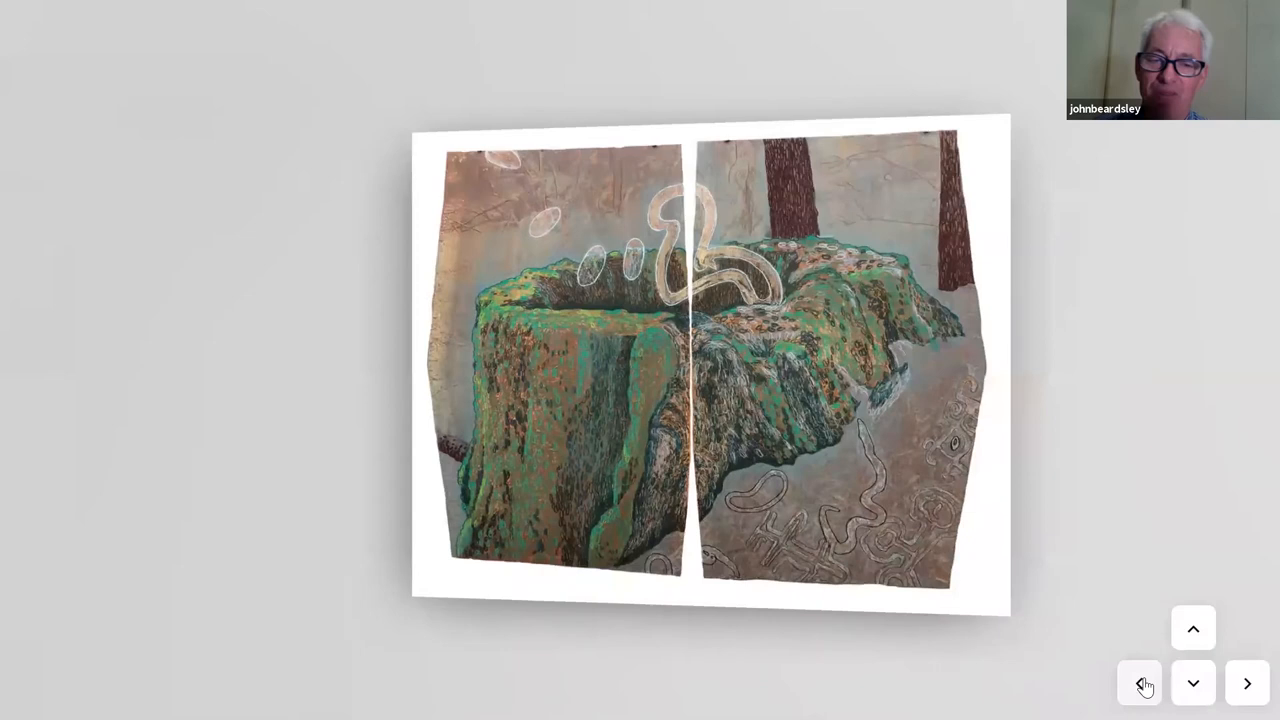
- Pass the black-and-white abstract and step back to the wall with Adam Disbrow's CONVERGENCE/102
click(1140, 684)
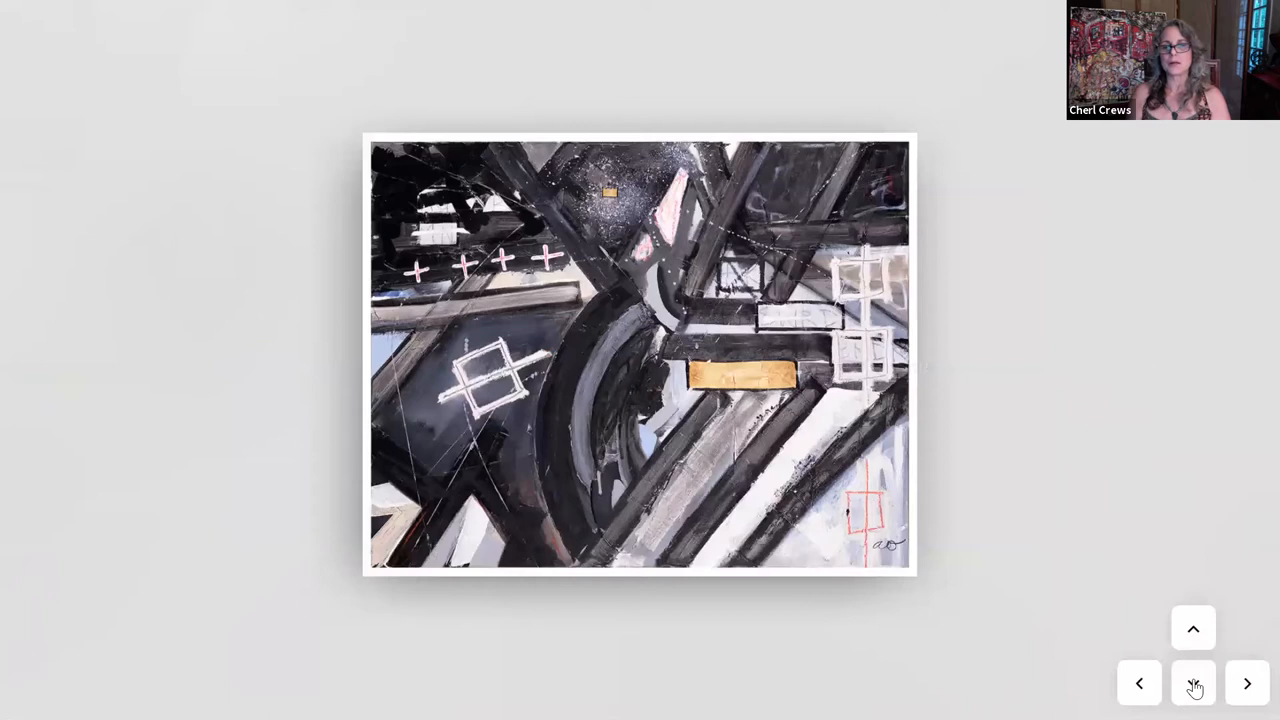
click(1192, 684)
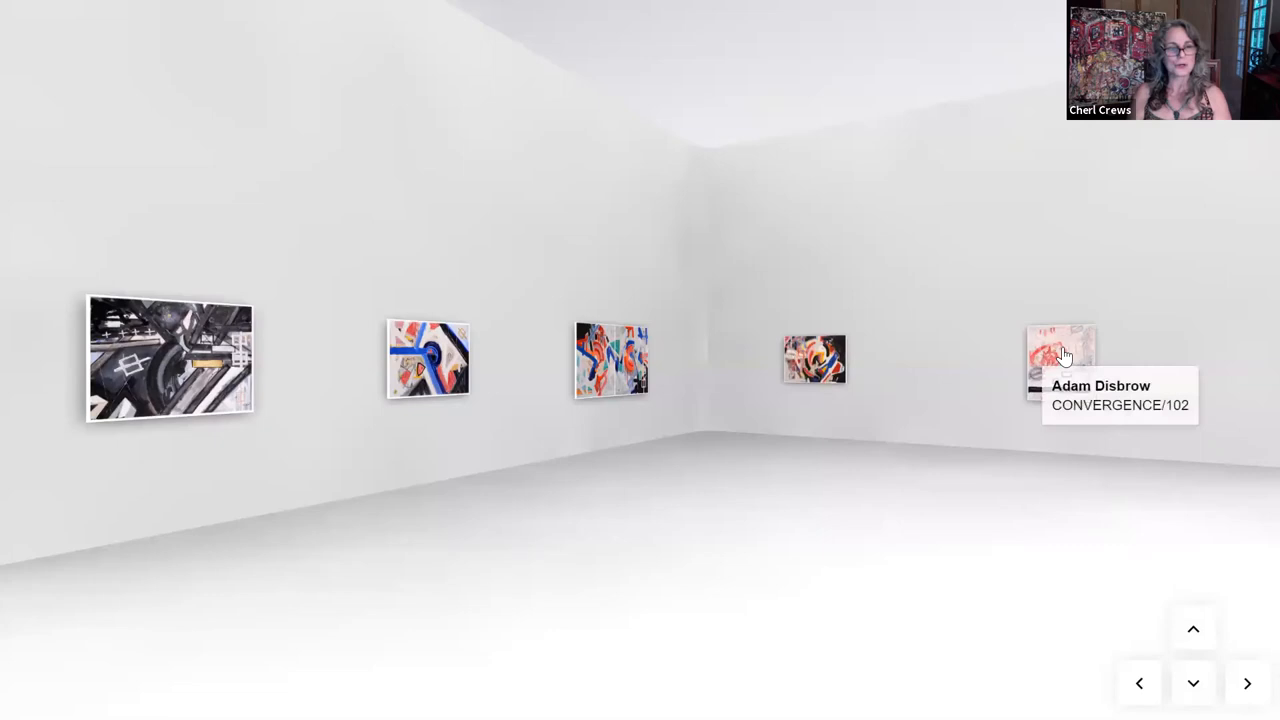
- Walk up to the black-and-white abstract hanging beside the blue-and-red piece
click(1060, 360)
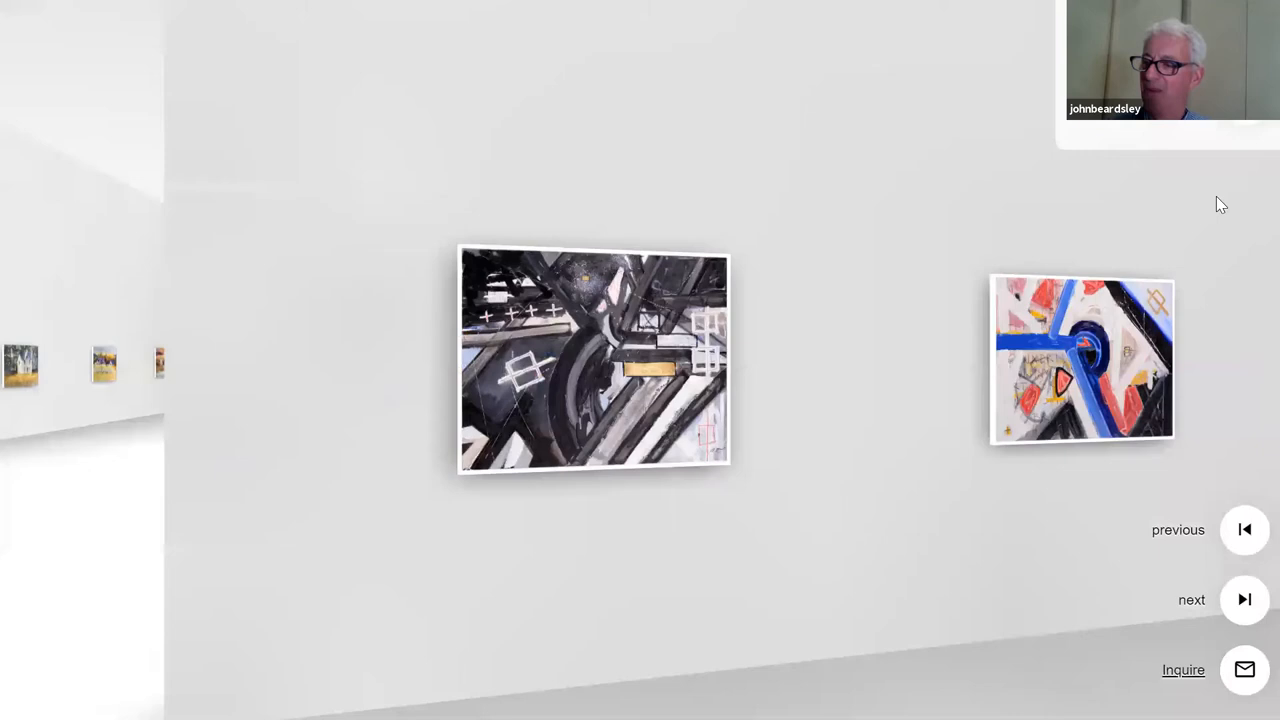
- Read the details card for Adam Disbrow's NOTHING, then advance to the blue-and-red abstract painting
click(594, 360)
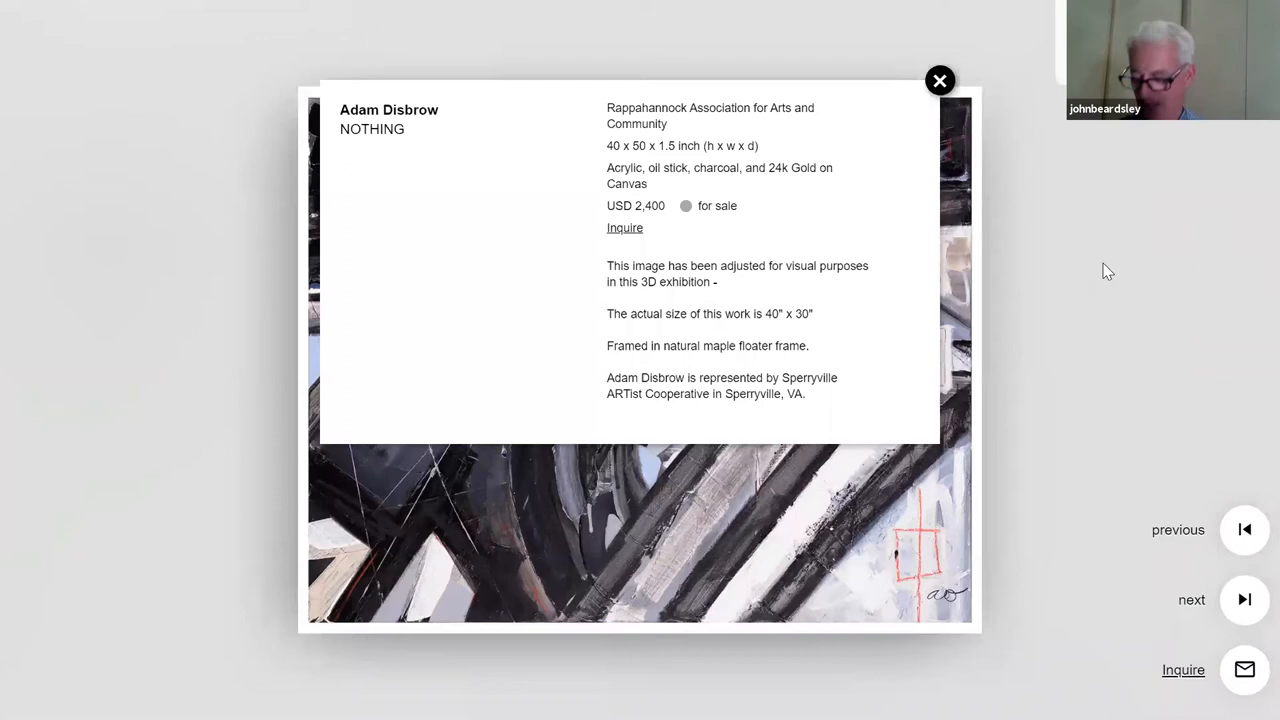
click(940, 80)
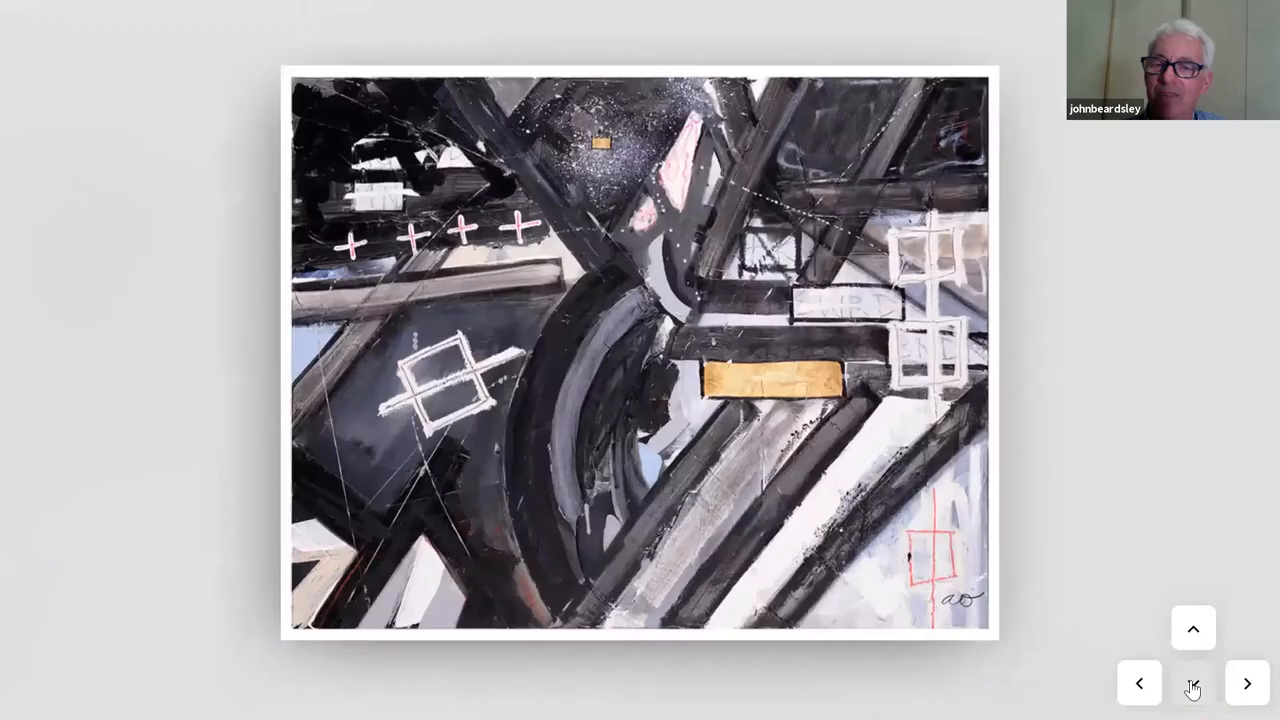
click(1192, 690)
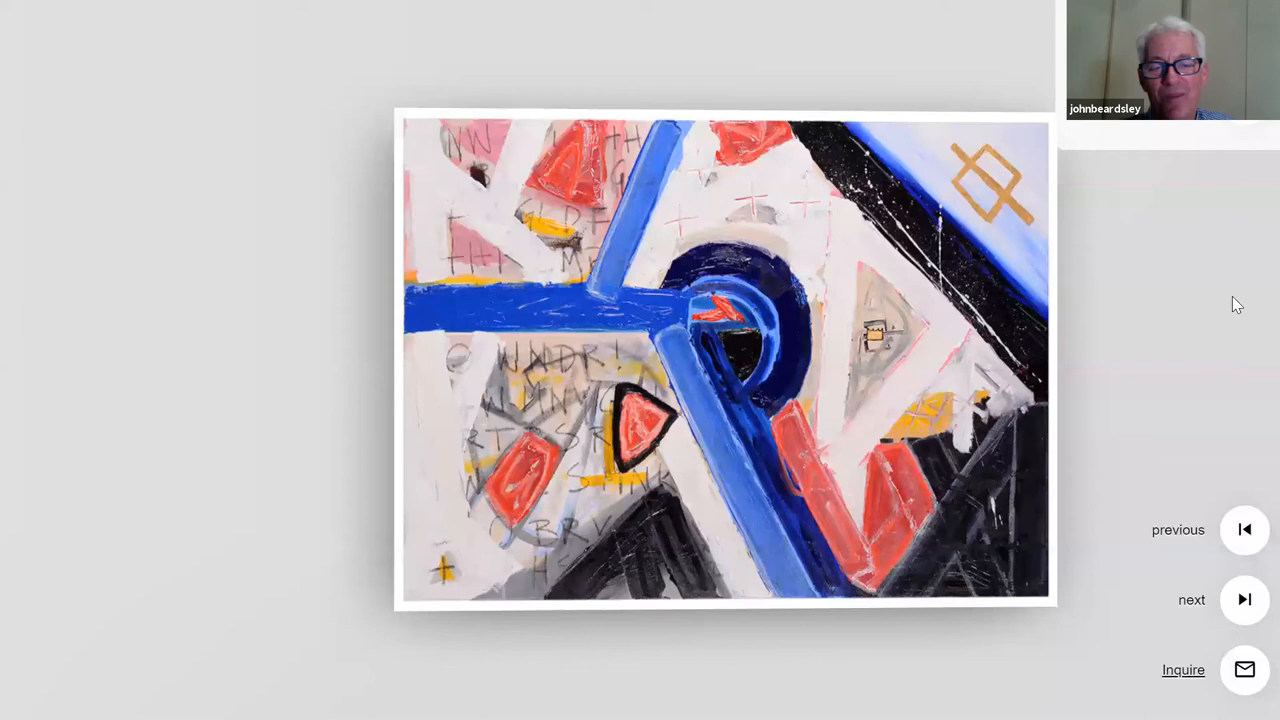
- Read the details card for Adam Disbrow's SOMETHING, then leave its close-up toward the diptych
click(728, 360)
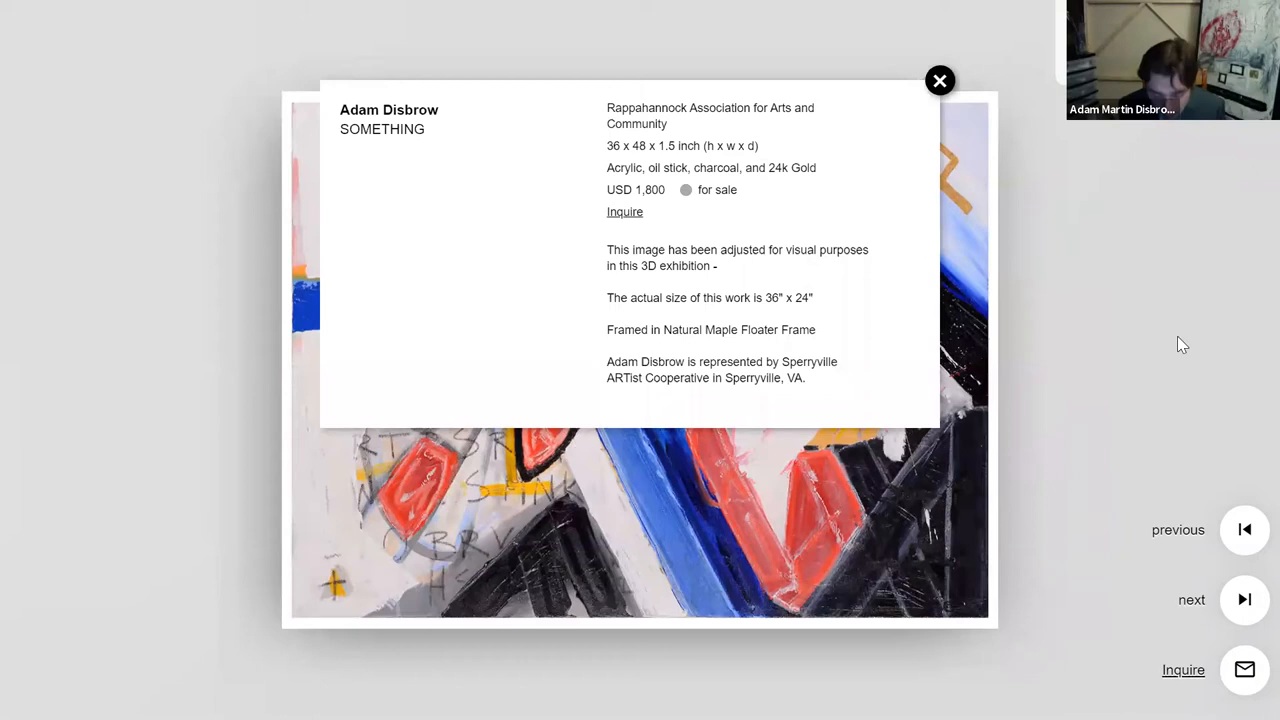
click(940, 80)
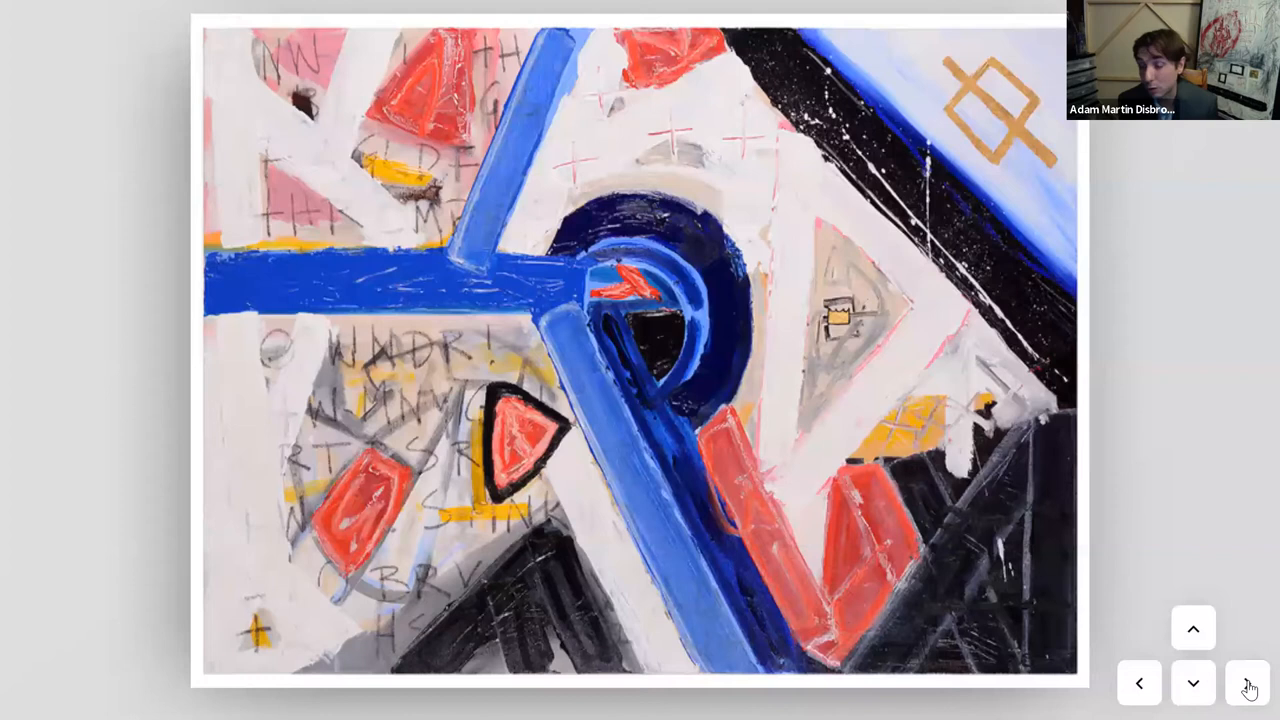
click(1248, 684)
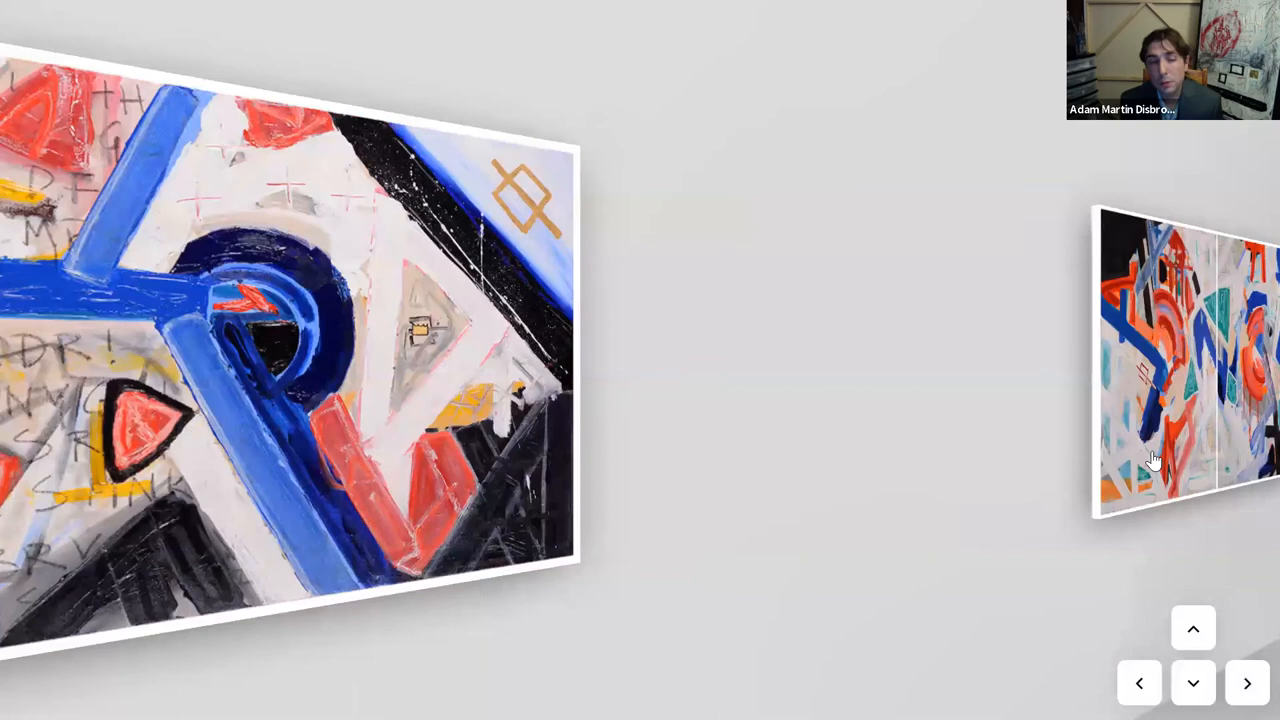
- Read the details card for the diptych ANYTHING (size, media, price) and put it away
click(1188, 360)
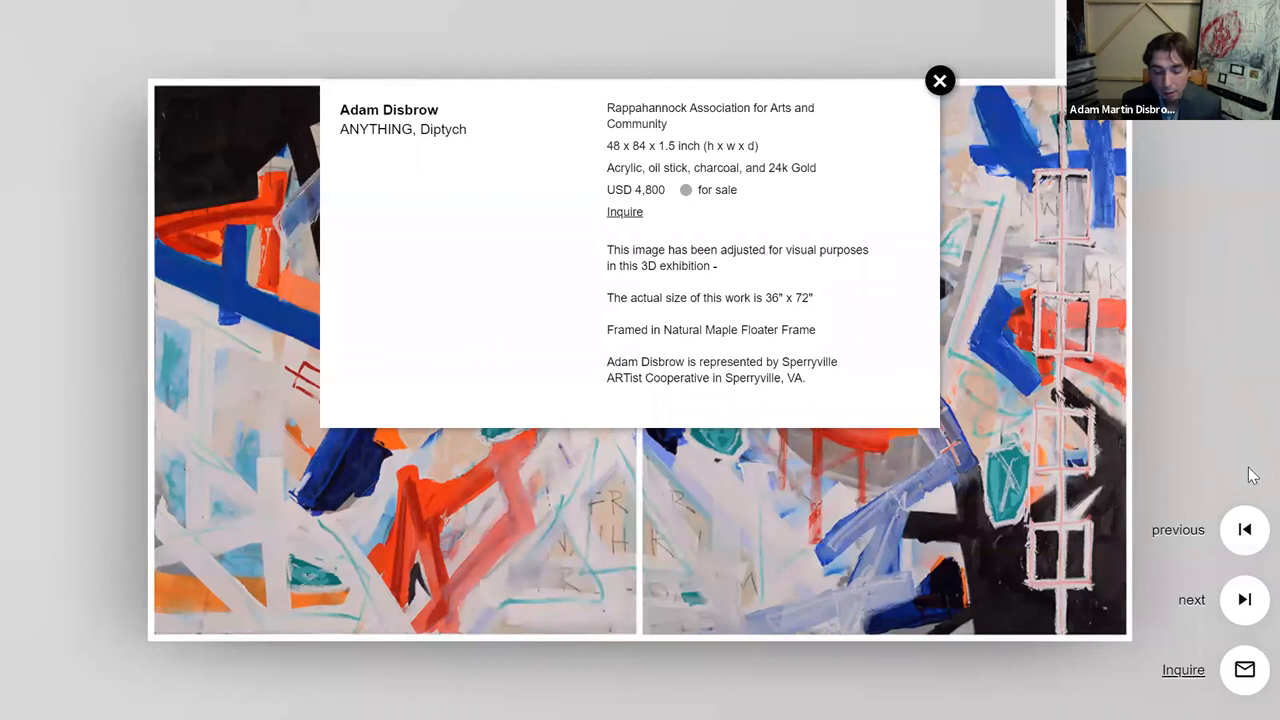
click(940, 80)
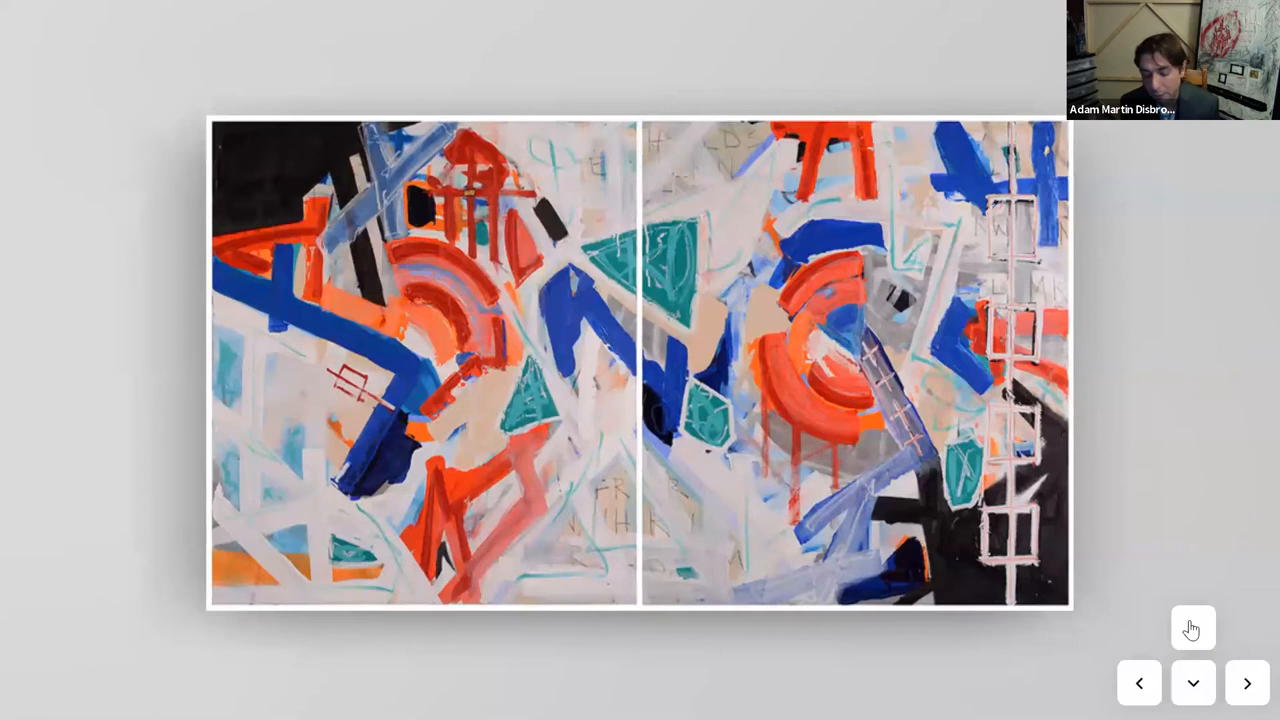
- View both panels of ANYTHING in a full-screen close-up, then back out to the gallery
click(1192, 684)
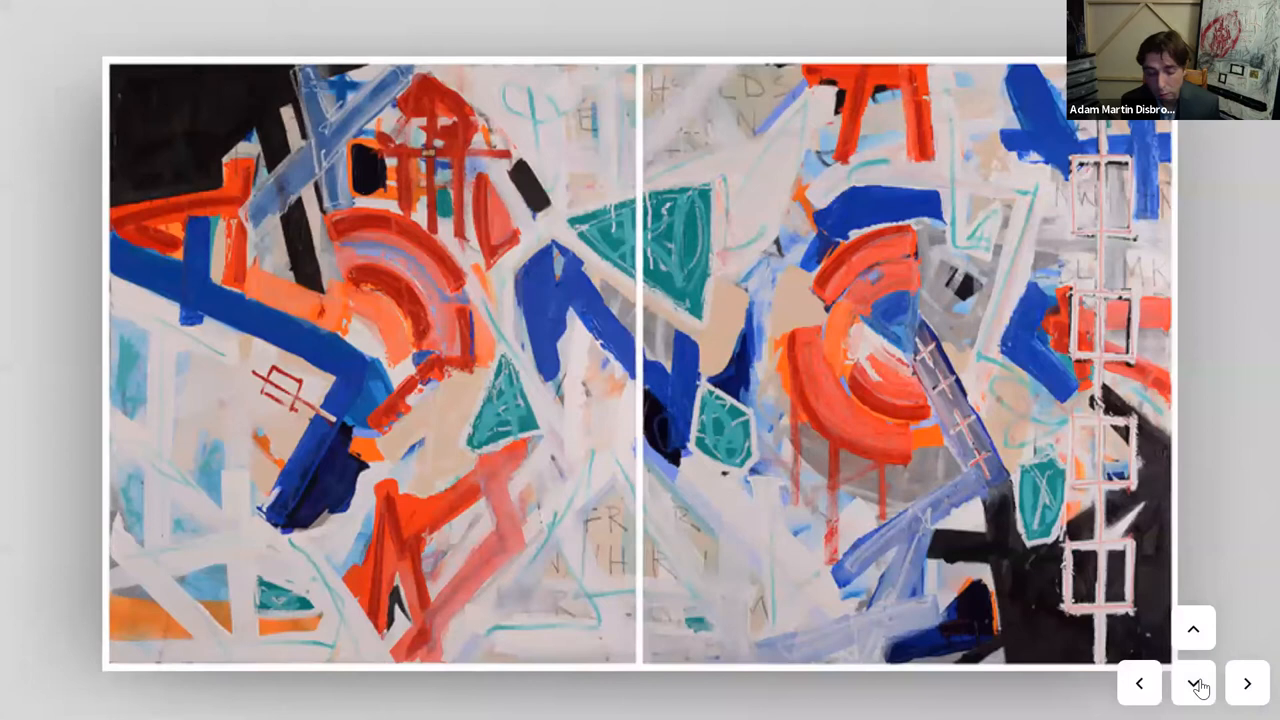
click(1192, 684)
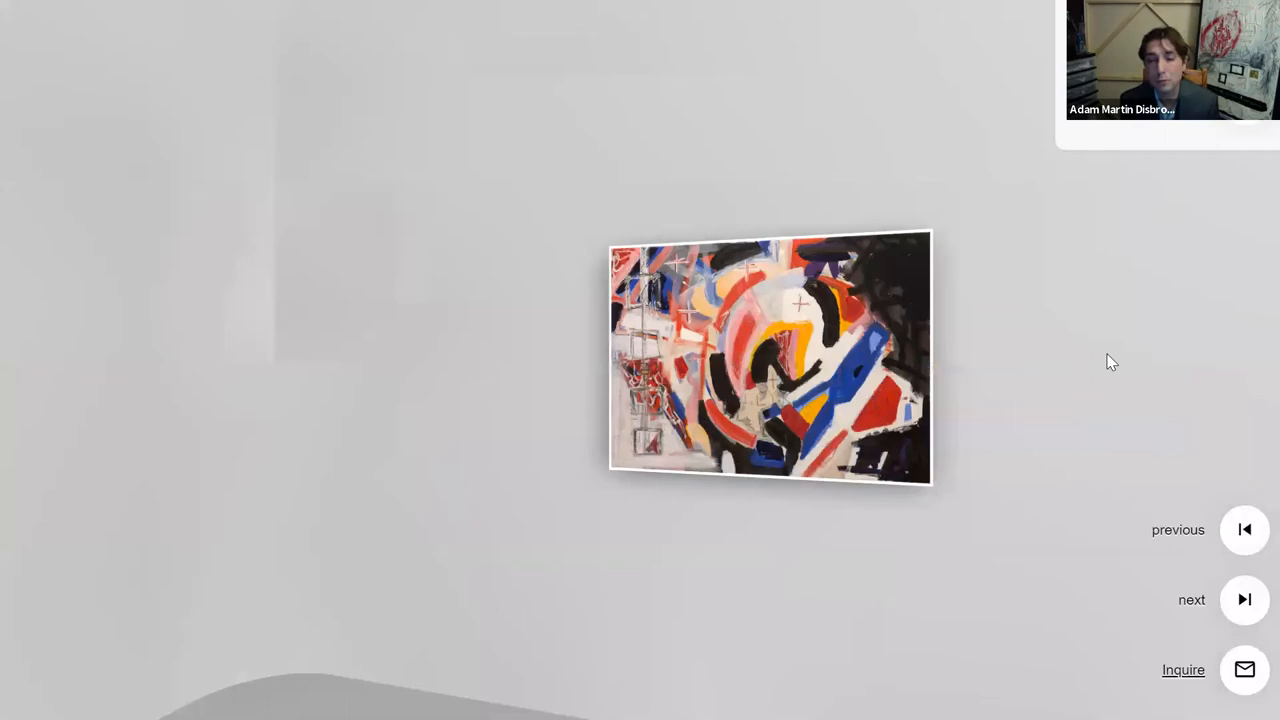
- Show the details card for EVERYTHING with its size, media and USD 1,800 price
click(770, 356)
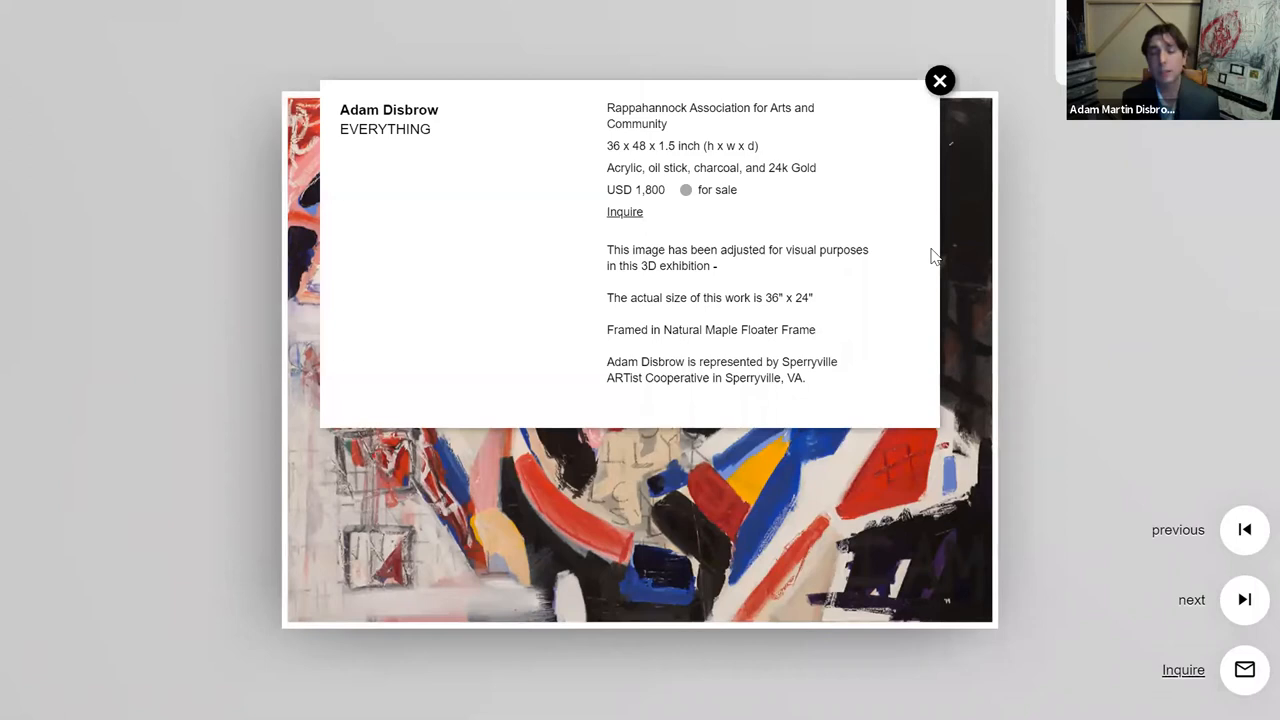
- View EVERYTHING full-screen, then pull back to the wall of four Adam Disbrow works
click(940, 80)
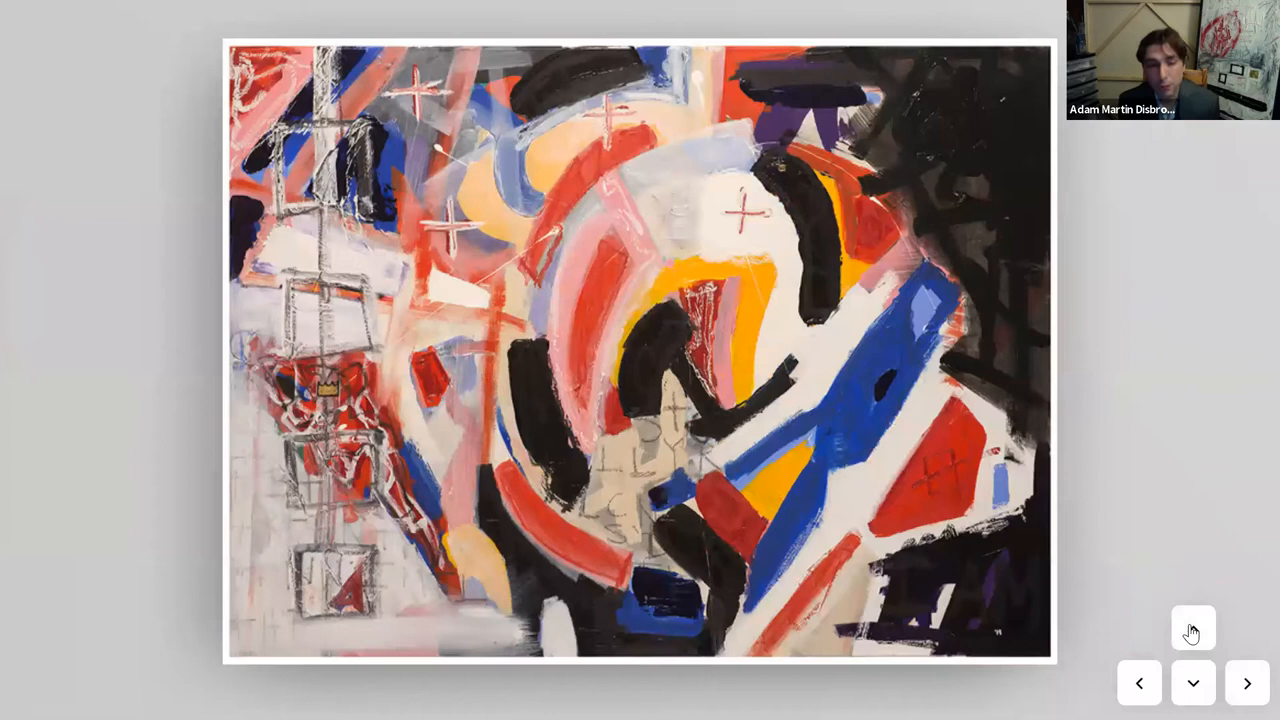
click(1192, 628)
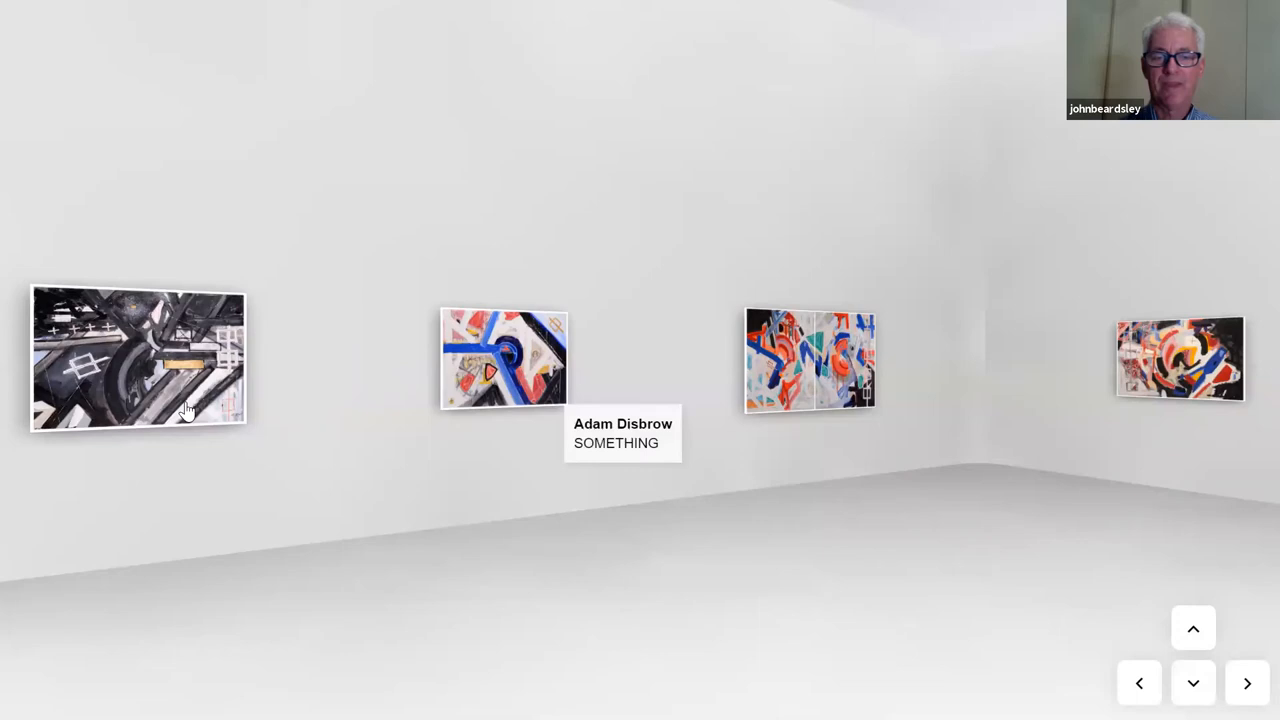
- Show the details card for CONFLICT/Resolution-6 with its size, media and USD 500 price
click(504, 358)
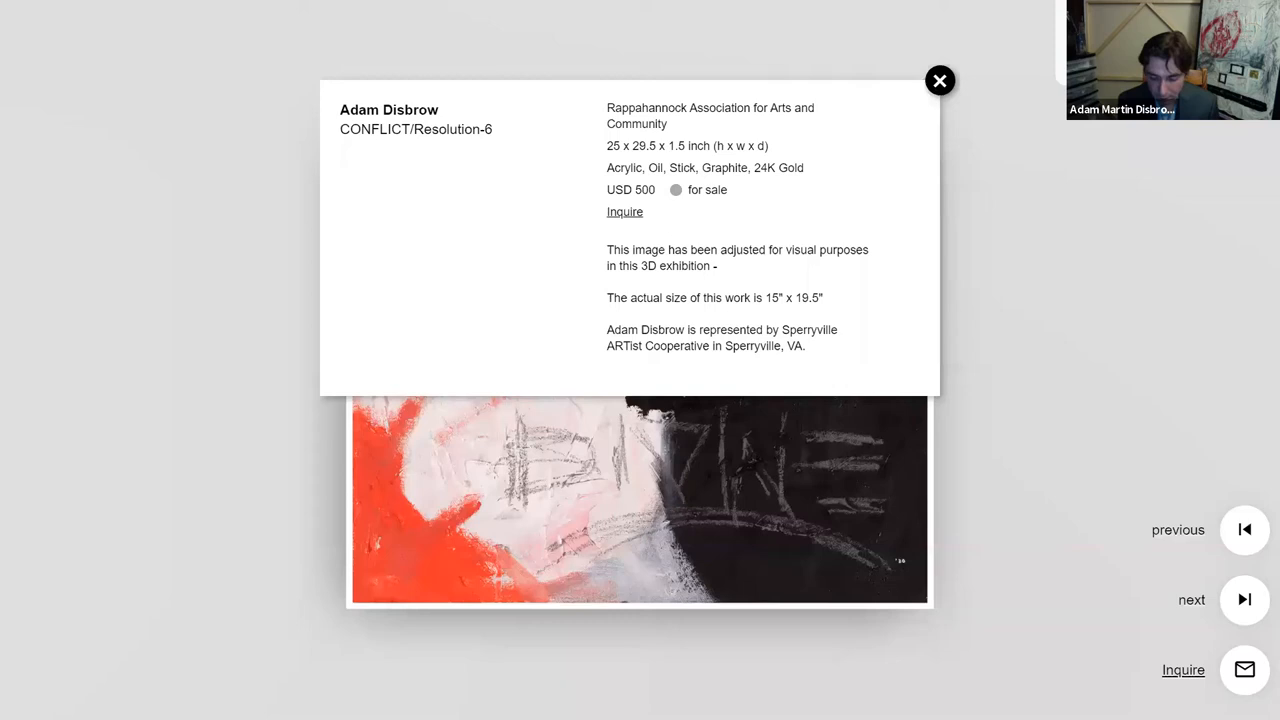
- View CONFLICT/Resolution-6 full-screen, fit the whole painting, then move to the next artwork
click(938, 80)
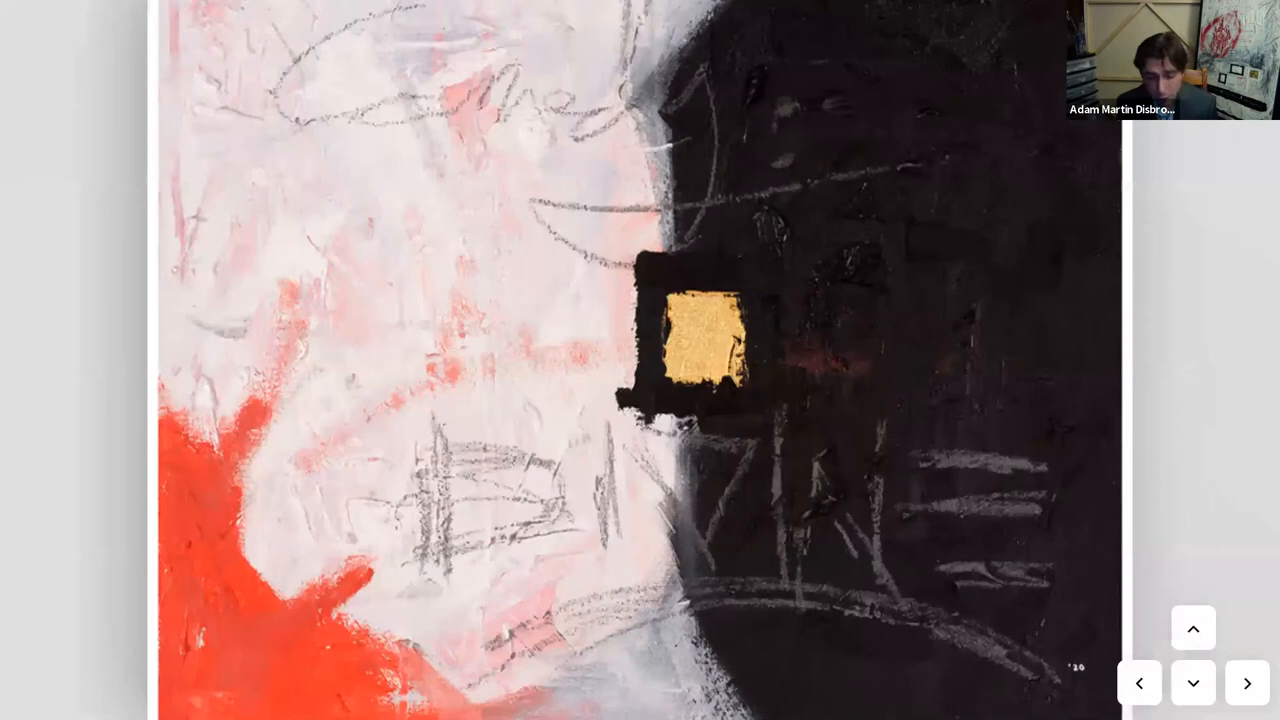
click(1140, 684)
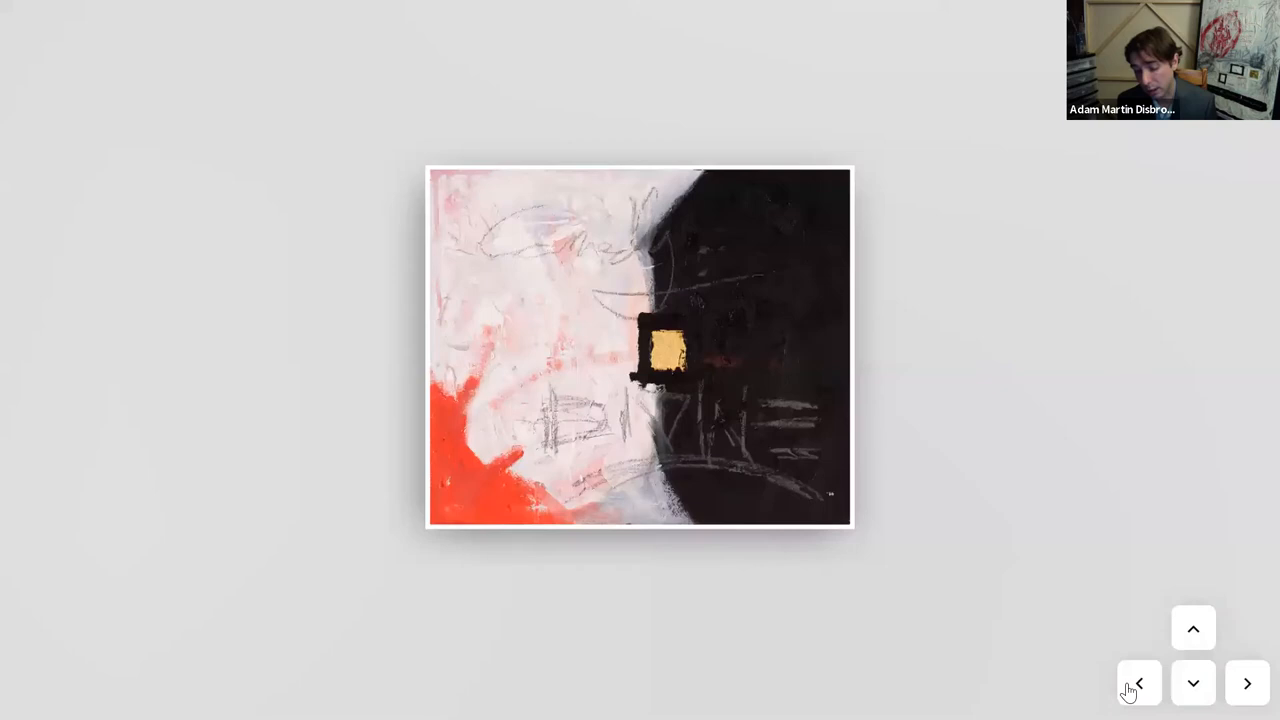
click(1140, 684)
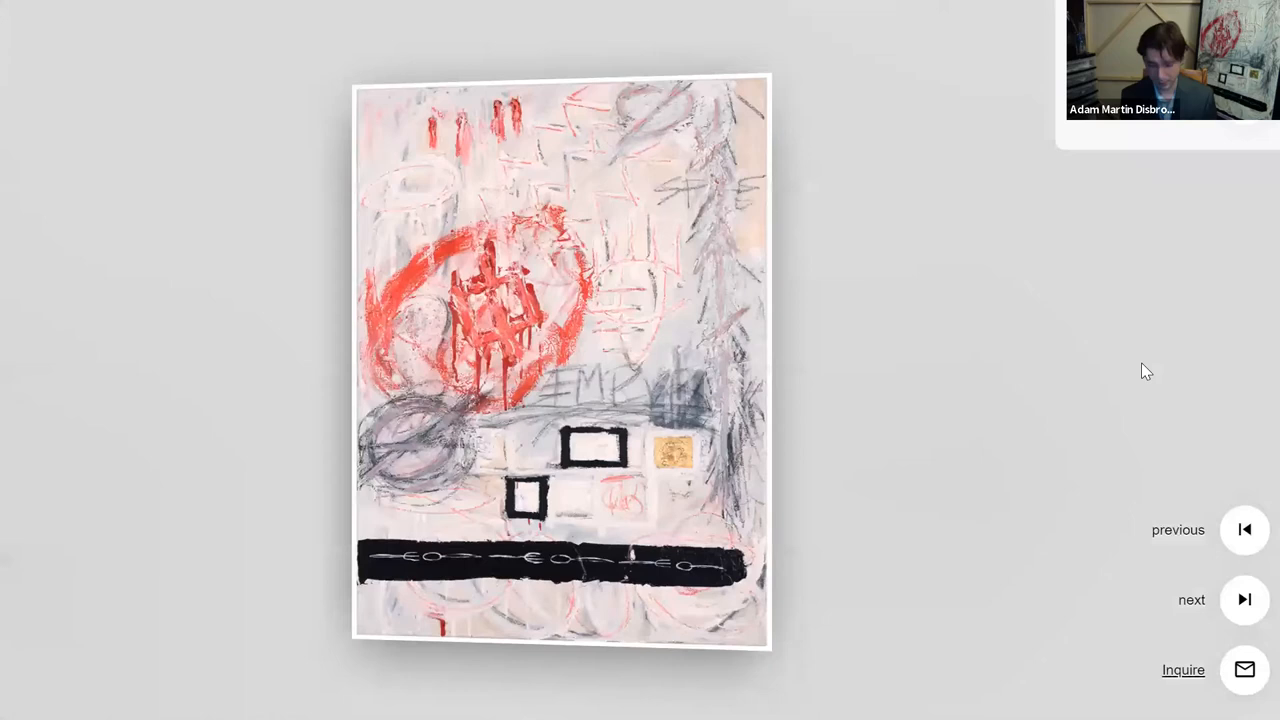
- Read the CONVERGENCE/102 card (USD 5,000), view it fitted full-screen, then go back to CONFLICT/Resolution-6
click(560, 360)
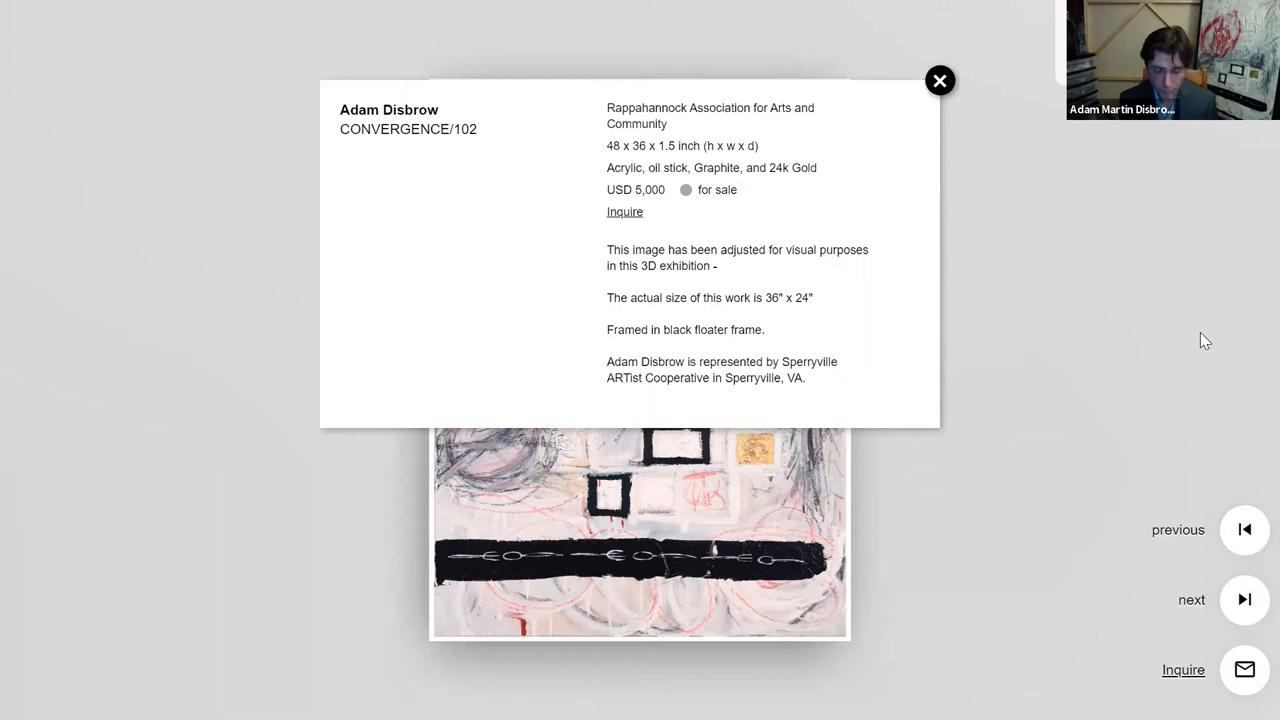
click(940, 80)
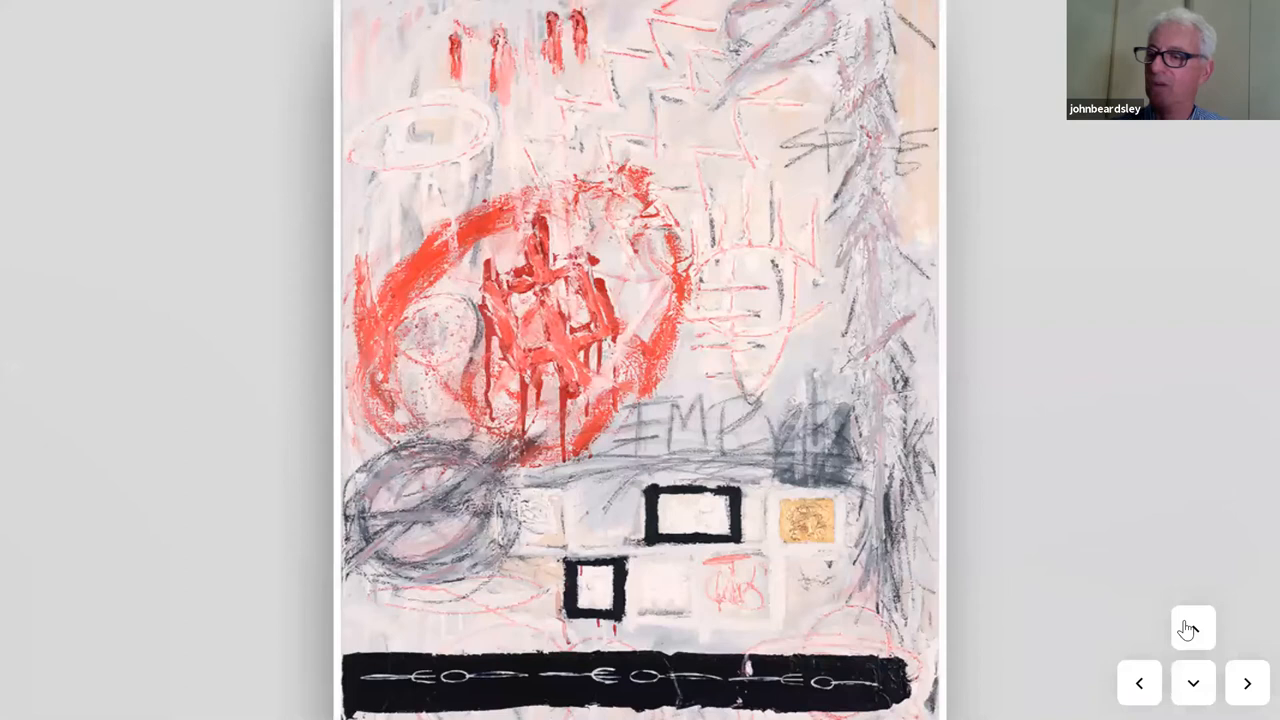
click(1192, 628)
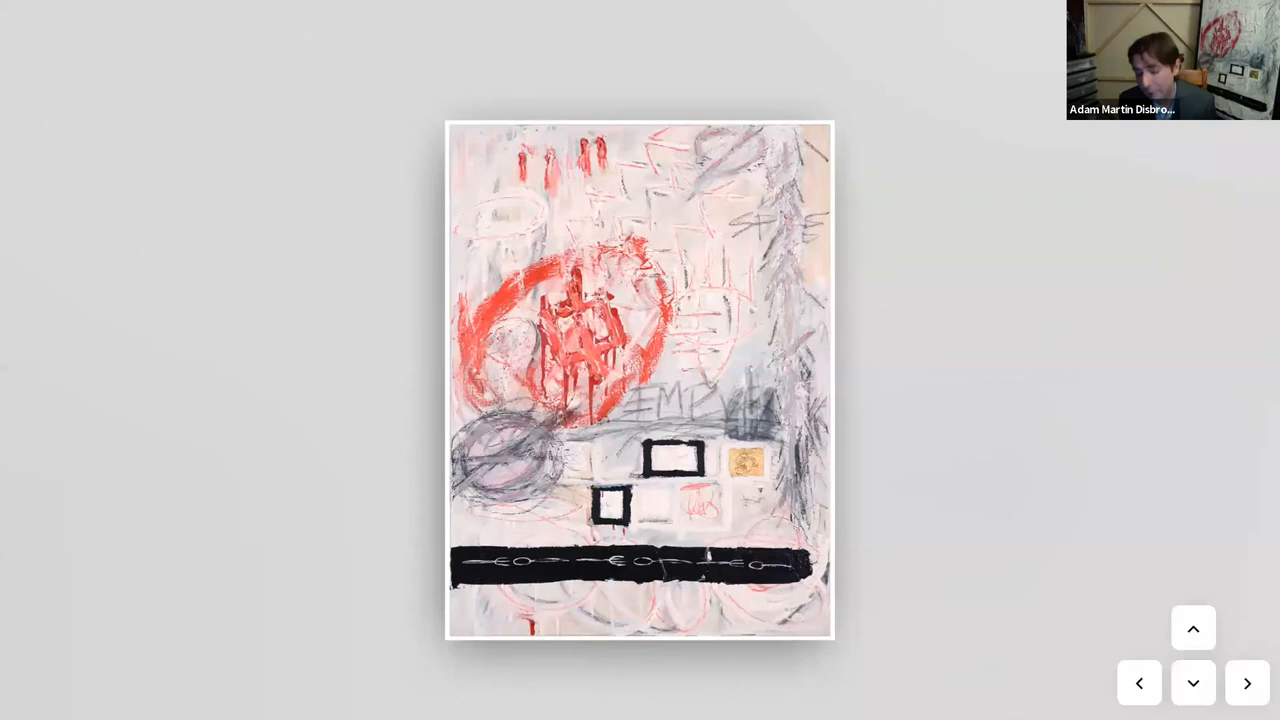
click(1248, 684)
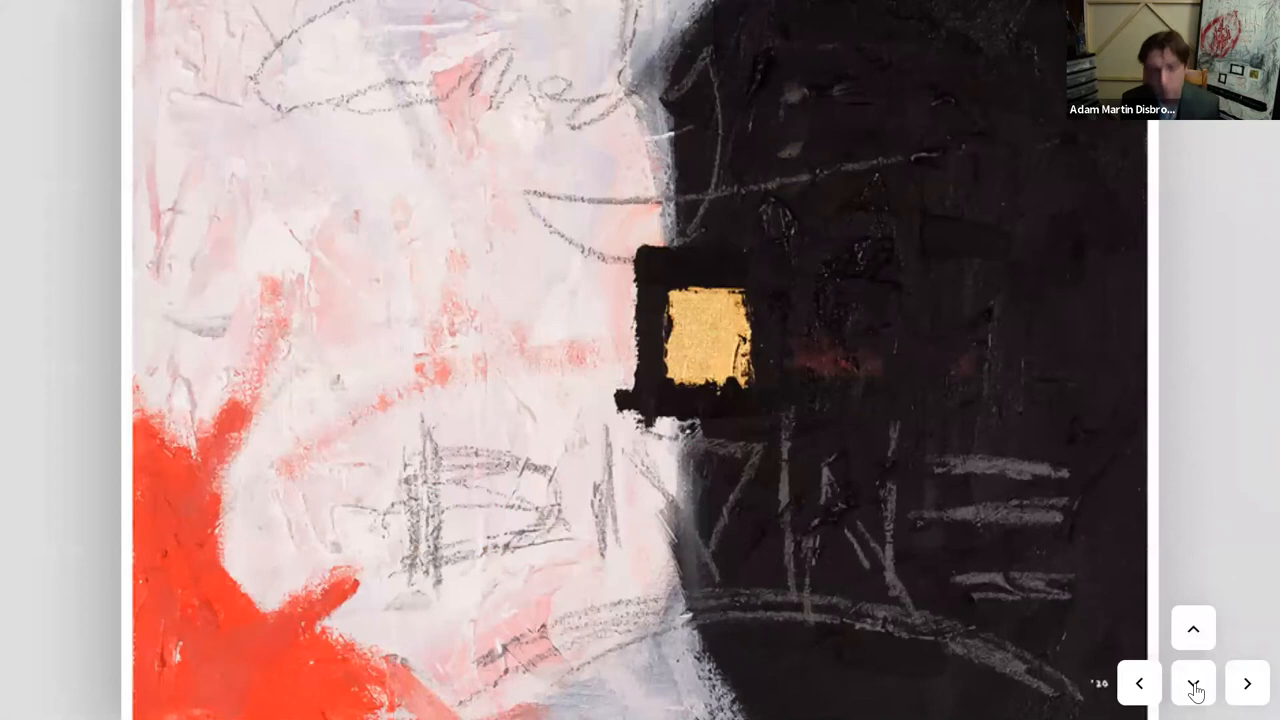
- Bring CONVERGENCE/102 back up full-screen, the whole tall pale painting fitted on screen
click(1192, 684)
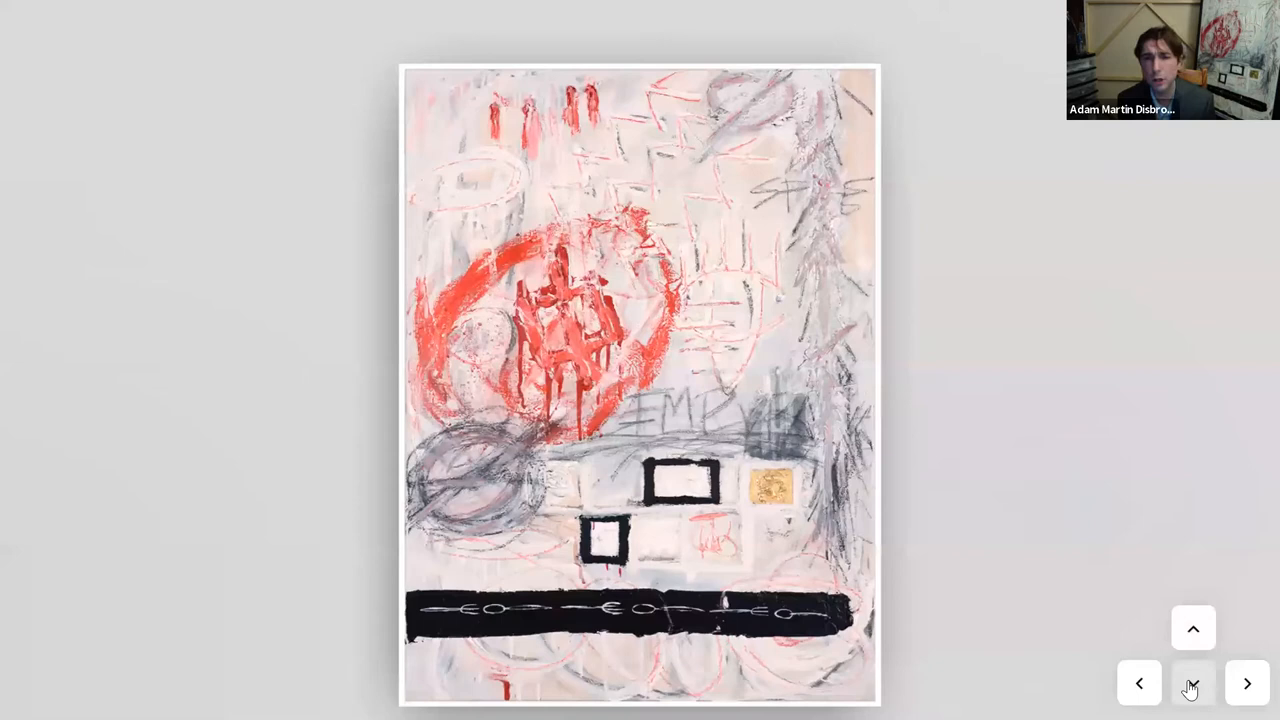
- Advance the full-screen close-up to the blue, orange and white diptych "ANYTHING"
click(1192, 684)
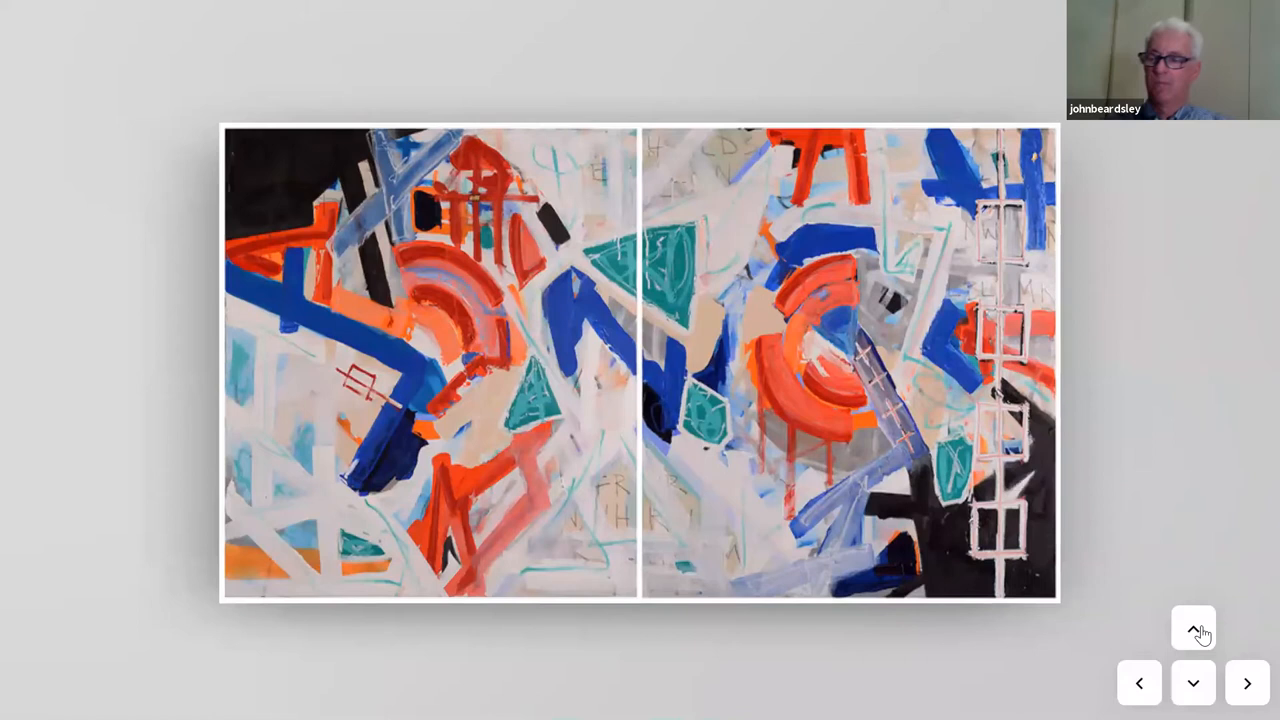
- Bring up Adam Disbrow's "SOMETHING" details card: acrylic, oil stick, charcoal, 24k gold, USD 1,800
click(1192, 628)
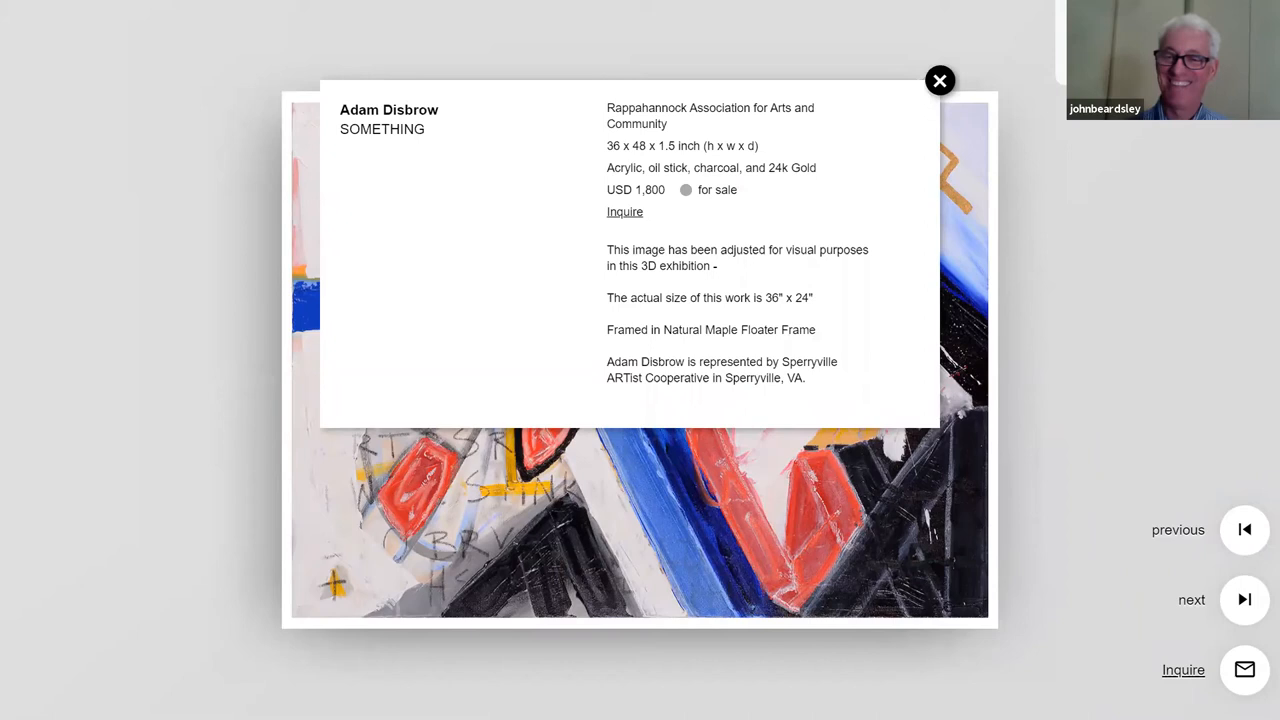
- Review the "NOTHING" details card (USD 2,400), then view the black-and-grey painting up close
click(940, 80)
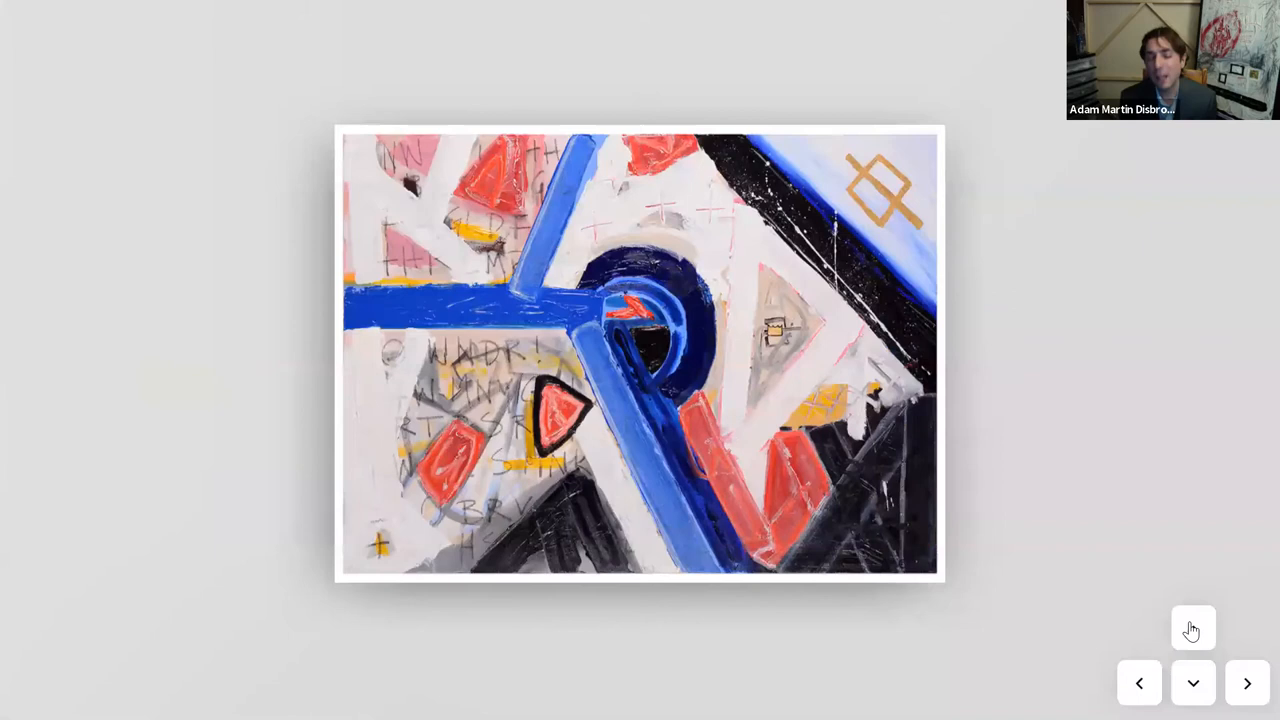
click(1192, 628)
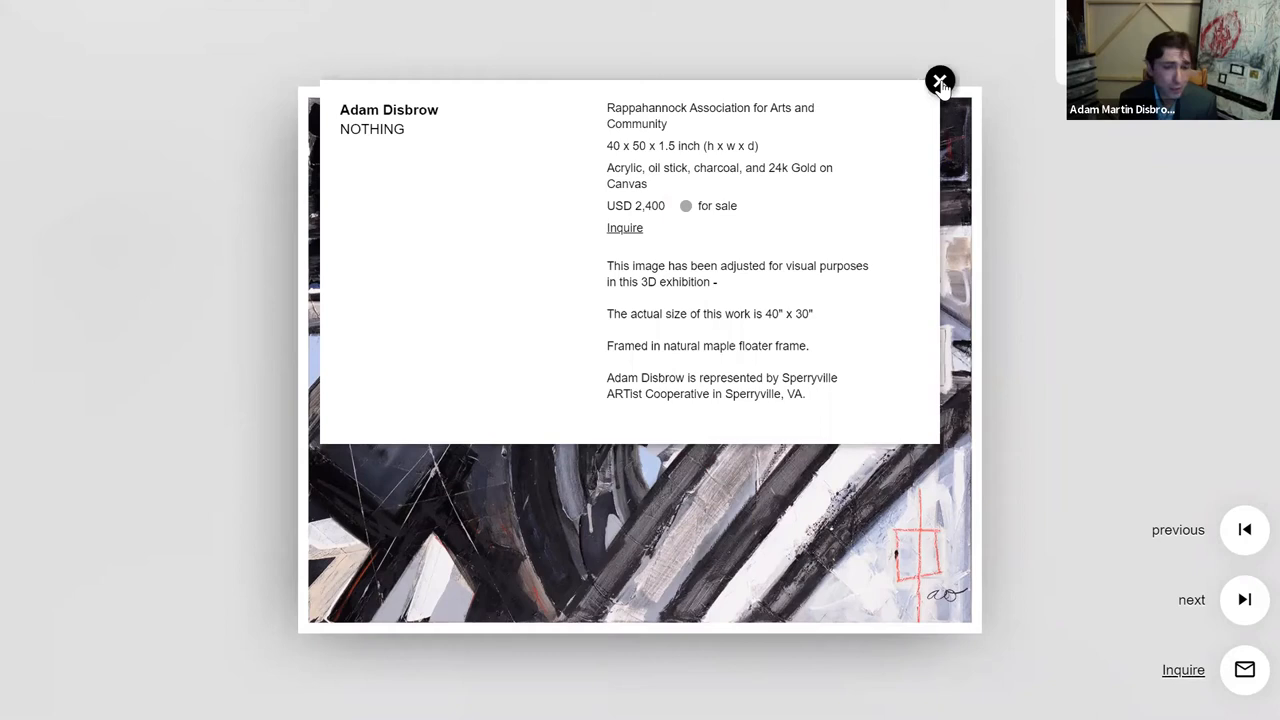
click(940, 80)
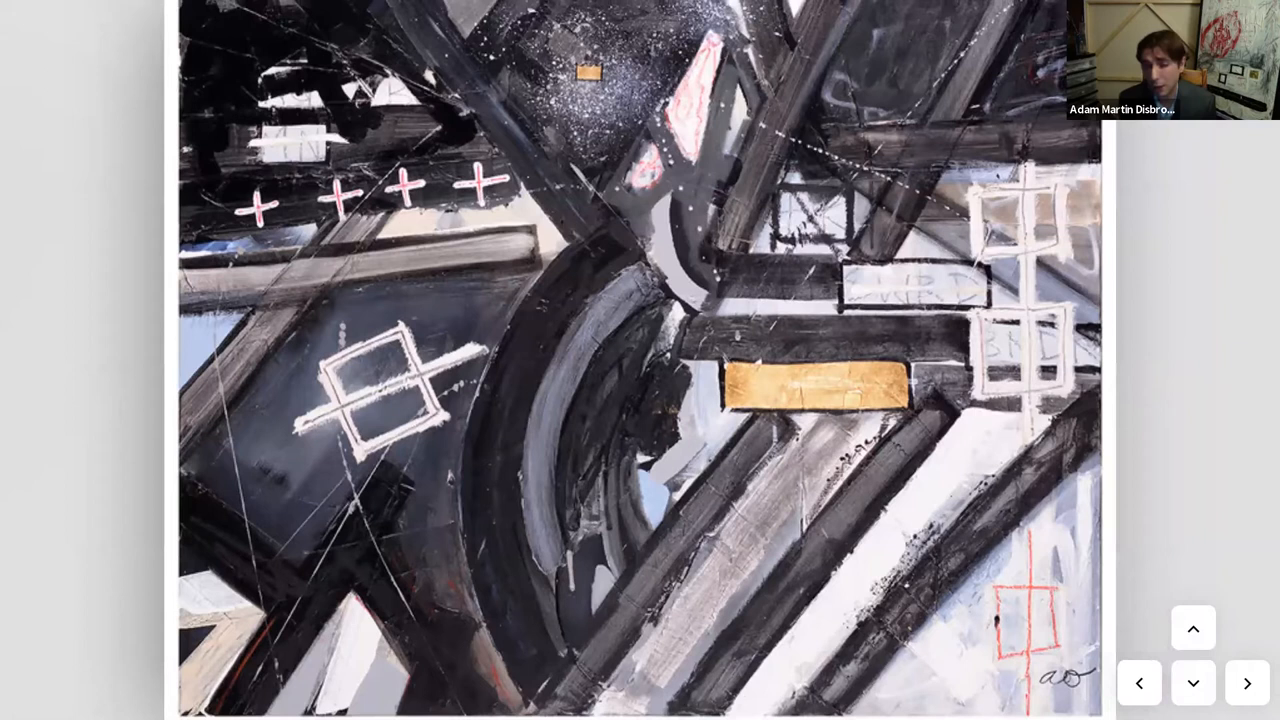
- Leave the painting close-up and reach Hans Gerhard's "Upbeat" sculpture with its USD 1,800 details card
click(1192, 684)
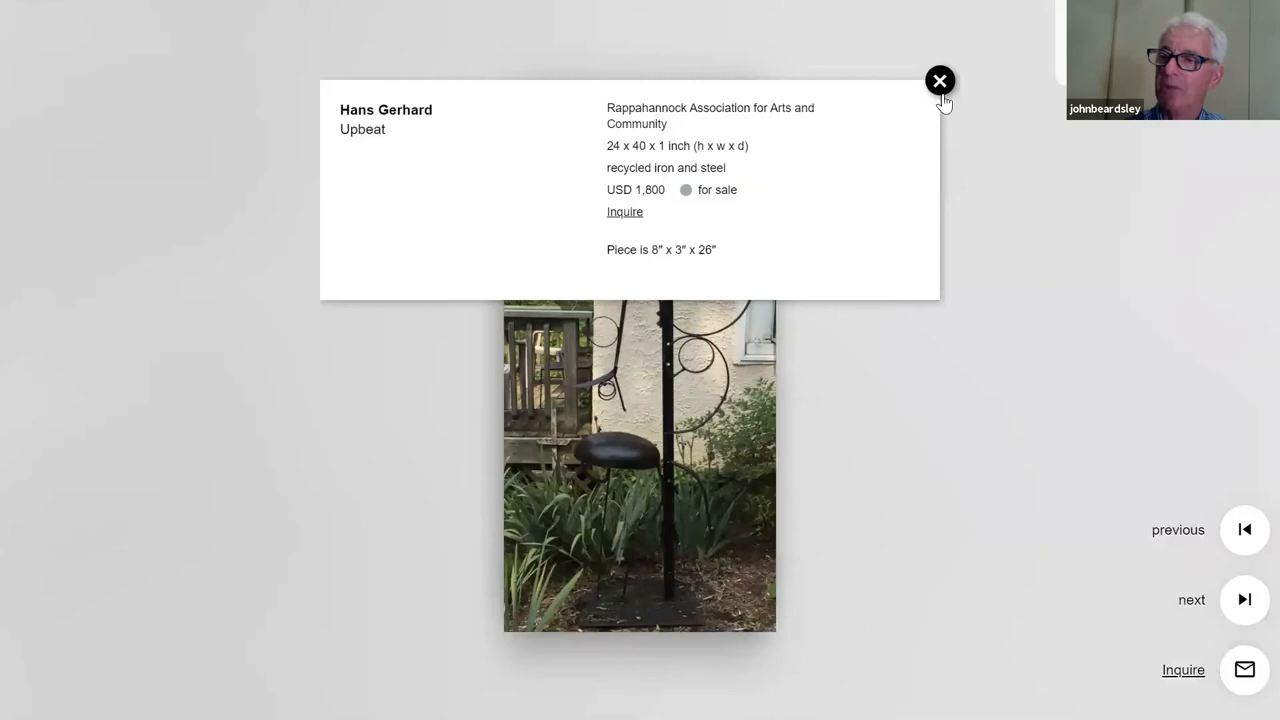
- View the "Upbeat" sculpture full screen, then return to the gallery wall
click(940, 80)
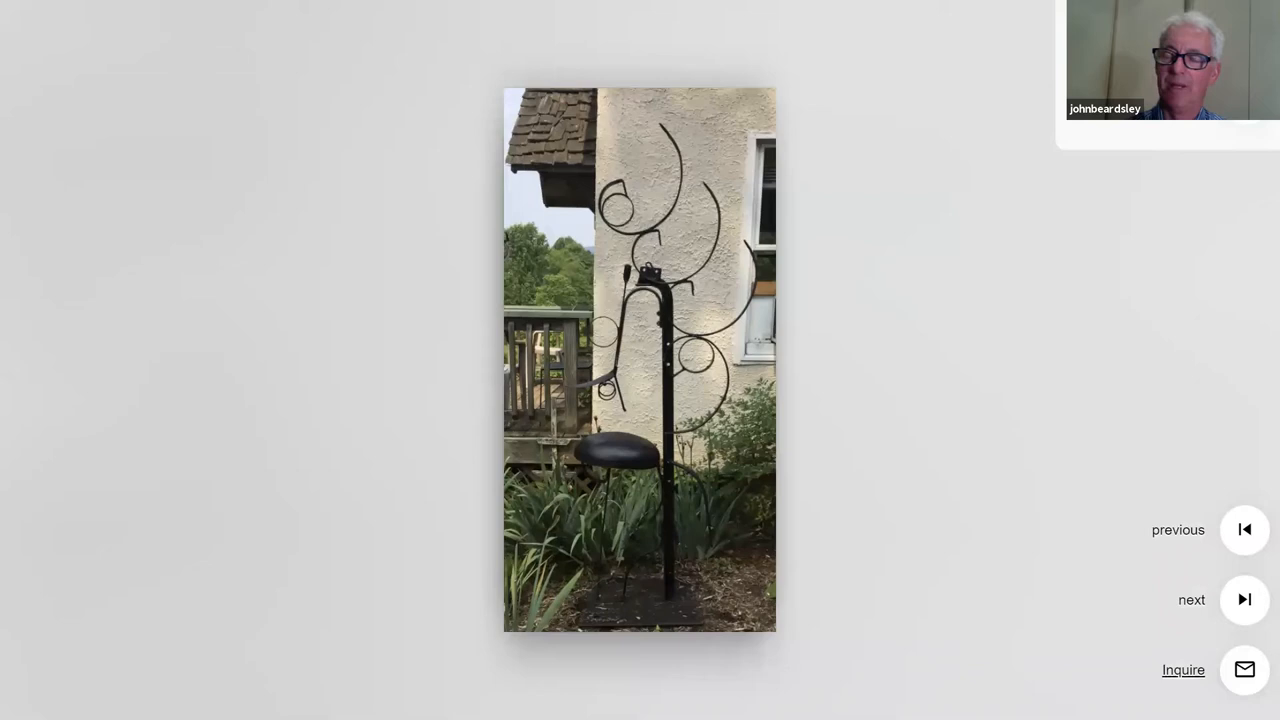
click(1244, 600)
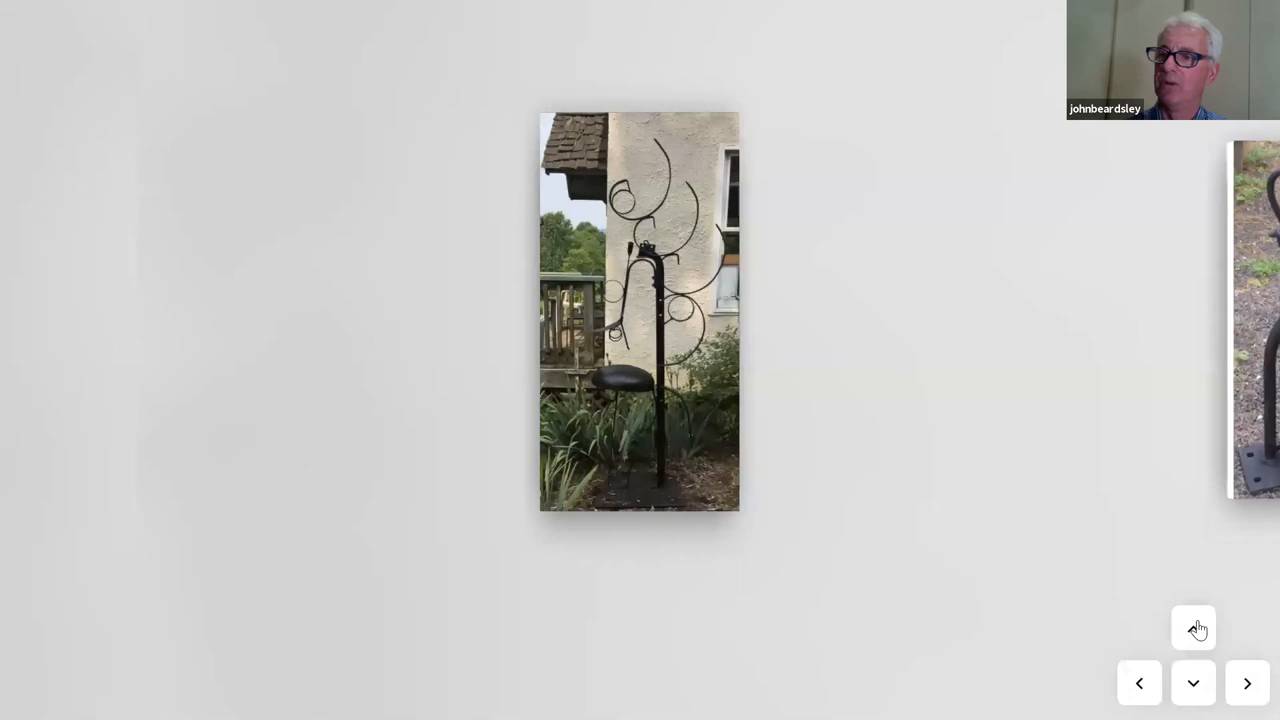
click(1192, 628)
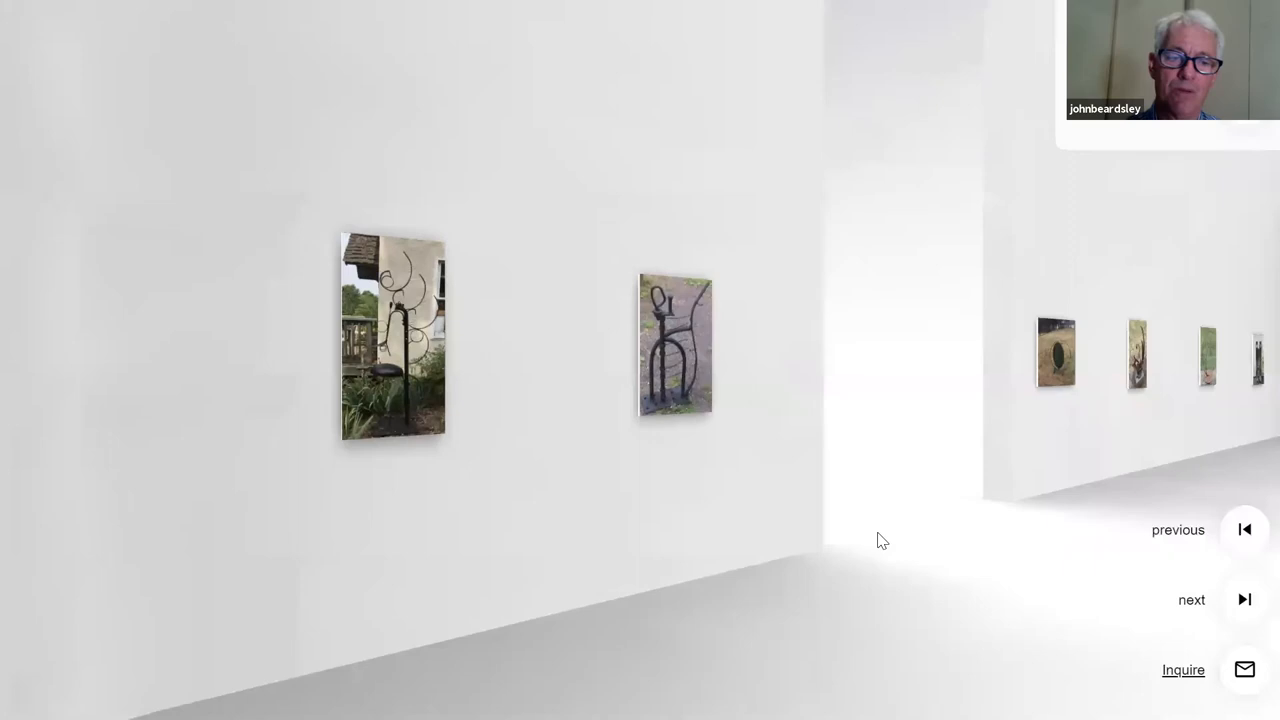
- Move to Hans Gerhard's "Mobile", review its USD 600 details card, and face it on the wall
click(676, 344)
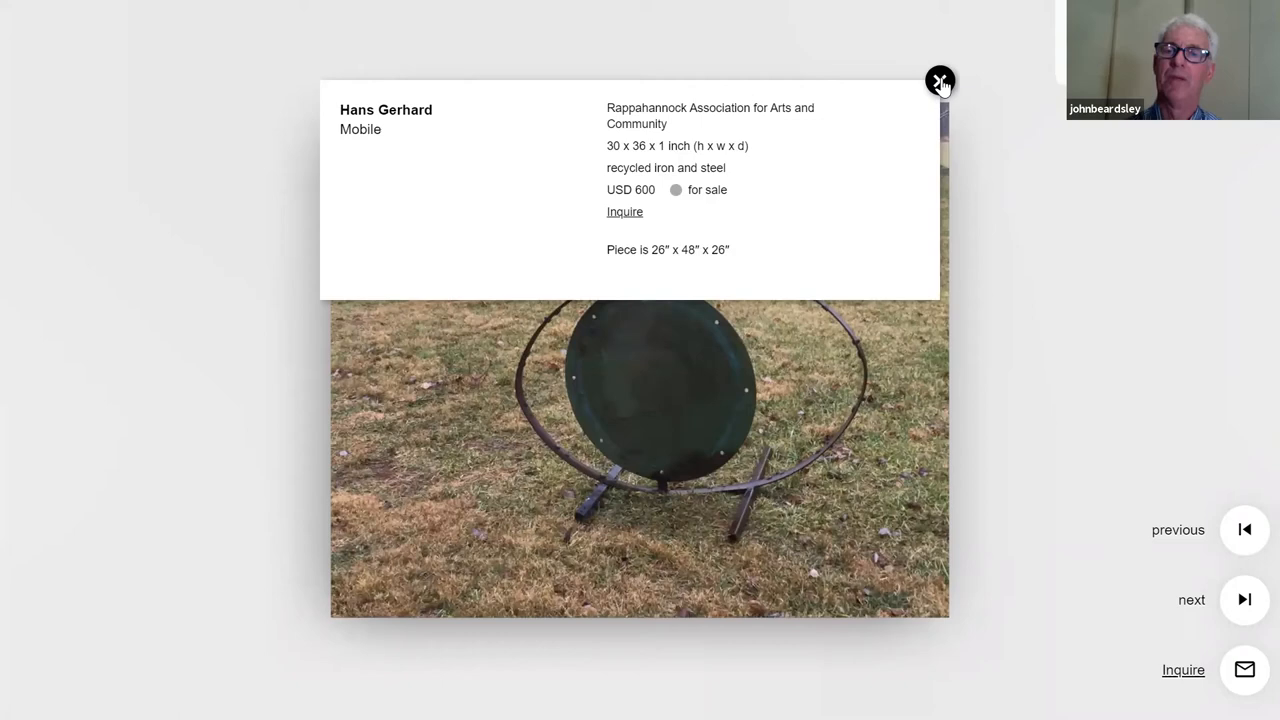
click(940, 80)
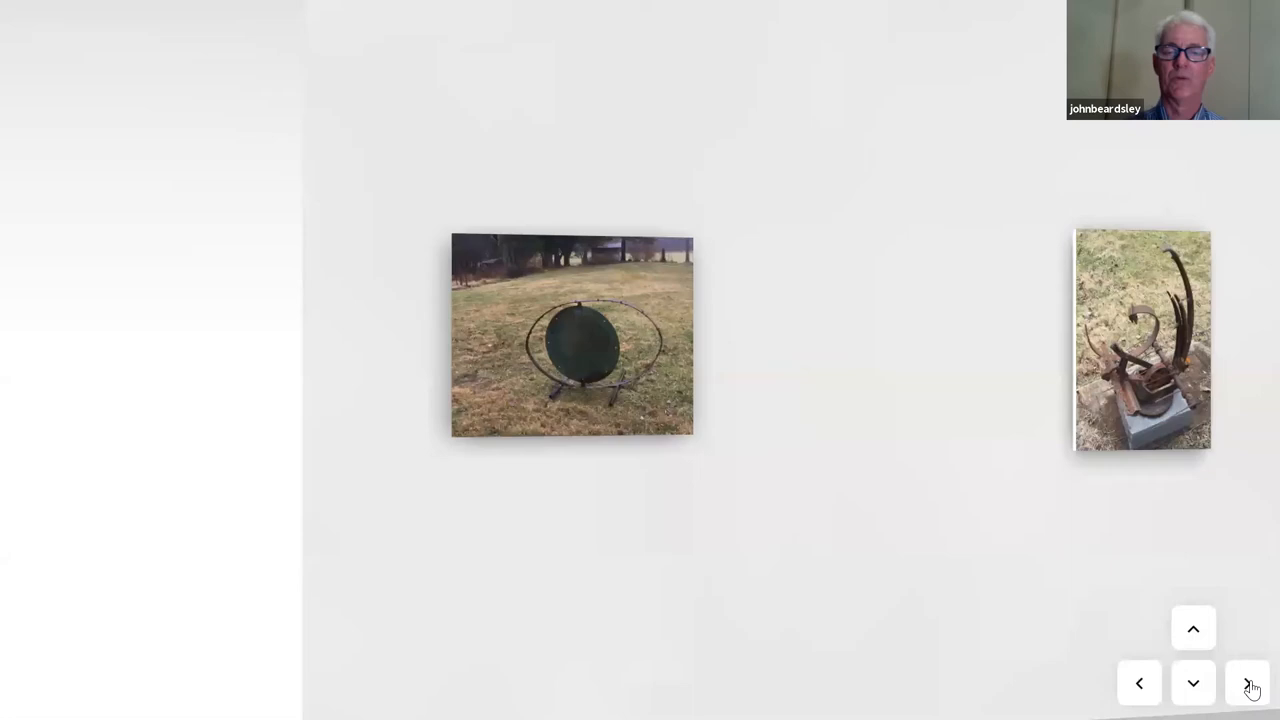
- Review the "Nr. 14" sculpture's USD 750 details card, then step back to see it between its neighbours
click(1248, 684)
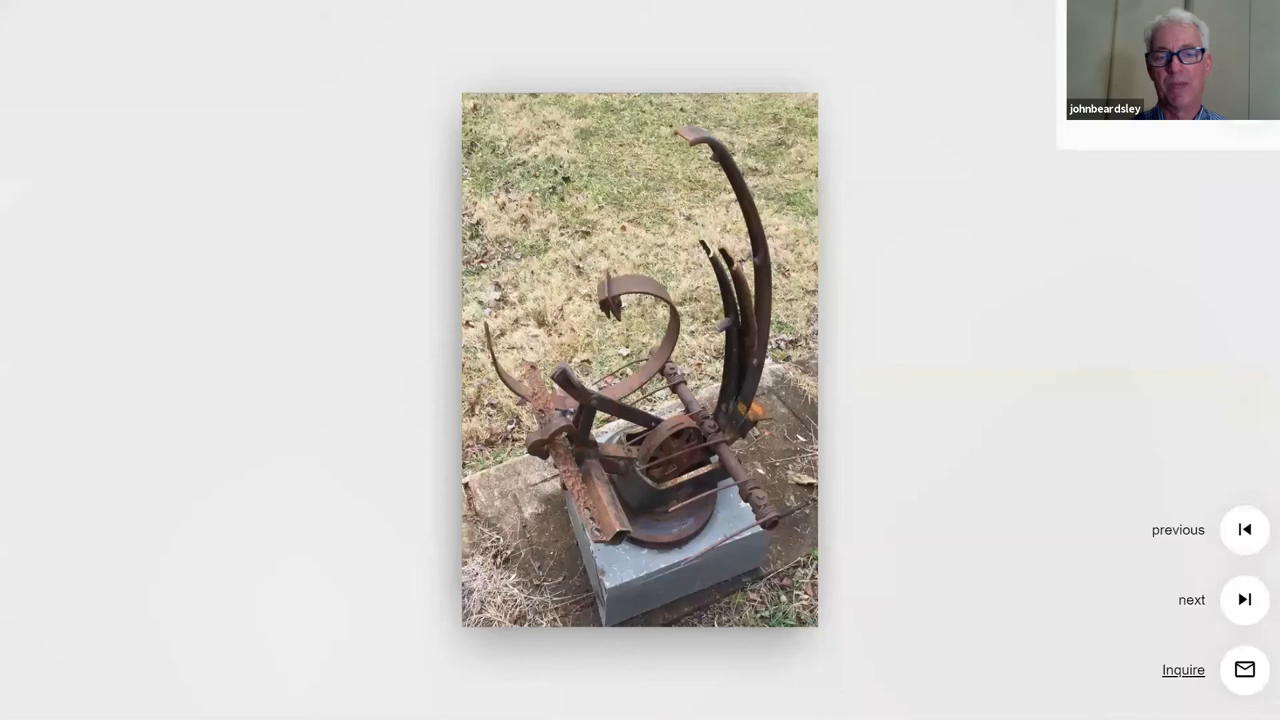
click(640, 356)
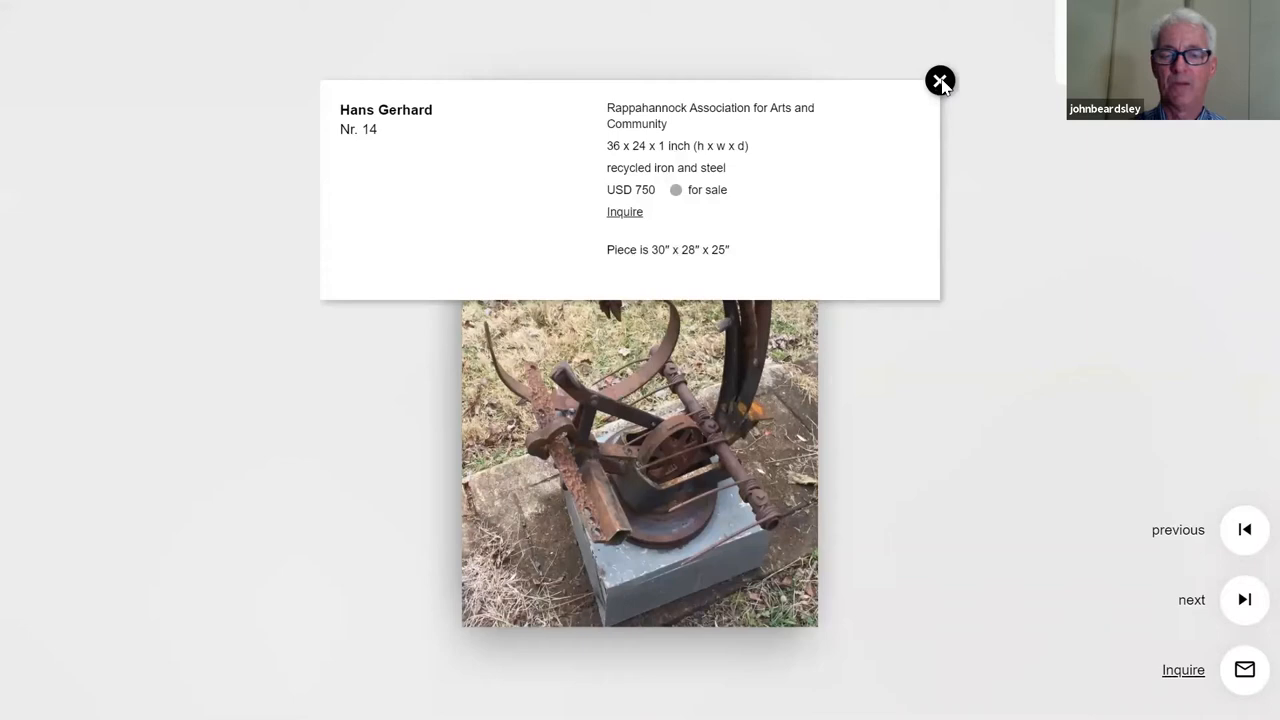
click(940, 80)
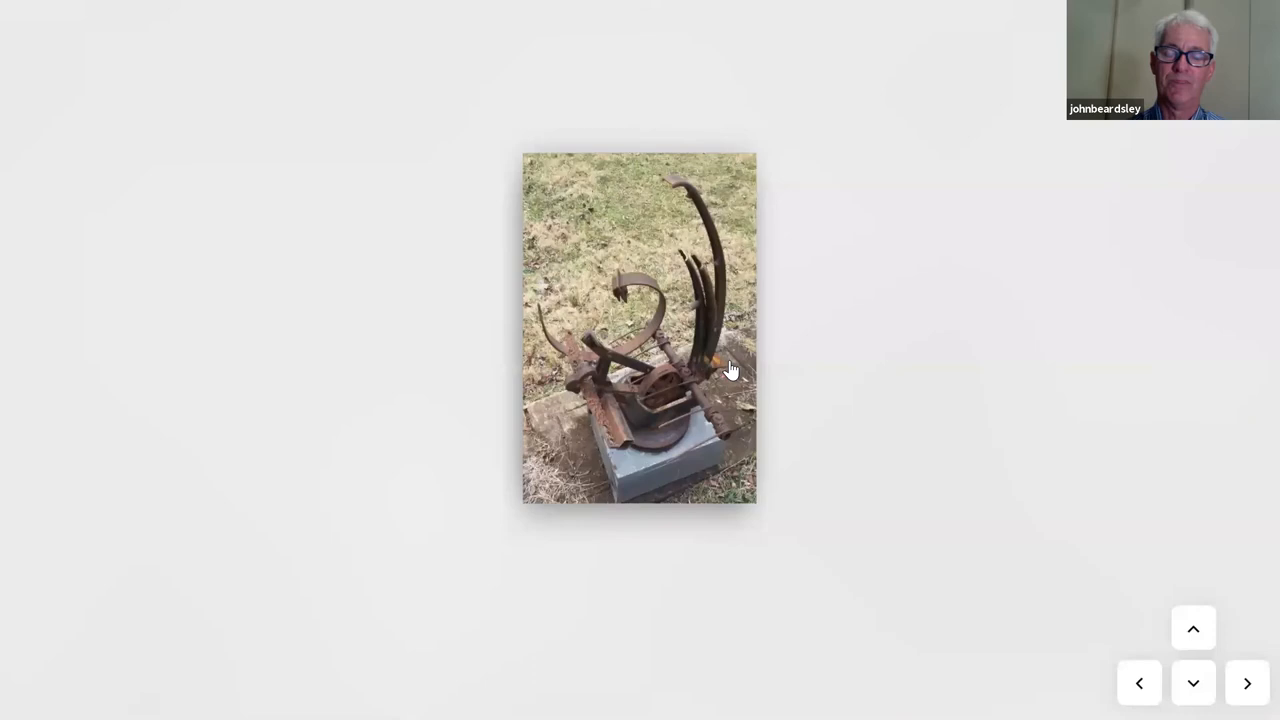
click(1192, 628)
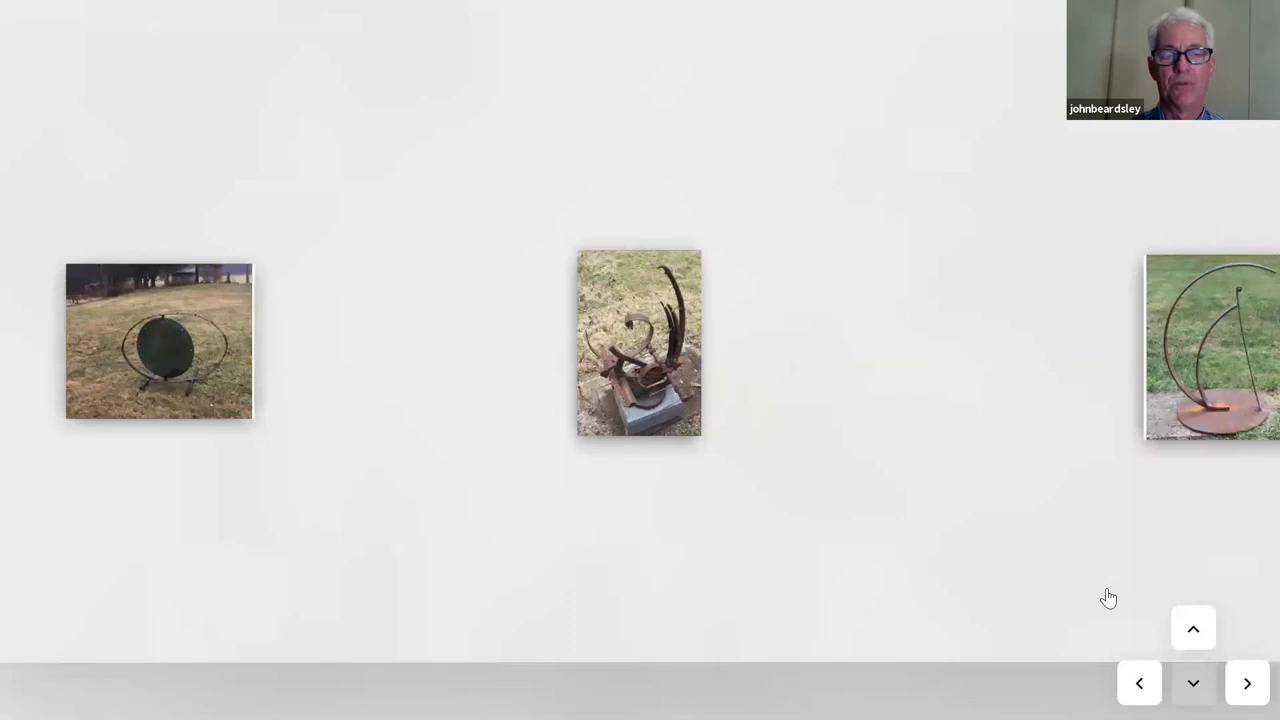
- Review the "Black Tie" sculpture's USD 500 details card, then enter the room of orange paintings
click(640, 340)
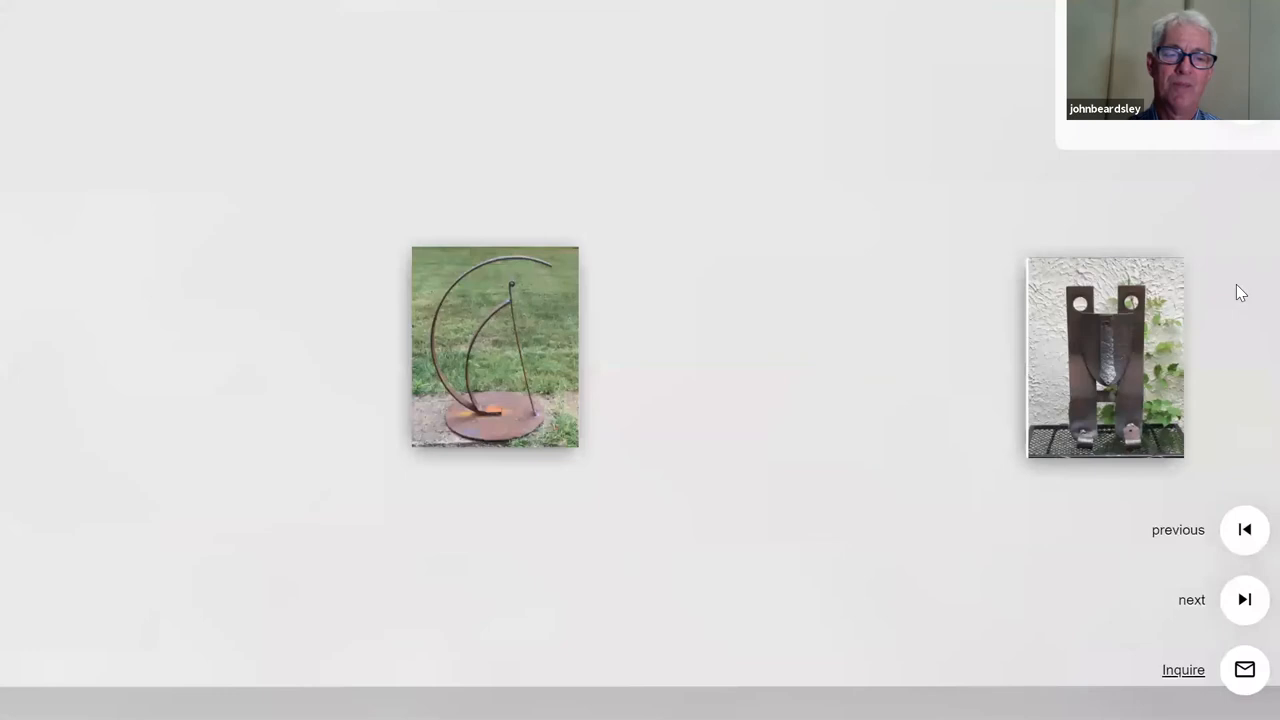
click(1104, 356)
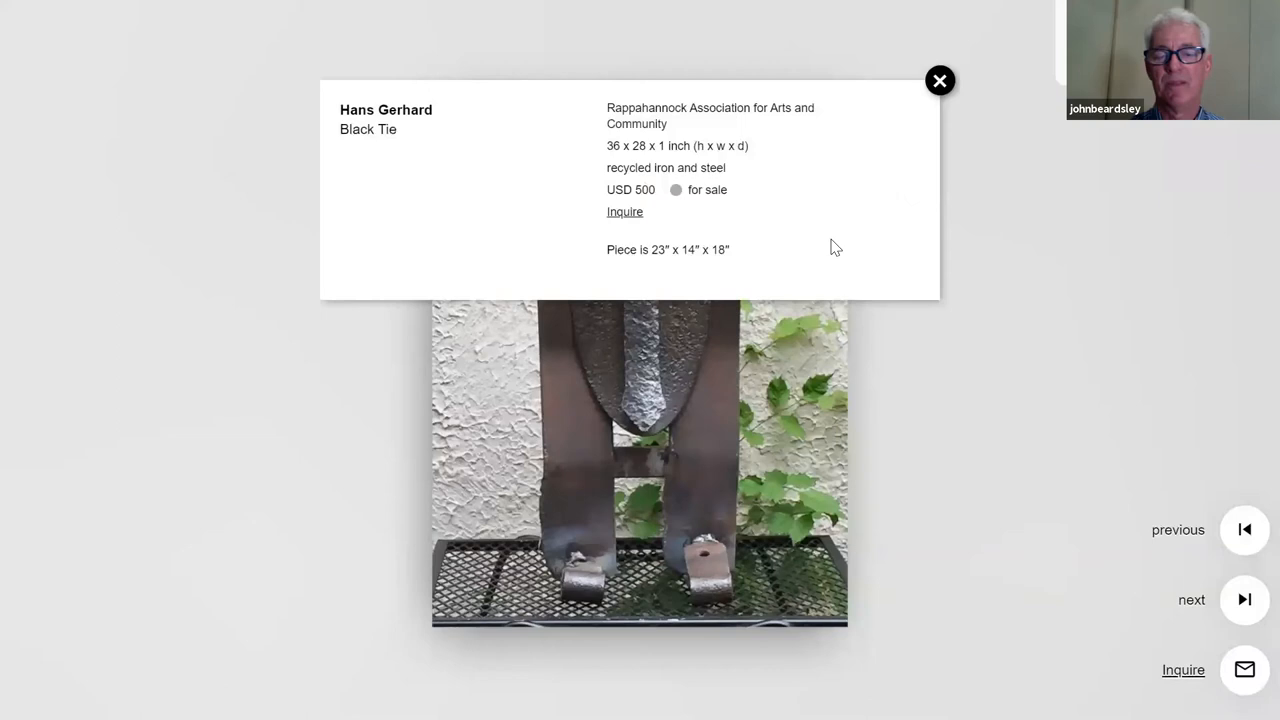
click(938, 80)
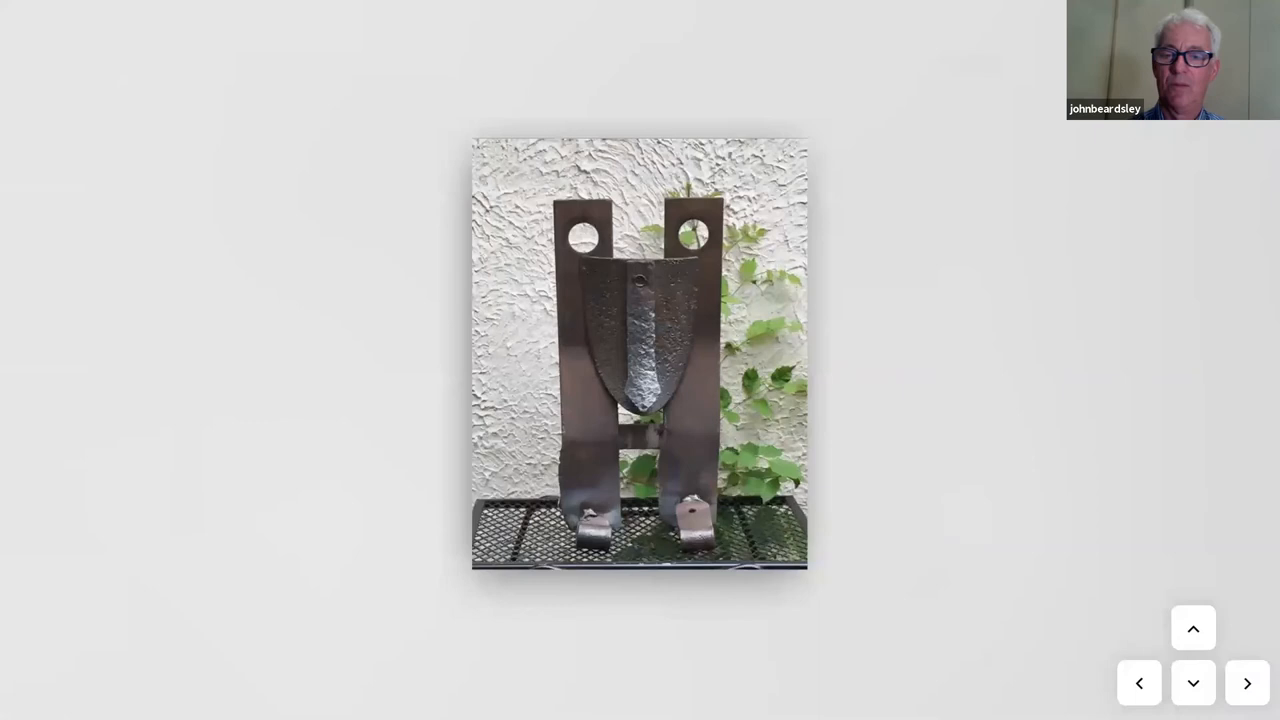
click(1192, 684)
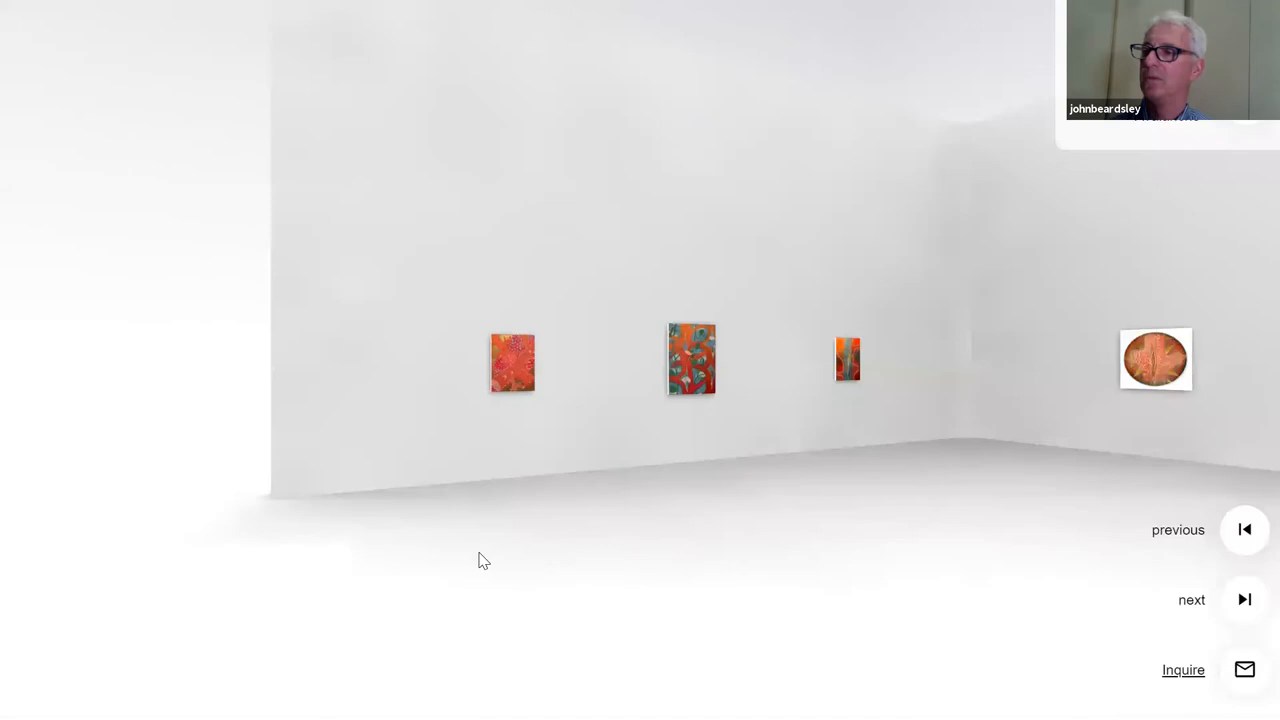
- Review the "Avalanche, 11" details card (USD 1,195) and move to the following painting
click(512, 362)
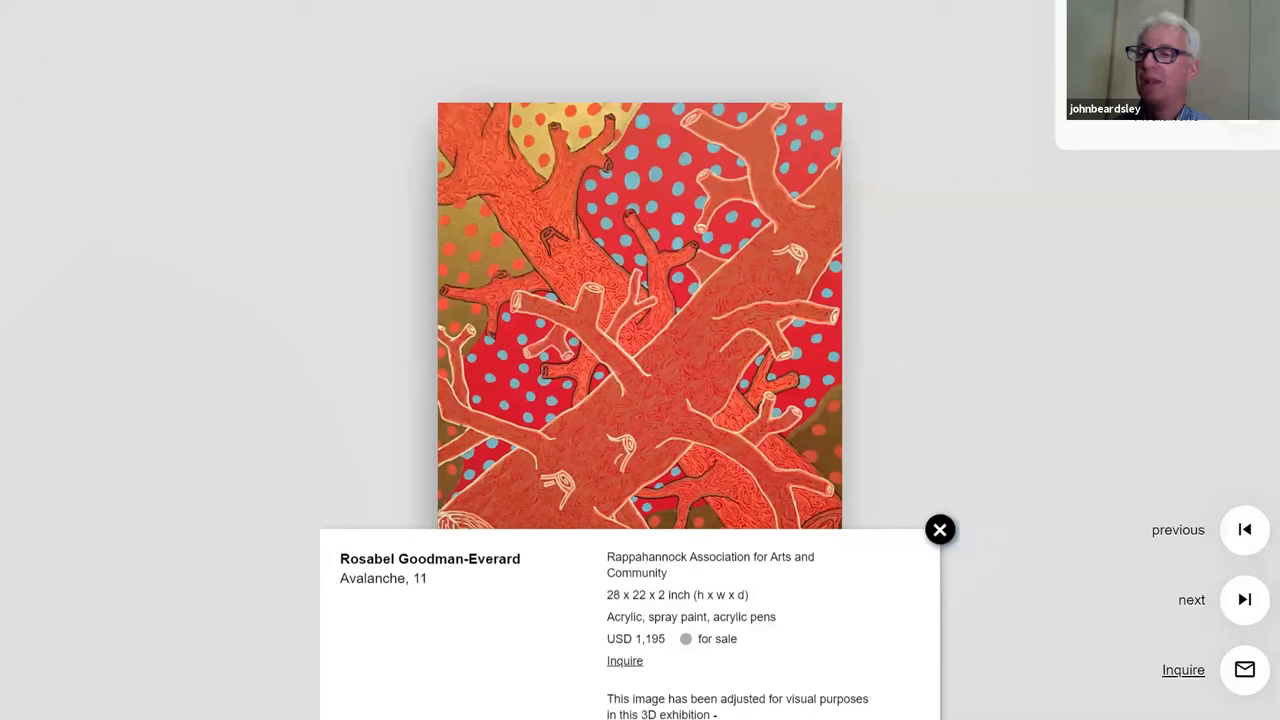
click(940, 528)
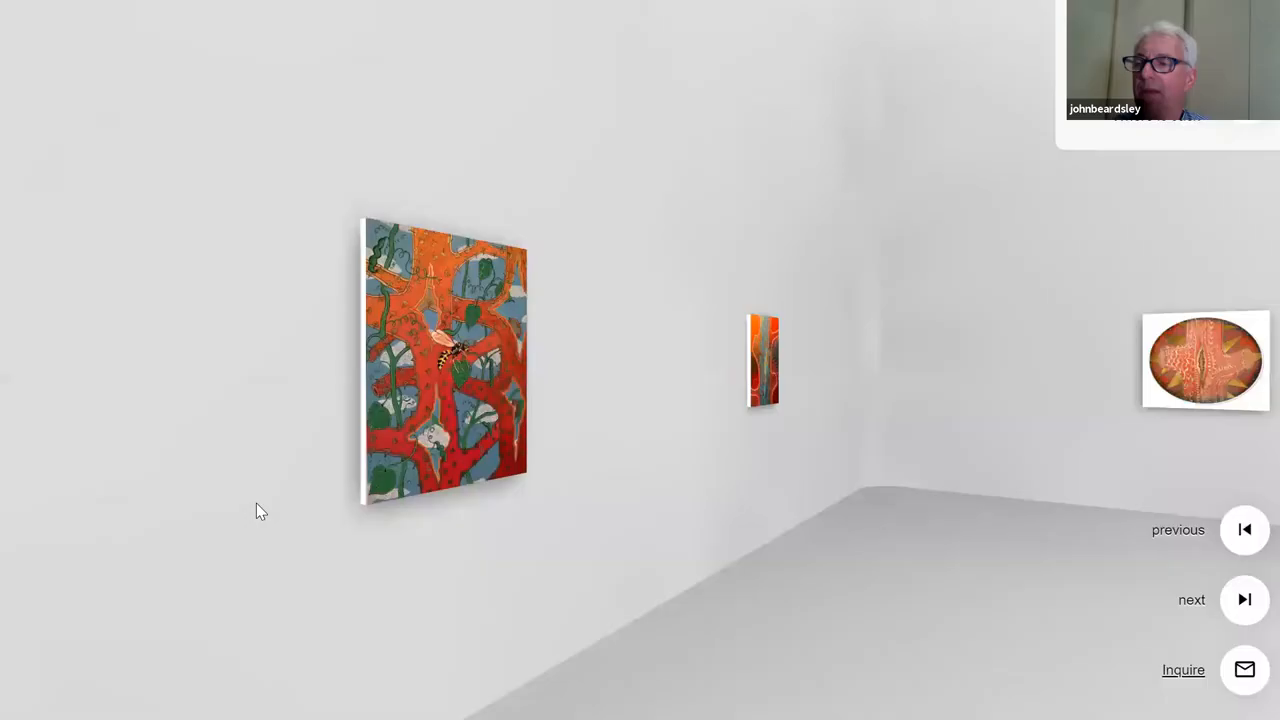
- Review "Where is Jack" (USD 1,895), then bring up "This Used to be the Rio Grande" (USD 1,195)
click(444, 360)
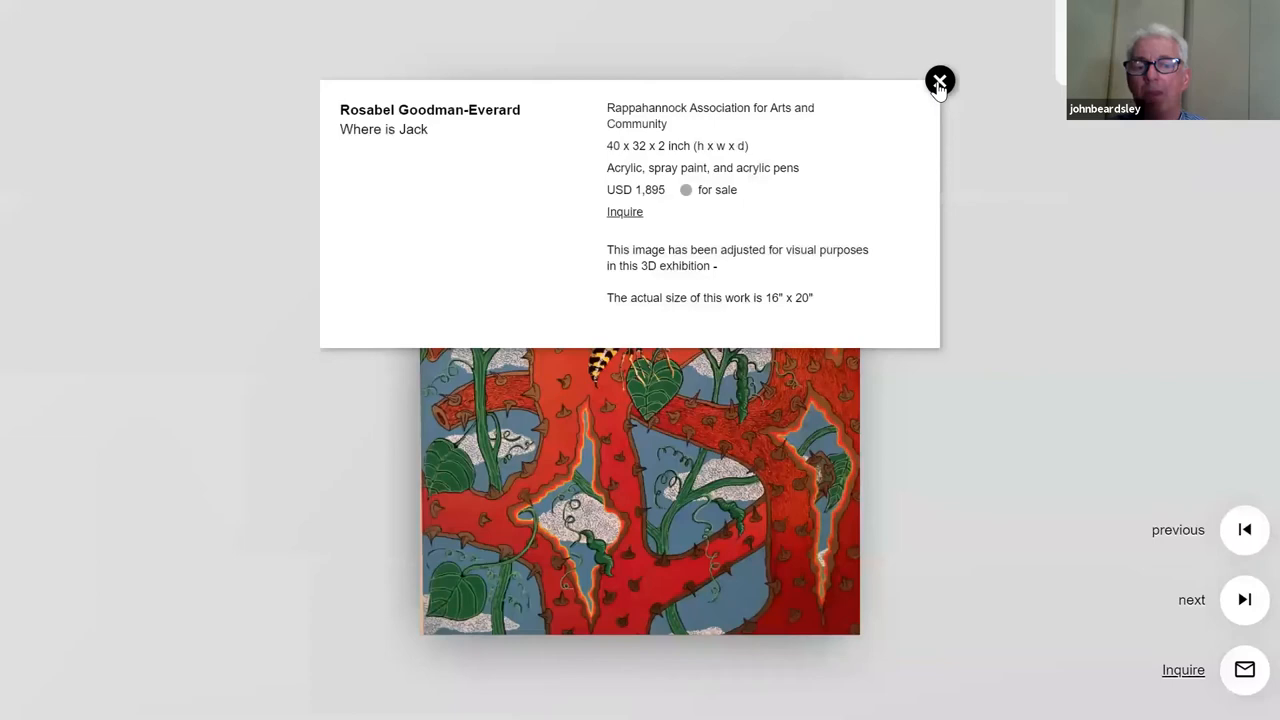
click(940, 80)
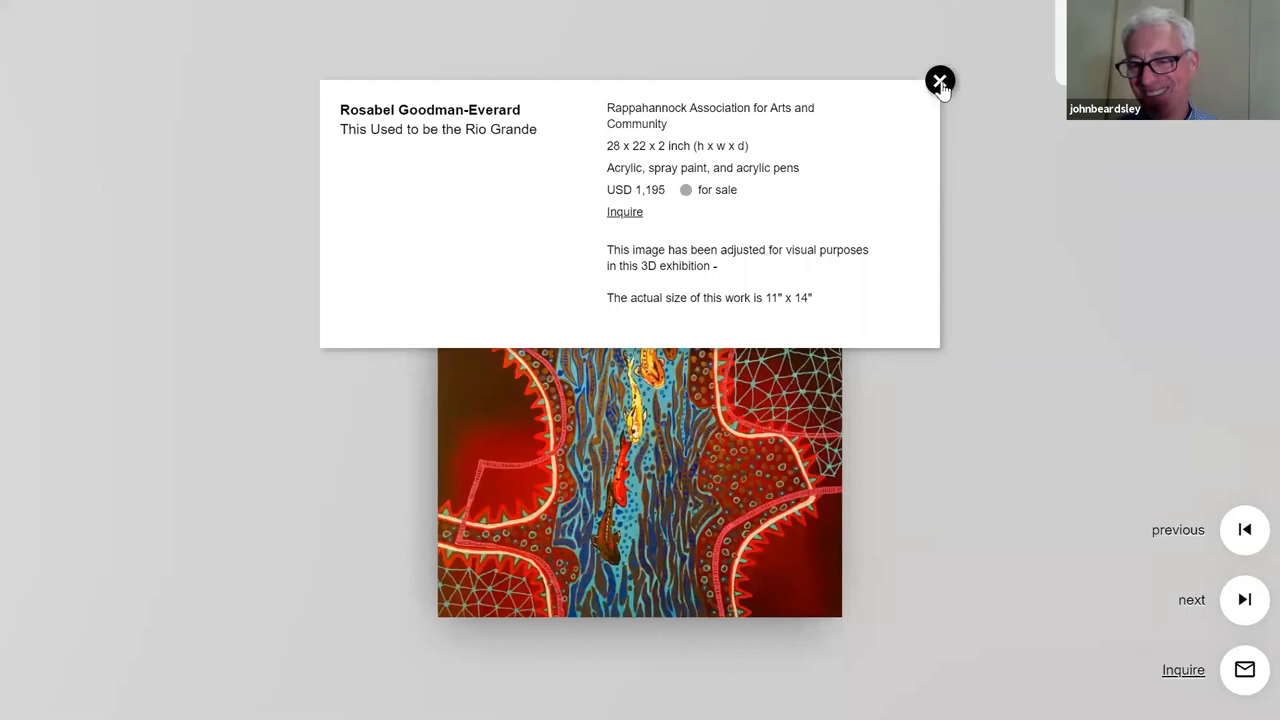
- Zoom in on "This Used to be the Rio Grande" for a close look, then back out
click(940, 80)
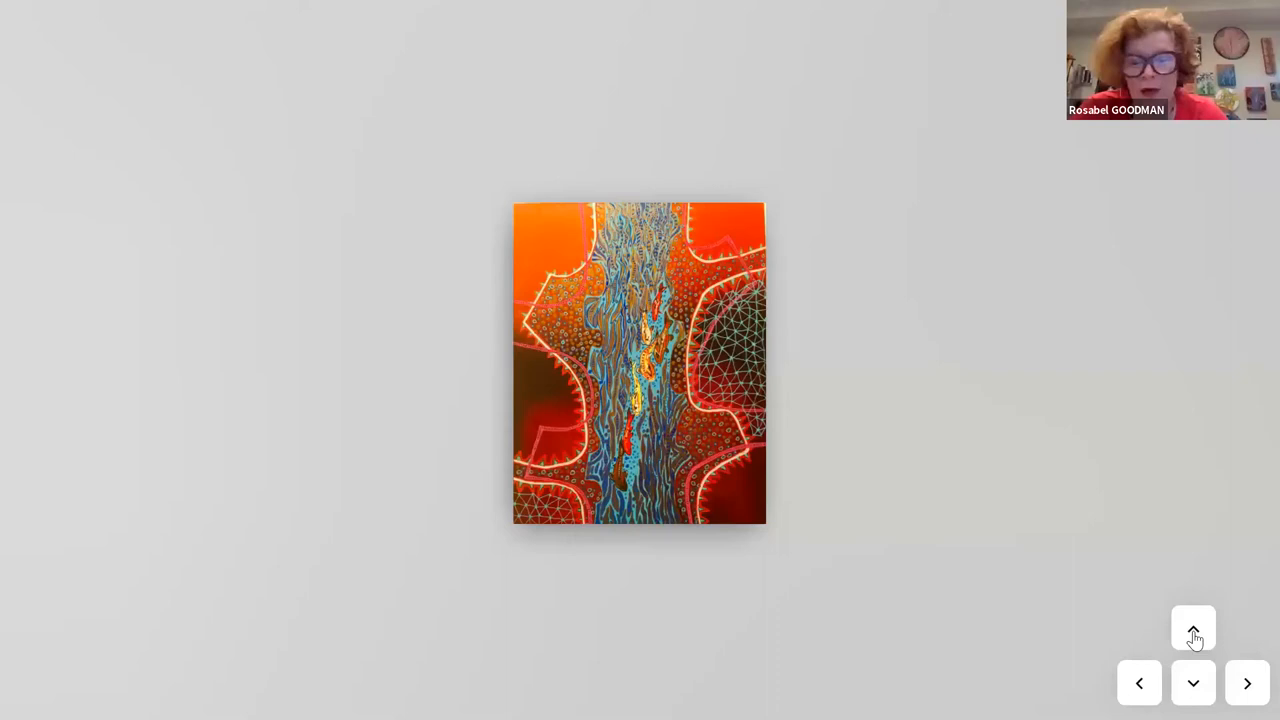
click(1192, 628)
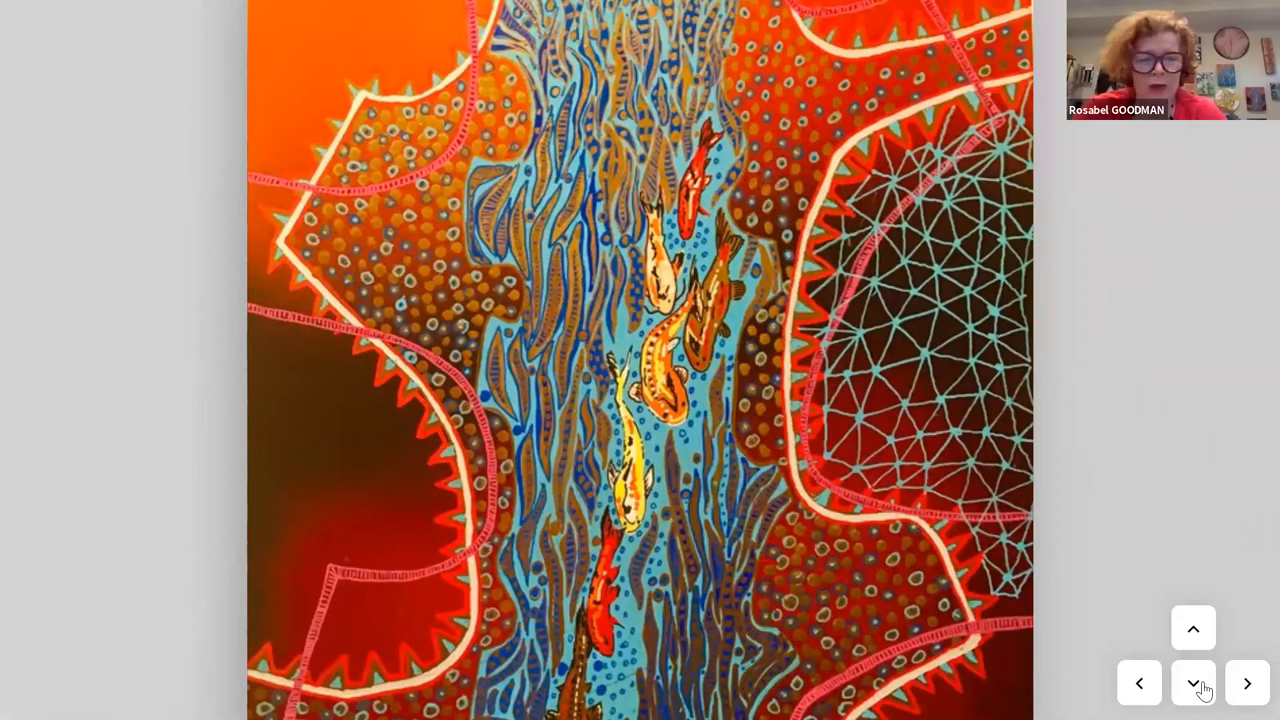
click(1192, 684)
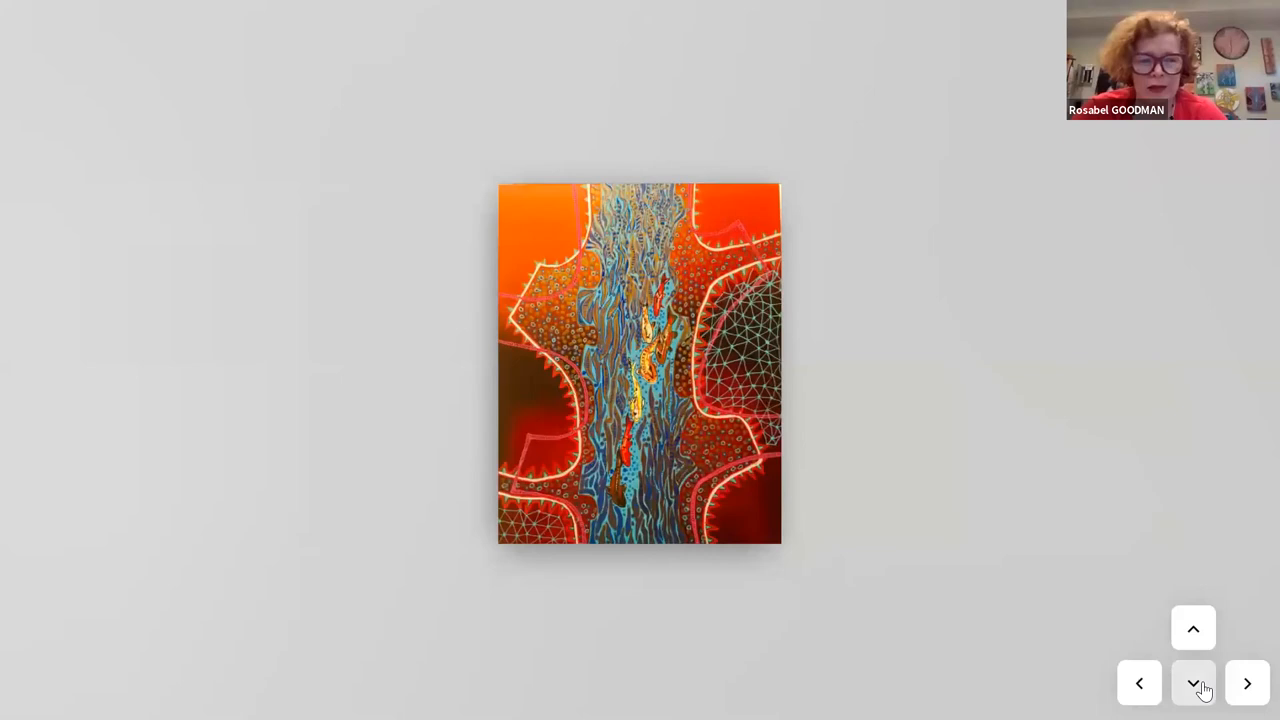
- Move on to the round orange "See the Tree, Saw the Tree" and show its USD 1,995 details card
click(1192, 684)
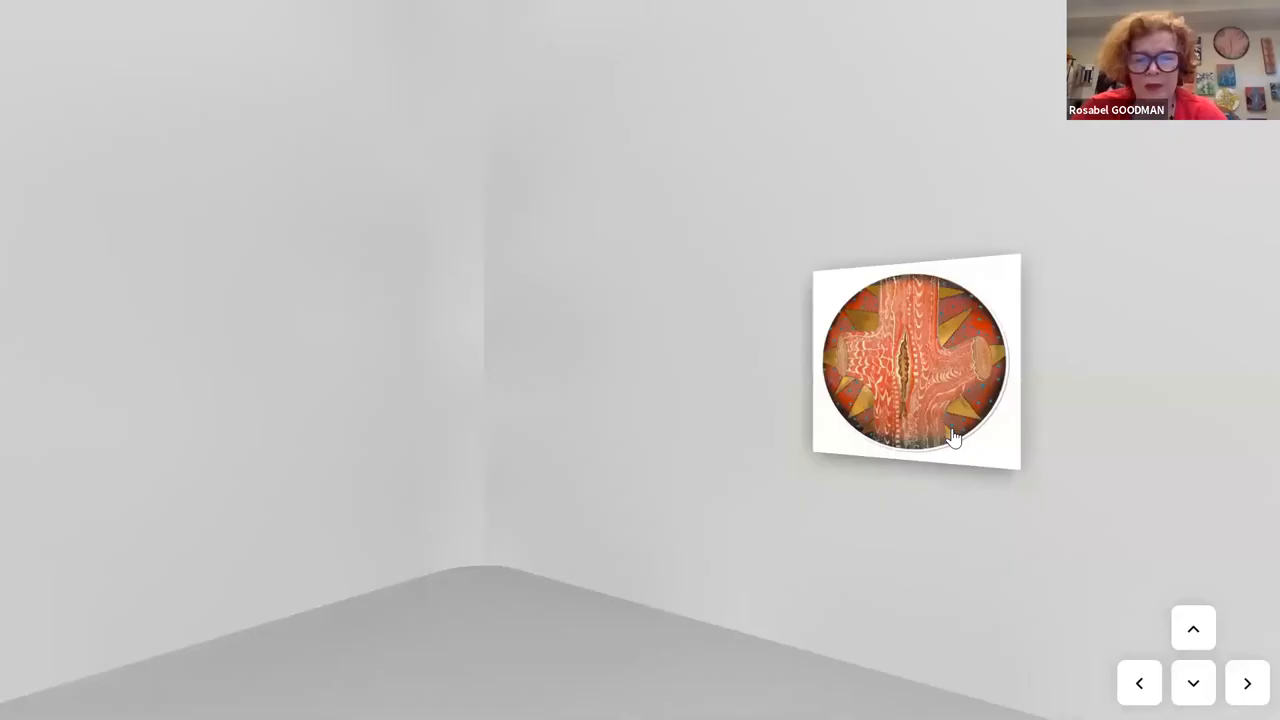
click(912, 360)
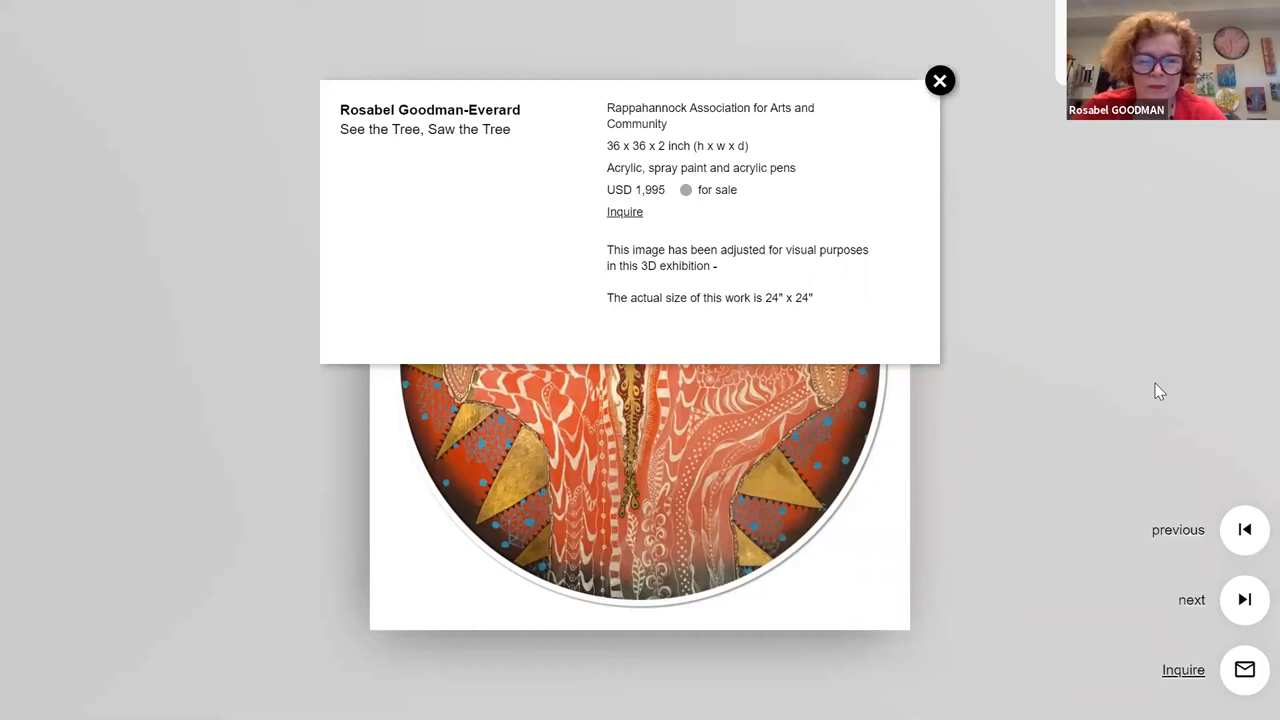
- Close the details of See the Tree, Saw the Tree, enlarge it, then advance to the tree-ring painting
click(940, 80)
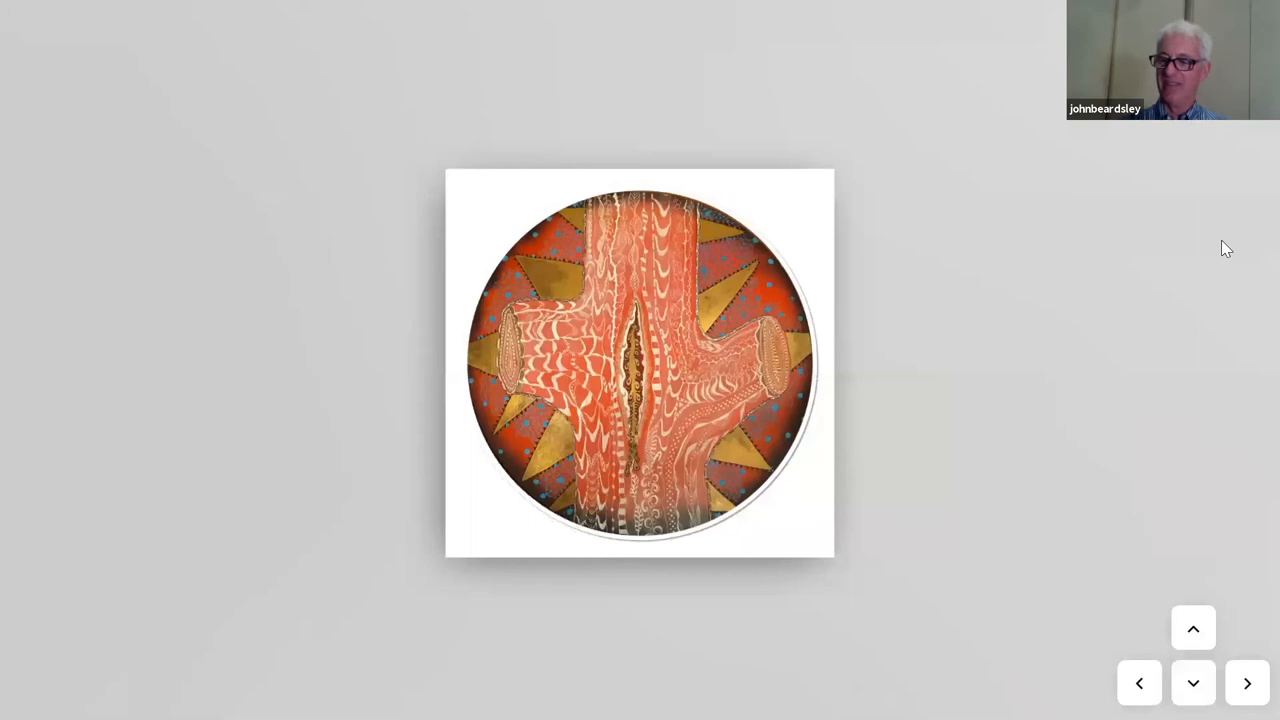
click(1192, 628)
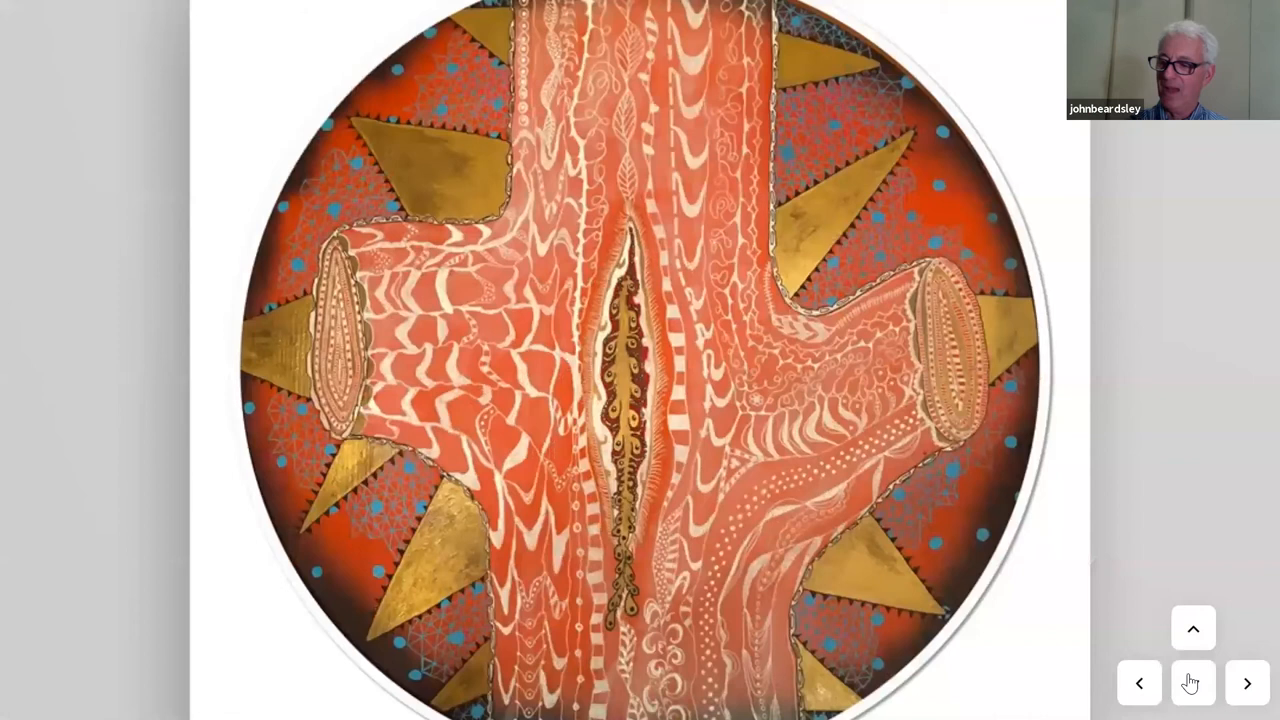
click(1192, 684)
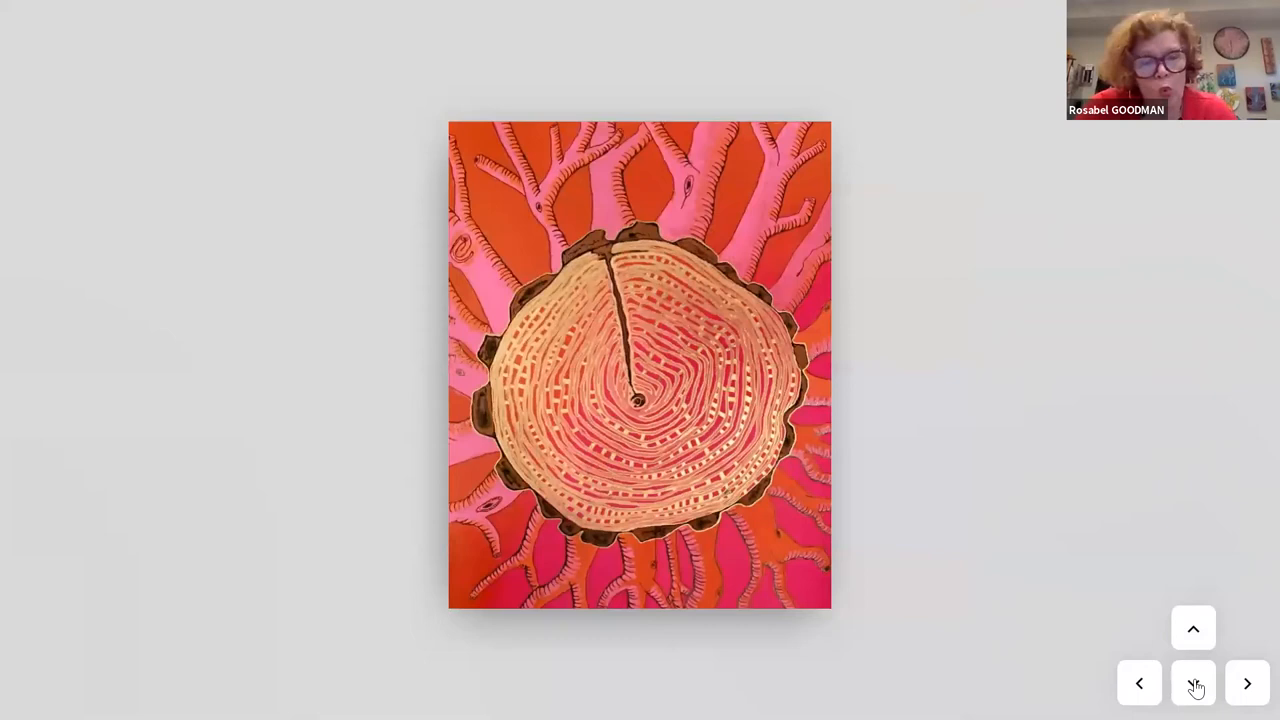
- Enlarge the tree-ring stump painting, then step back to the gallery wall where it hangs
click(1192, 628)
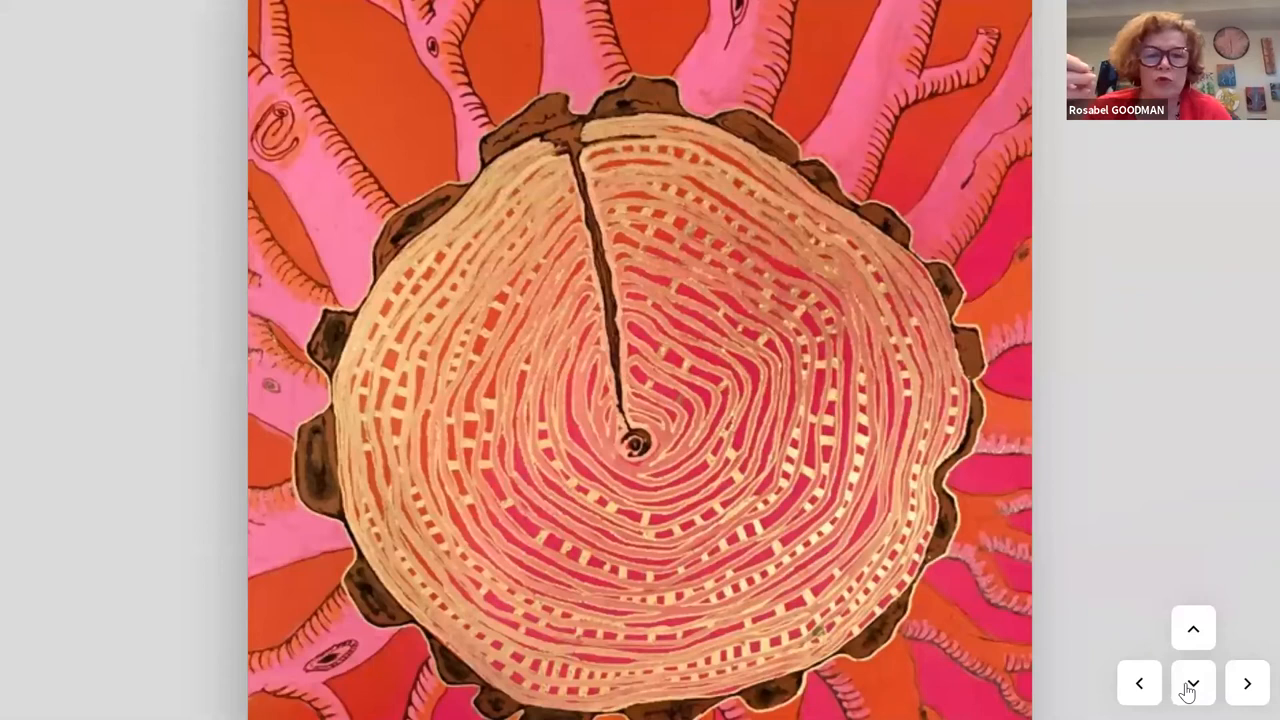
click(1192, 684)
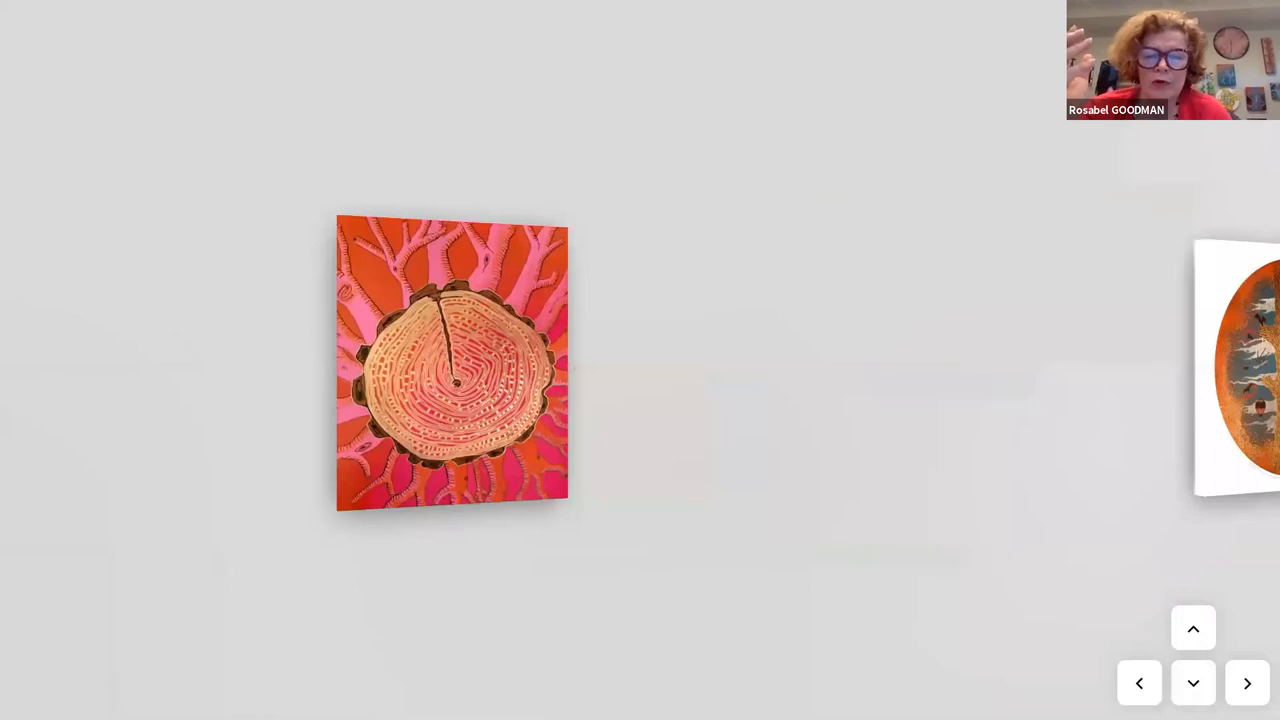
- View Rosabel Goodman-Everard's Unwritten details (USD 1,995), zoom into the birds and helicopters, then move on
click(1248, 684)
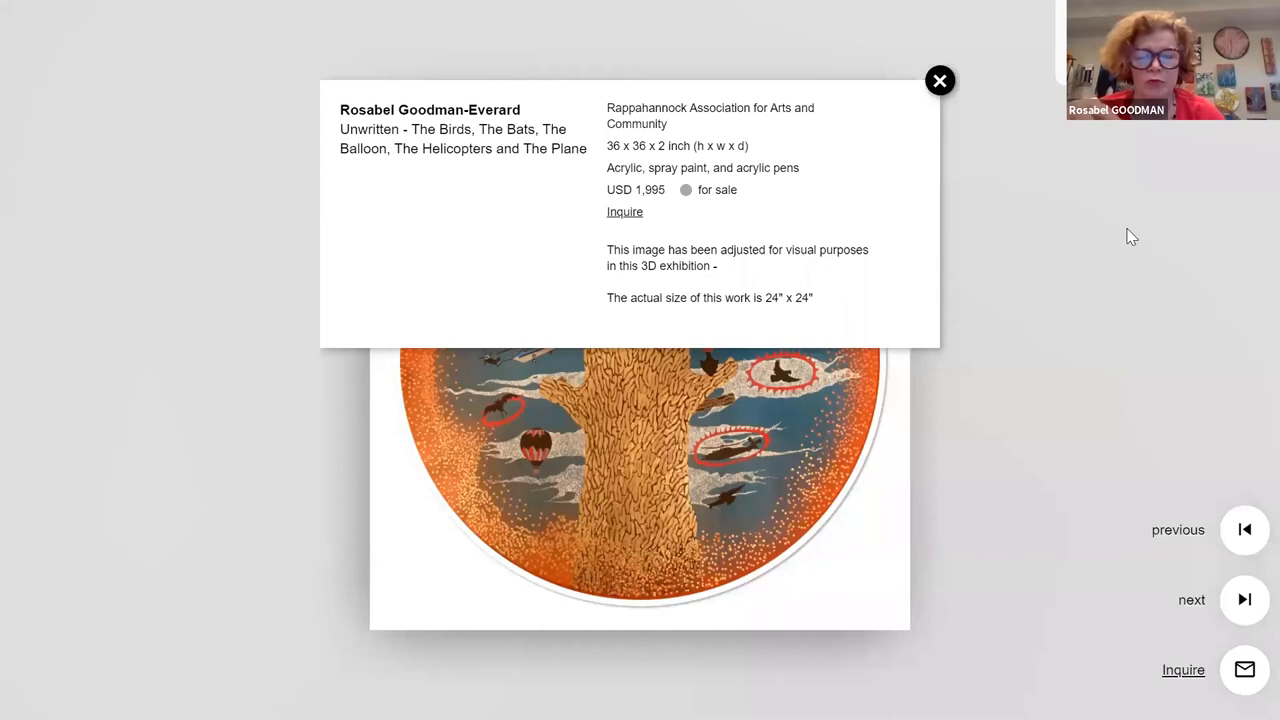
click(940, 80)
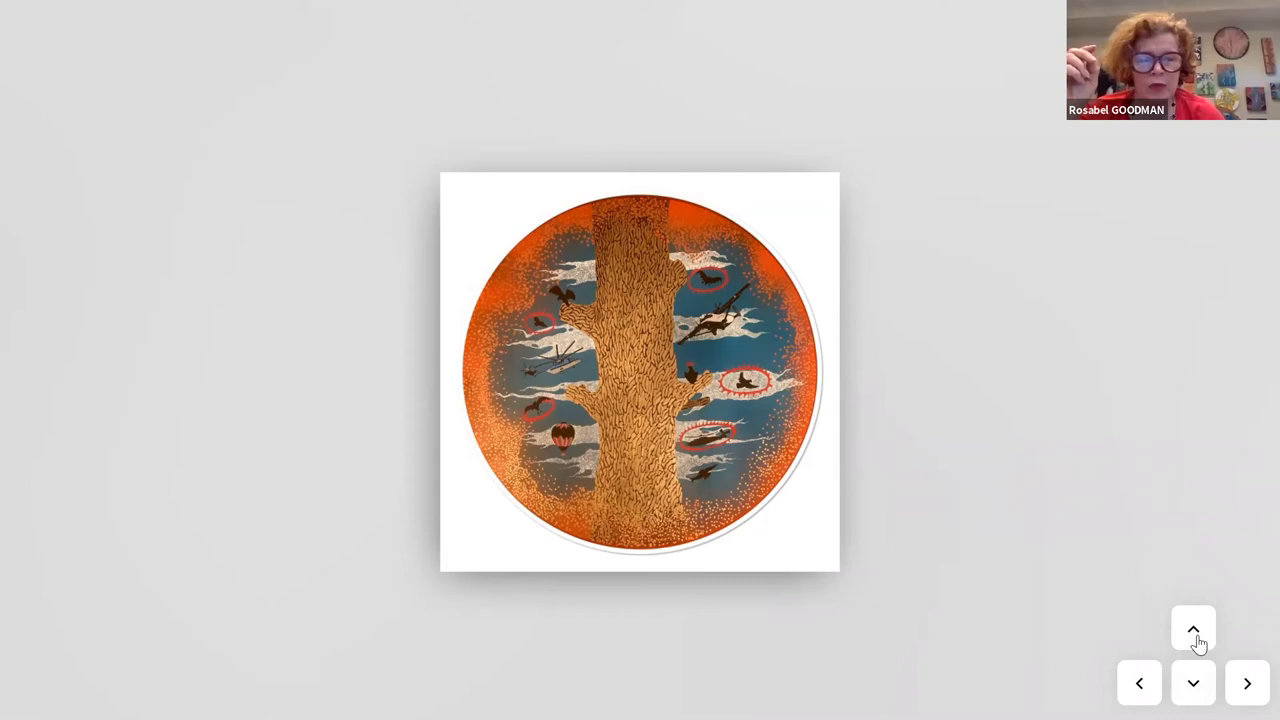
click(1192, 628)
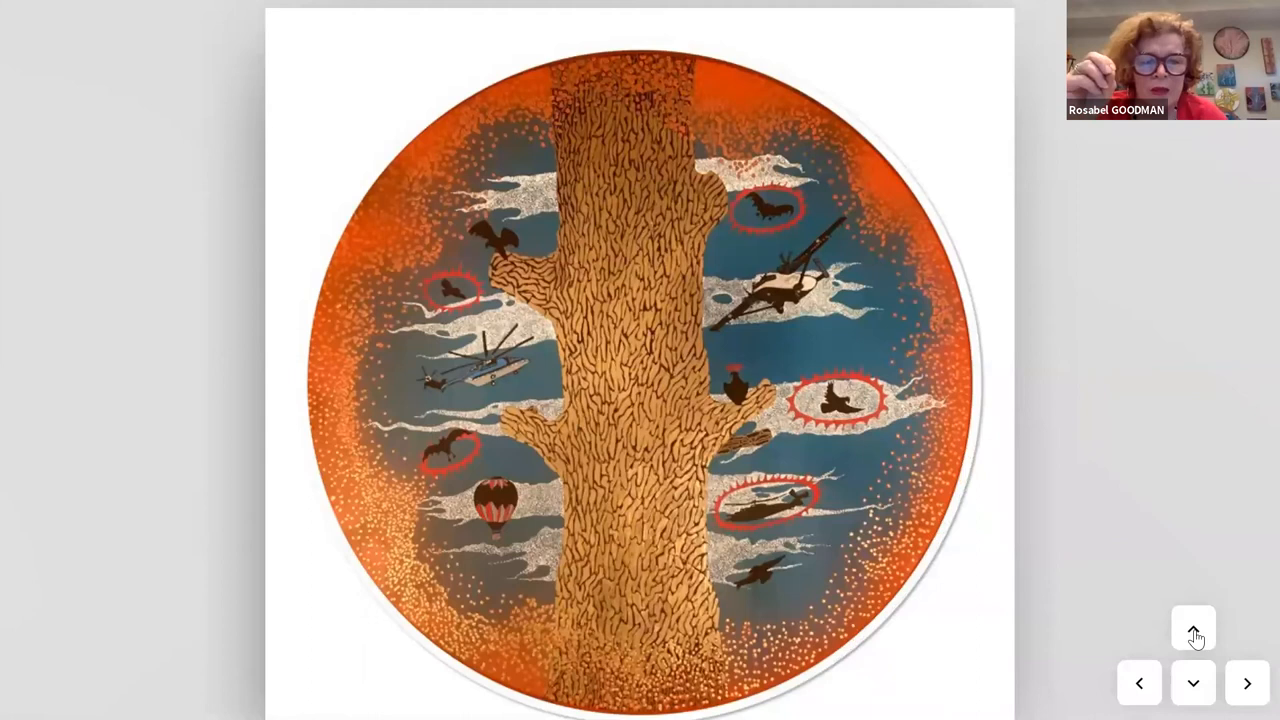
click(1192, 636)
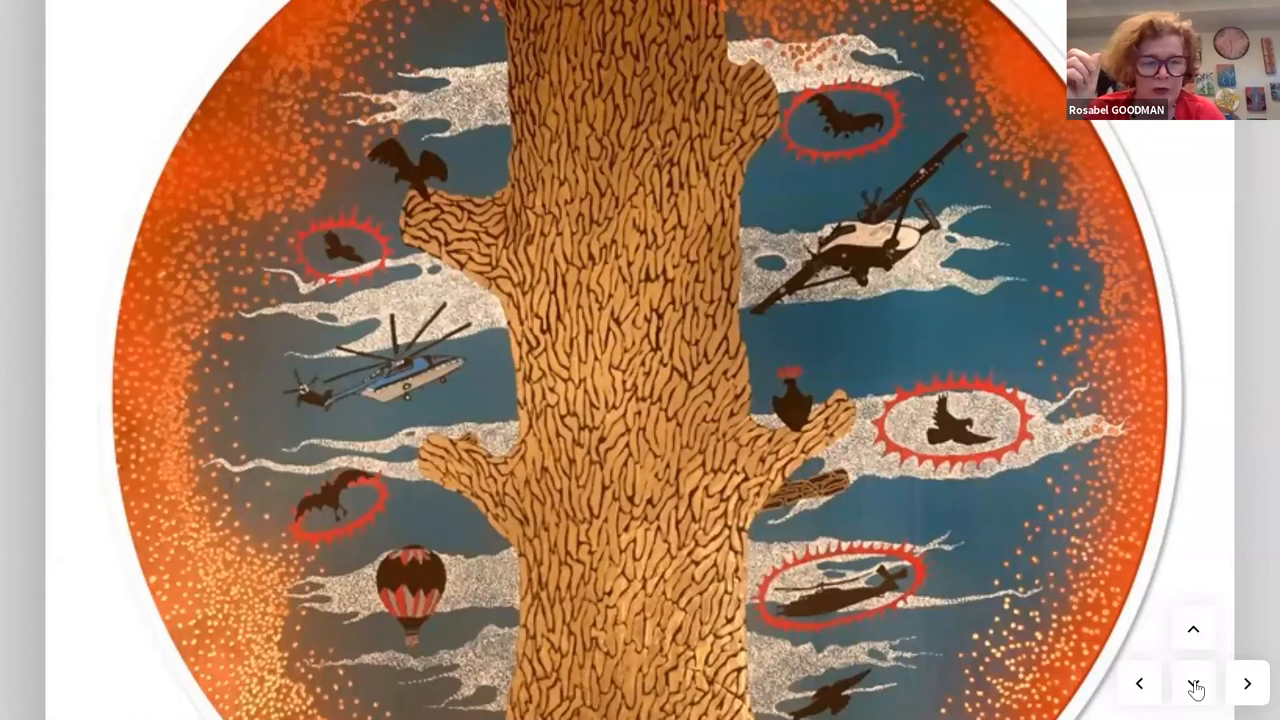
click(1192, 690)
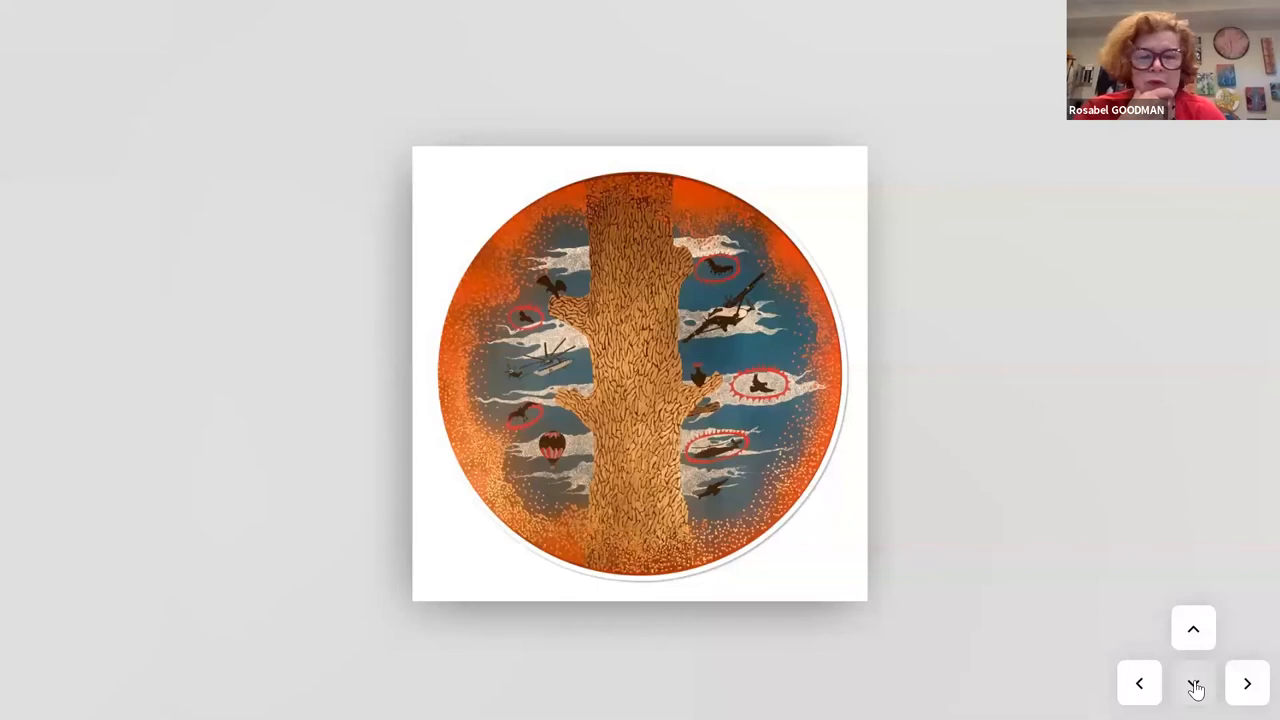
click(1196, 684)
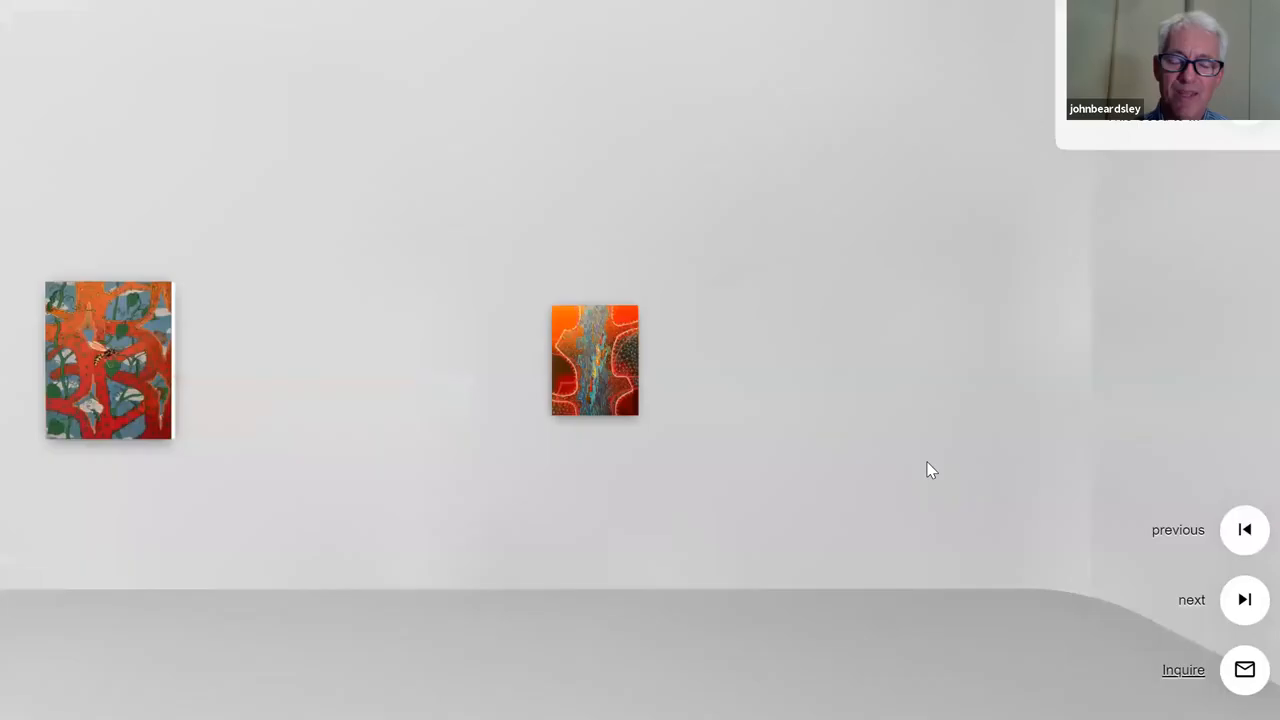
- View the fish-in-blue-stream painting close up, zoom out, then advance to the red branches painting
click(594, 360)
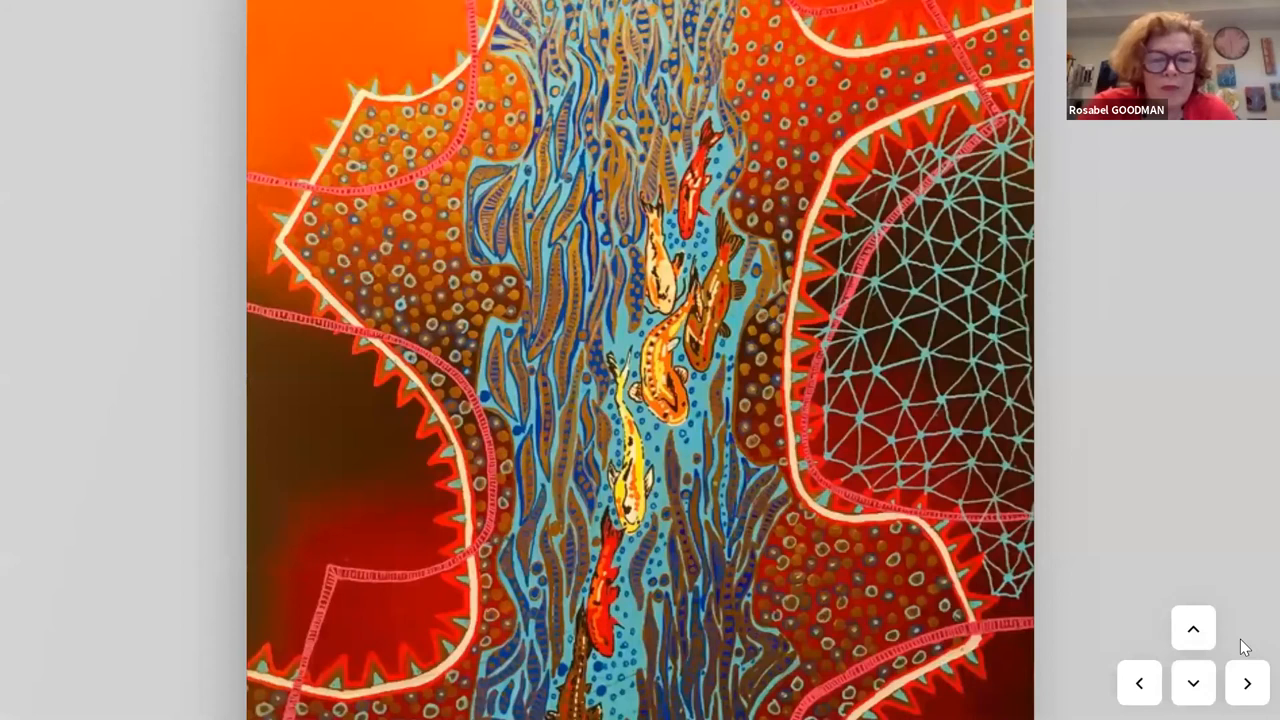
click(1192, 684)
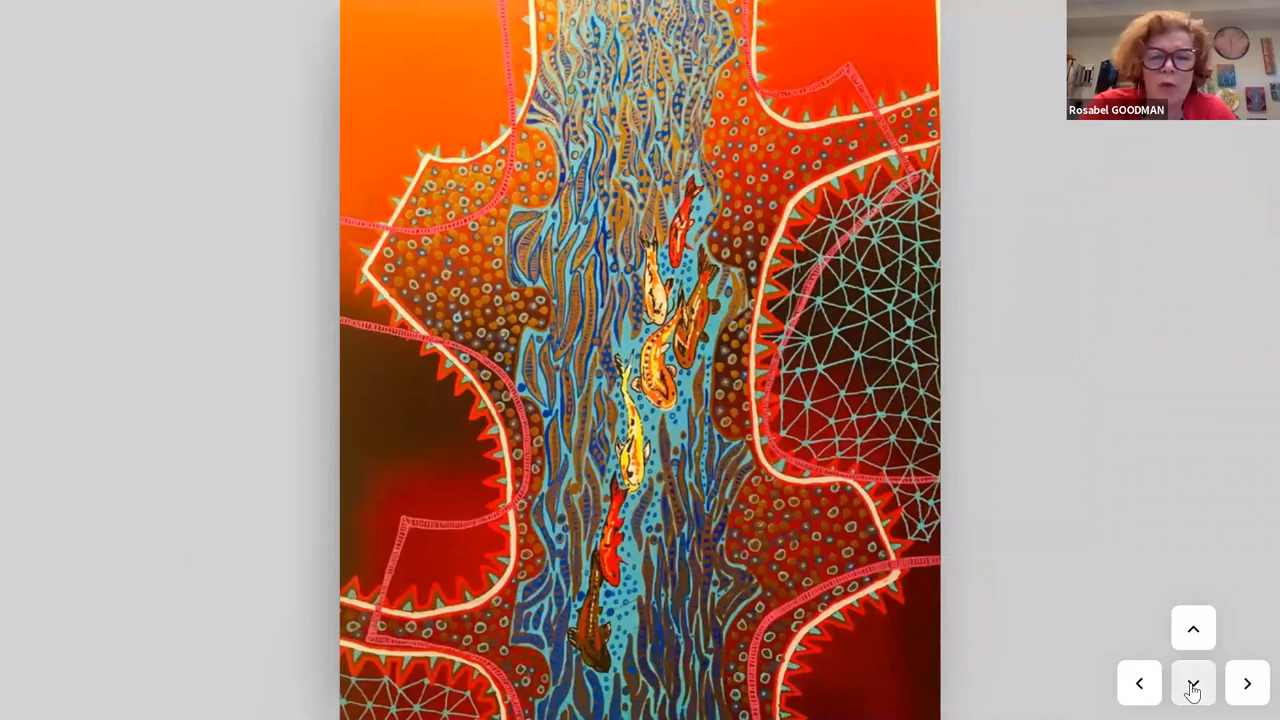
click(1192, 684)
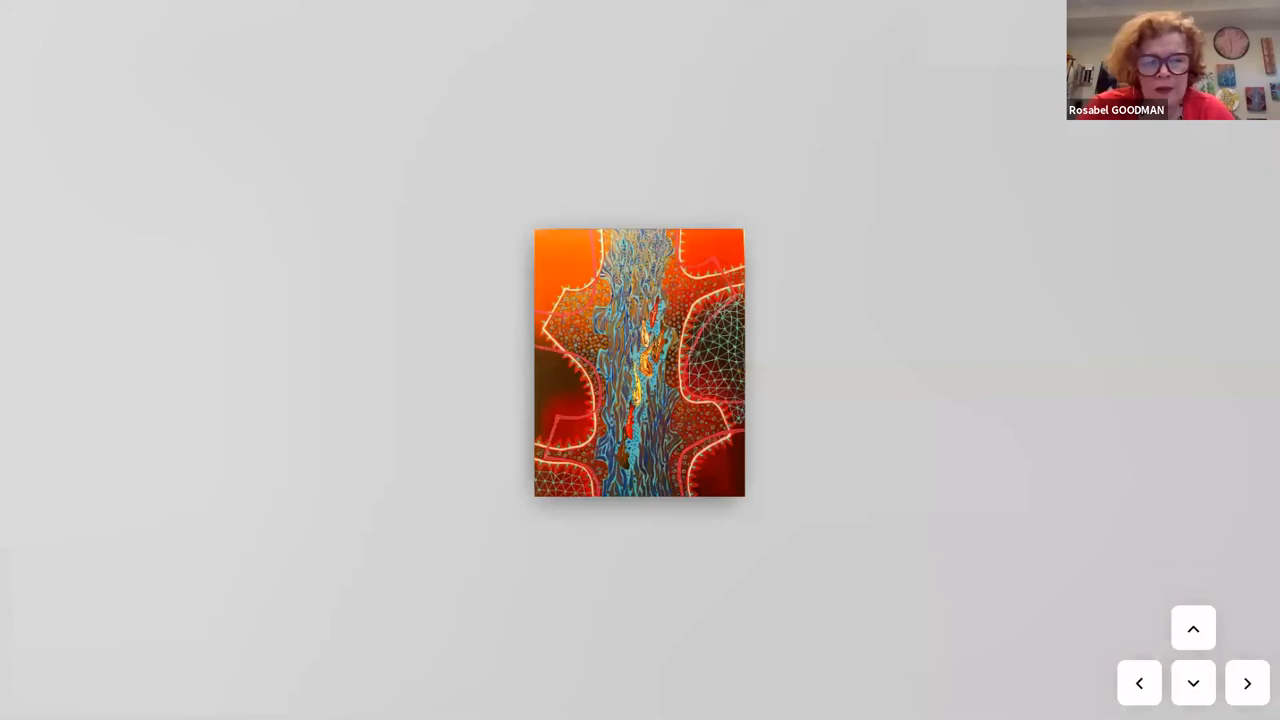
click(1248, 684)
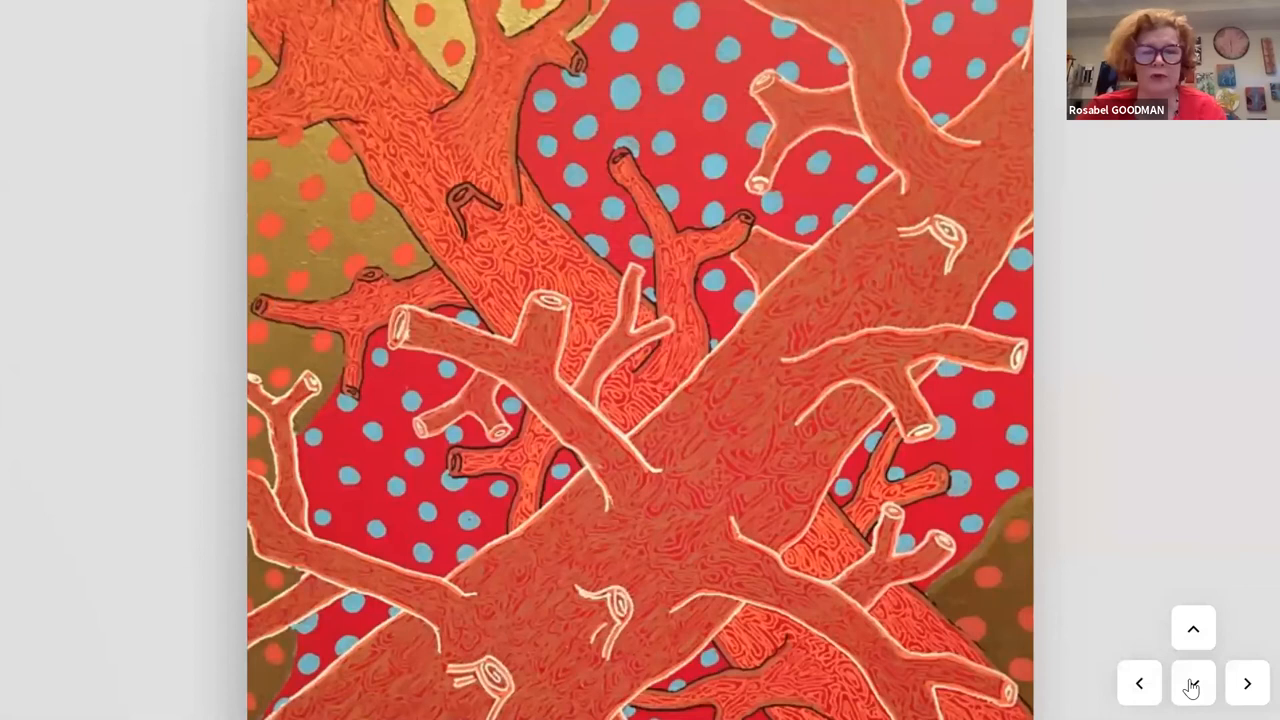
- Advance to the wasp painting of orange branches and green vines
click(1192, 684)
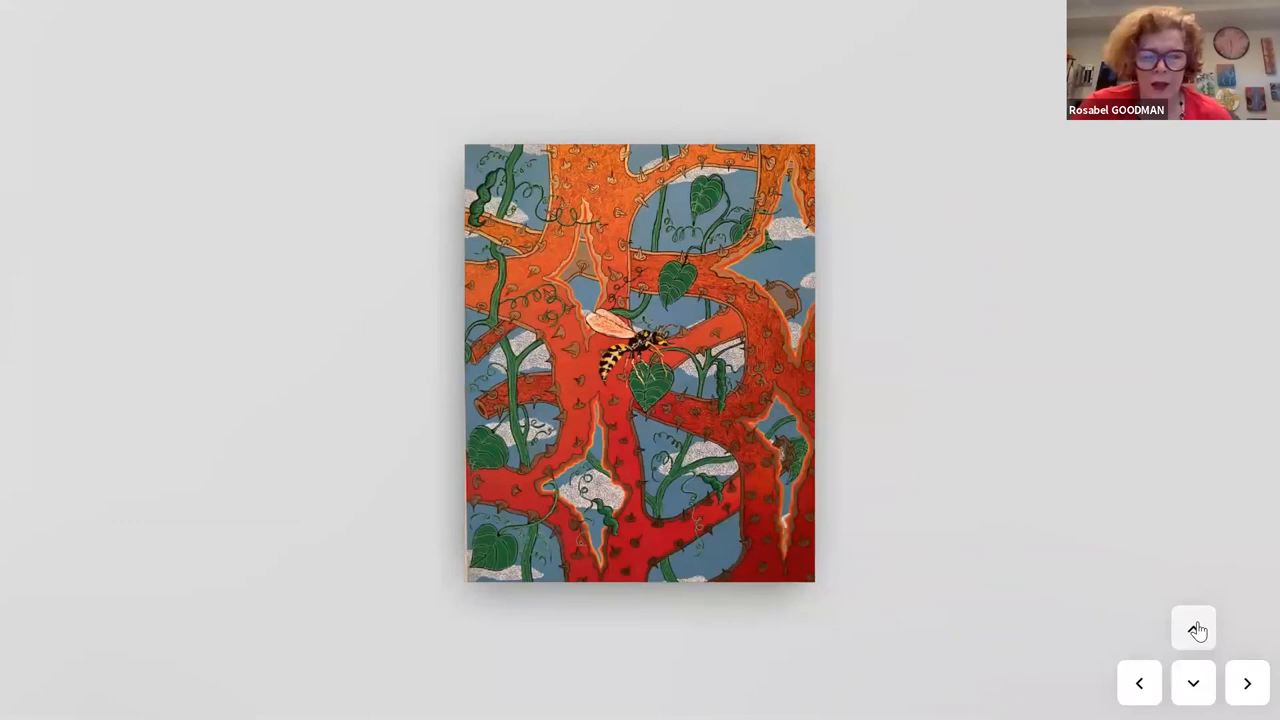
- Enlarge Where is Jack, show and close its details card, then back out to the room overview
click(1192, 628)
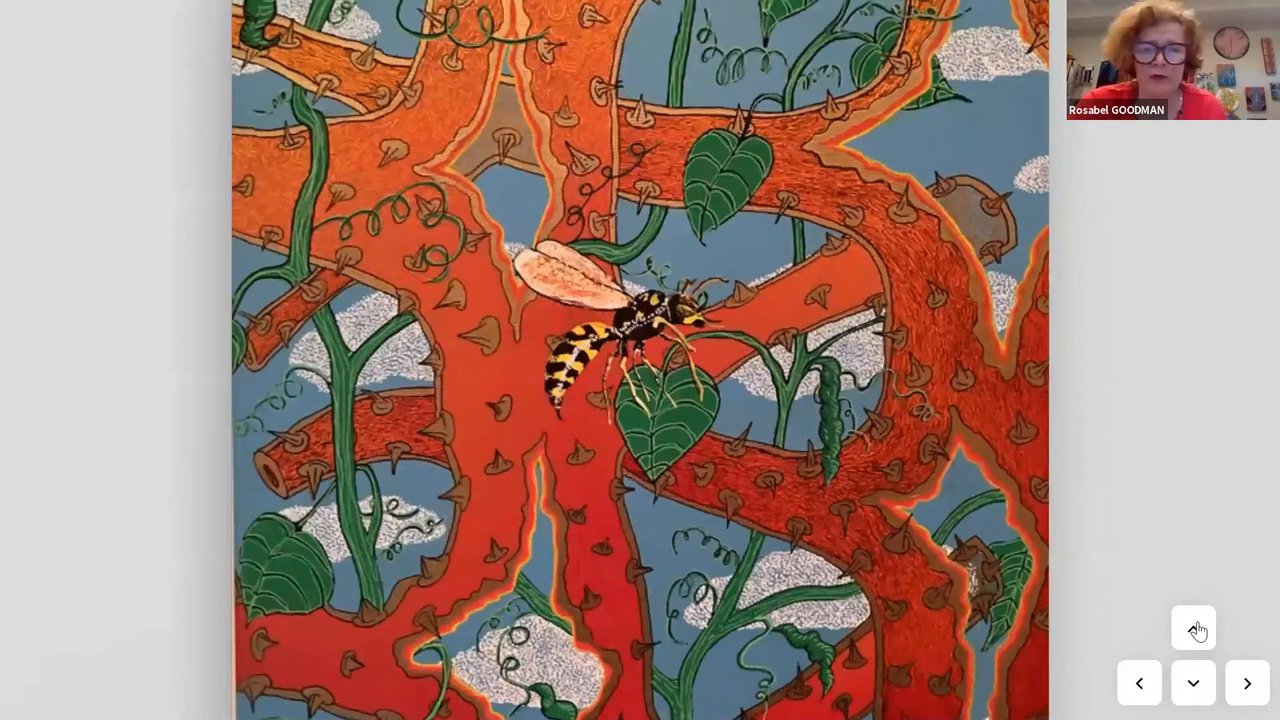
click(1192, 684)
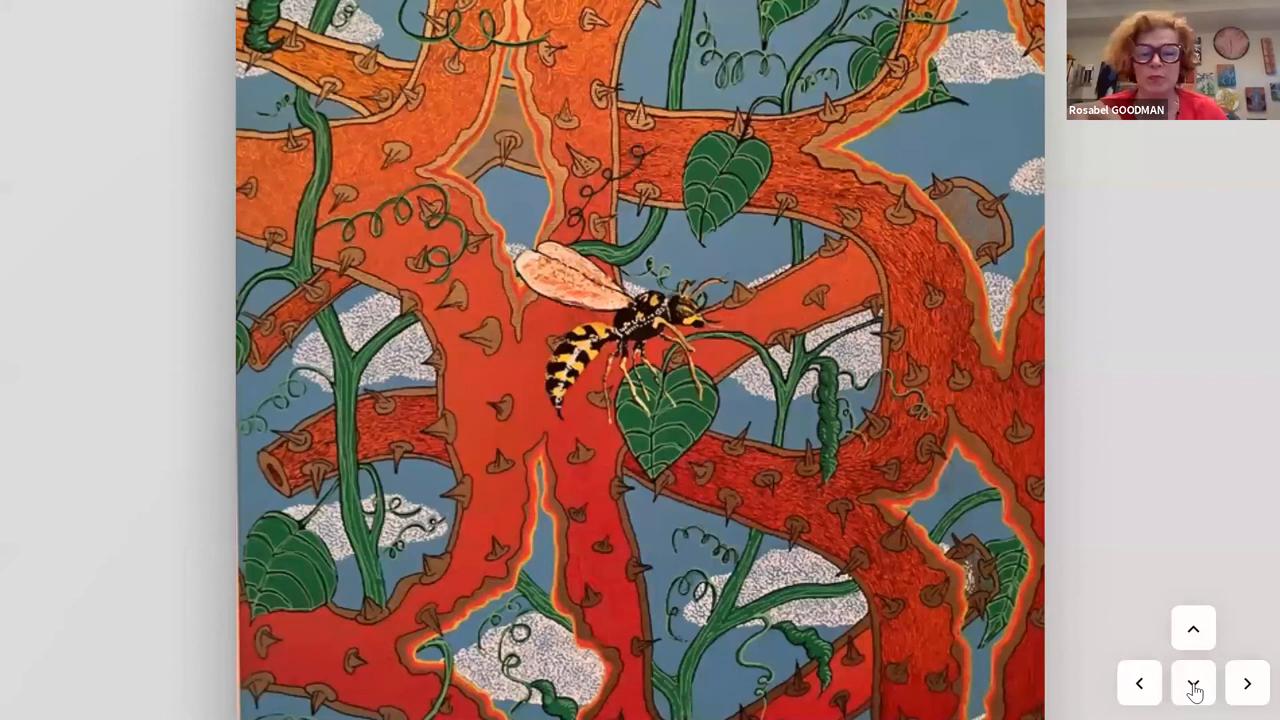
click(1192, 692)
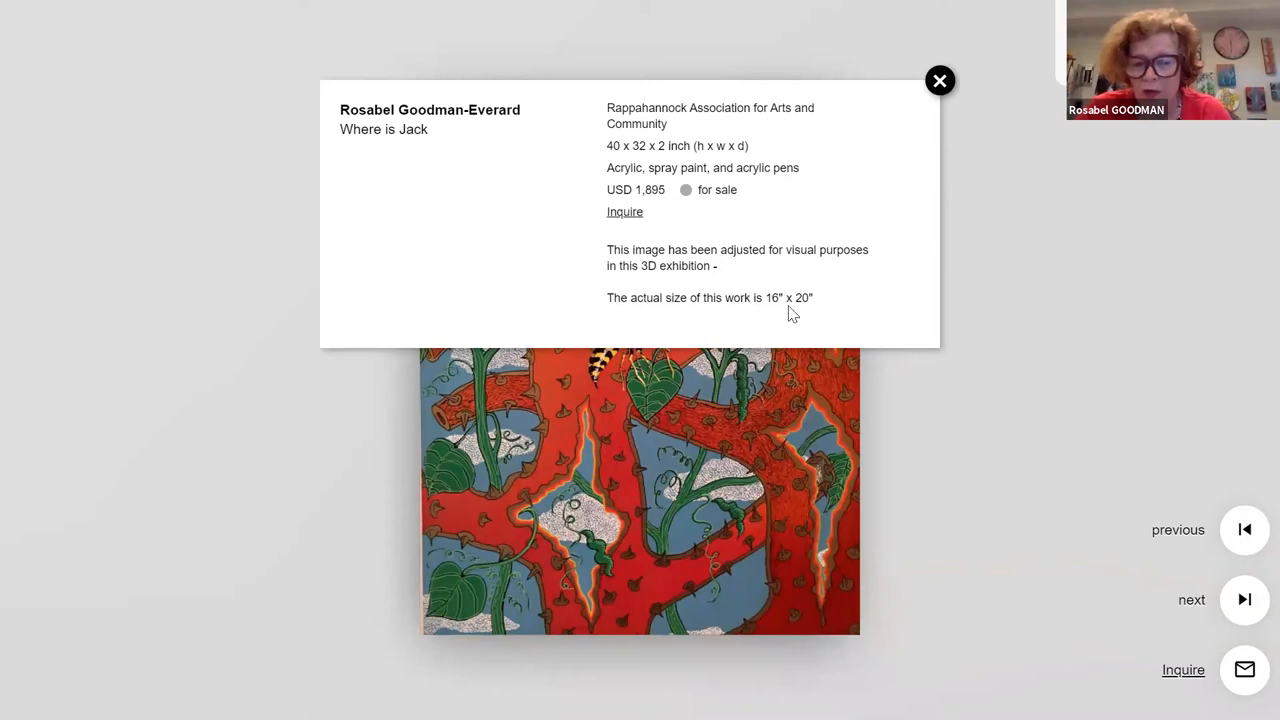
mouse_move(1188, 376)
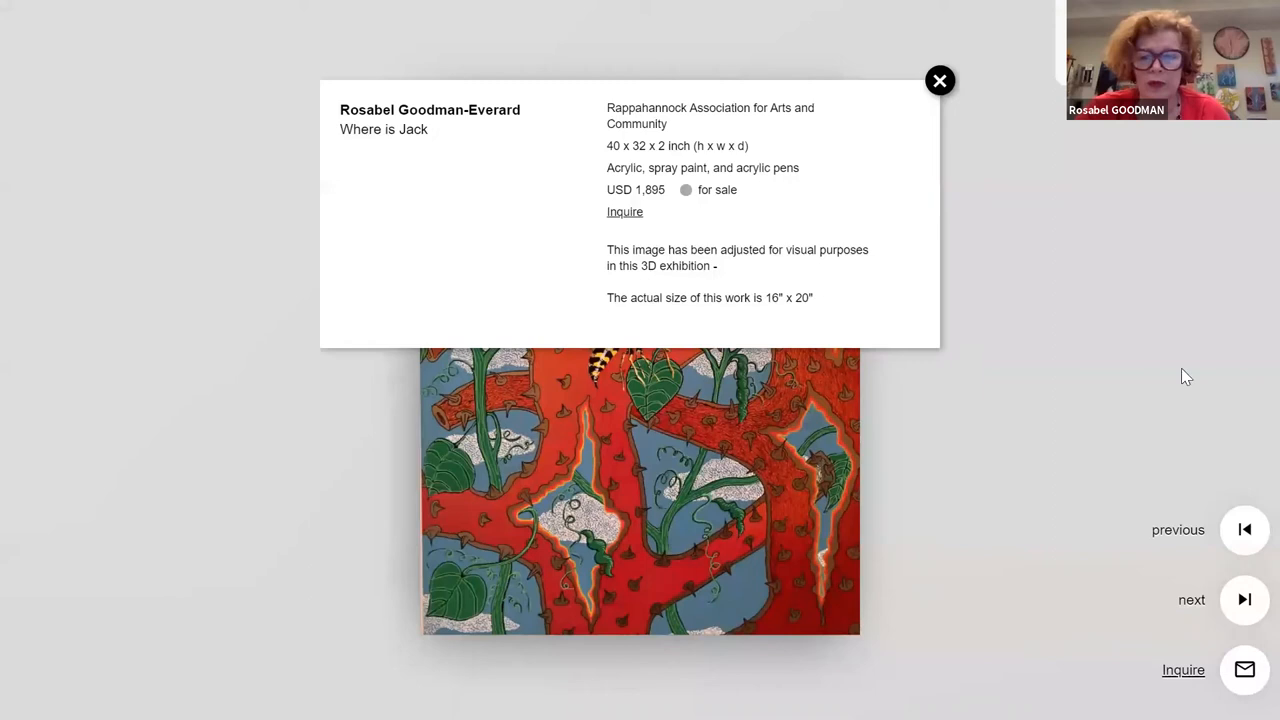
click(938, 80)
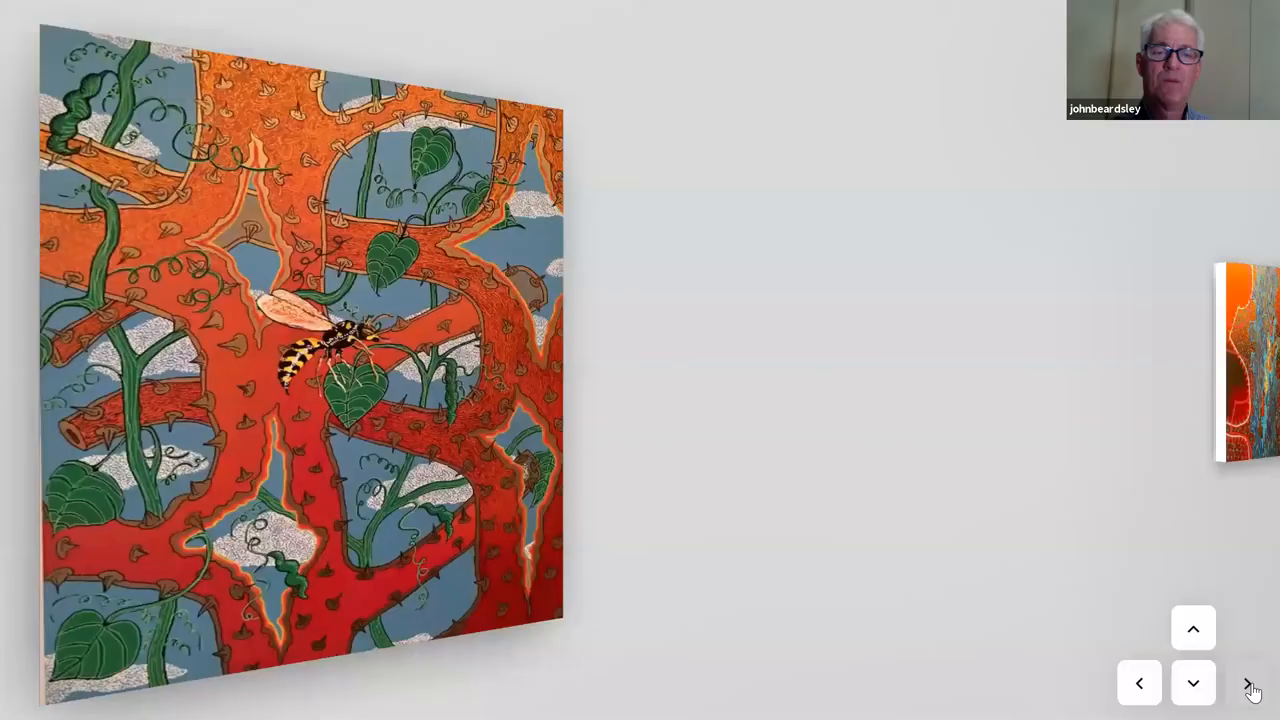
click(1248, 684)
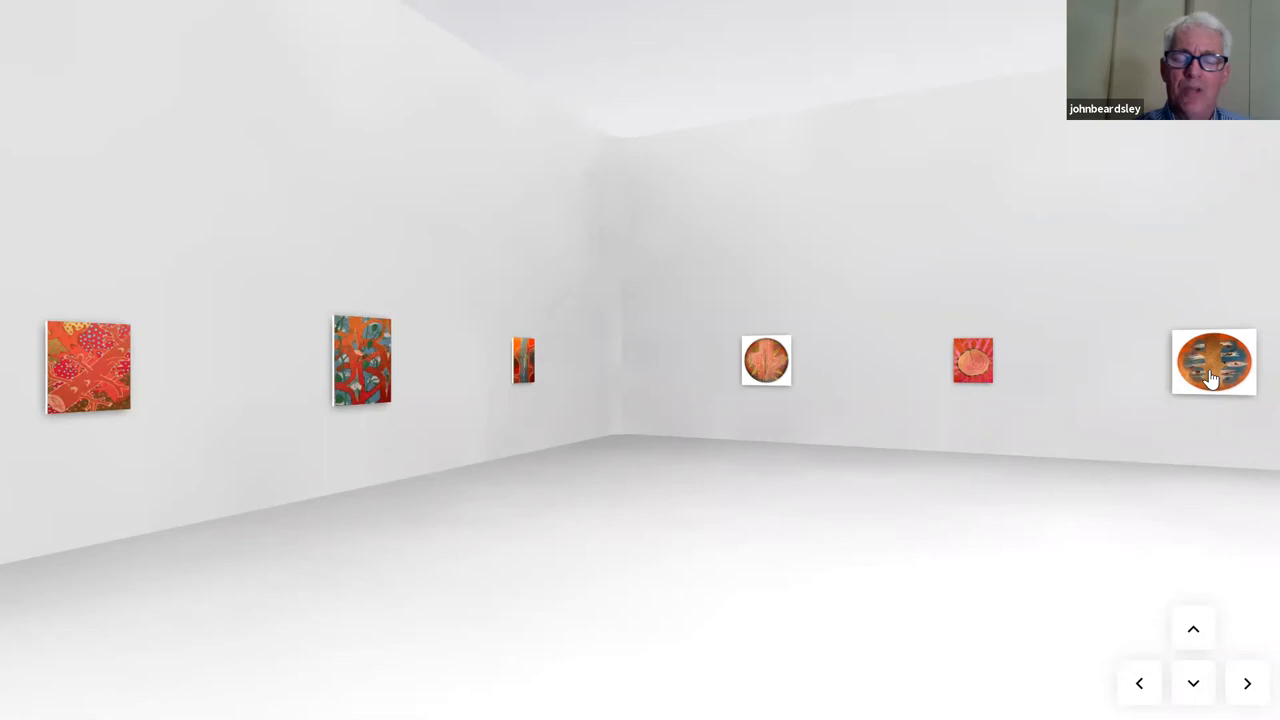
- Walk toward the far wall holding two round tree paintings and the tree-ring stump between them
click(1212, 360)
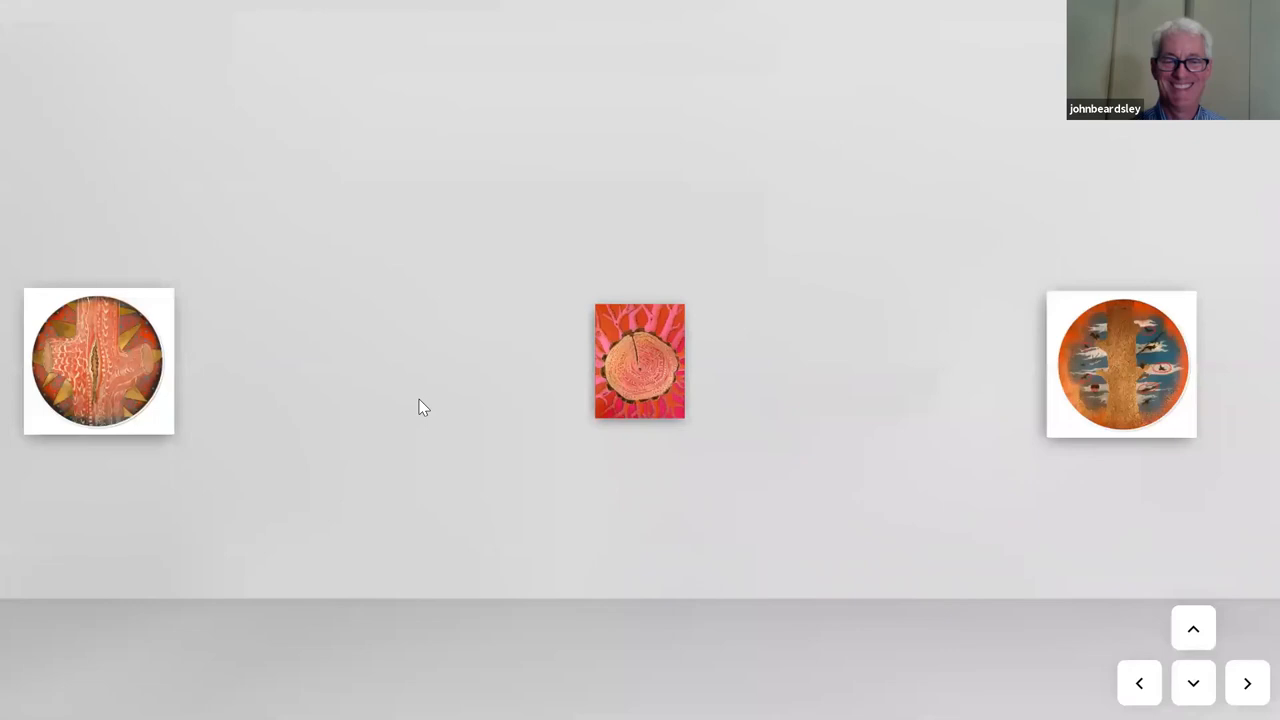
- View the left round cross-patterned tree painting close up, then return to the wide room view
click(98, 360)
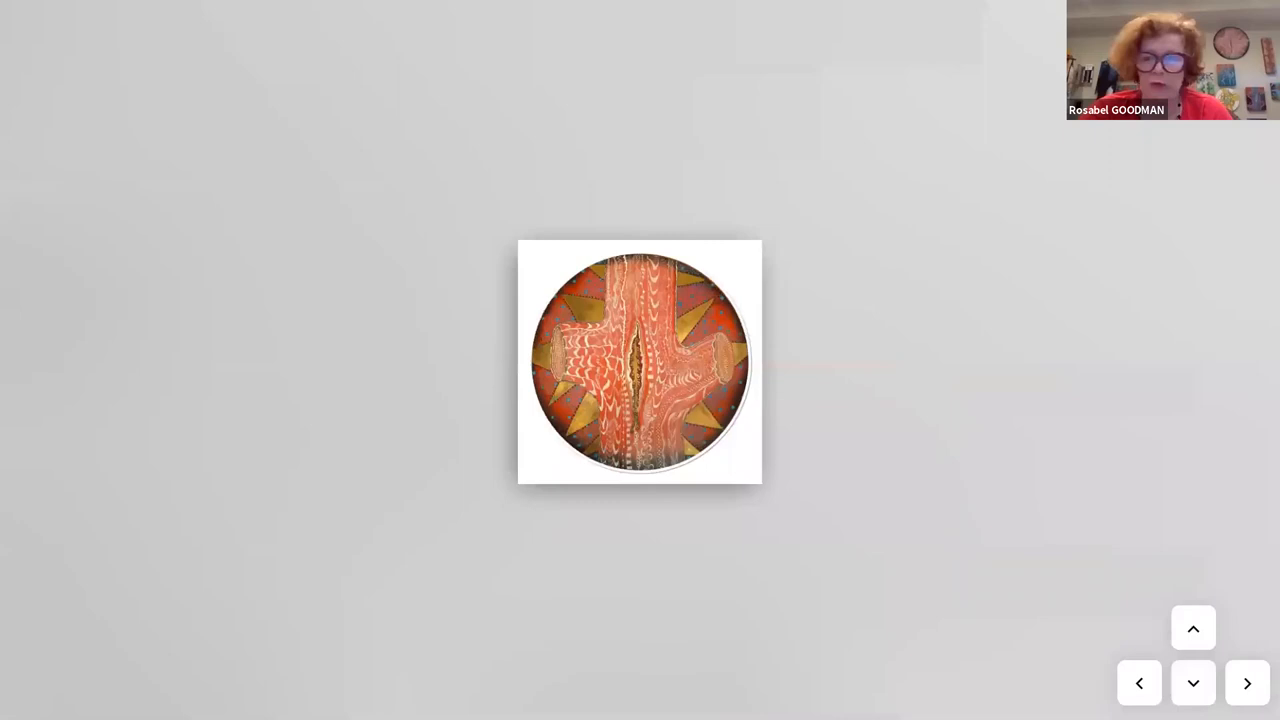
click(1192, 684)
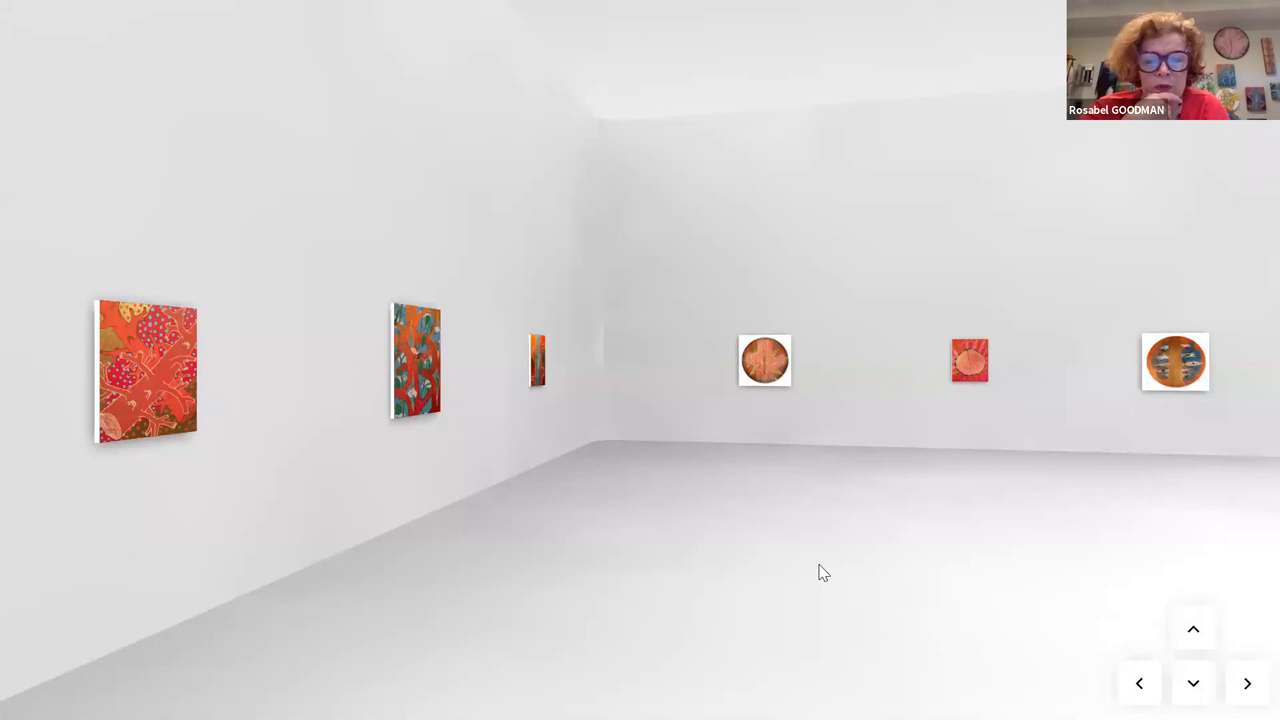
- Move back in toward the far wall with the two round paintings and tree-ring stump
click(1246, 684)
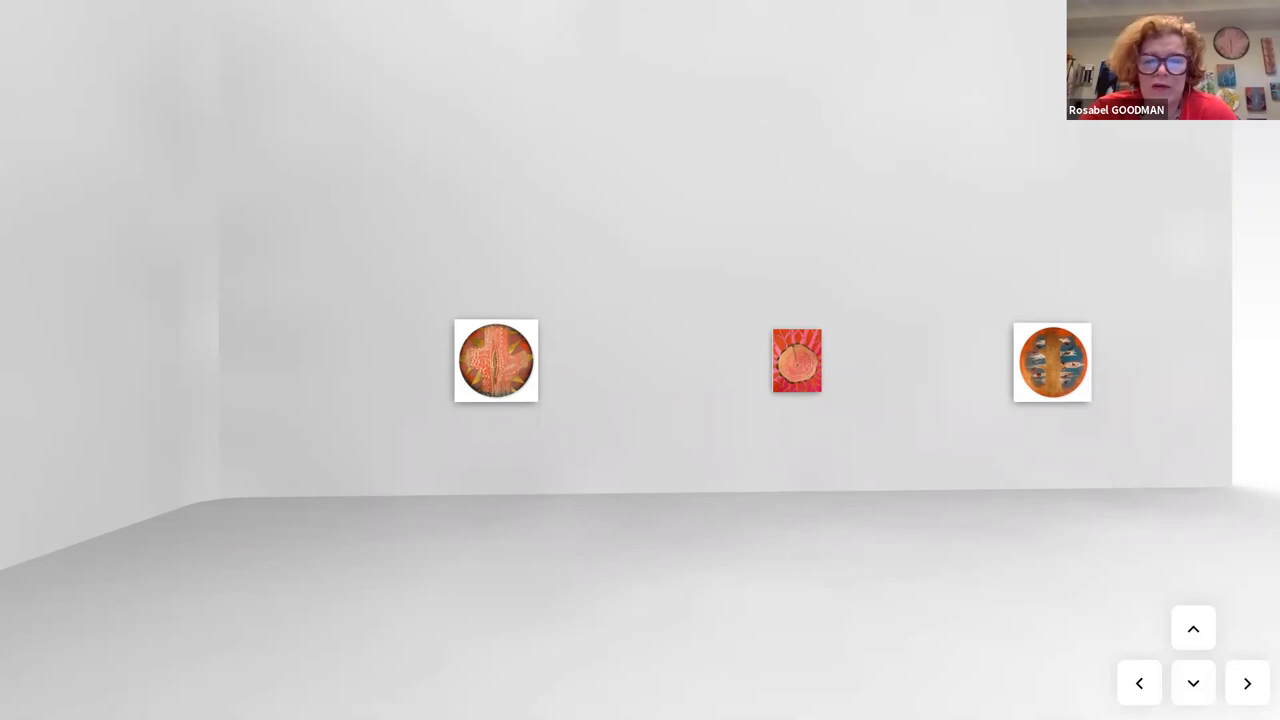
mouse_move(1088, 616)
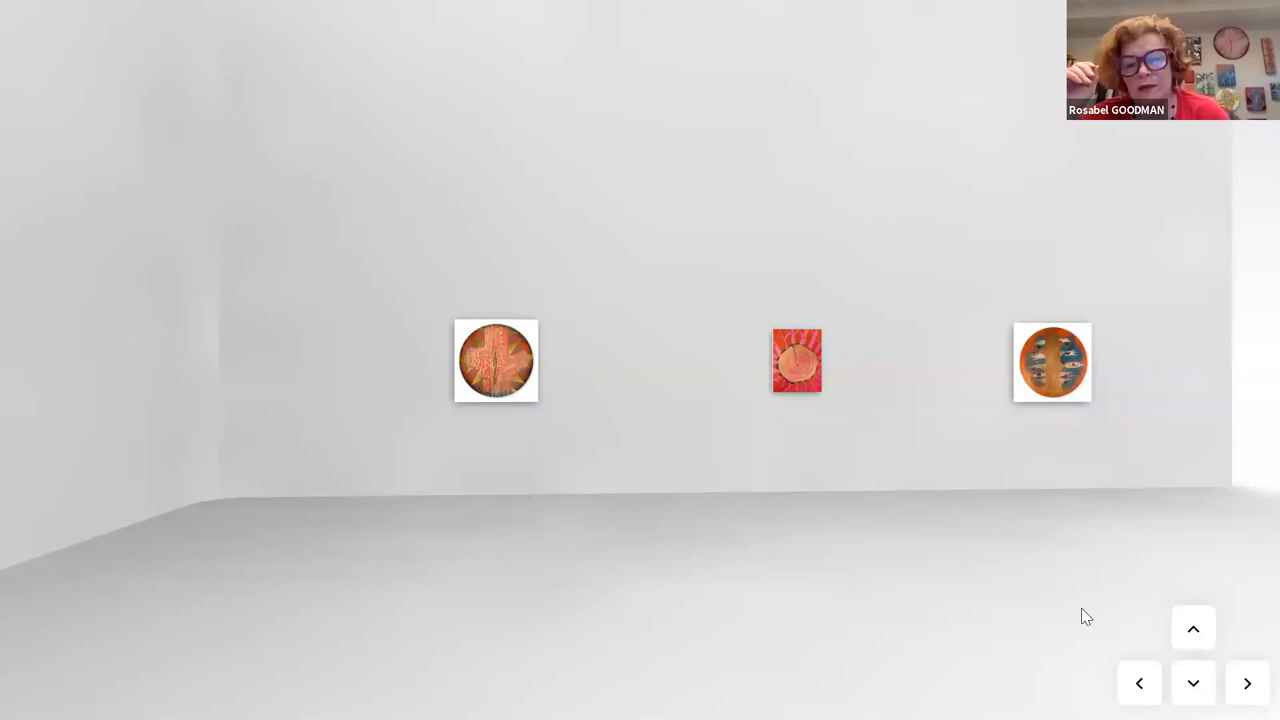
- Navigate to Where is Jack and bring the wasp painting in to fill the screen
click(1140, 684)
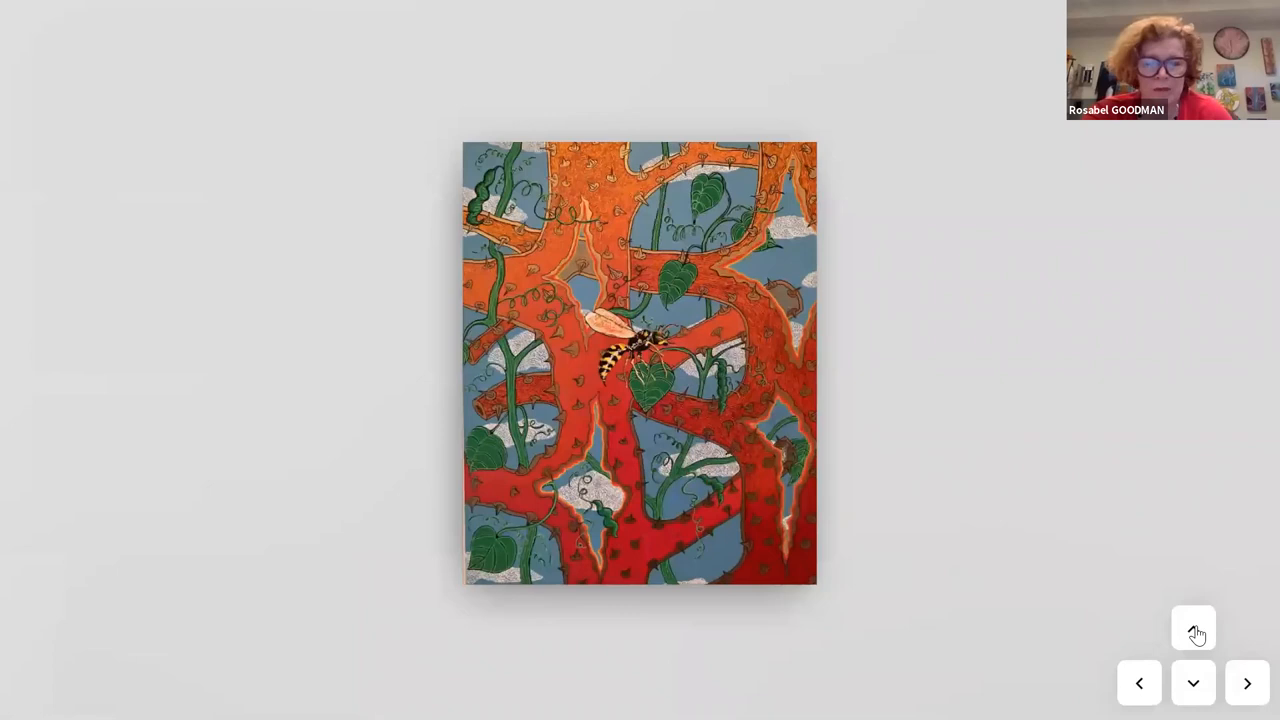
click(1192, 628)
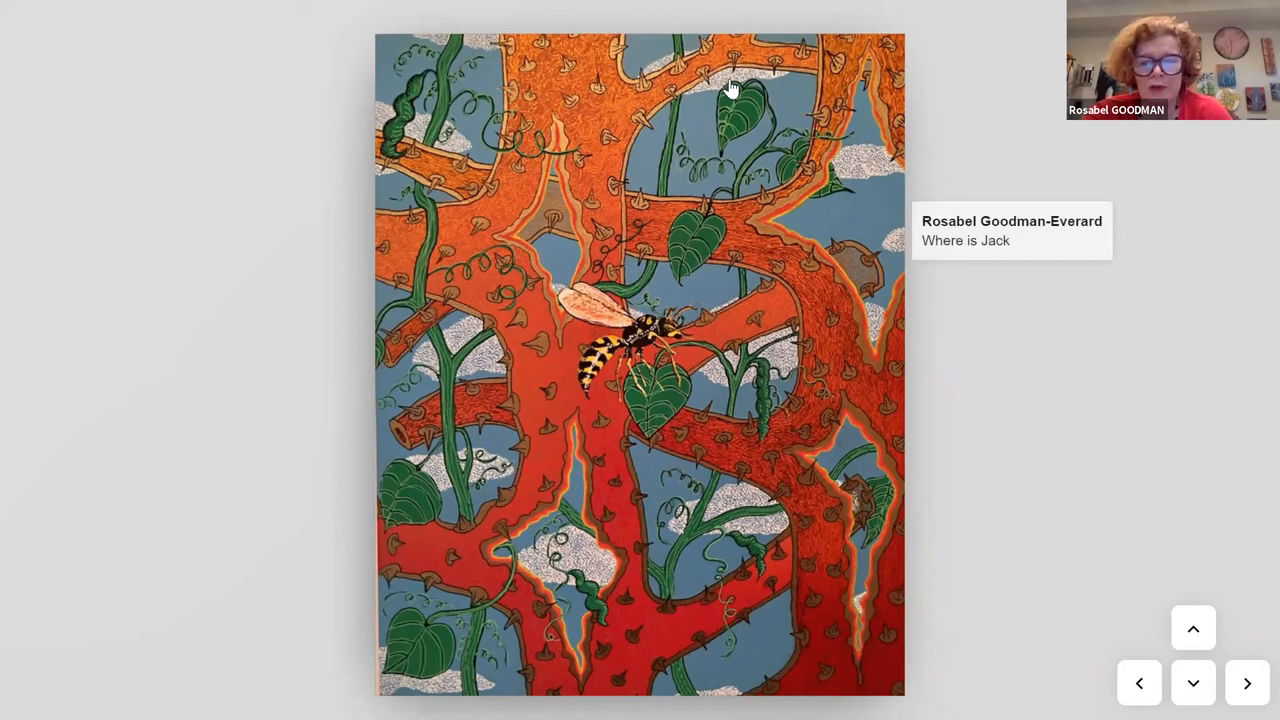
mouse_move(864, 418)
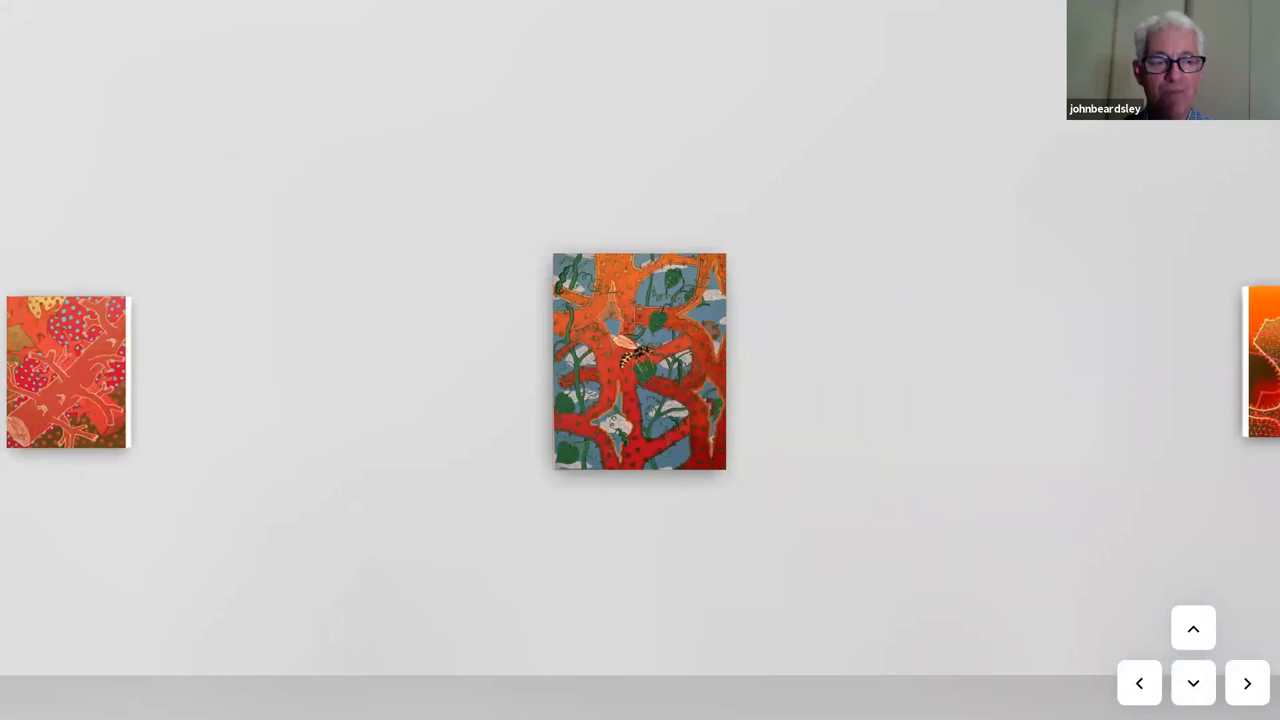
- Walk forward into the new room toward the wall of small tree paintings
click(1248, 684)
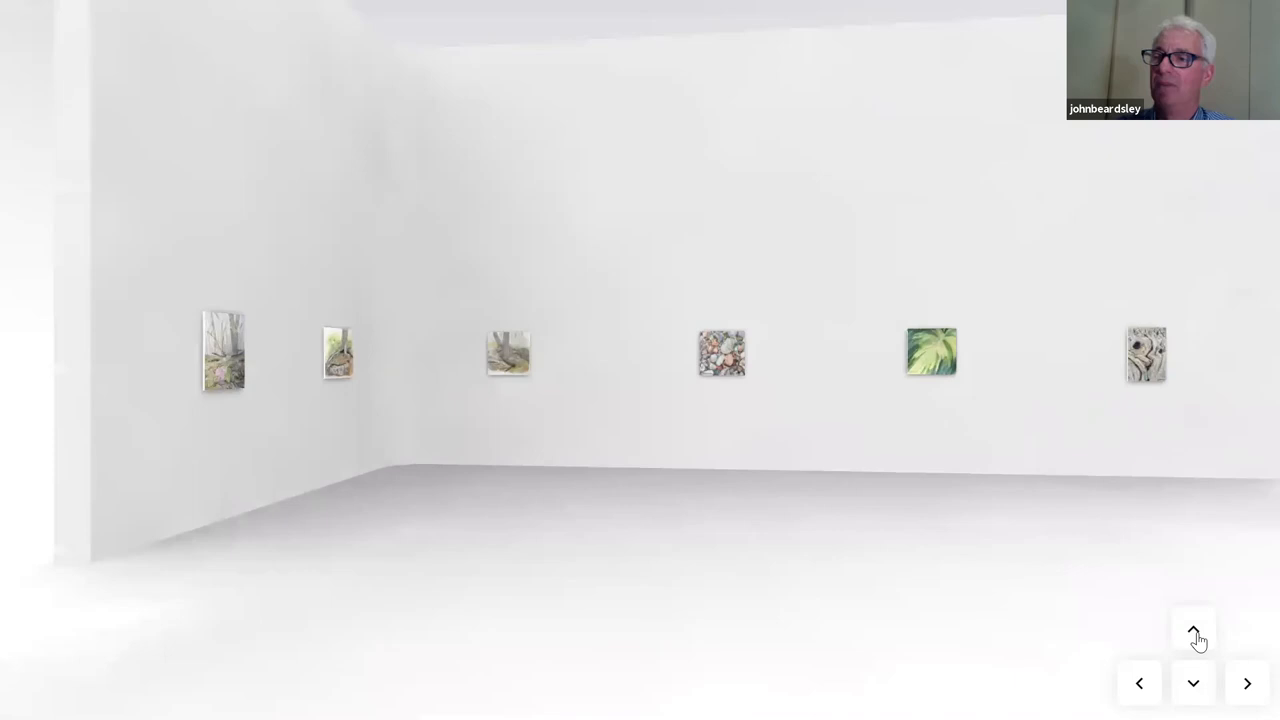
click(1192, 632)
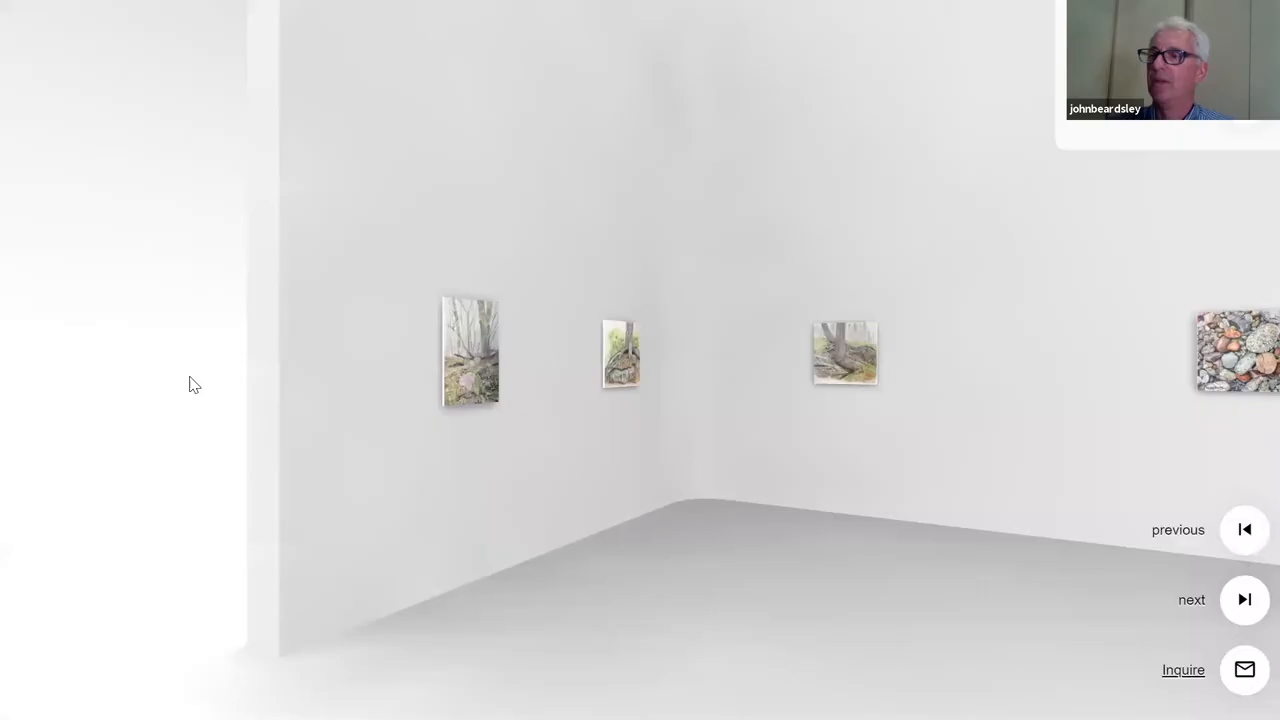
mouse_move(472, 576)
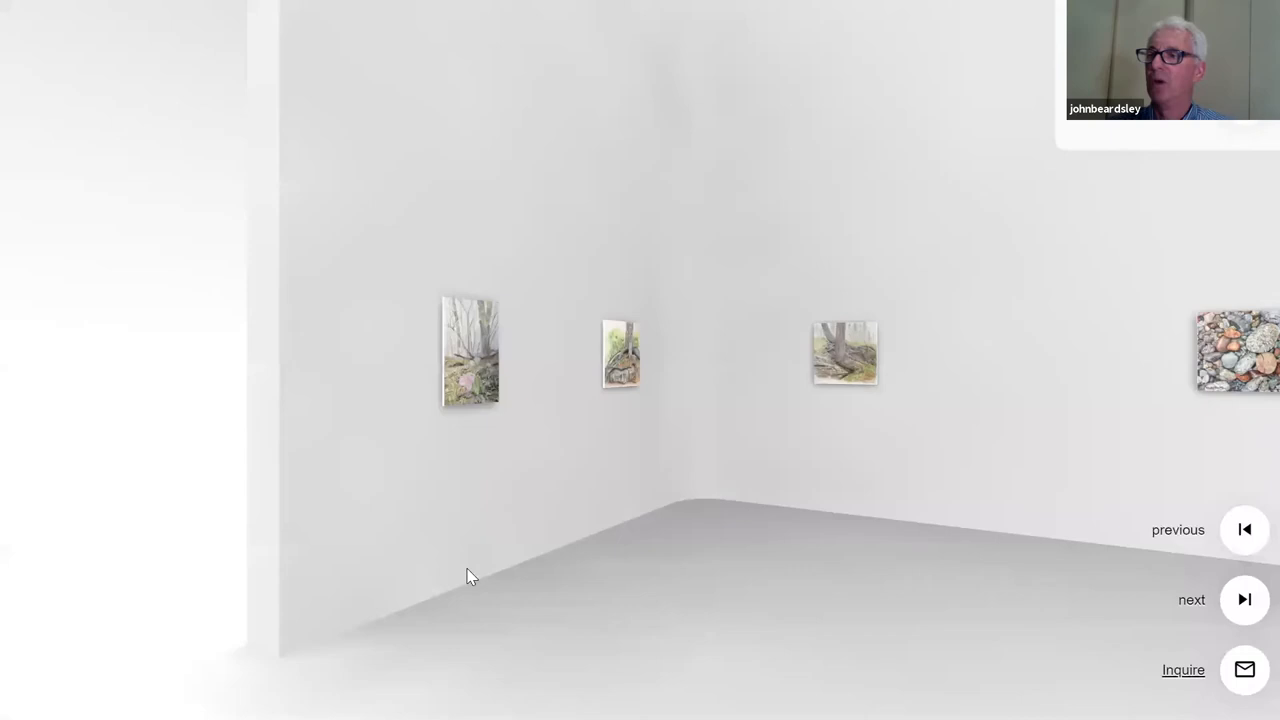
- View the 'Trillium on Stony Man Trail' details card (USD 400), then dismiss it
click(620, 356)
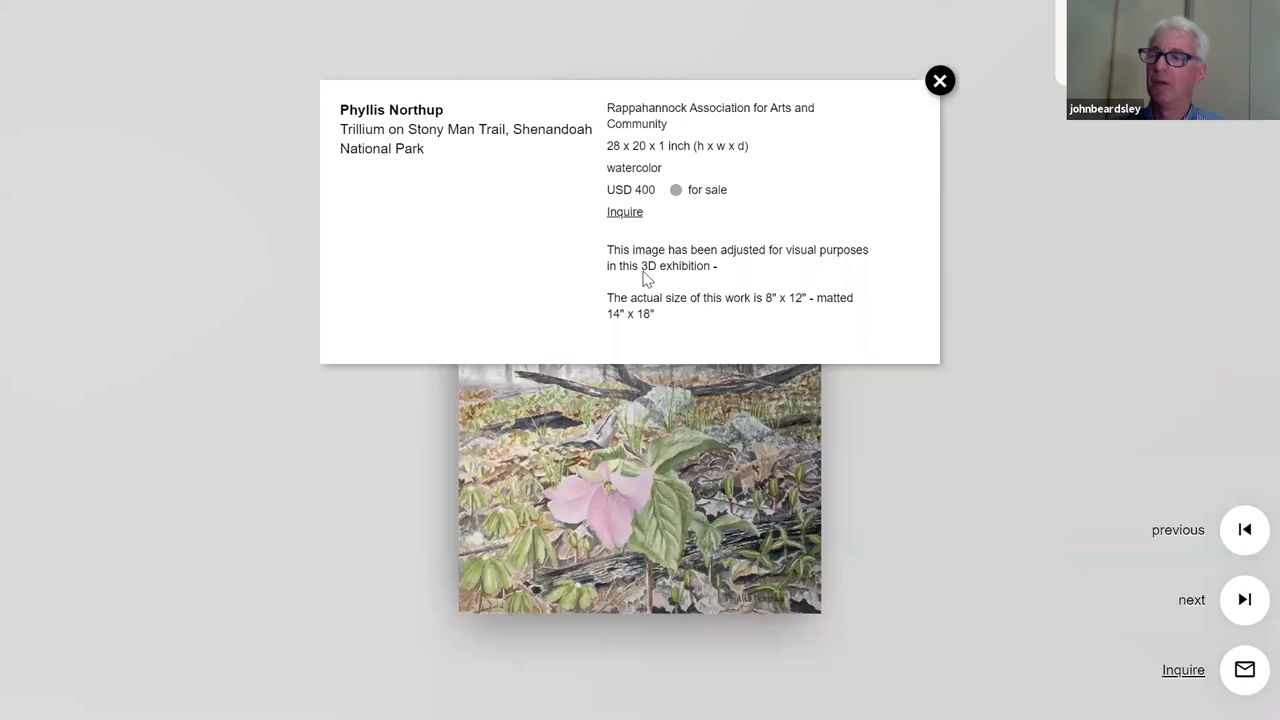
click(940, 80)
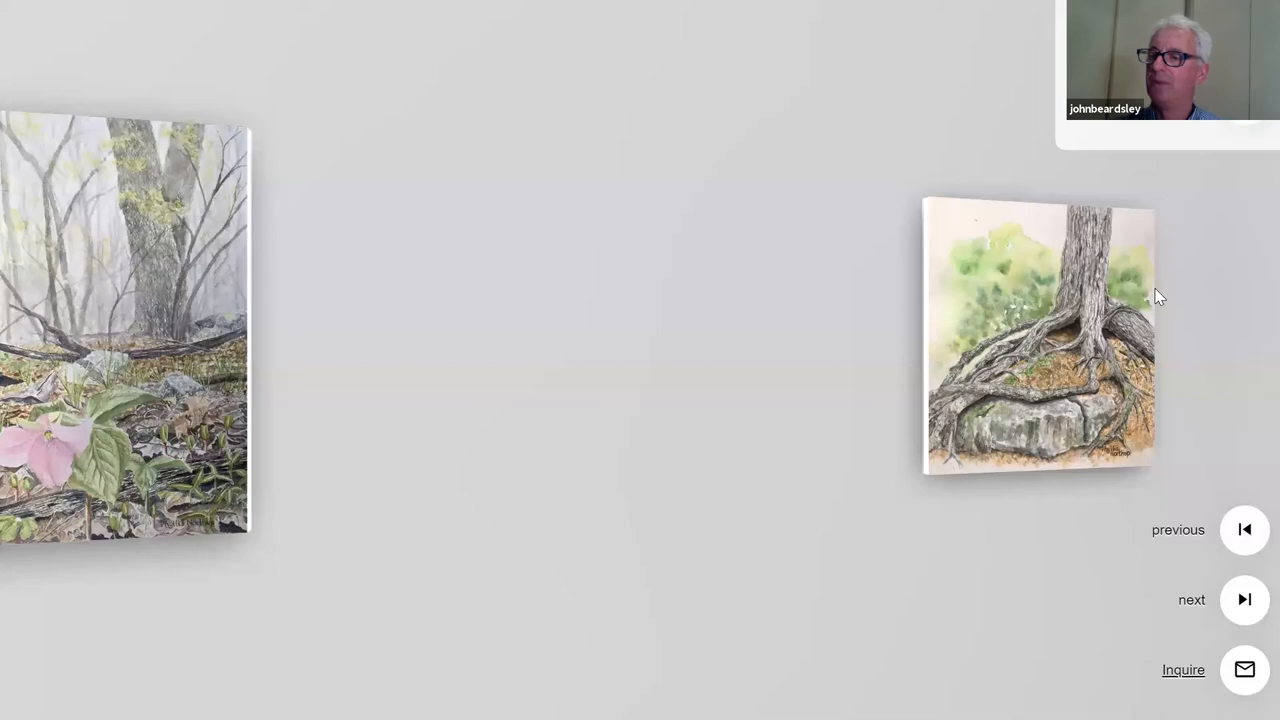
- Show the 'Roots II' details card: watercolour and pencil, USD 185
click(1040, 340)
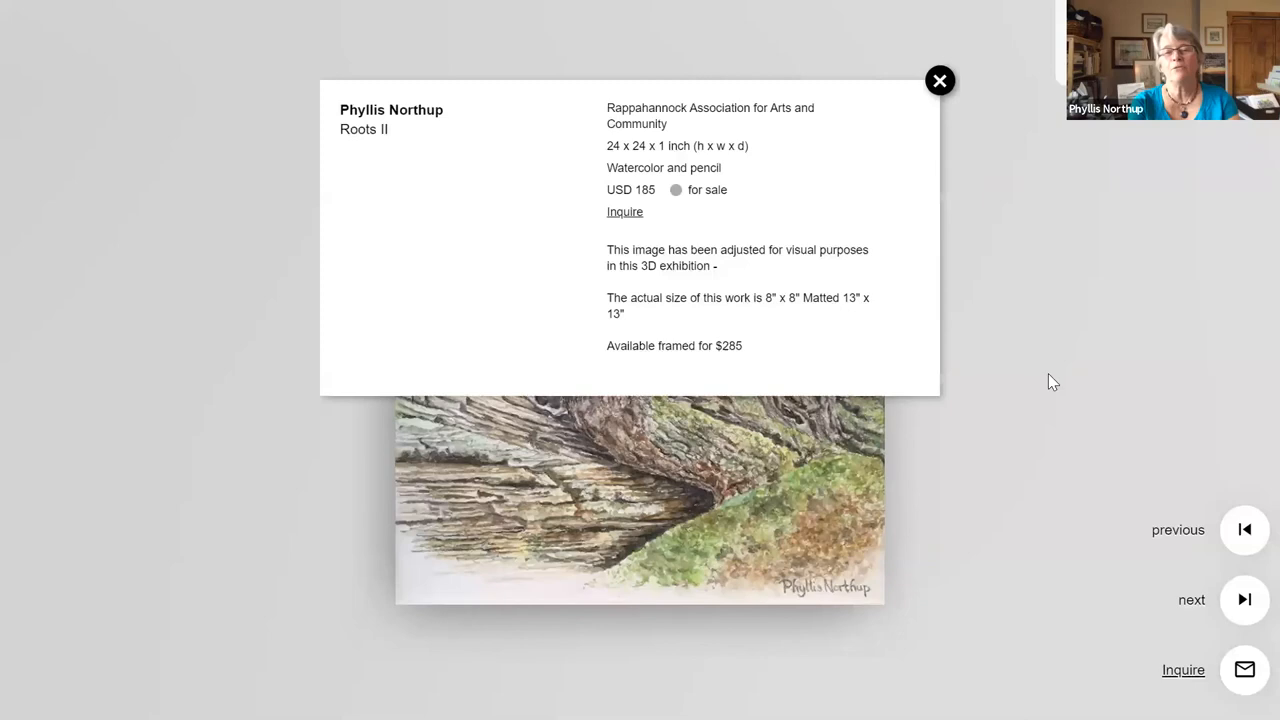
mouse_move(940, 80)
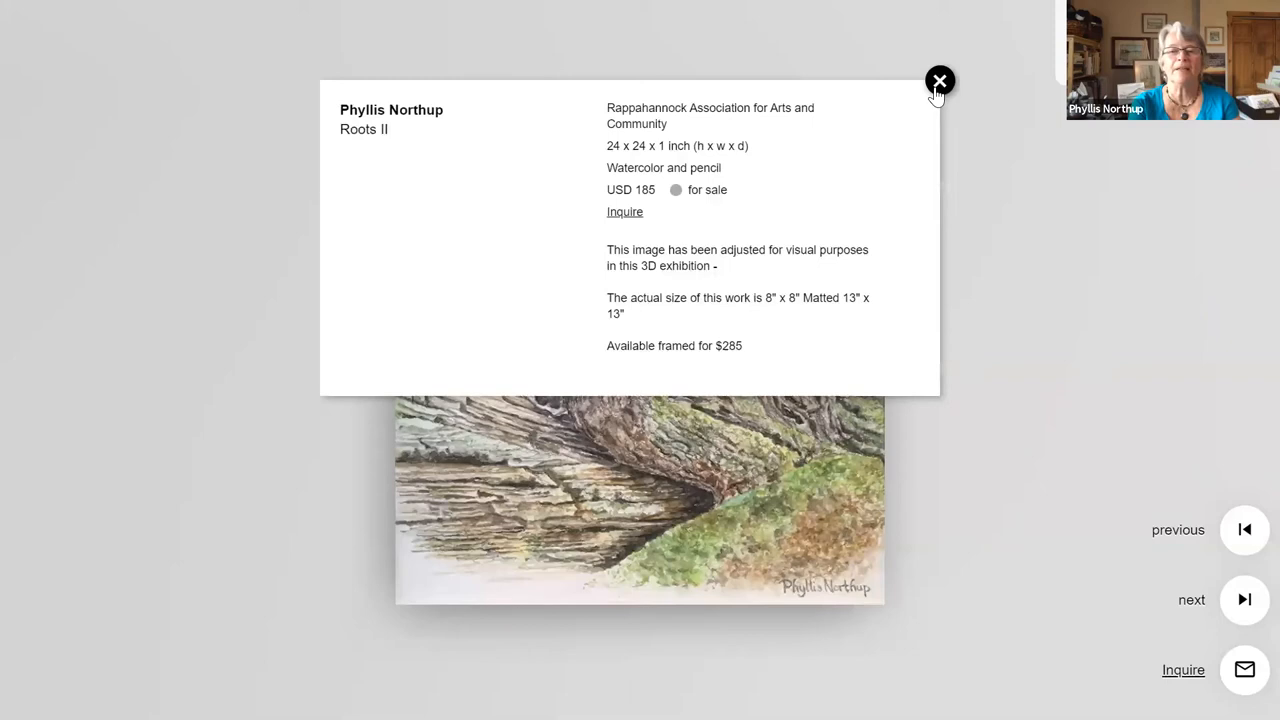
- Move on to 'Beach Rocks', view its details (USD 185) and close-up, then return to the wall
click(938, 80)
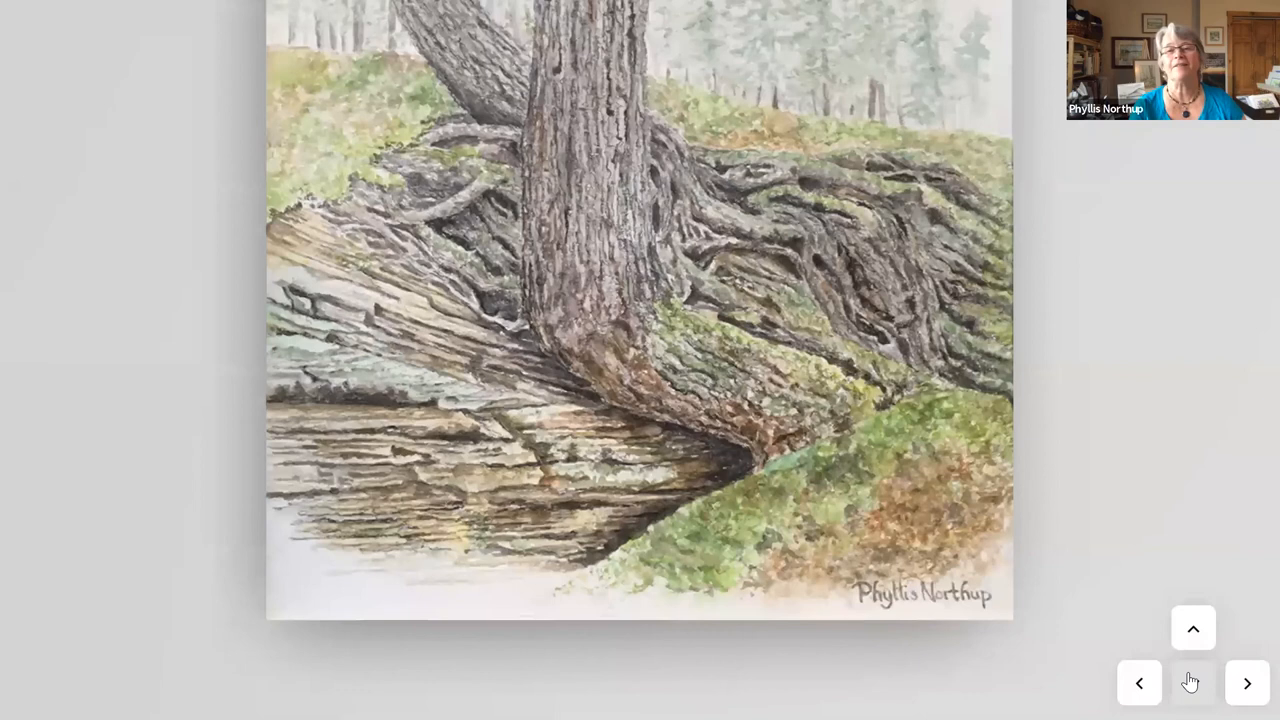
click(1192, 684)
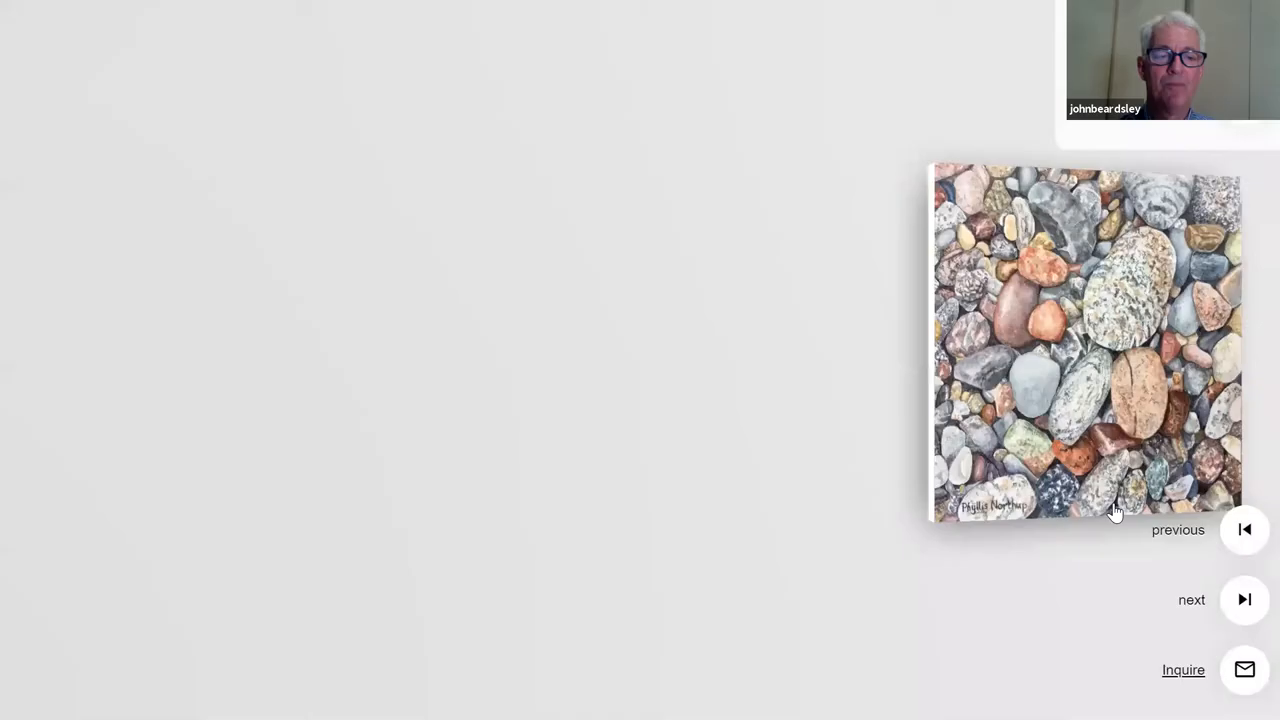
click(1086, 344)
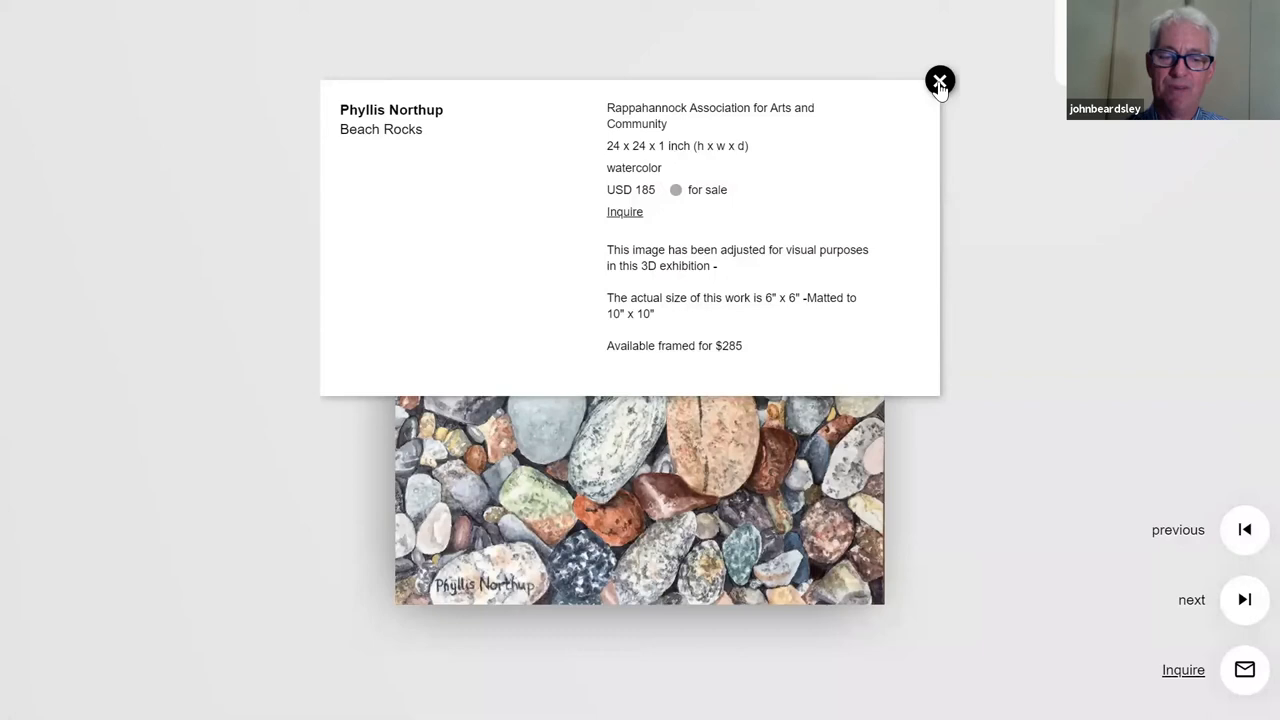
click(940, 80)
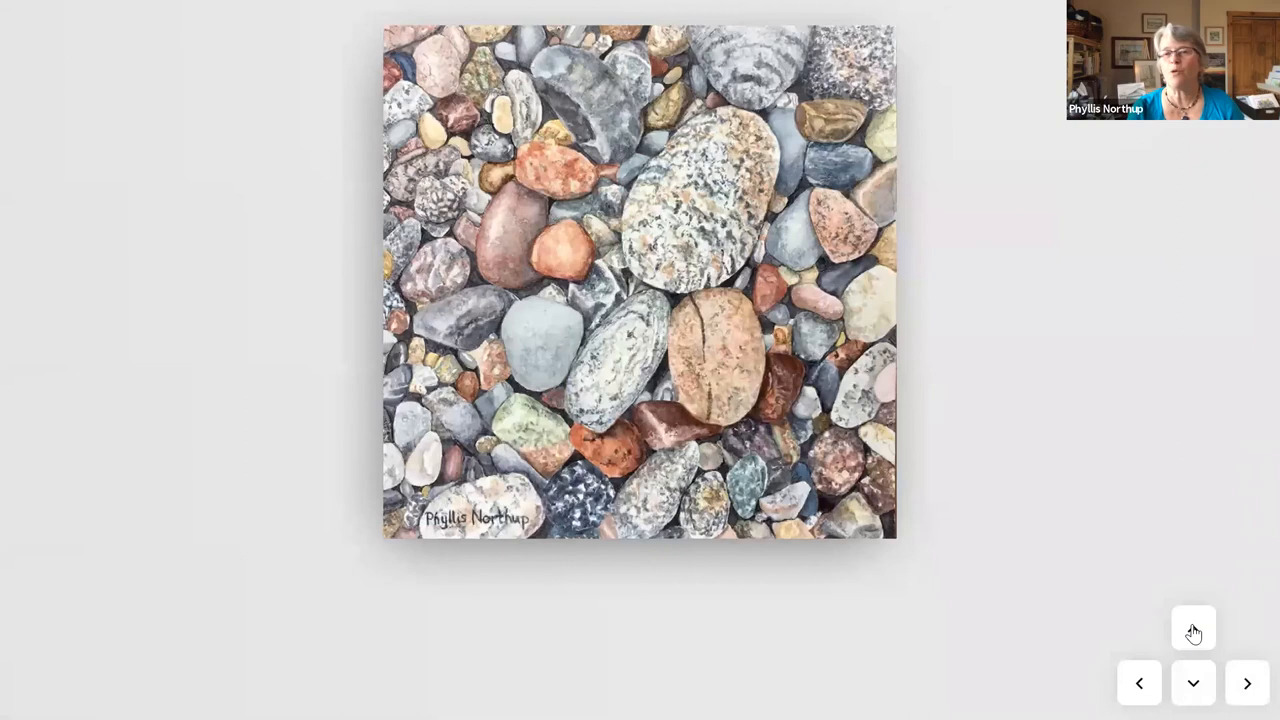
click(1192, 628)
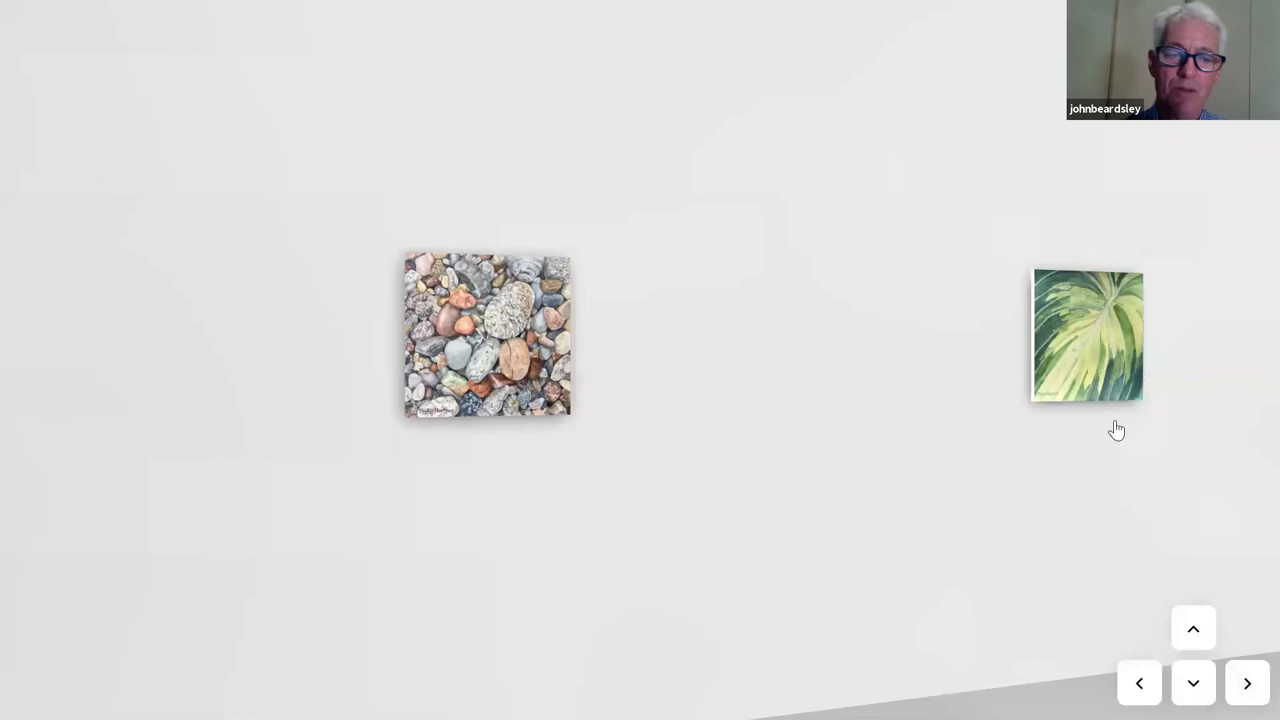
- View the 'Hosta' details card (USD 185) twice with a full view between, then return to the wall
click(1086, 336)
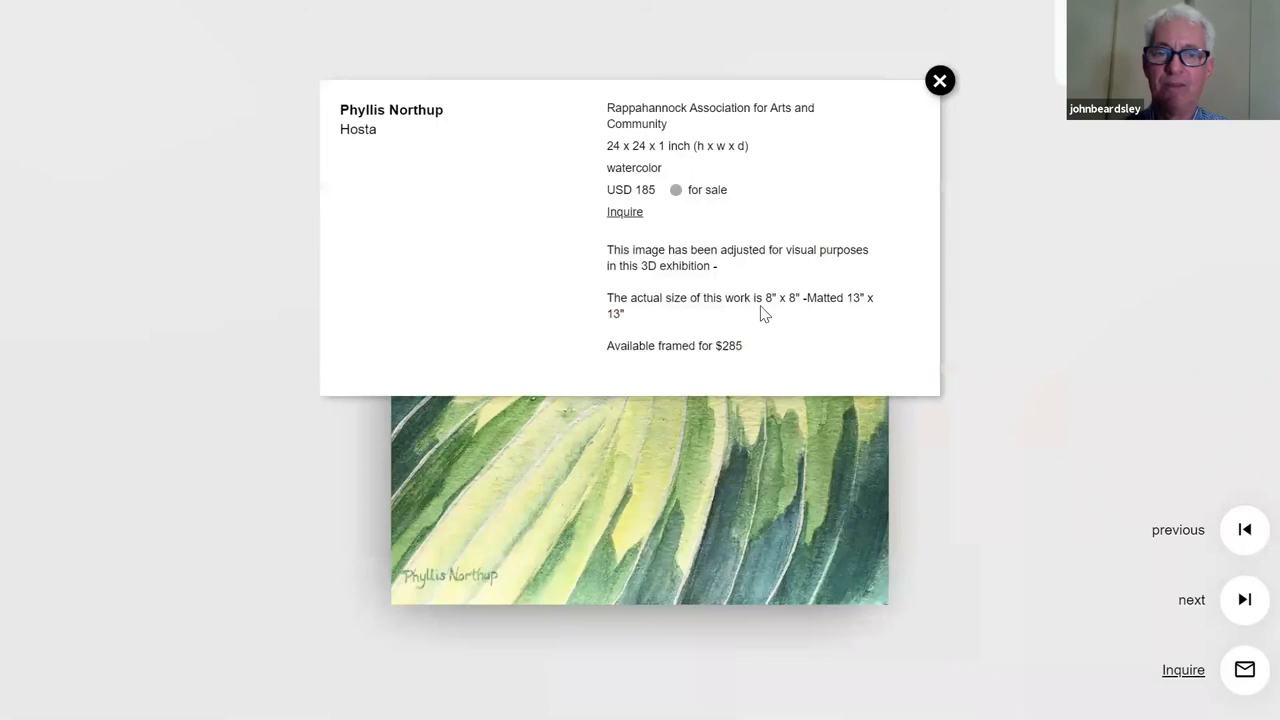
mouse_move(890, 538)
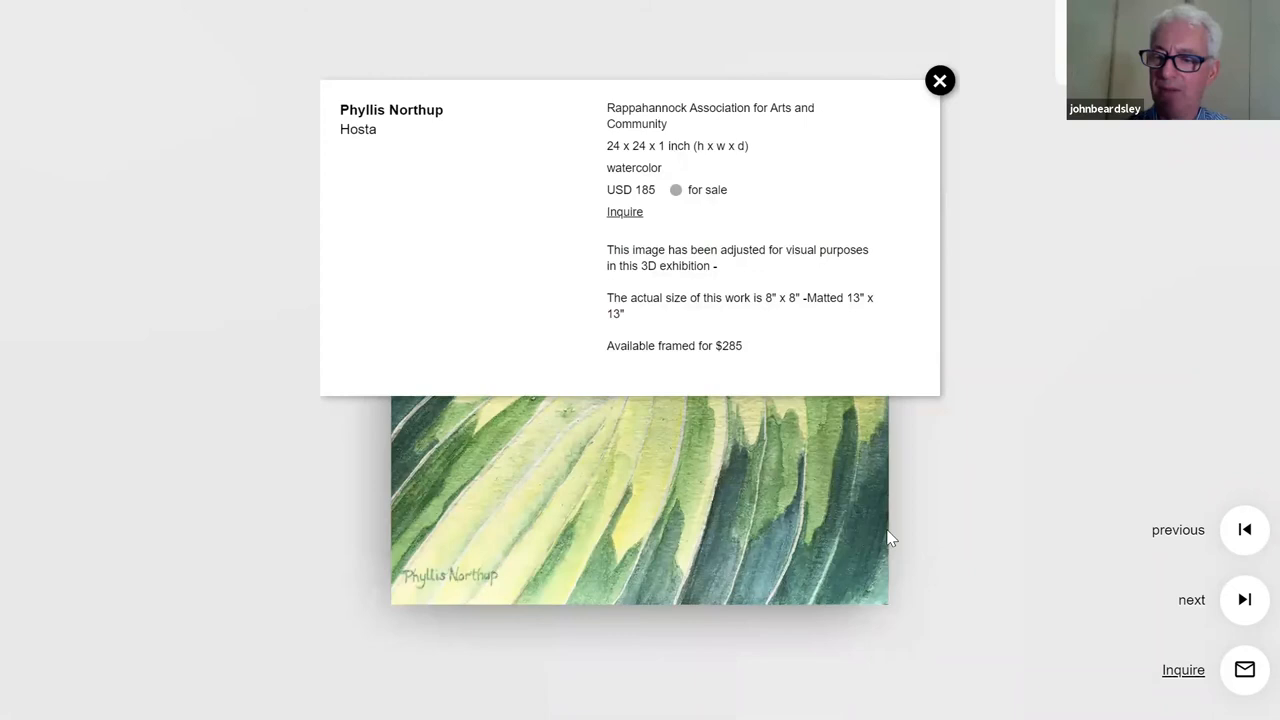
click(940, 80)
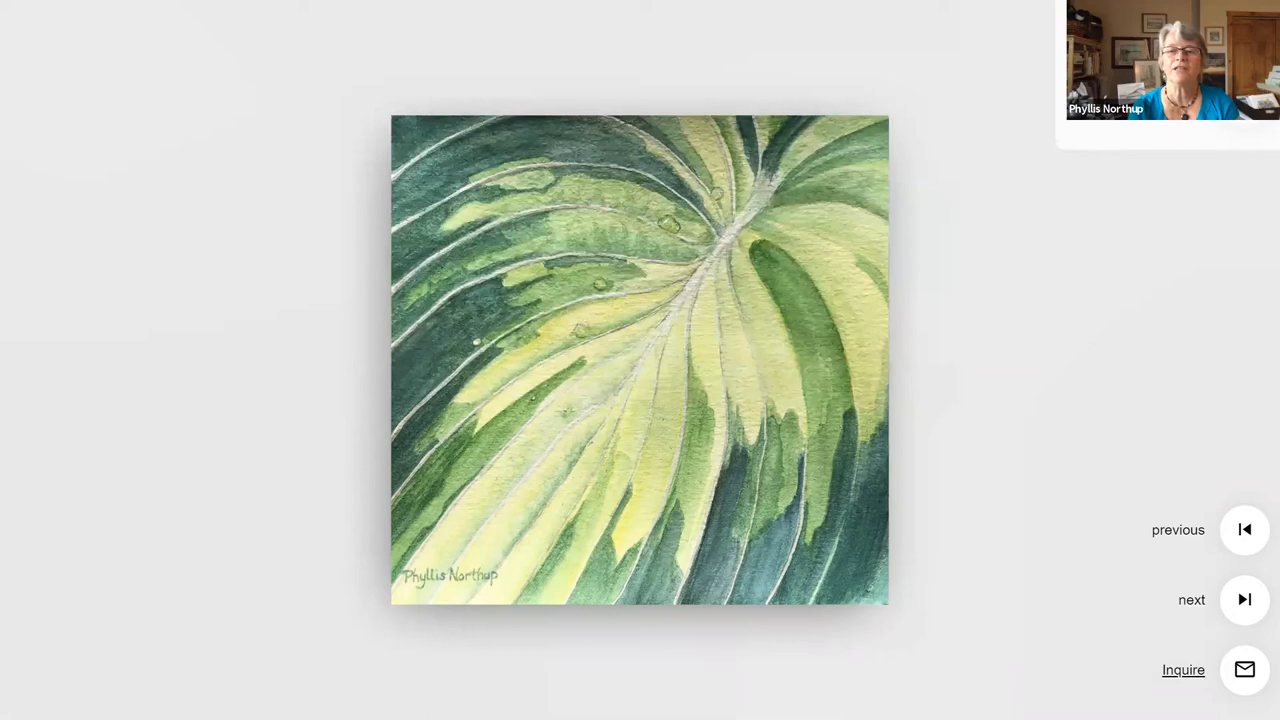
click(640, 360)
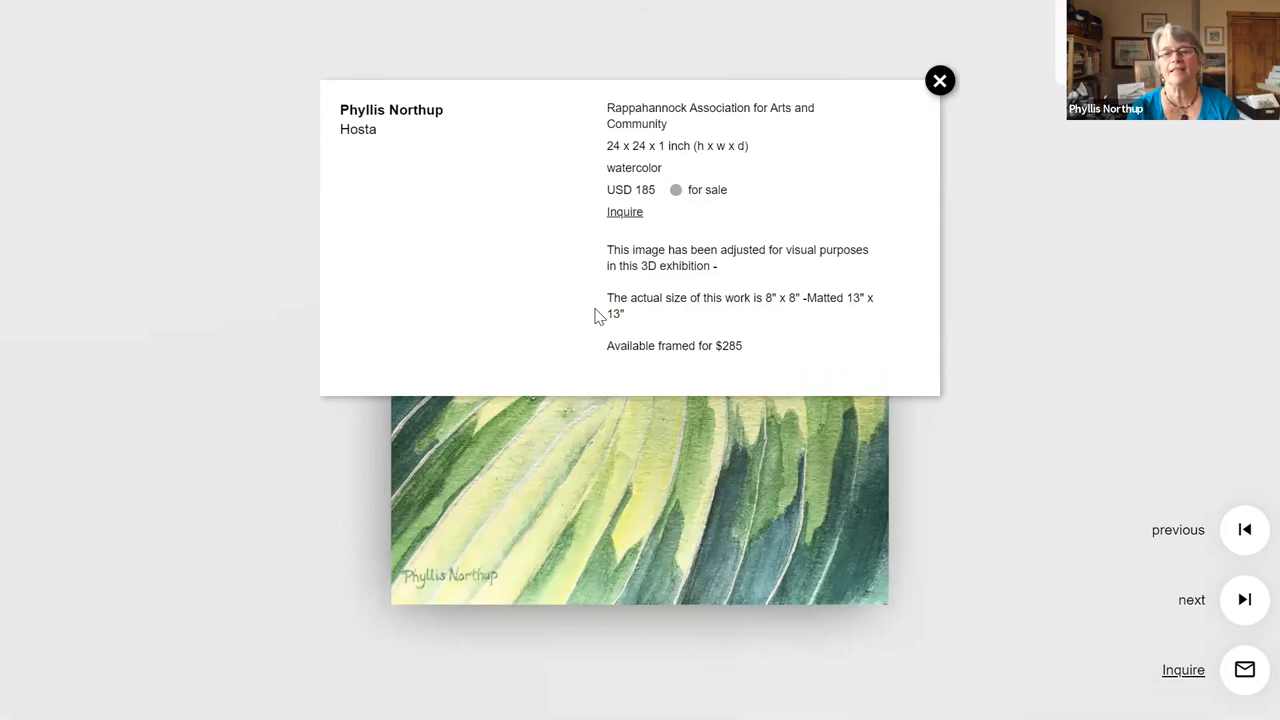
click(940, 80)
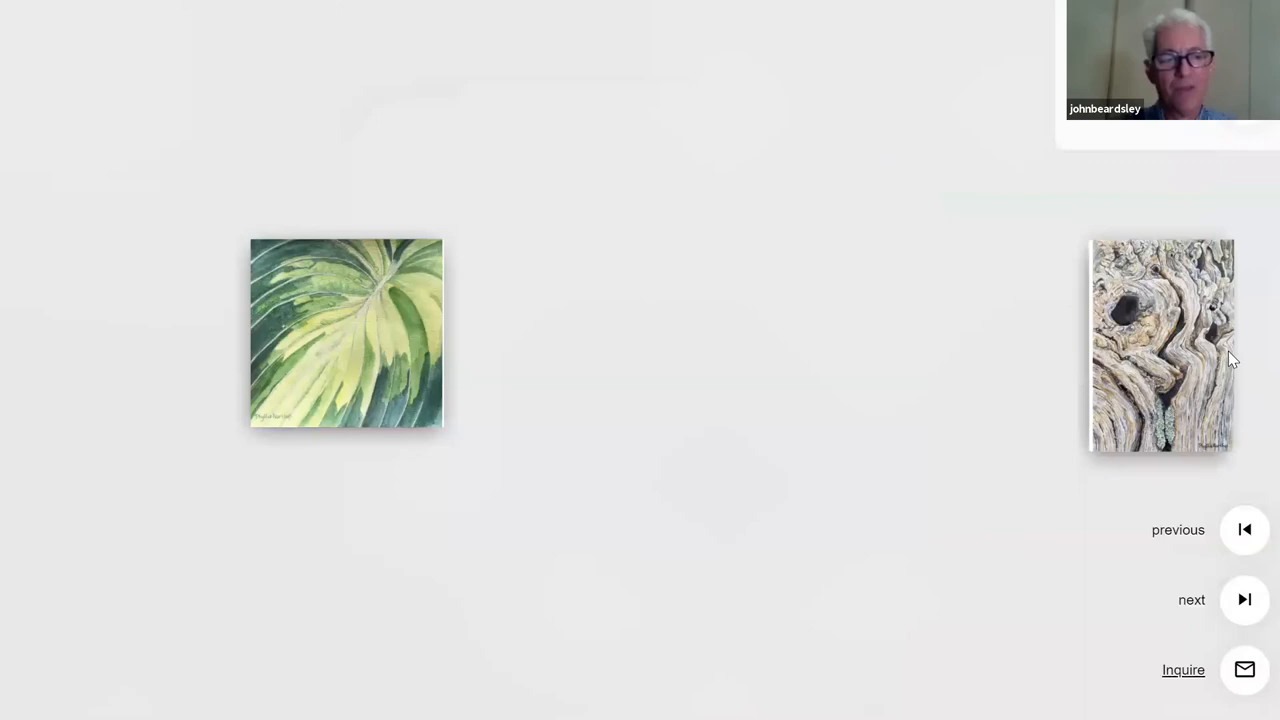
- View the 'Old Gnarly' details (USD 185) and close-up, then step back to the whole wall
click(1160, 344)
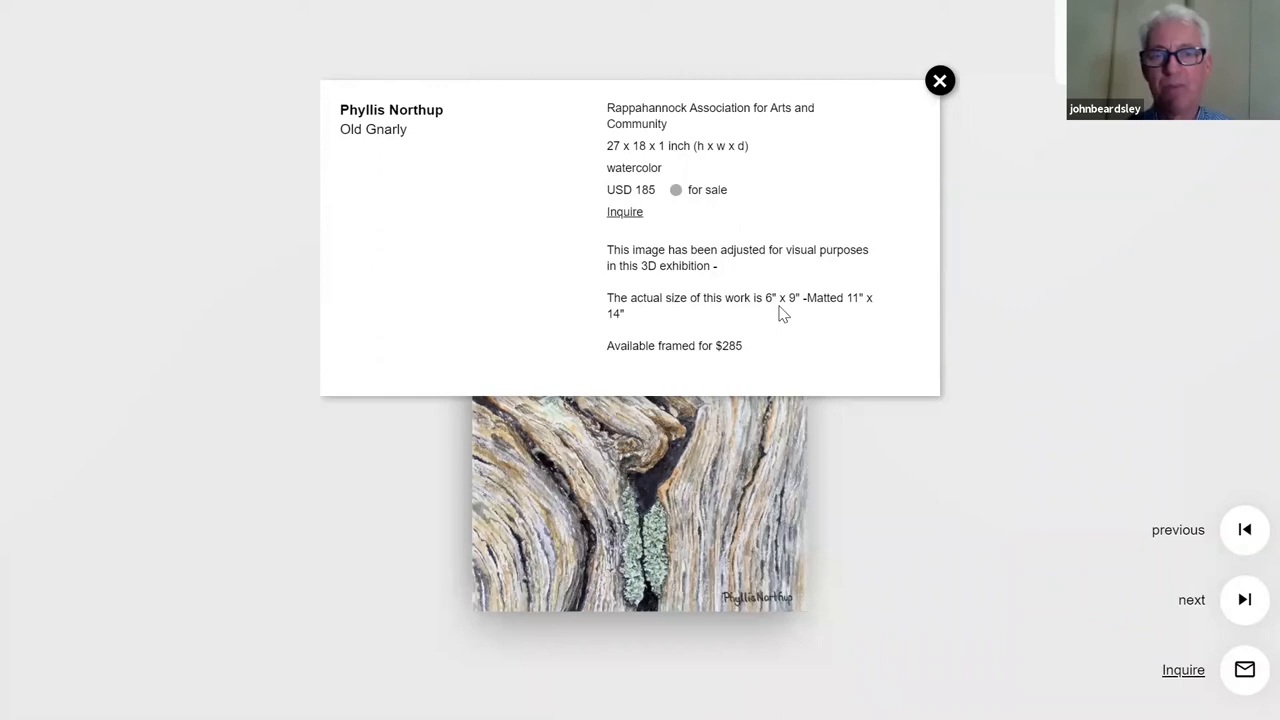
mouse_move(1240, 140)
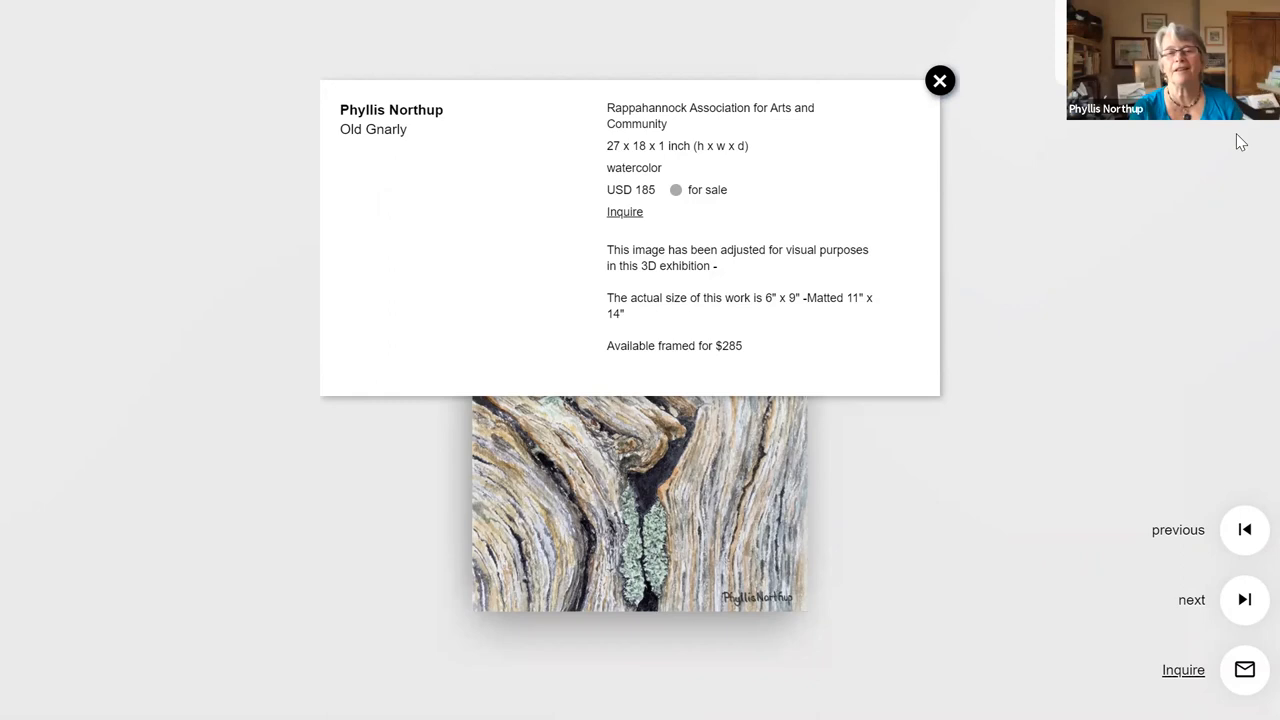
click(940, 80)
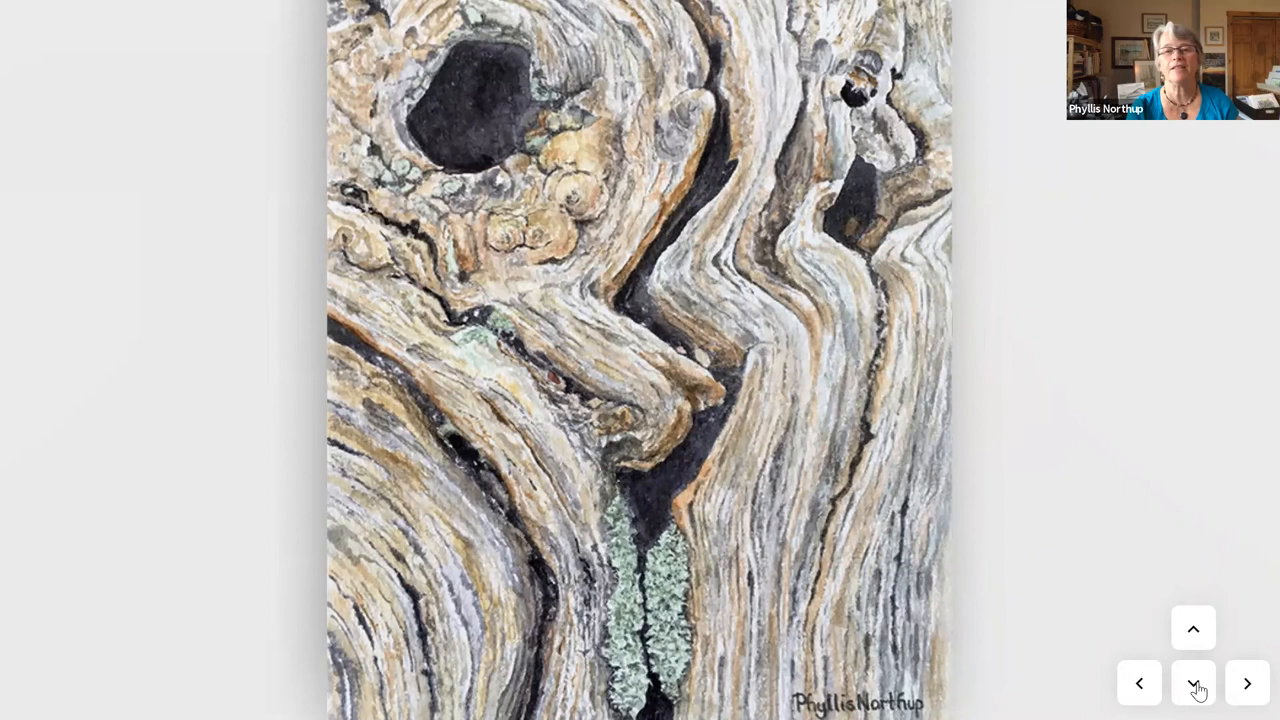
click(1192, 684)
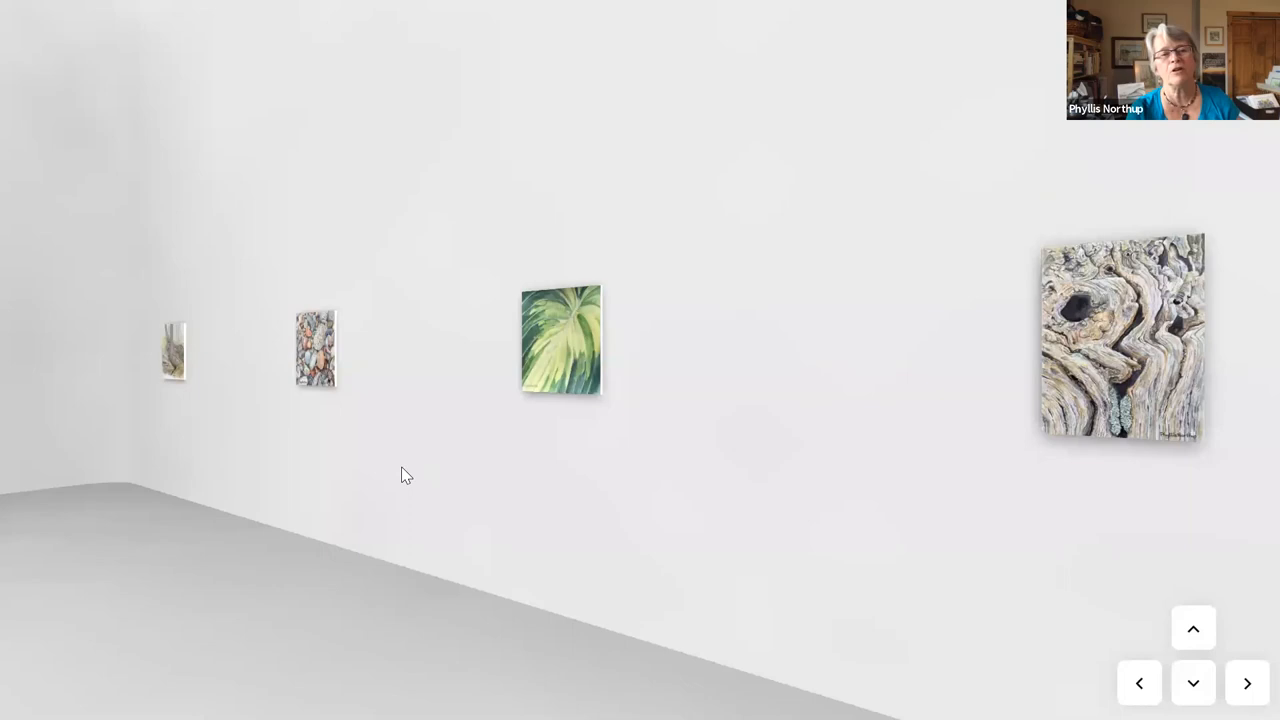
- Visit the tree-roots-over-log painting, then 'Roots' with its details (USD 185), and step back
click(560, 338)
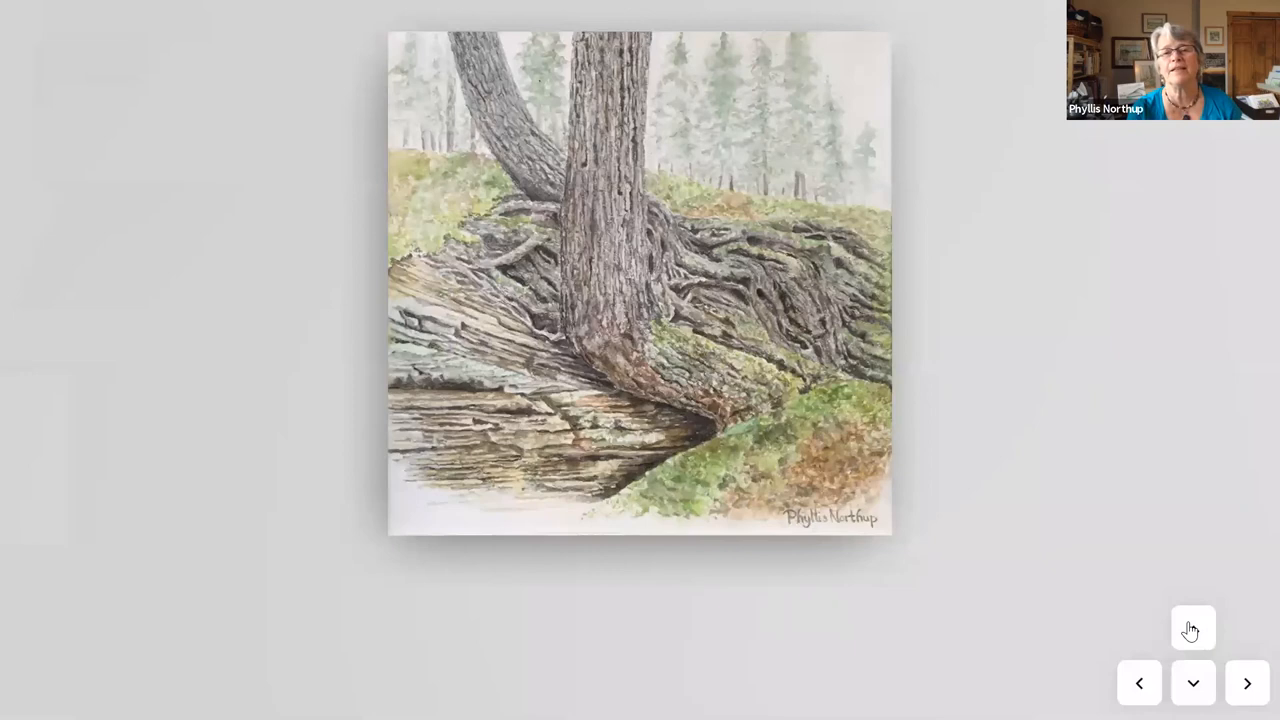
click(1192, 684)
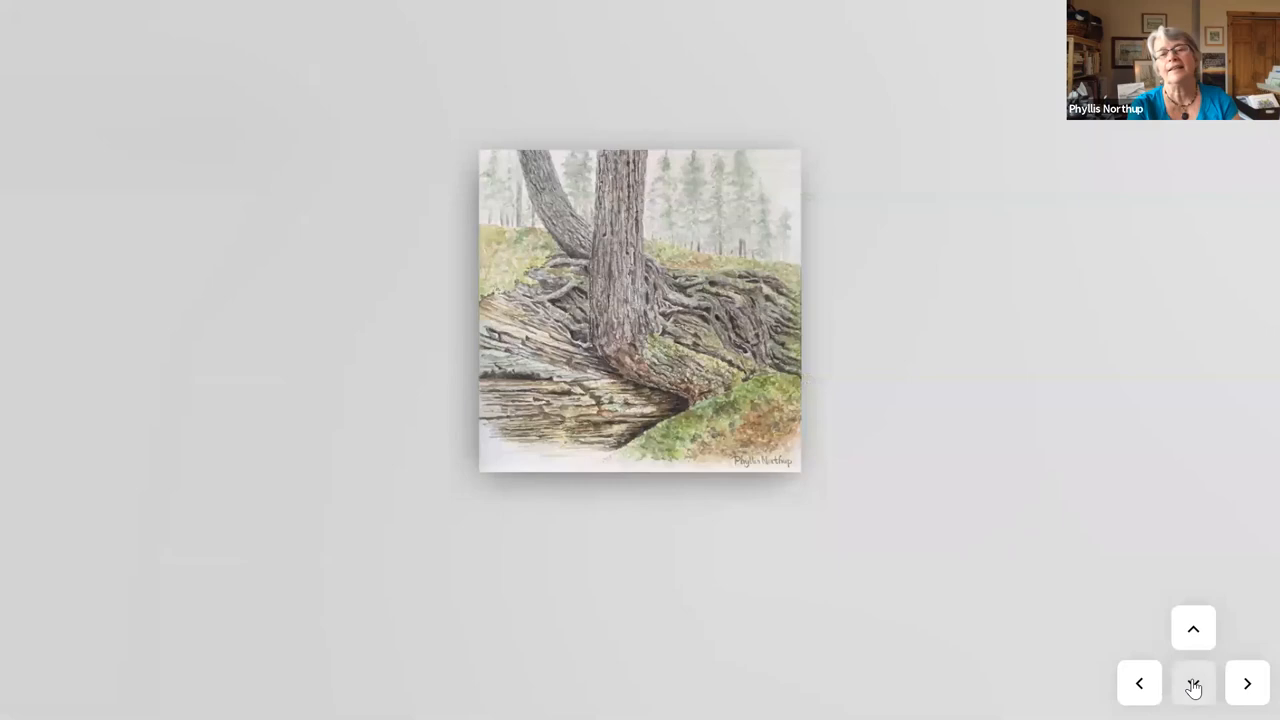
click(1192, 684)
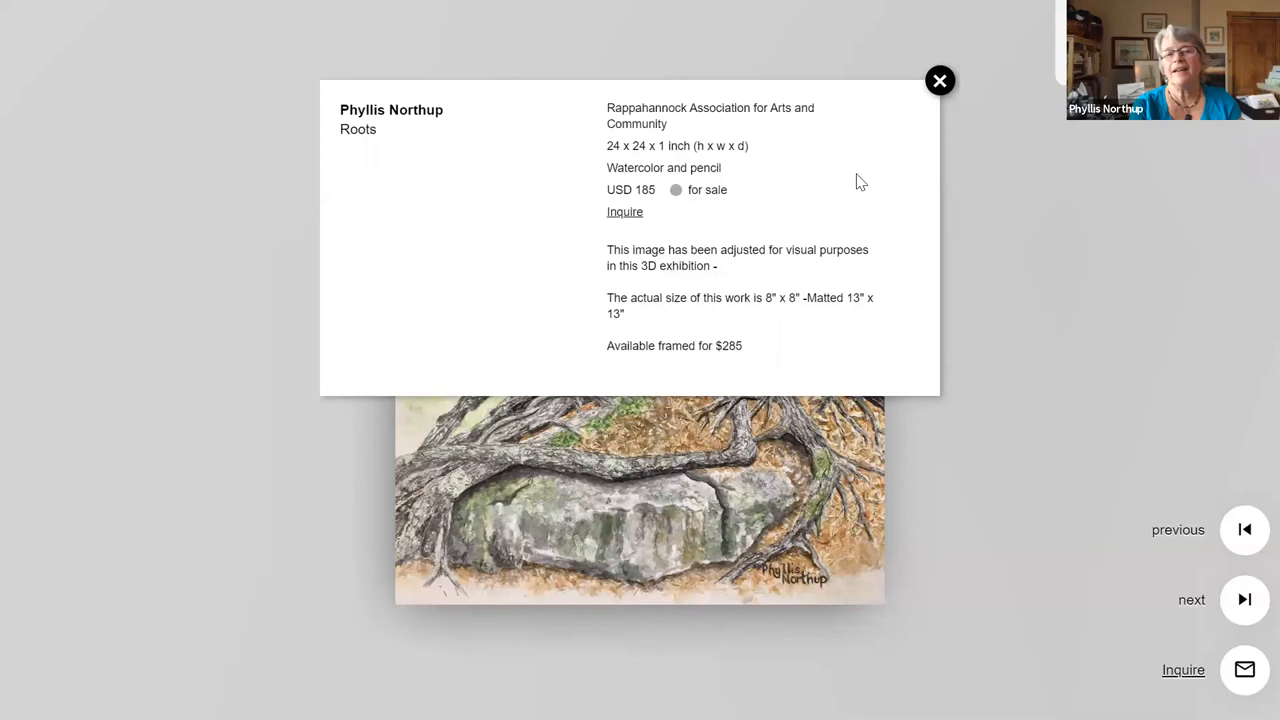
click(940, 80)
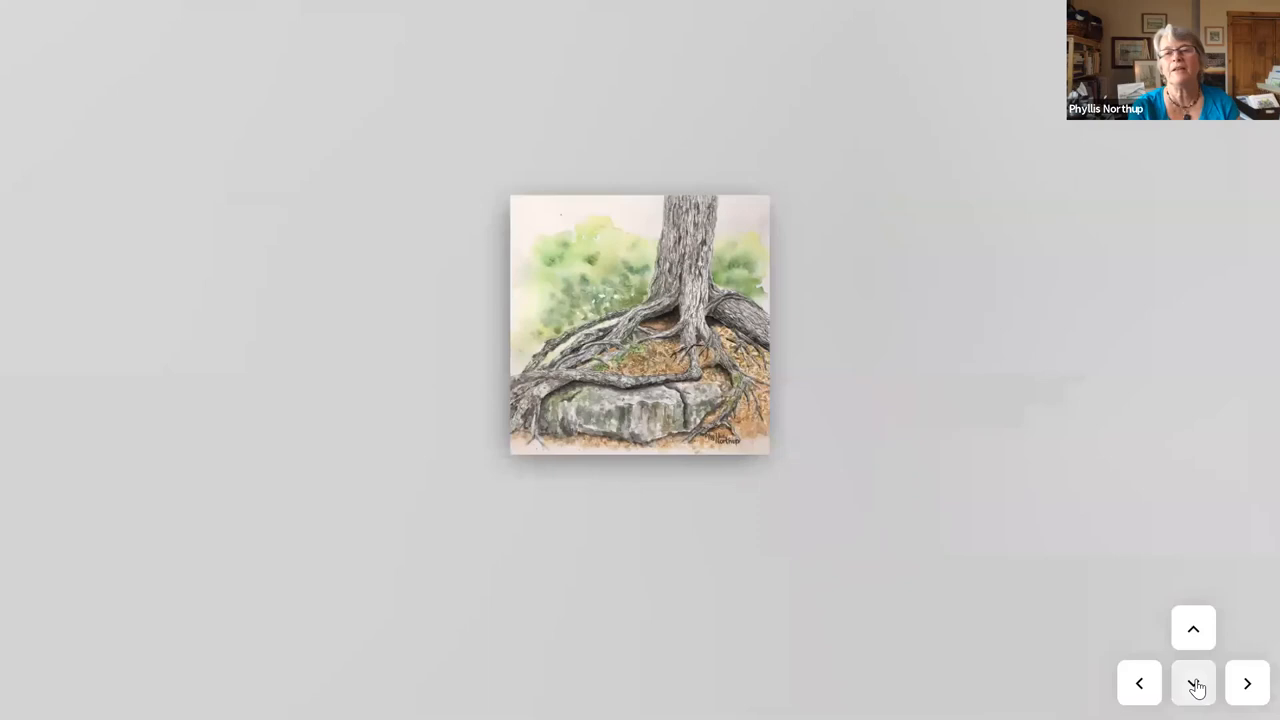
click(1192, 684)
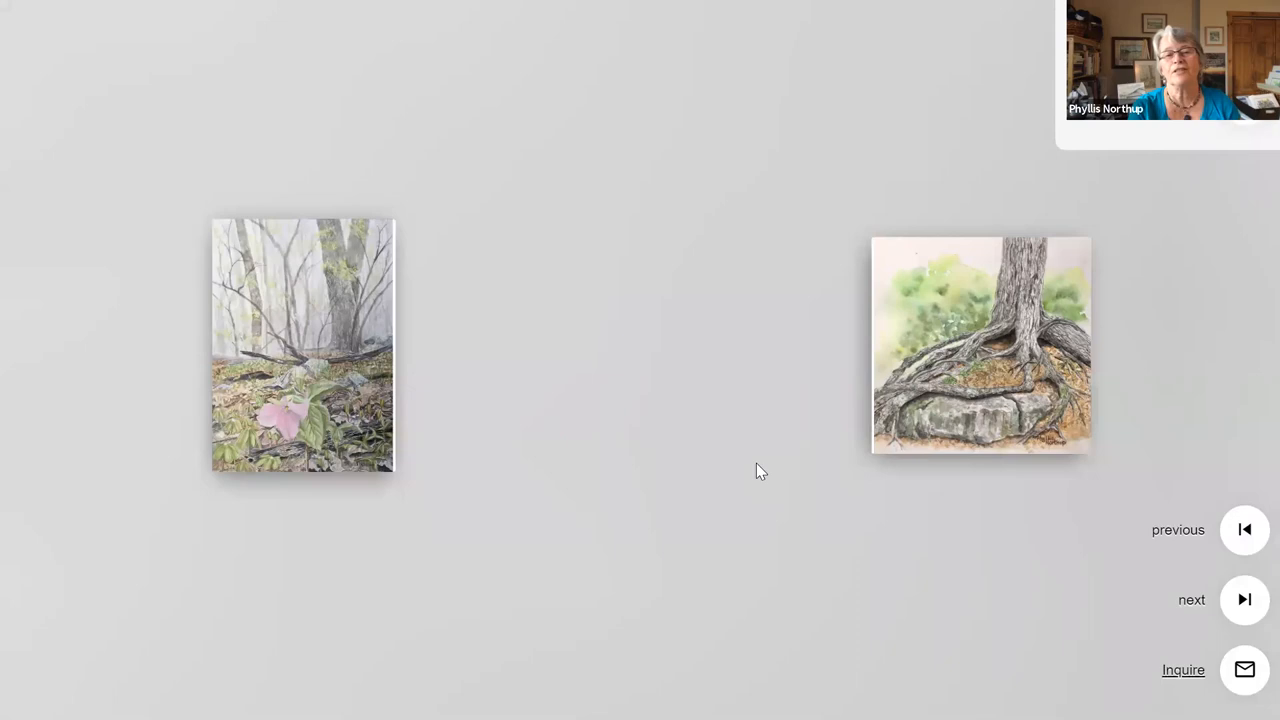
- Zoom in close on the pink trillium watercolour, then pull back to the gallery wall
click(304, 344)
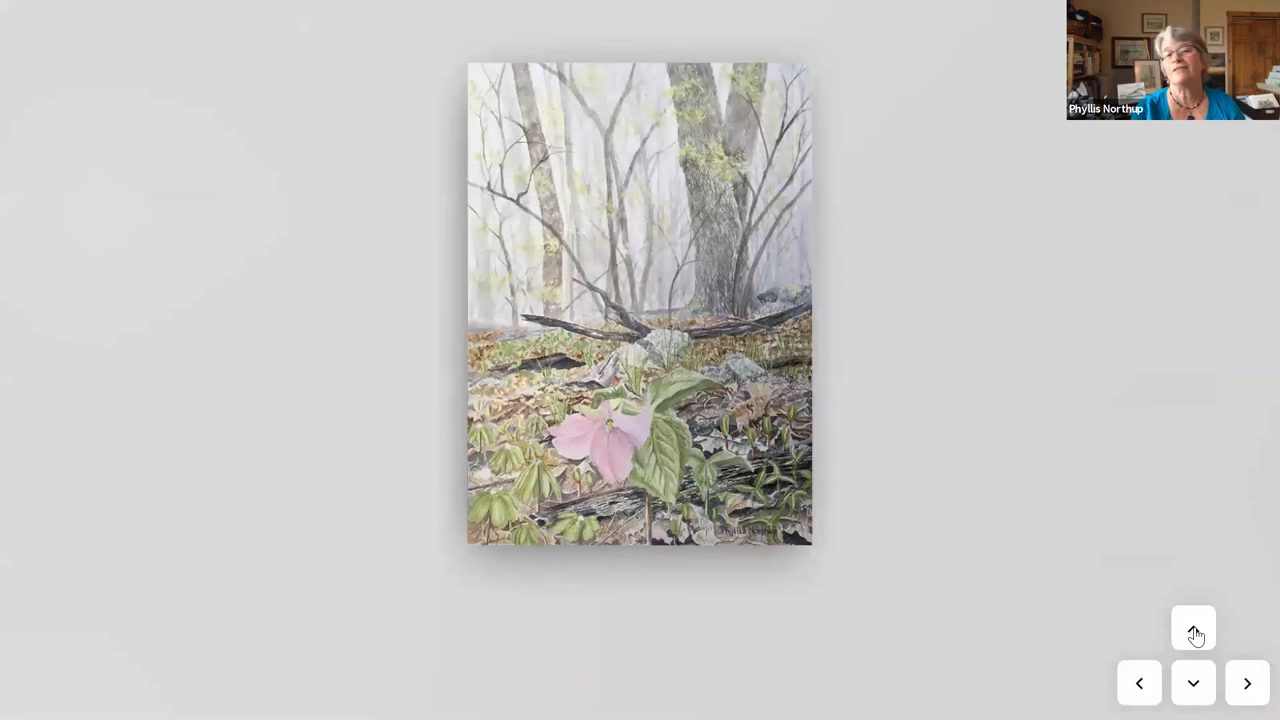
click(1192, 628)
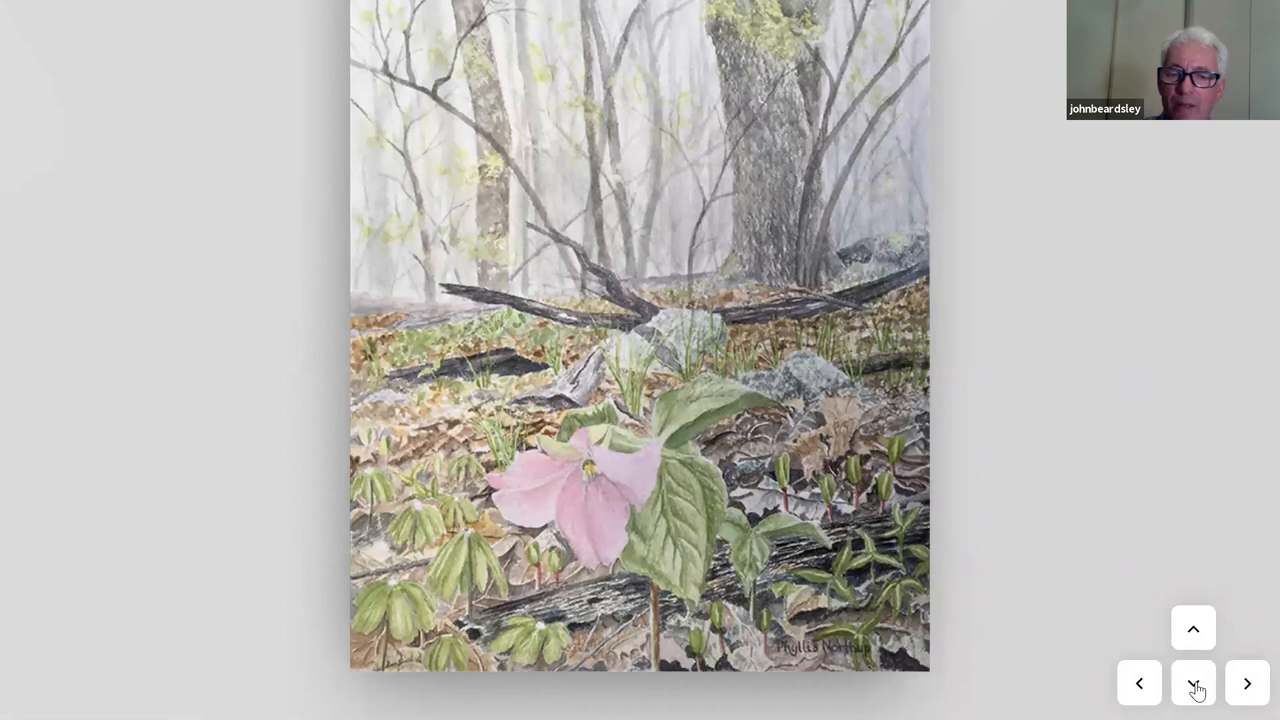
click(1192, 684)
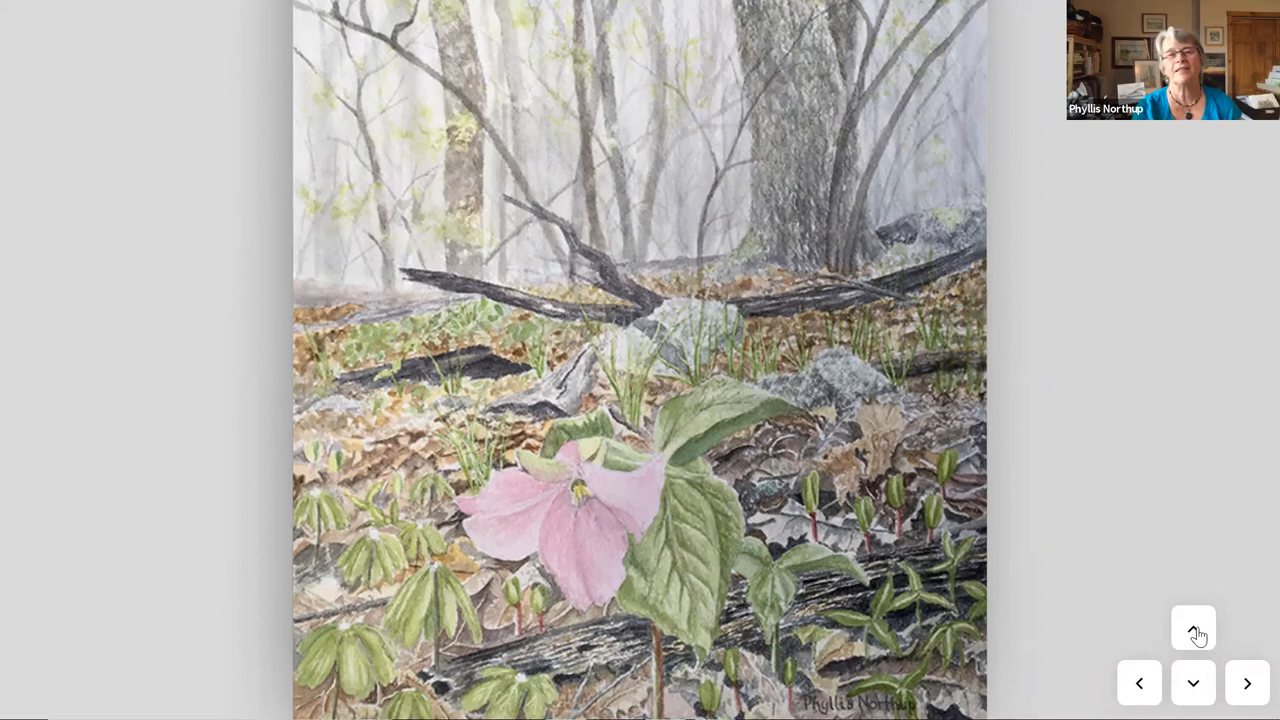
click(1192, 684)
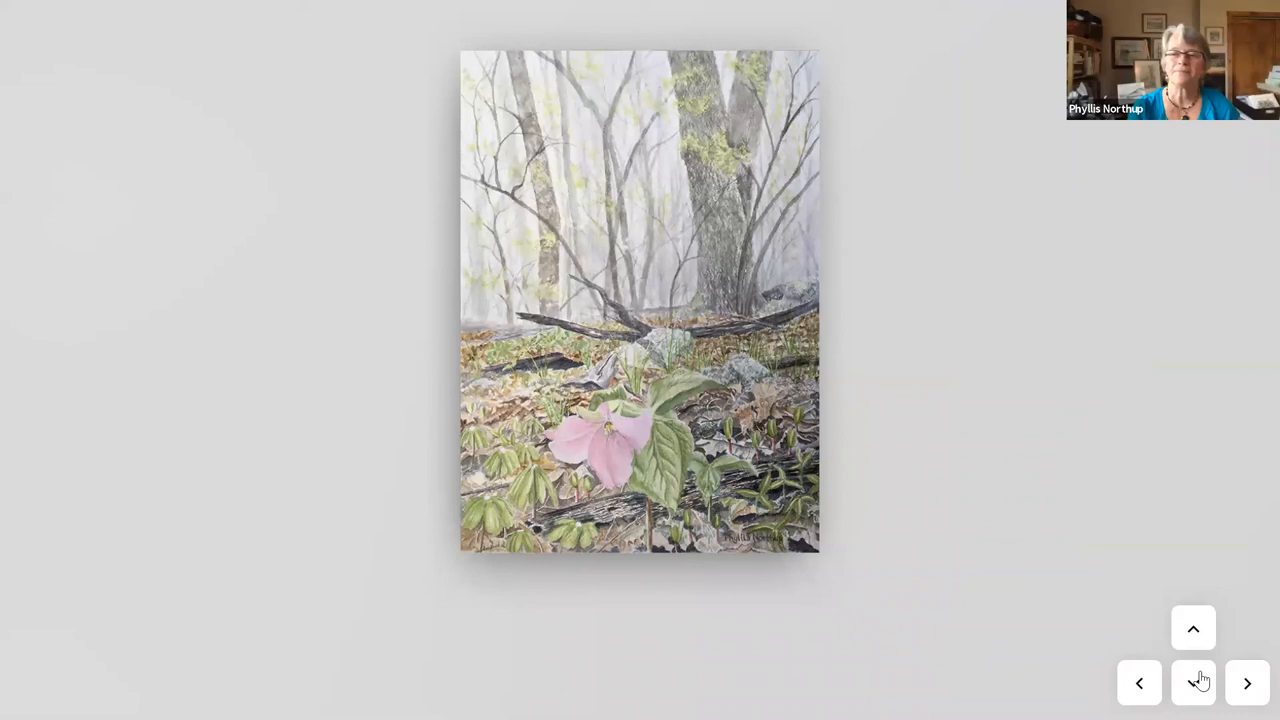
click(1248, 684)
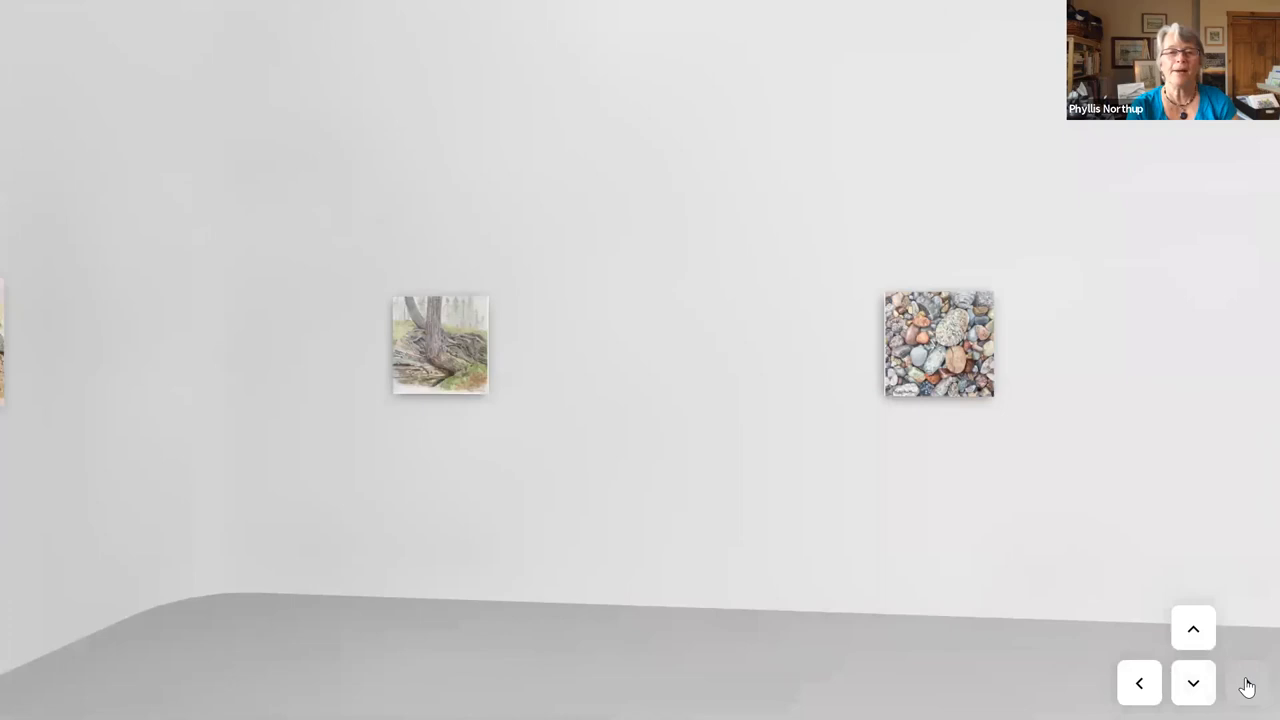
- Revisit 'Beach Rocks' close up with its details card, then advance to 'Old Gnarly' details
click(1192, 684)
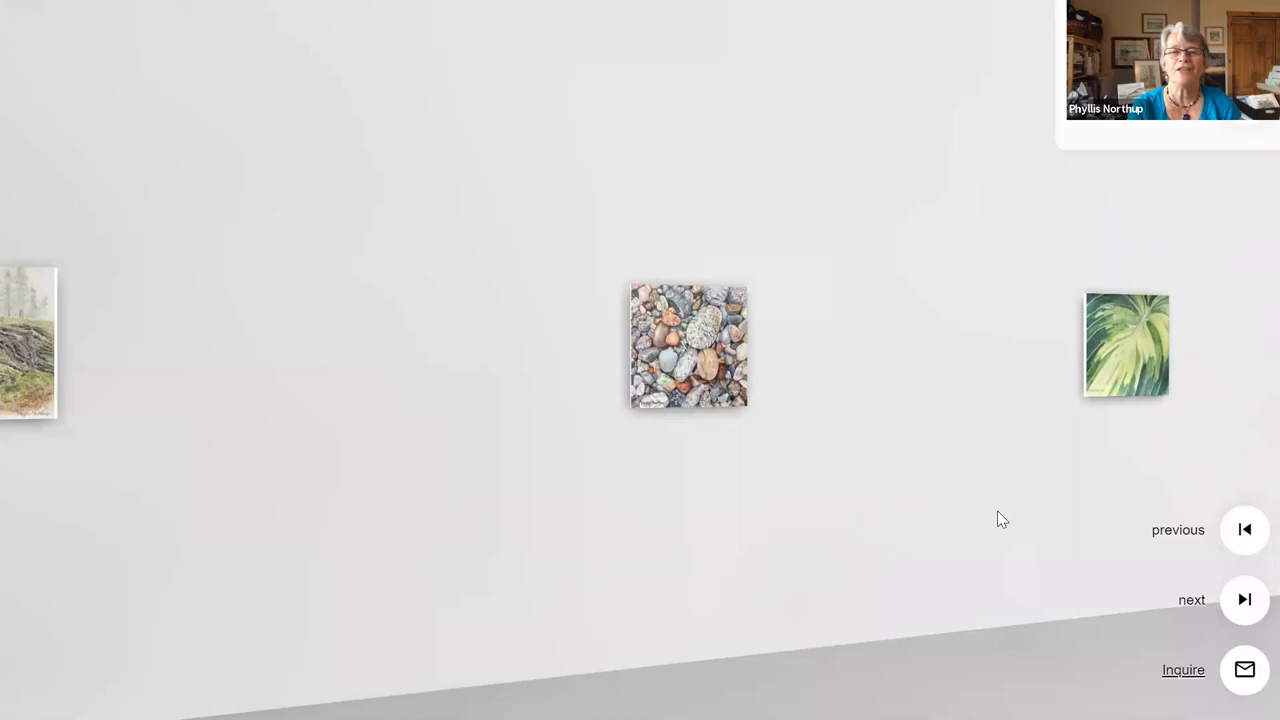
click(688, 344)
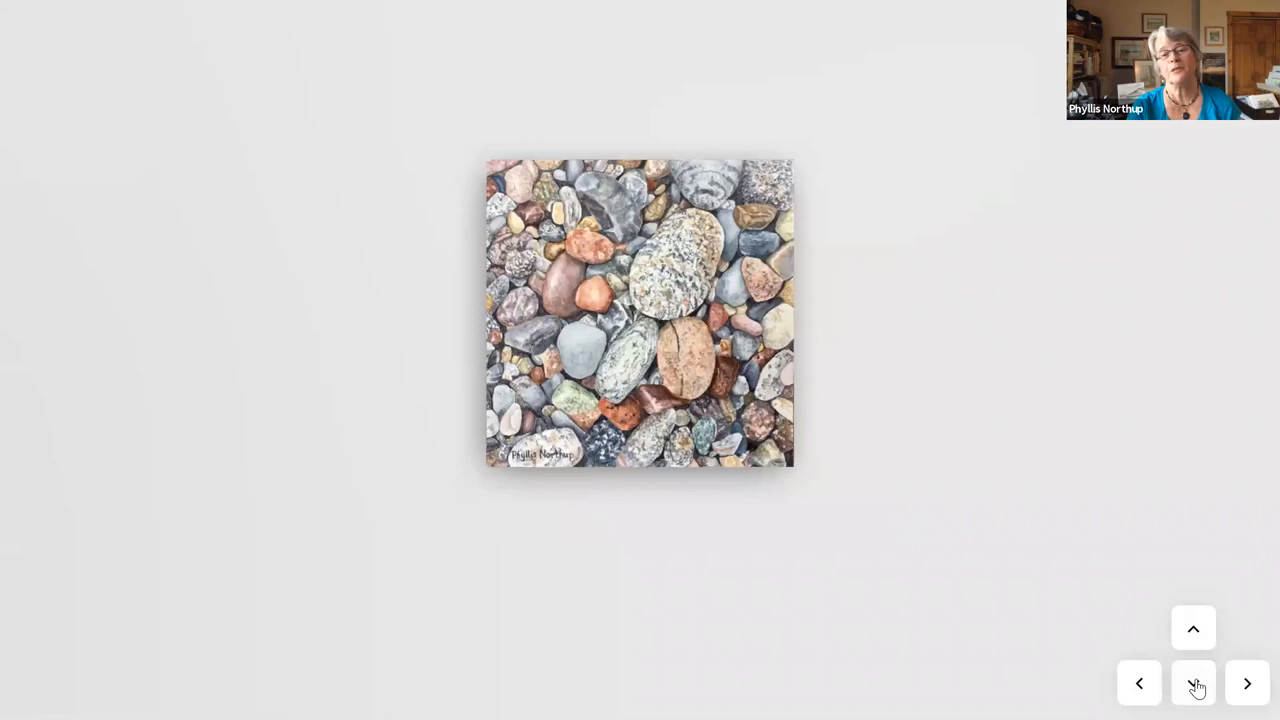
click(1192, 684)
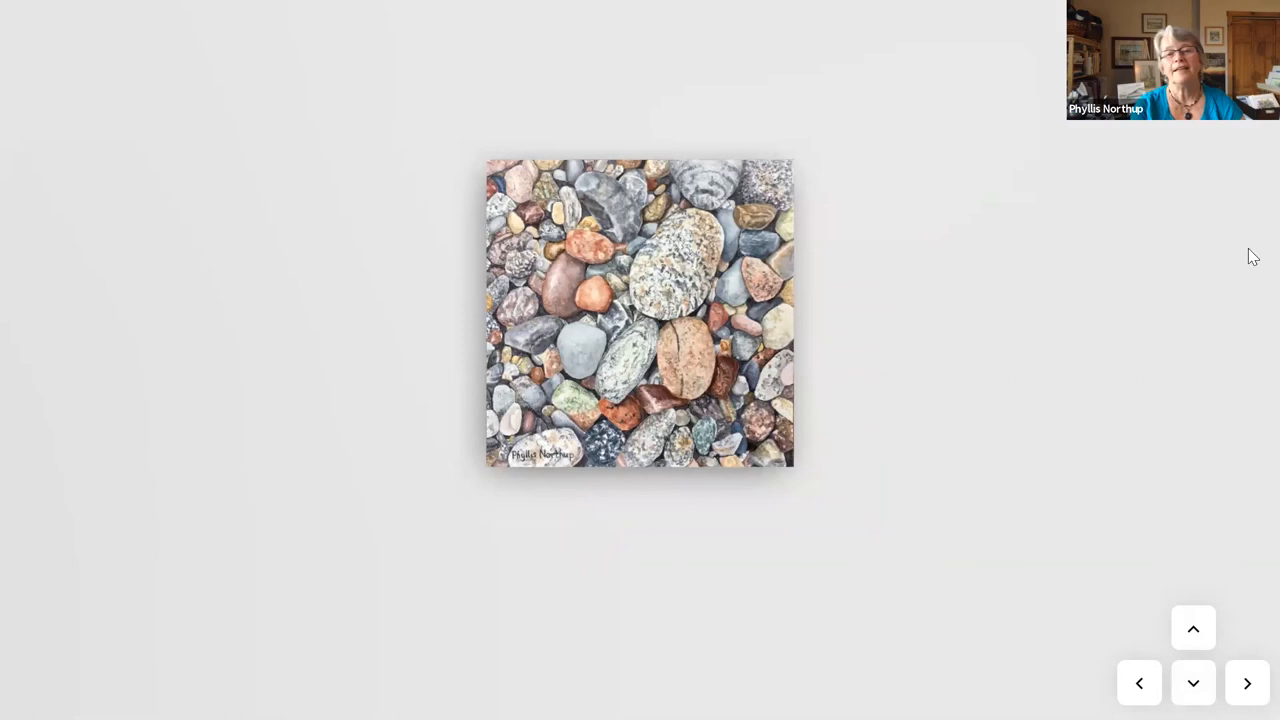
click(640, 312)
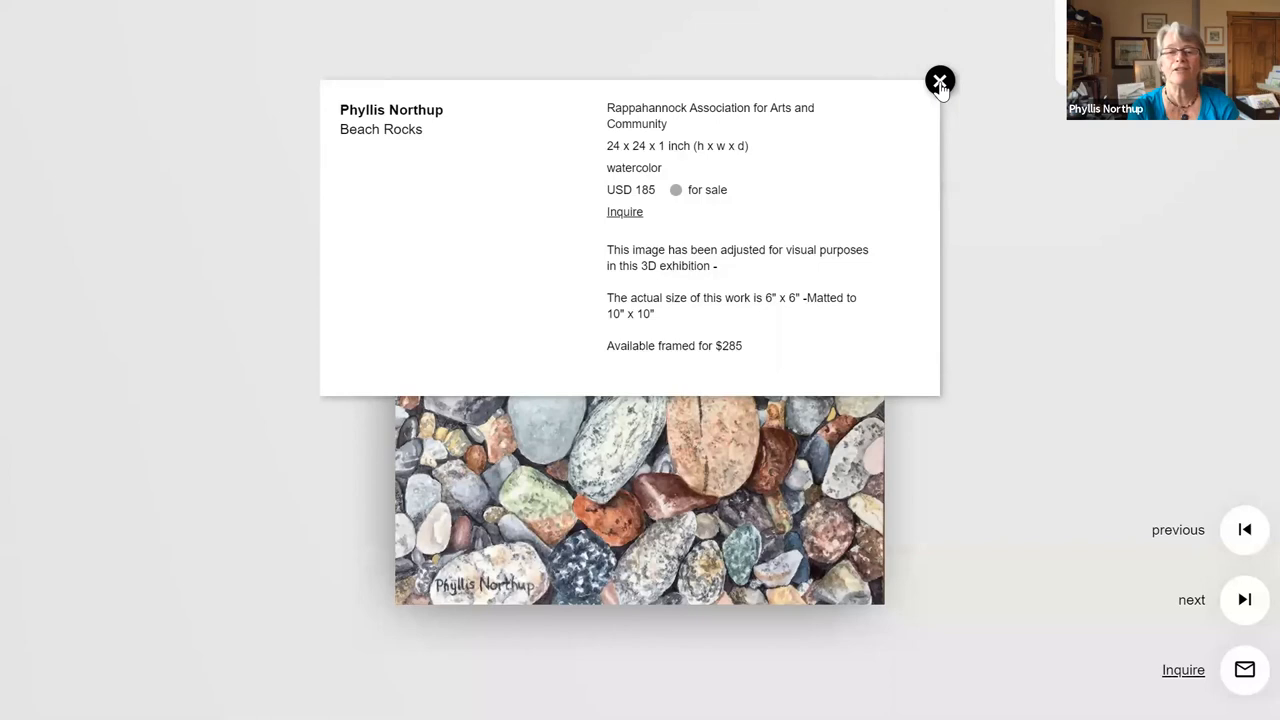
click(940, 80)
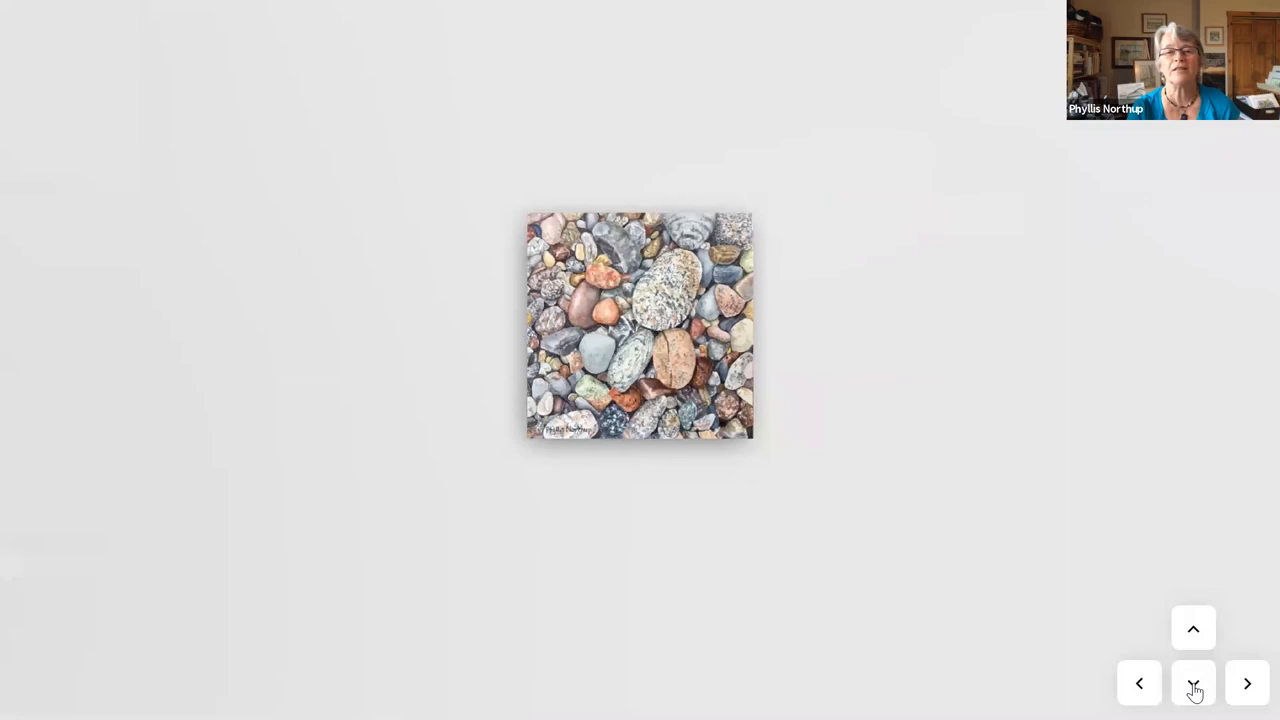
click(1192, 684)
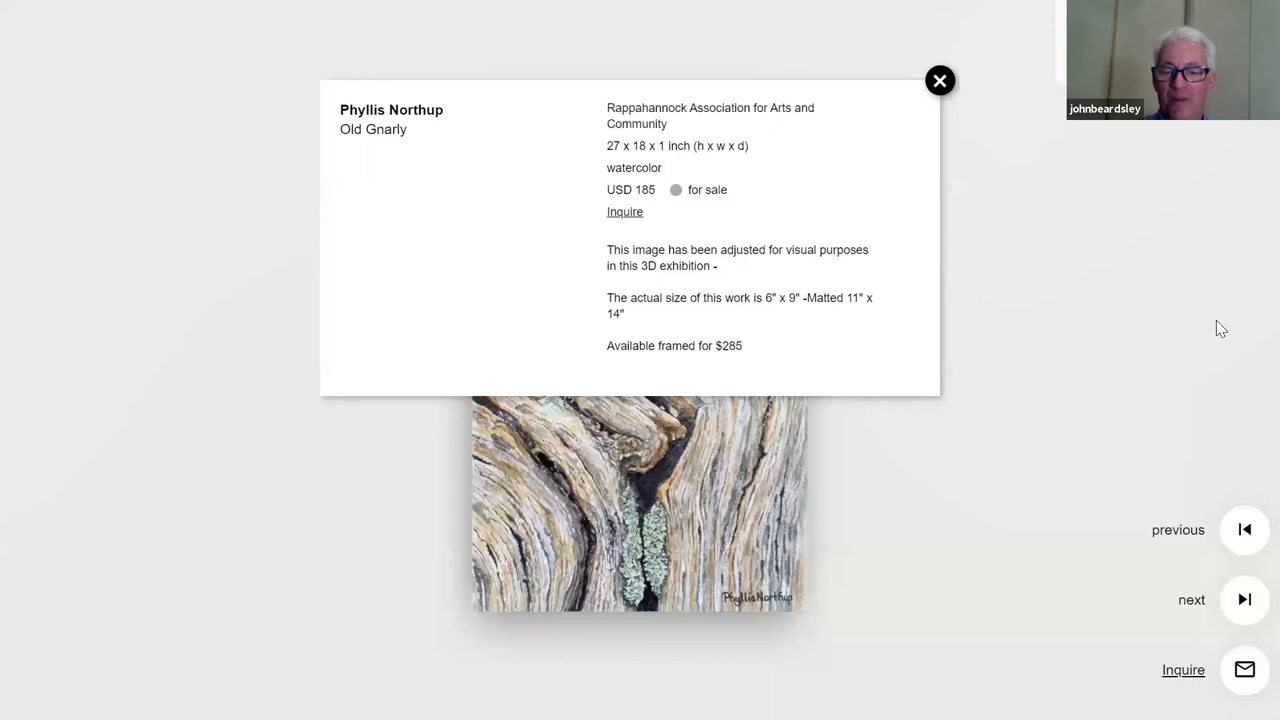
- Dismiss the 'Old Gnarly' details and return from its close-up to the wall view
click(940, 80)
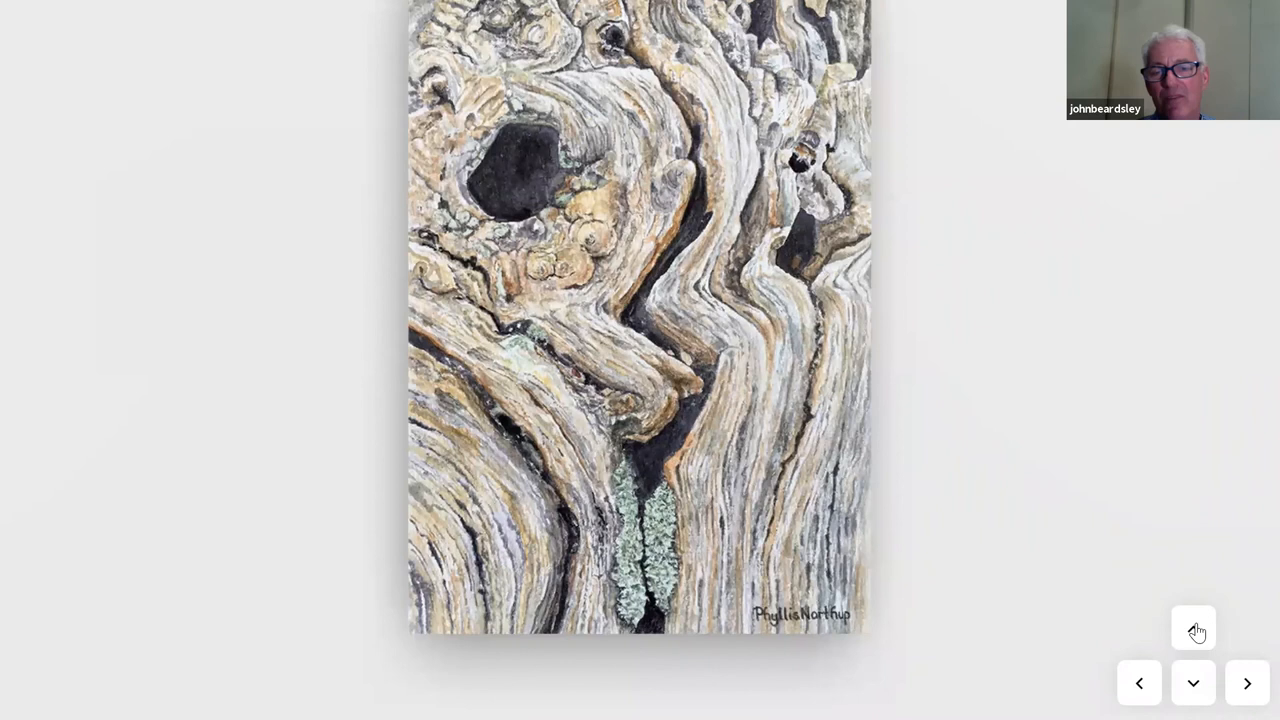
click(1192, 628)
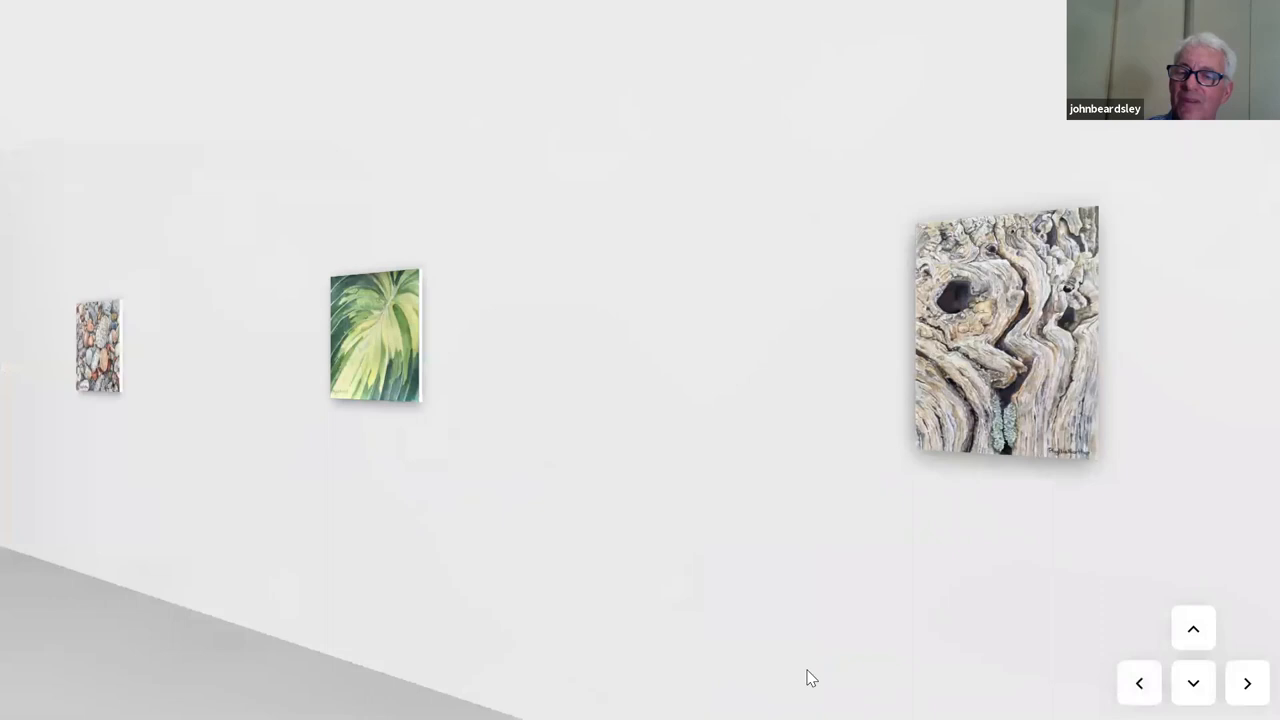
- View the green Hosta leaf painting close up, then back out to the six-painting wall
click(374, 334)
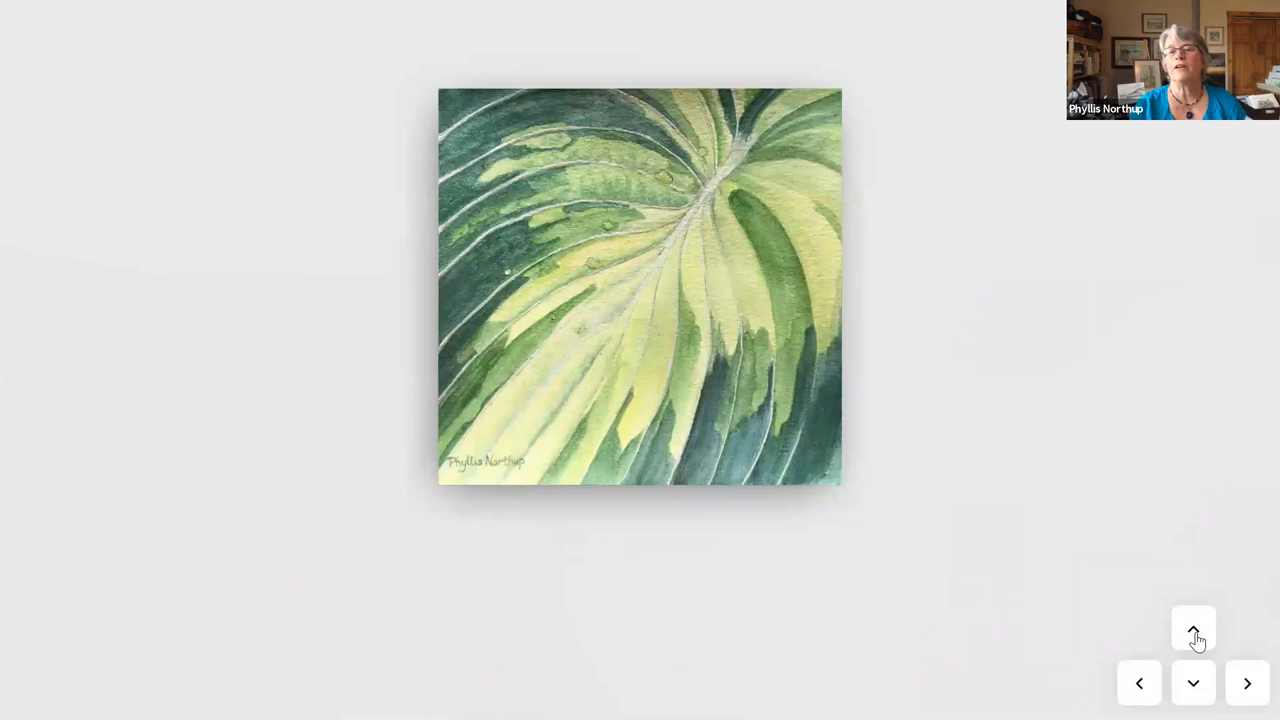
click(1192, 630)
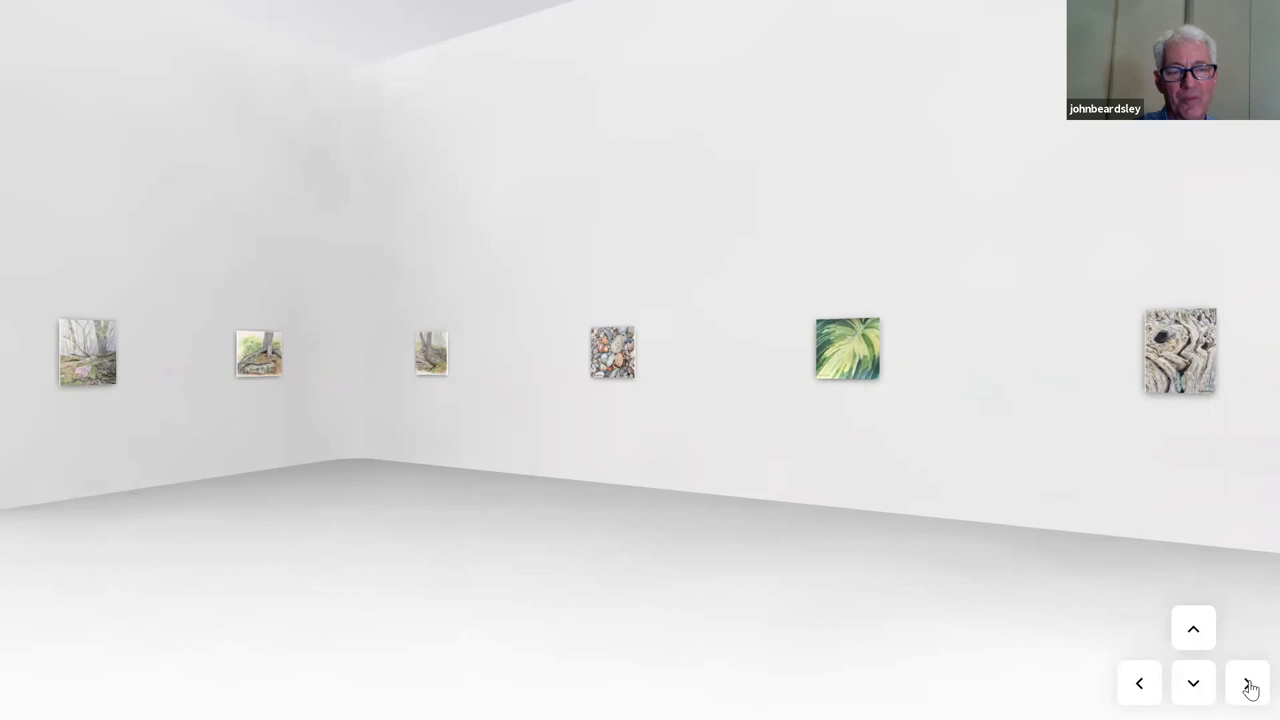
- Walk into the adjoining room and stop at the white farm buildings watercolour close-up
click(1246, 684)
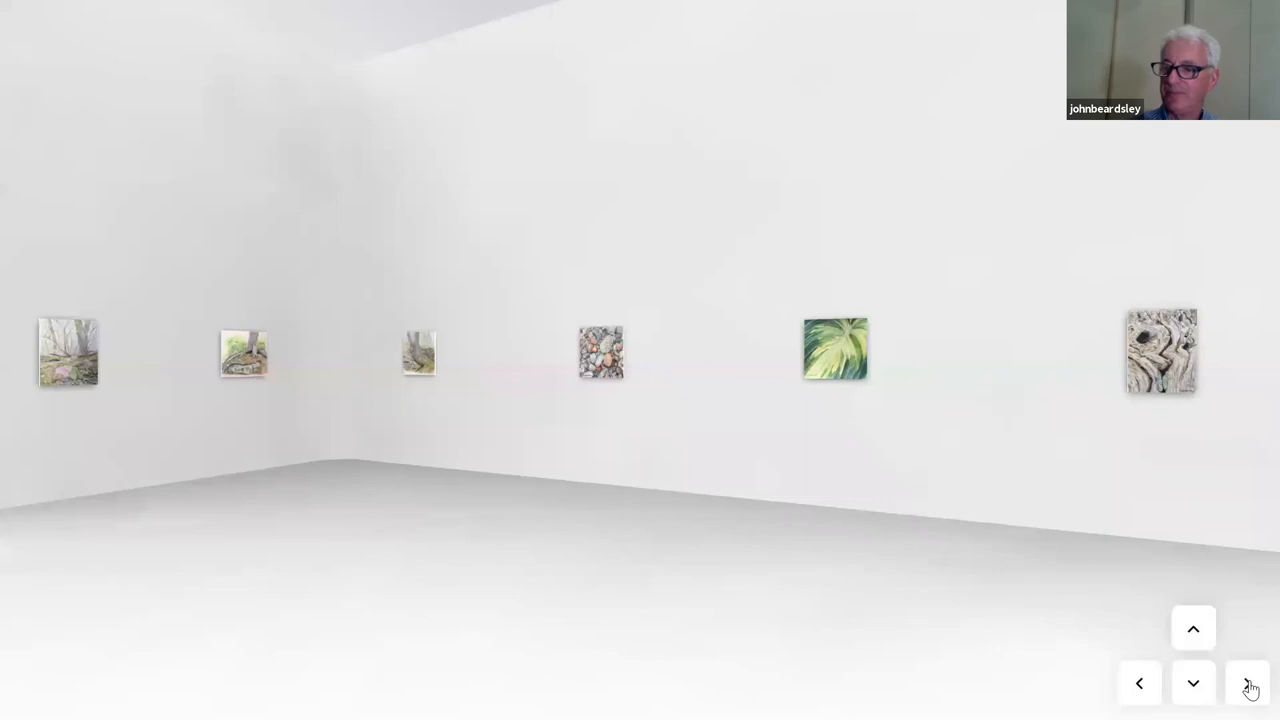
click(1248, 684)
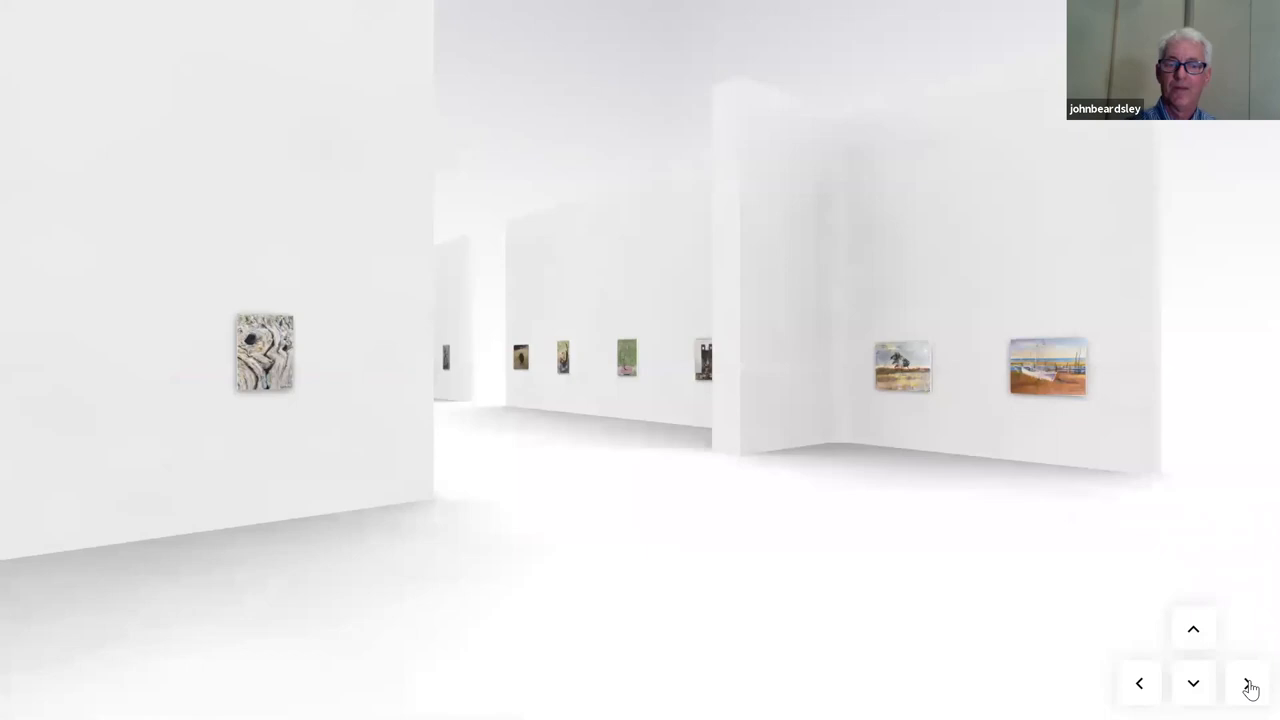
click(1248, 684)
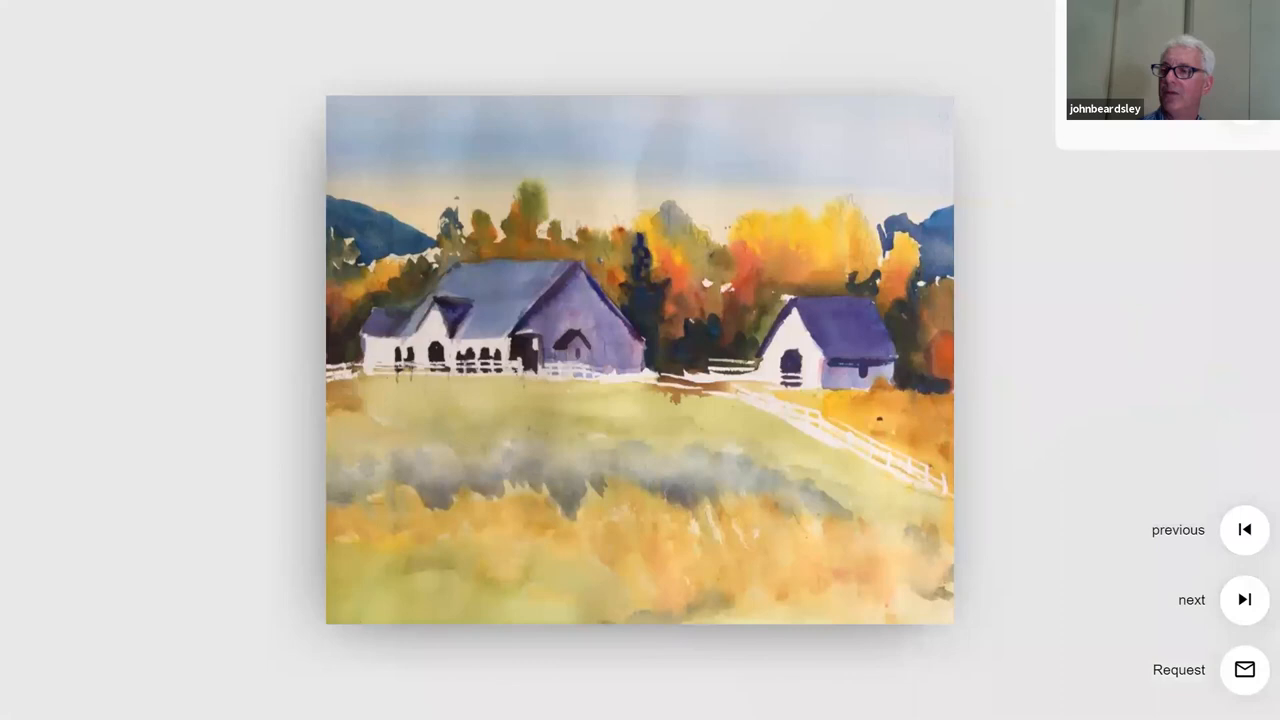
- Show and dismiss the details cards for Jim Bill's Farm and The Fisherman, ending on the heron painting
click(640, 360)
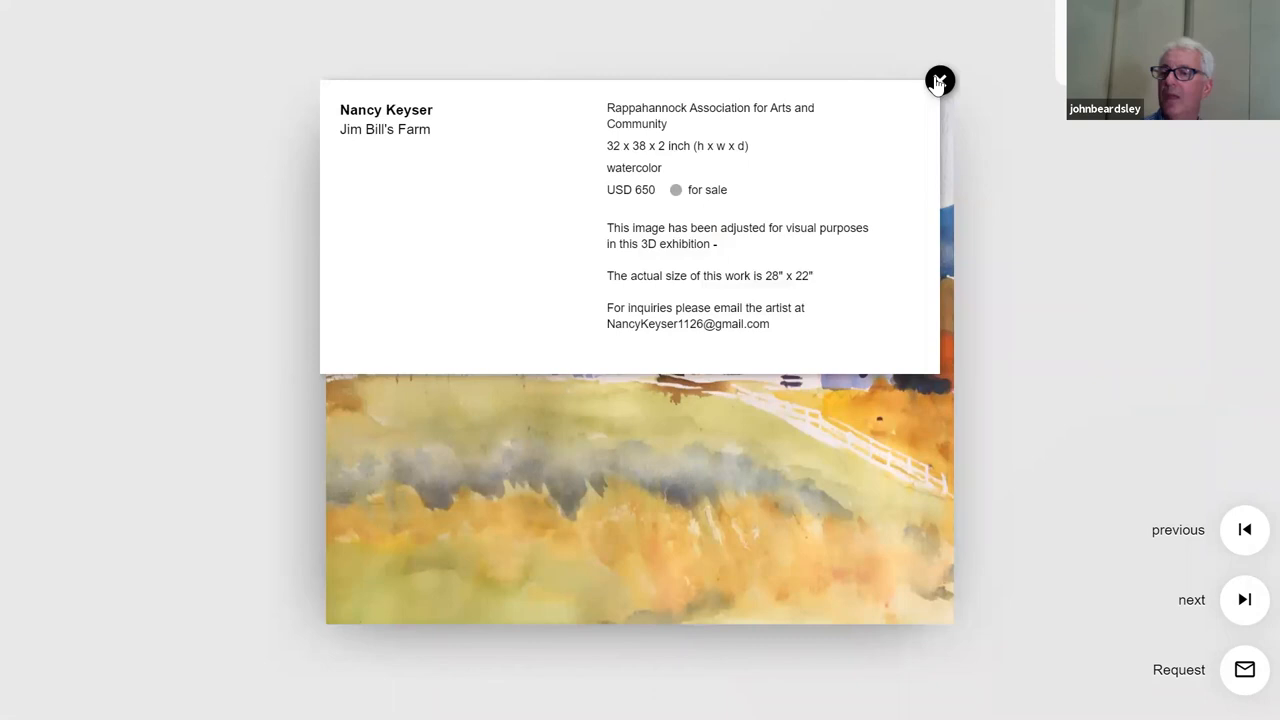
click(938, 80)
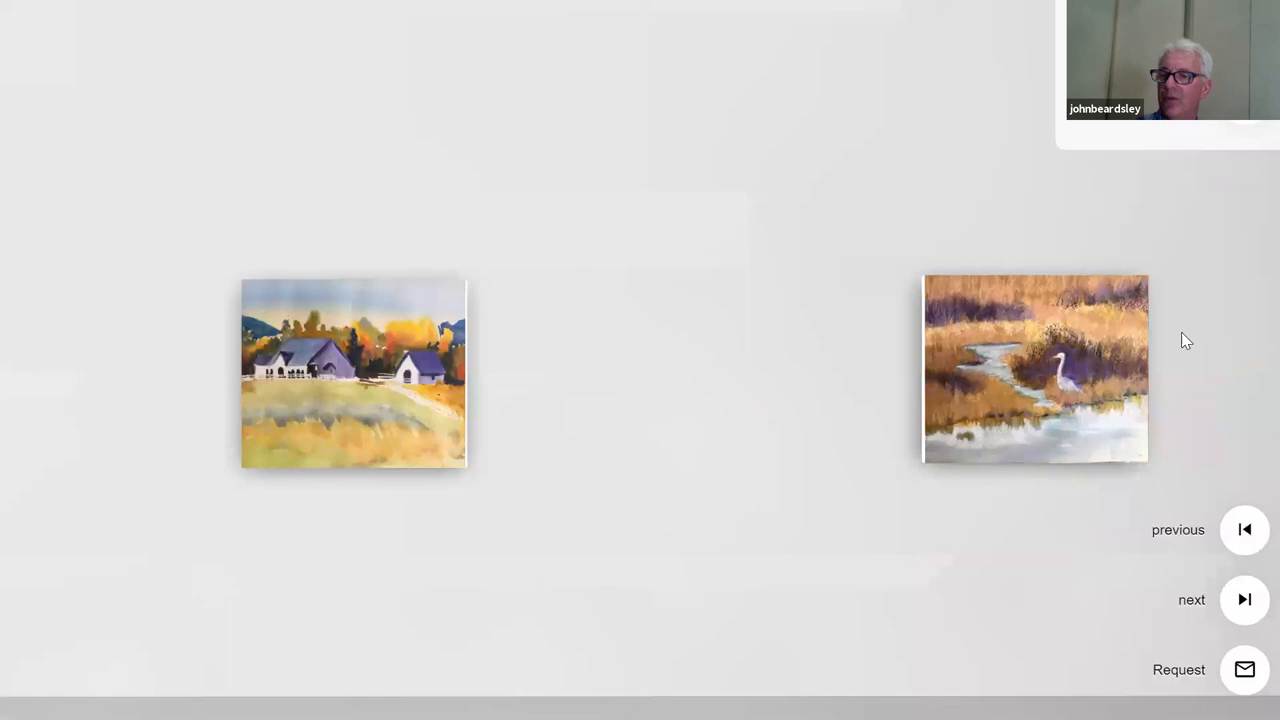
click(1036, 368)
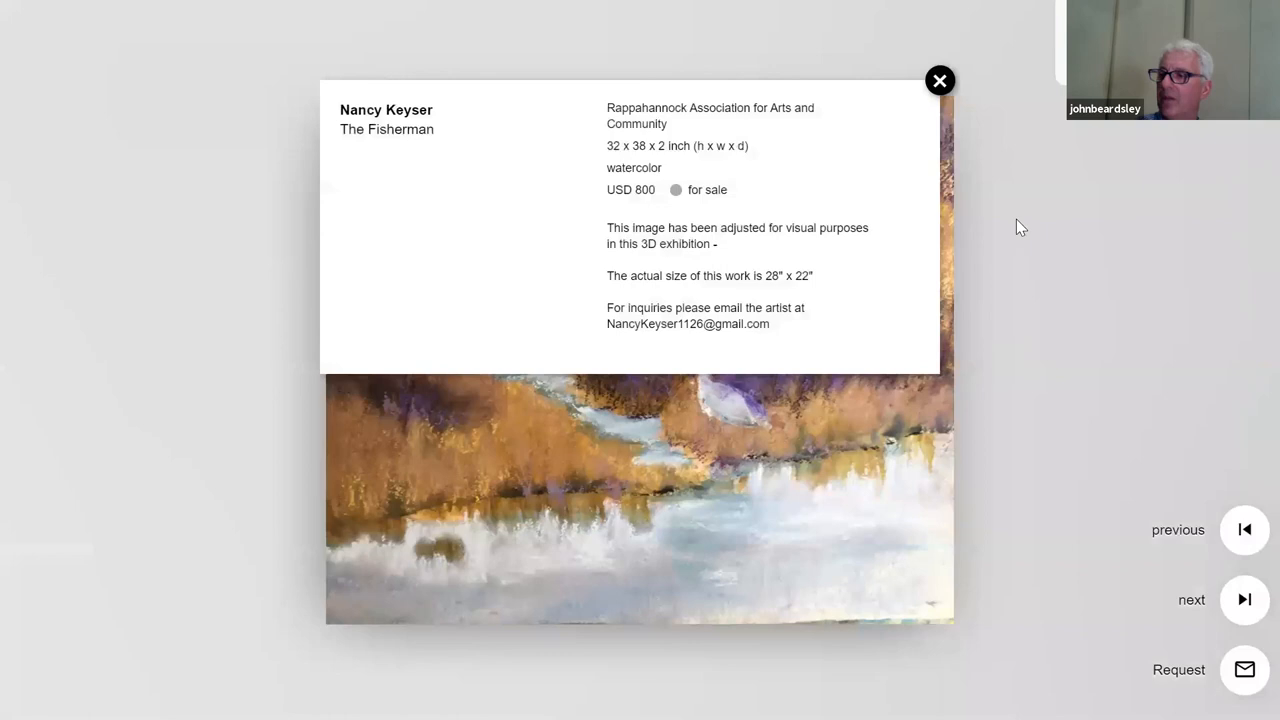
click(940, 80)
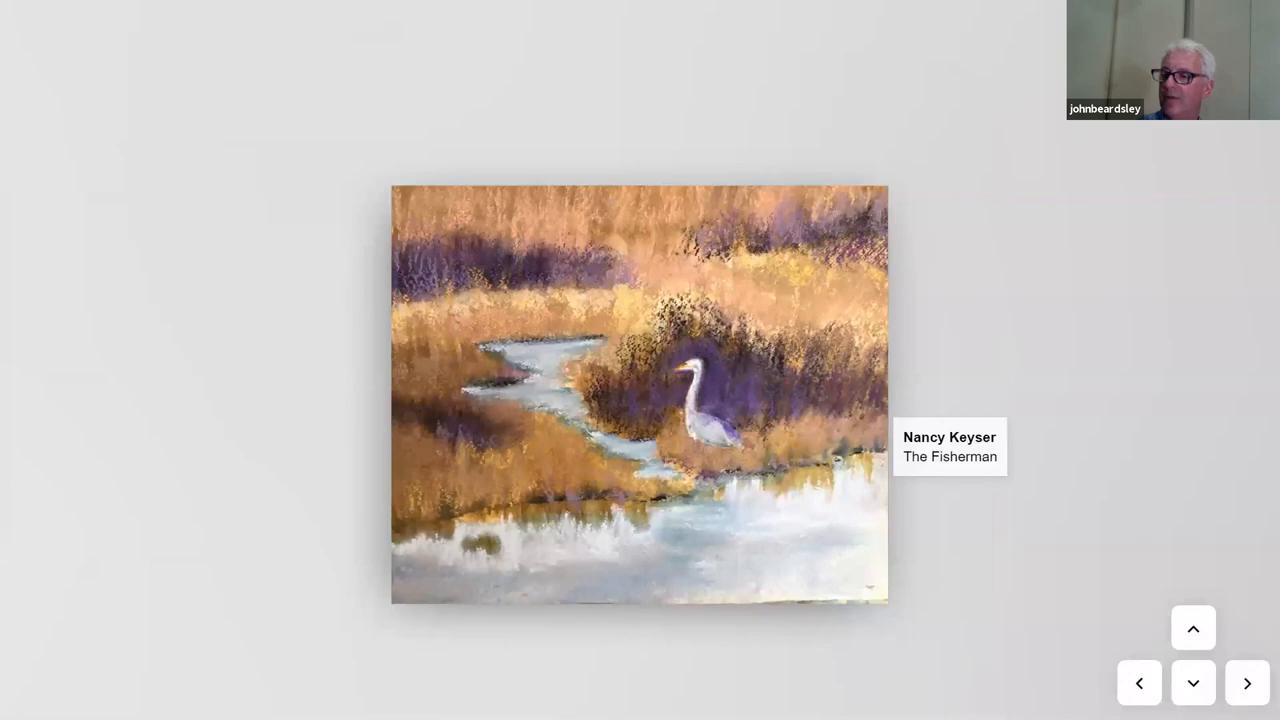
- Move along the wall until the white farmhouse in golden grass is centred
click(1140, 684)
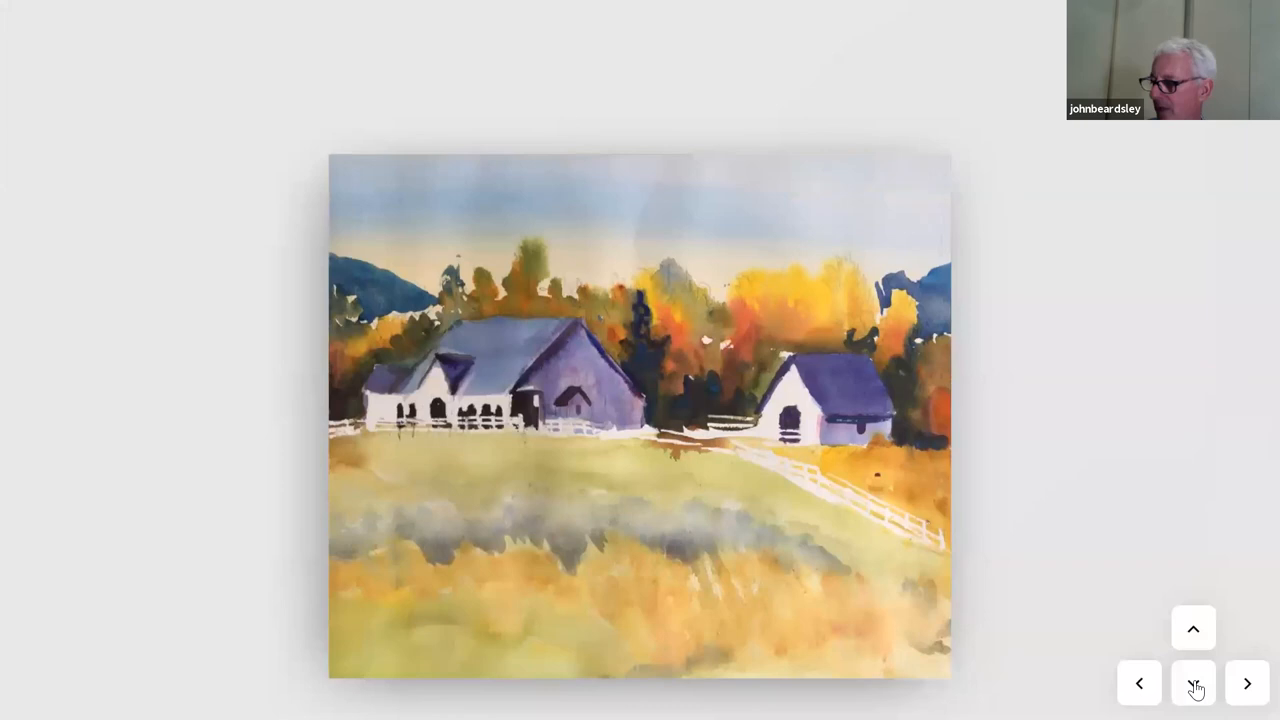
click(1192, 684)
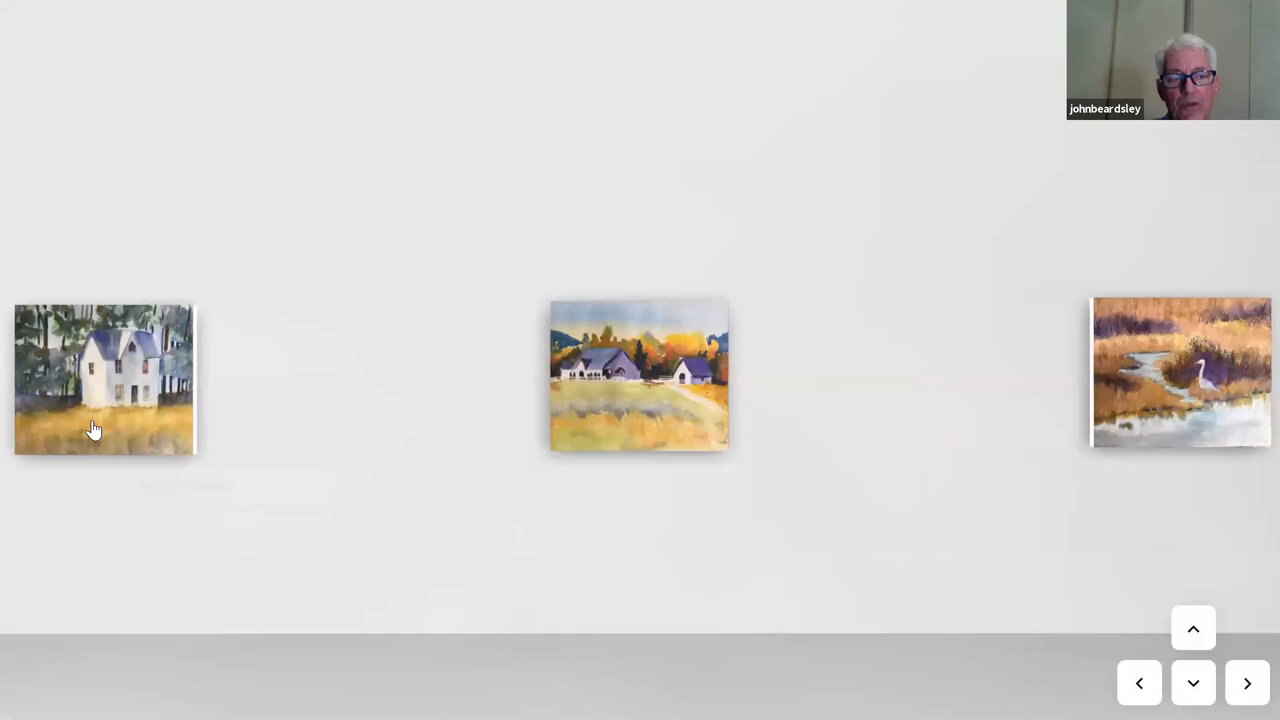
click(104, 380)
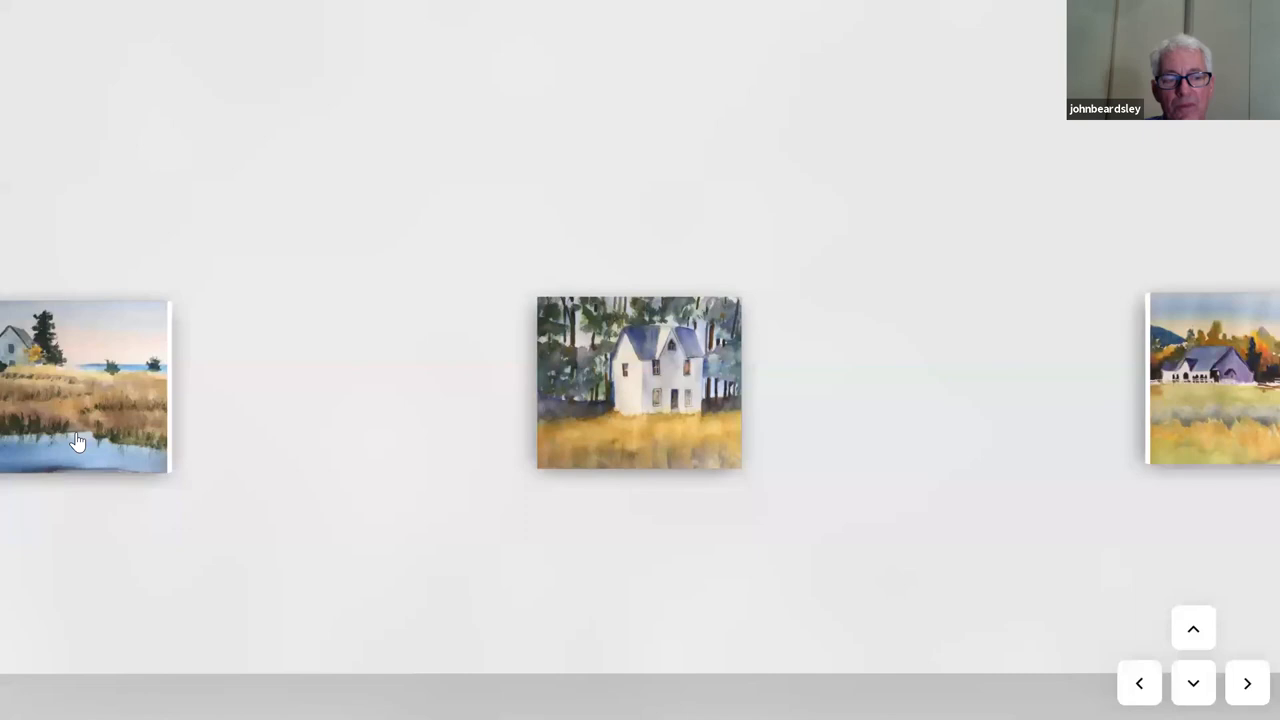
- Zoom into the marsh cottage painting, then the beached white boat, ending with the boat on its wall
click(84, 384)
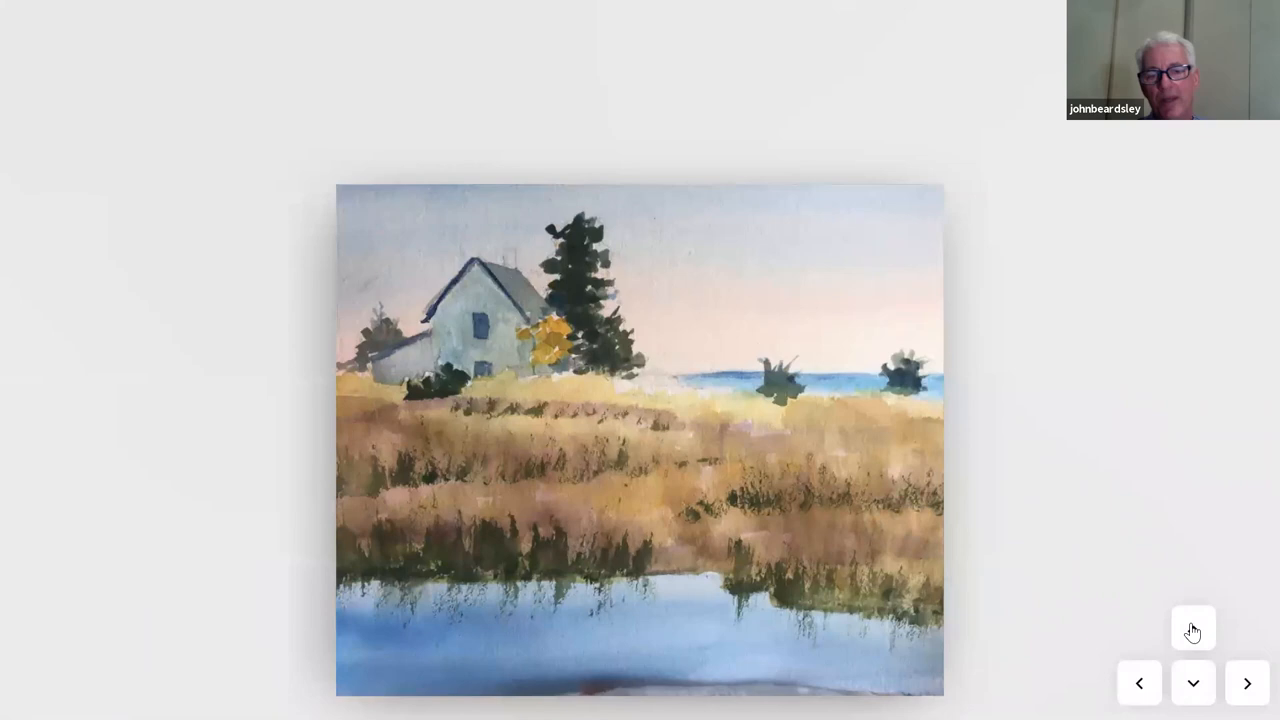
click(1192, 628)
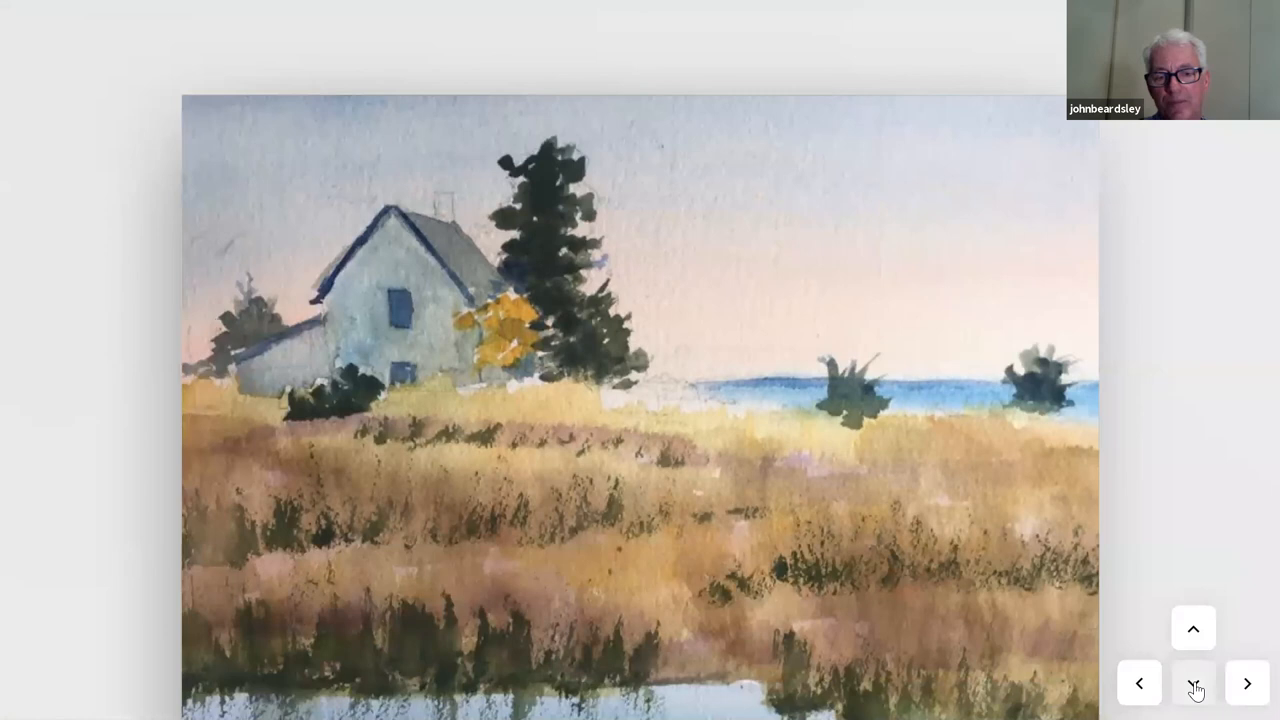
click(1192, 684)
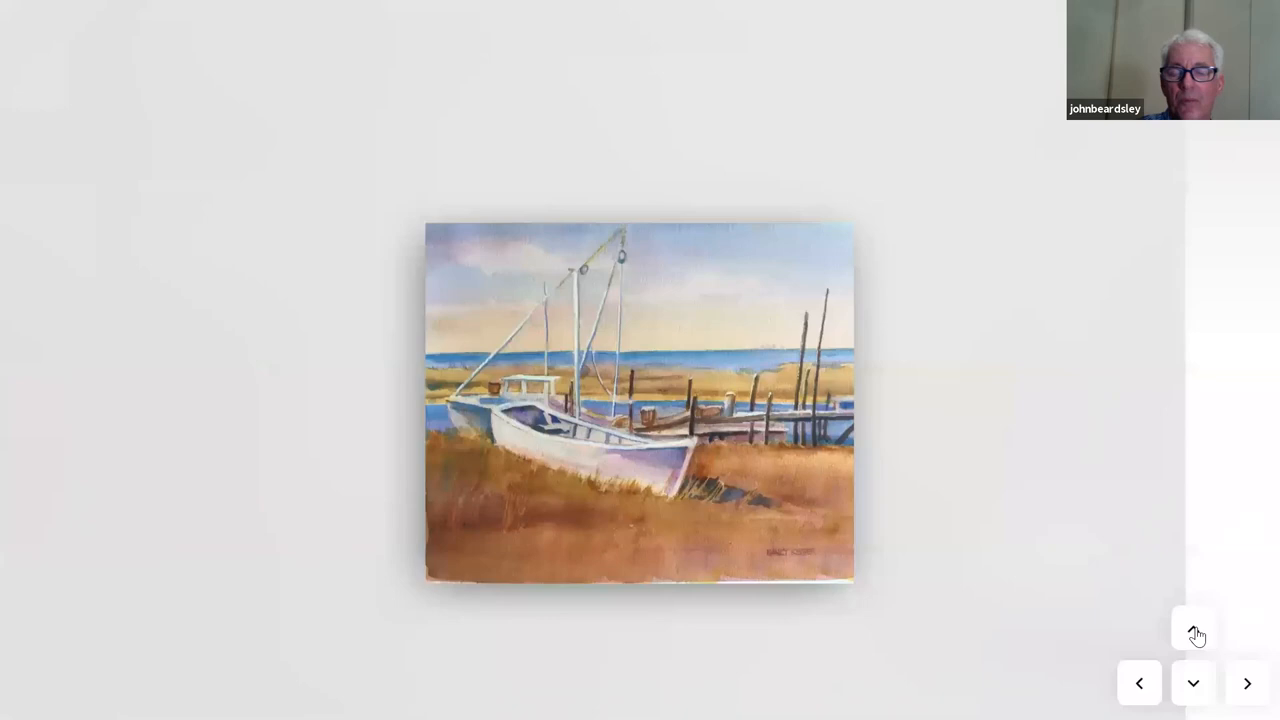
click(1192, 628)
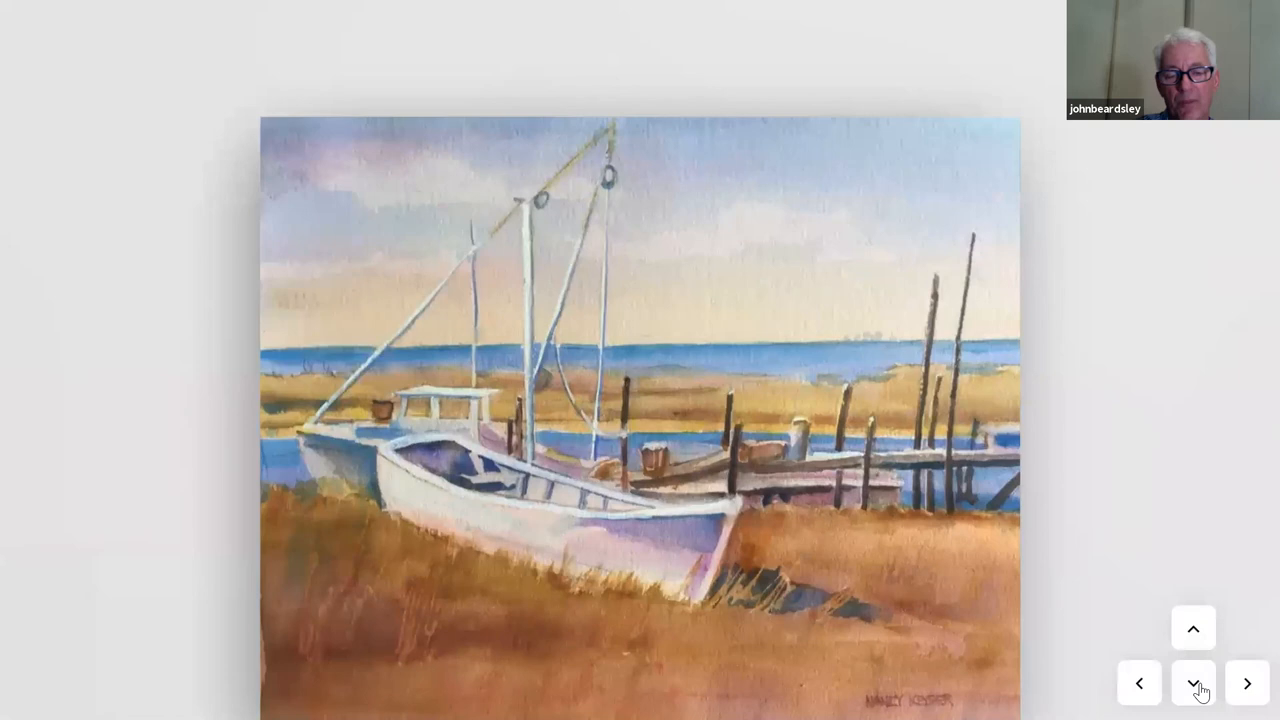
click(1192, 692)
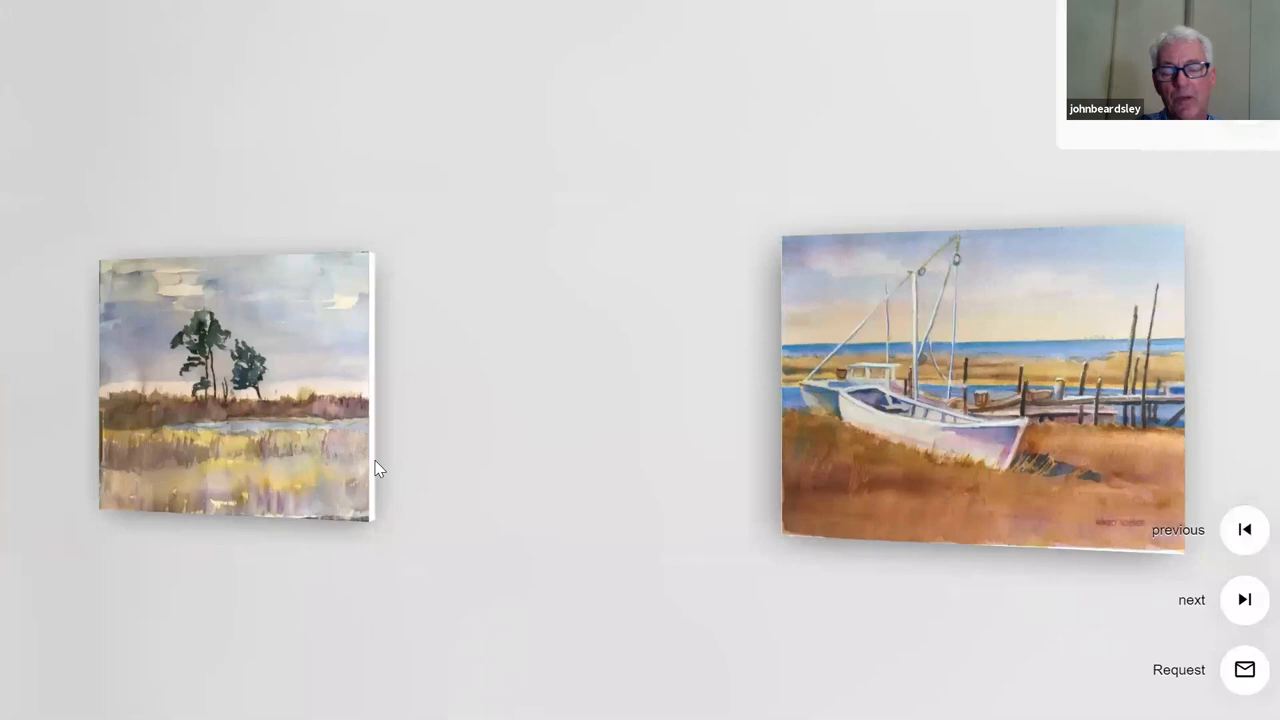
- Walk back through the rooms to Hans Gerhard's Black Tie sculpture and show its details card
click(234, 384)
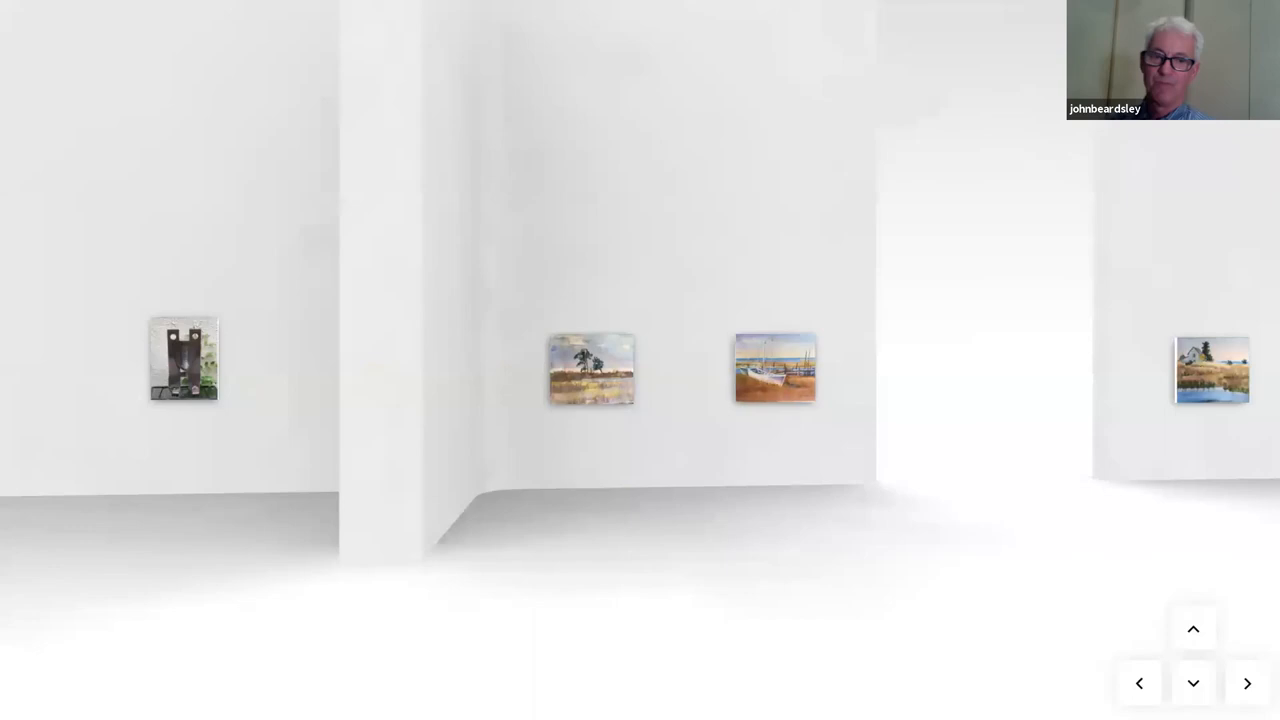
click(1246, 684)
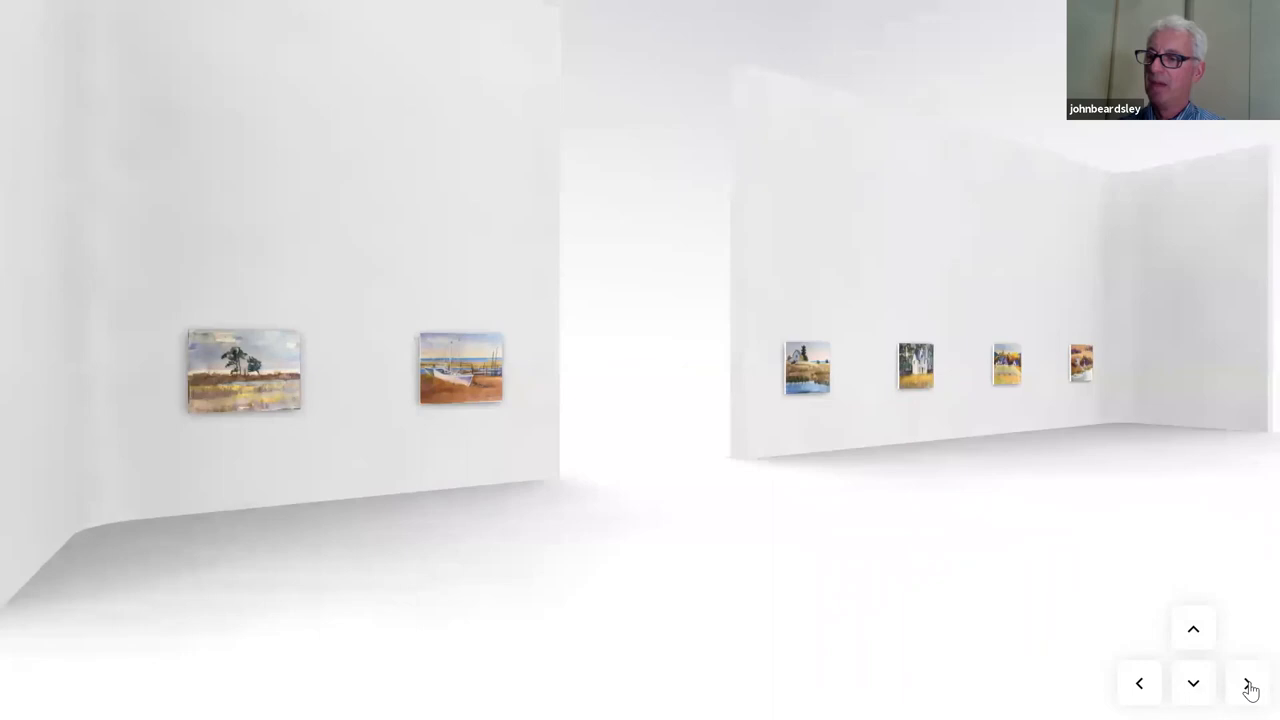
click(1248, 684)
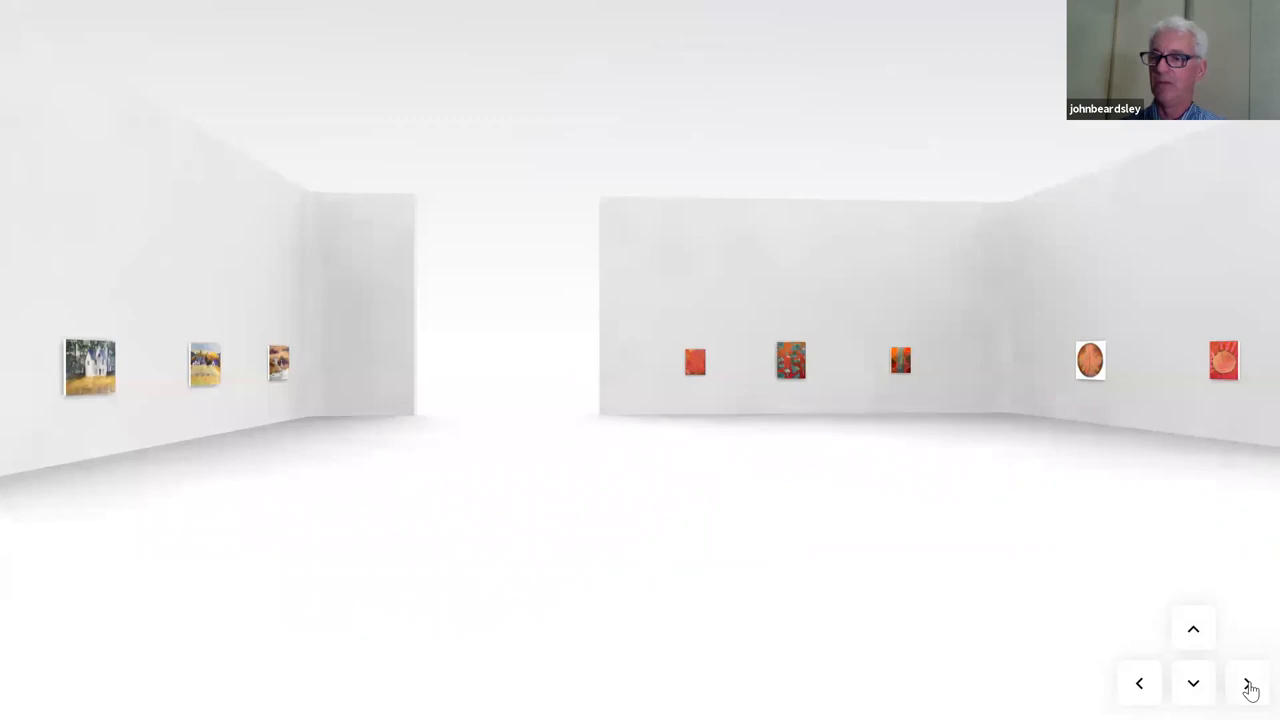
click(1248, 684)
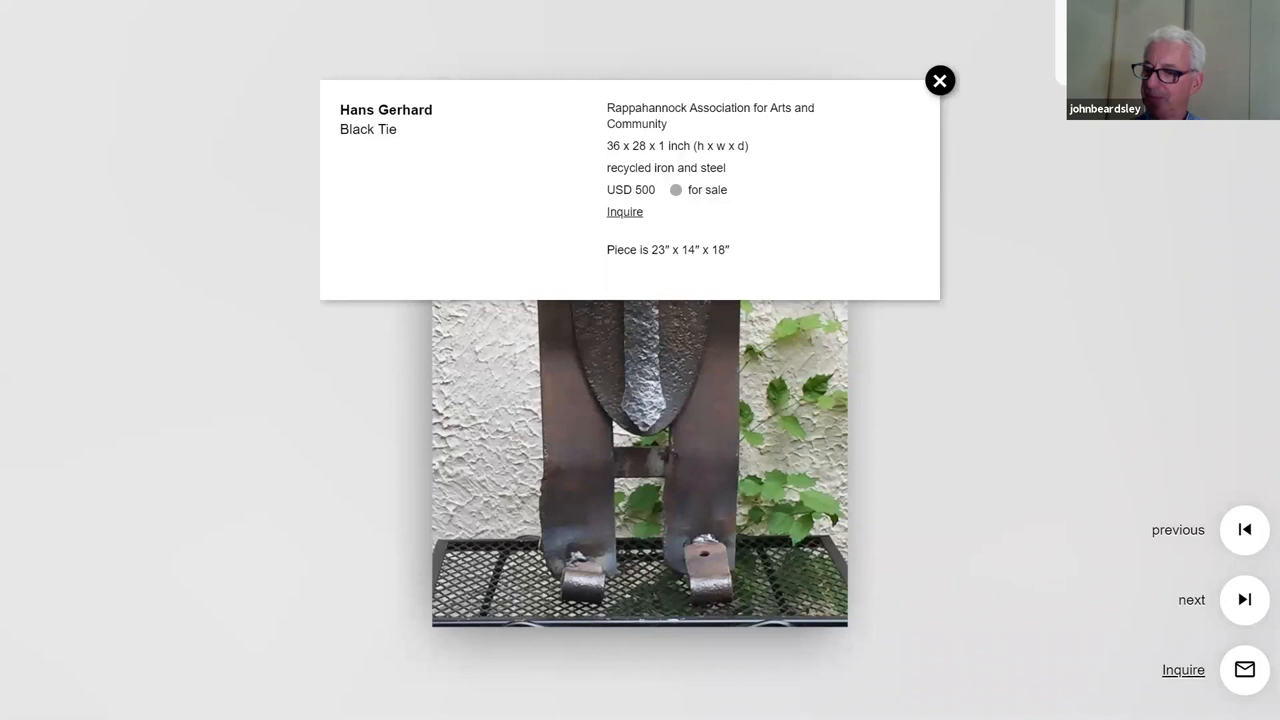
- Dismiss the Black Tie card and walk to the wall of abstract and figurative paintings
click(940, 80)
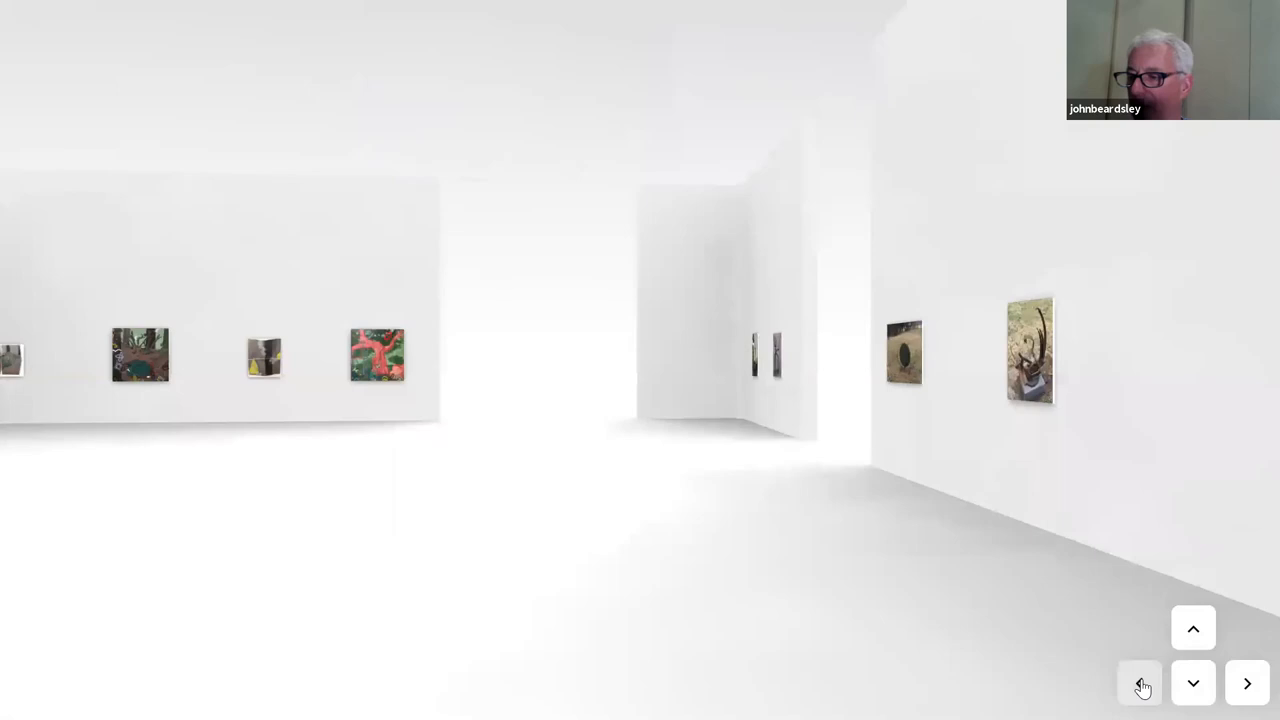
click(1140, 684)
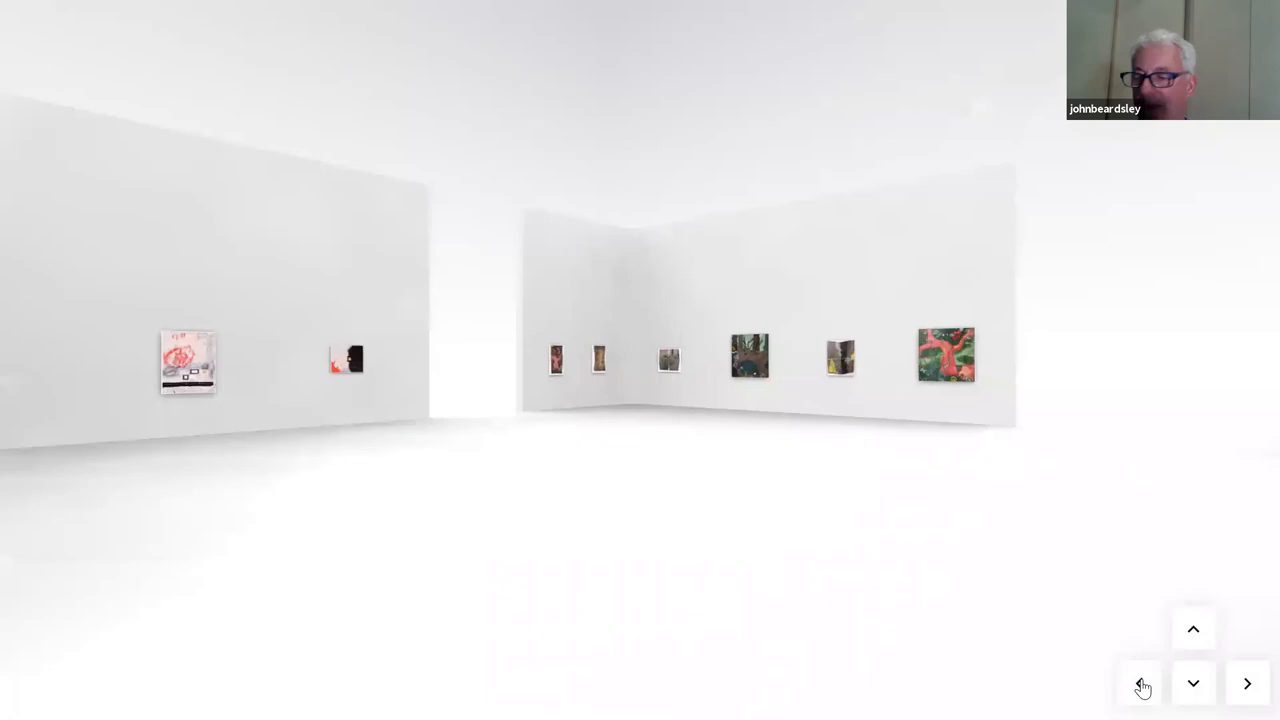
click(1140, 684)
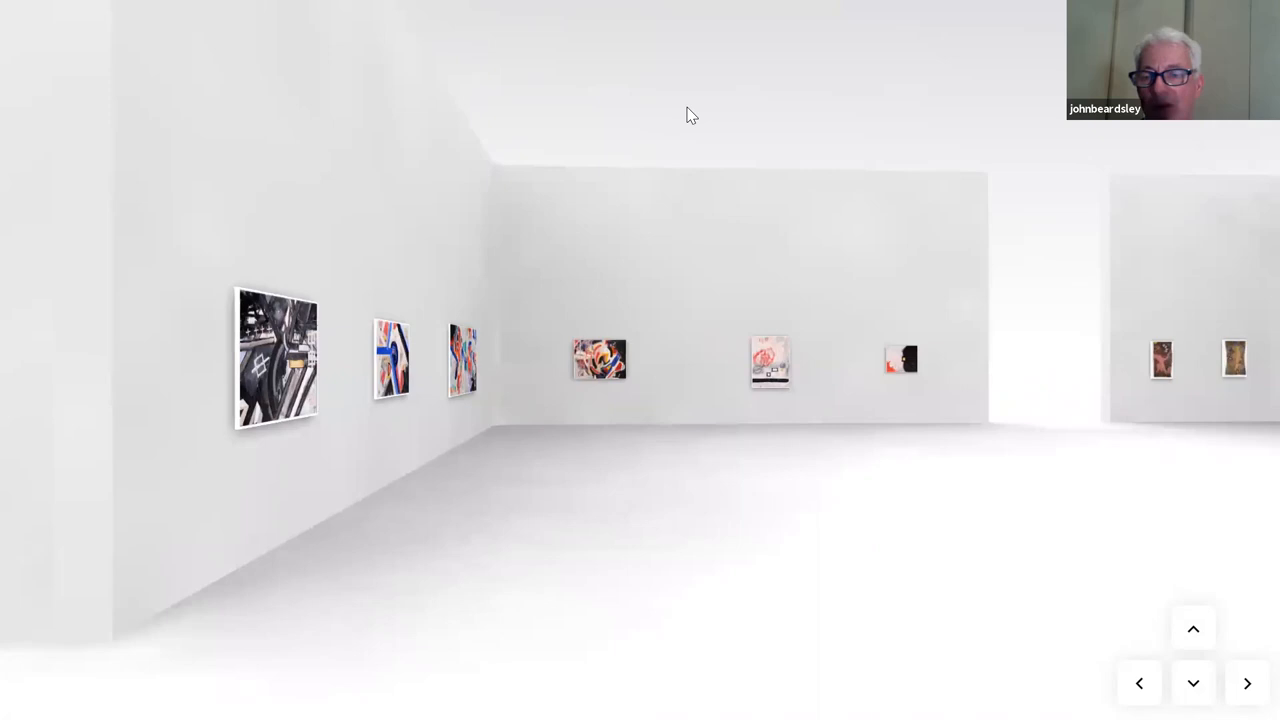